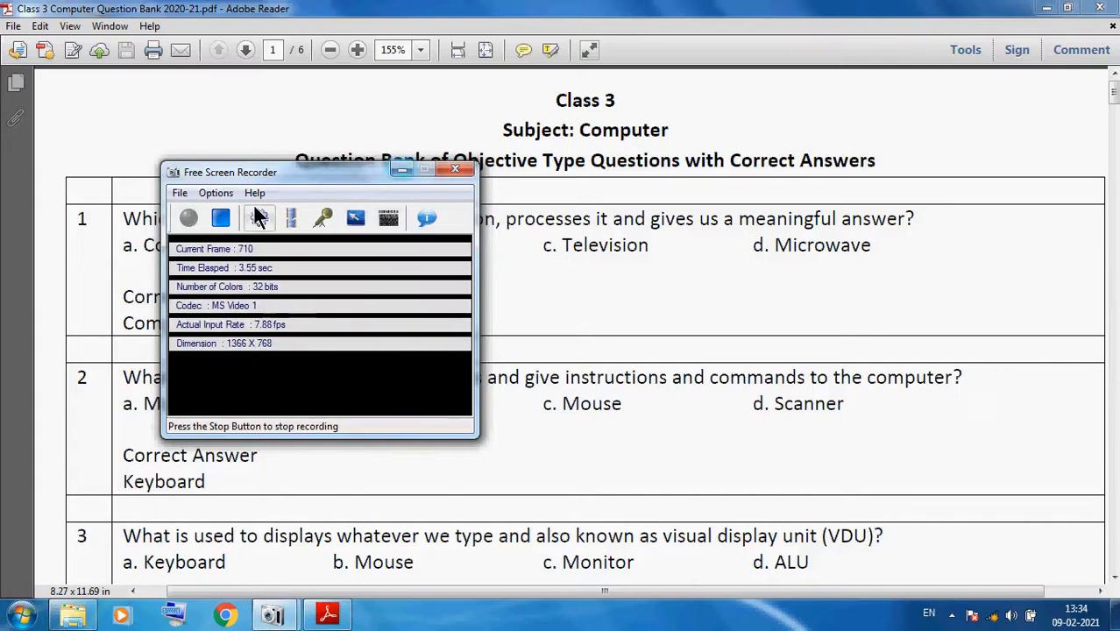
- Minimize the Free Screen Recorder window to reveal the question bank PDF
{"action": "left_click", "coordinate": [216, 192]}
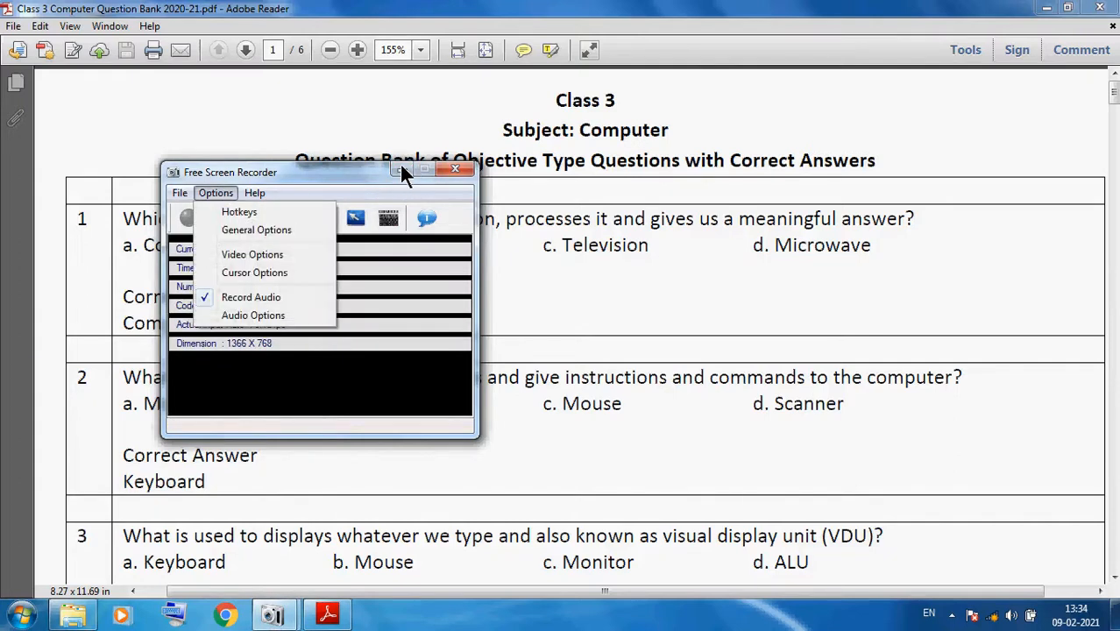
{"action": "left_click", "coordinate": [455, 169]}
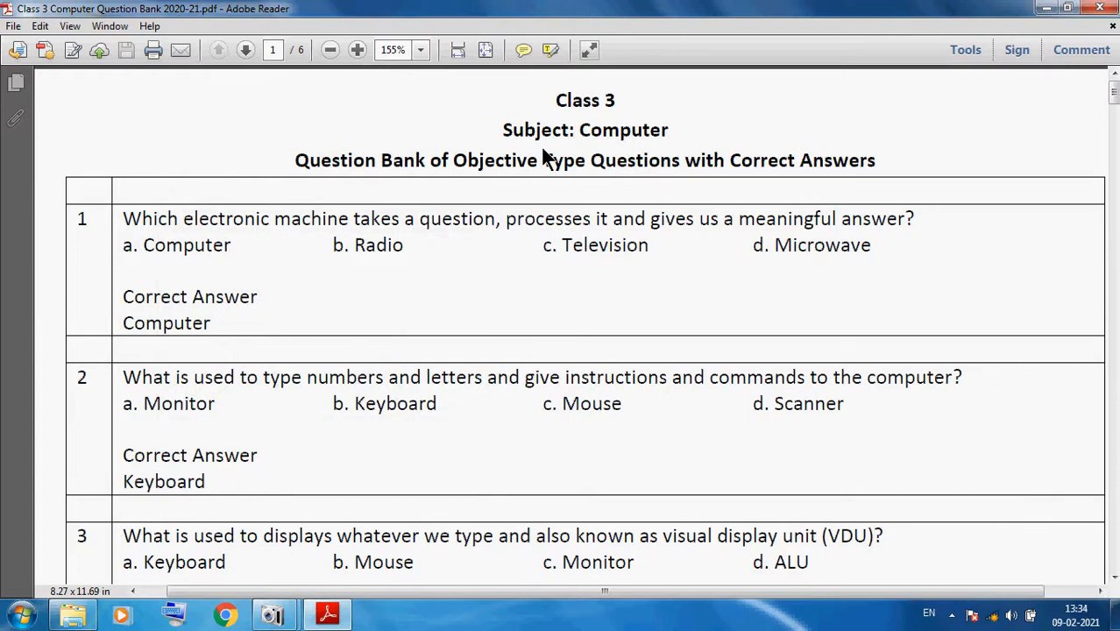
{"action": "mouse_move", "coordinate": [1029, 627]}
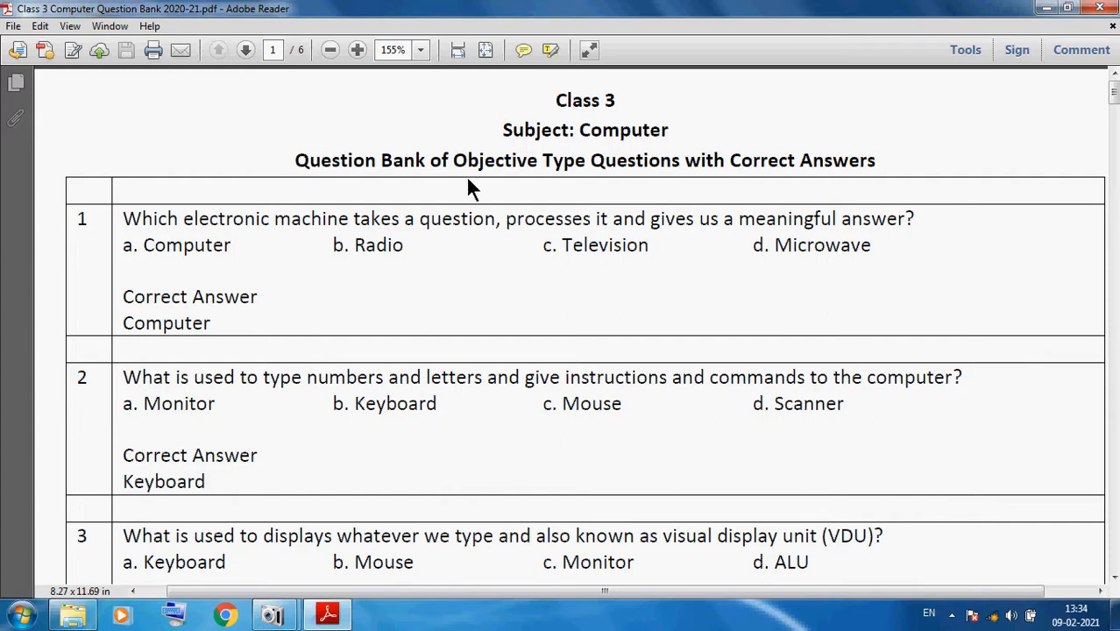
{"action": "mouse_move", "coordinate": [855, 214]}
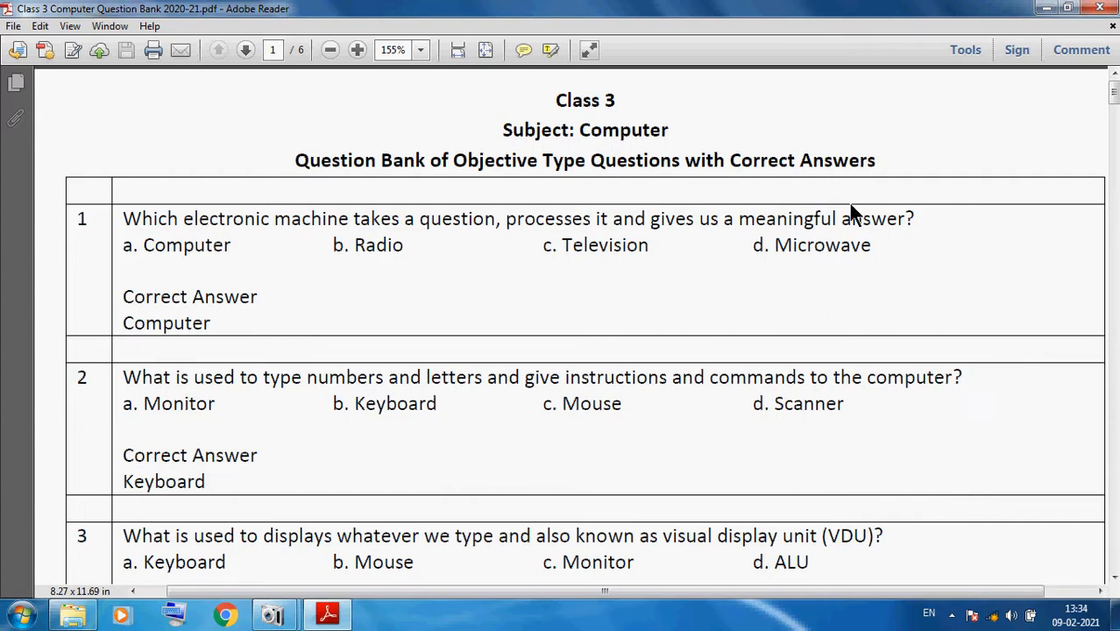
{"action": "mouse_move", "coordinate": [140, 245]}
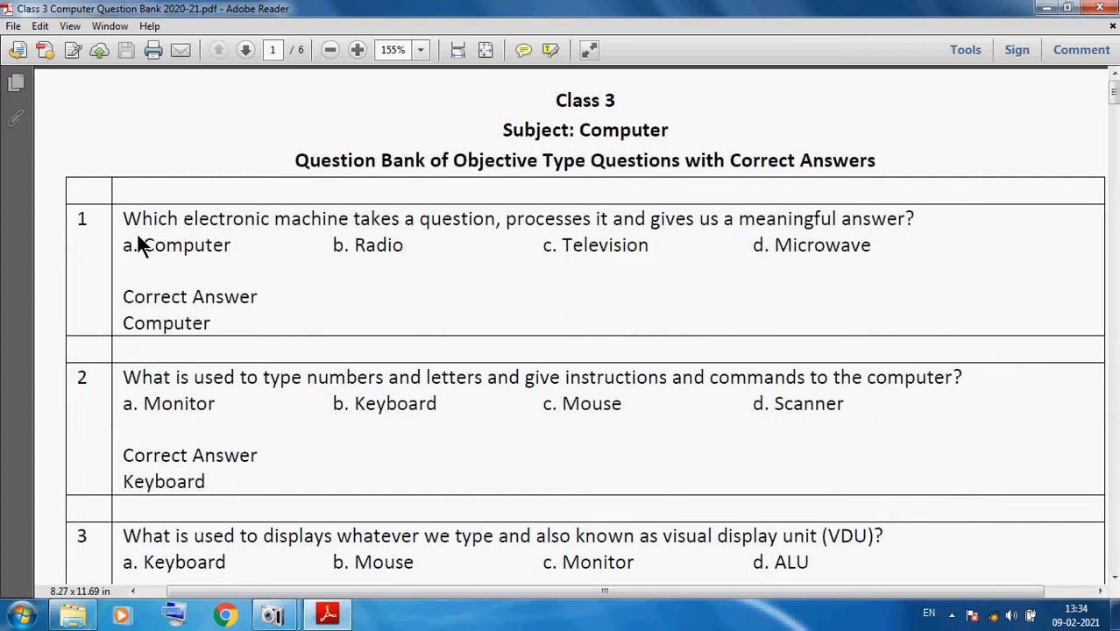
{"action": "mouse_move", "coordinate": [342, 250]}
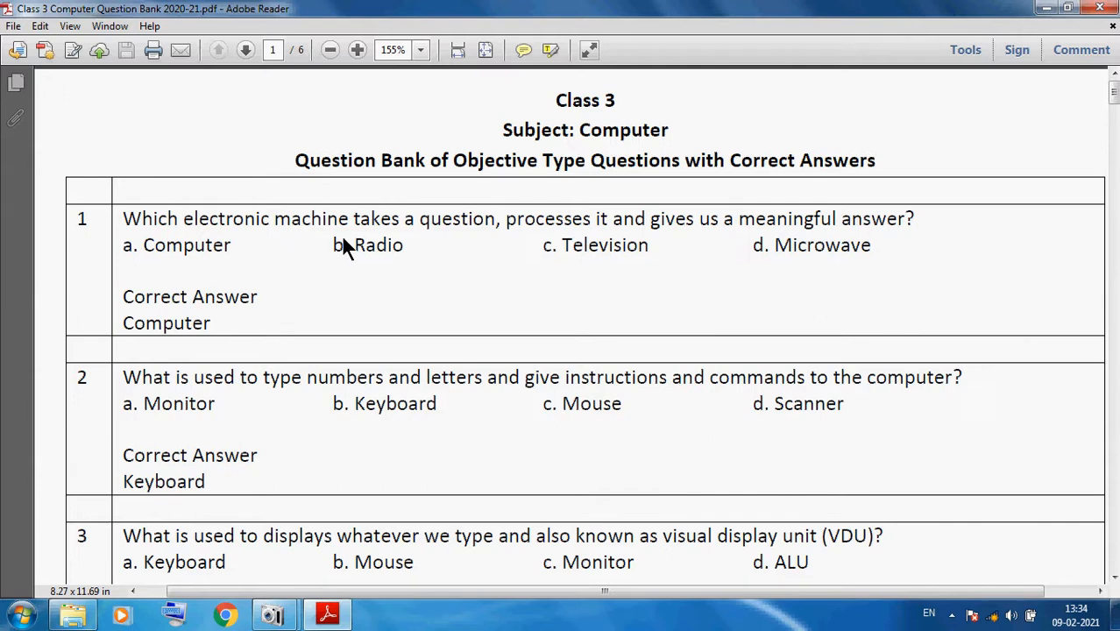
{"action": "mouse_move", "coordinate": [453, 253]}
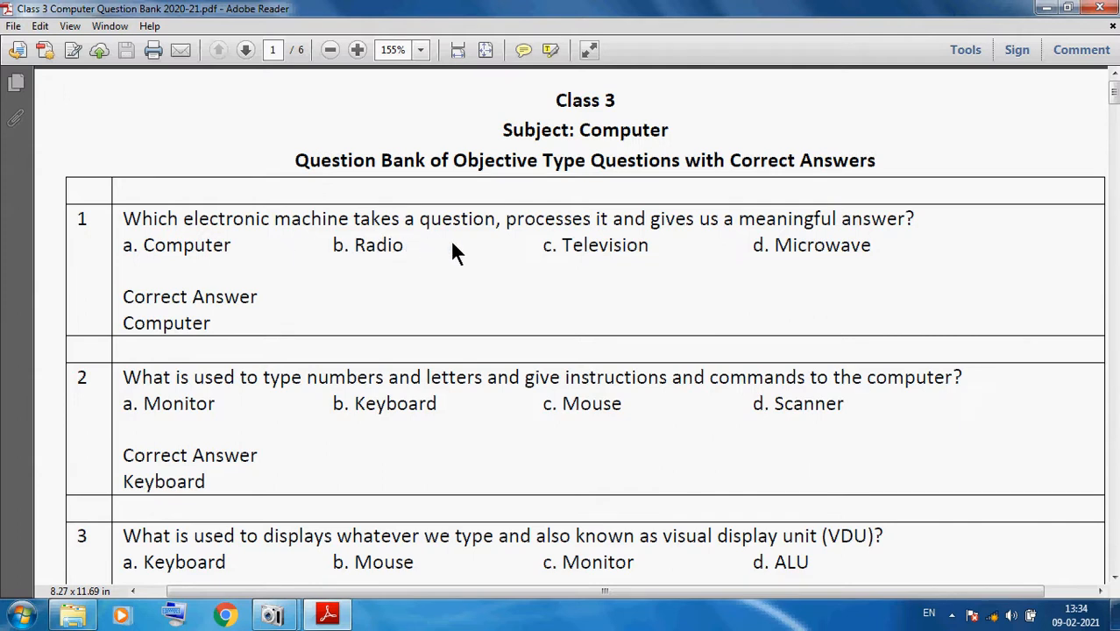
{"action": "mouse_move", "coordinate": [692, 249]}
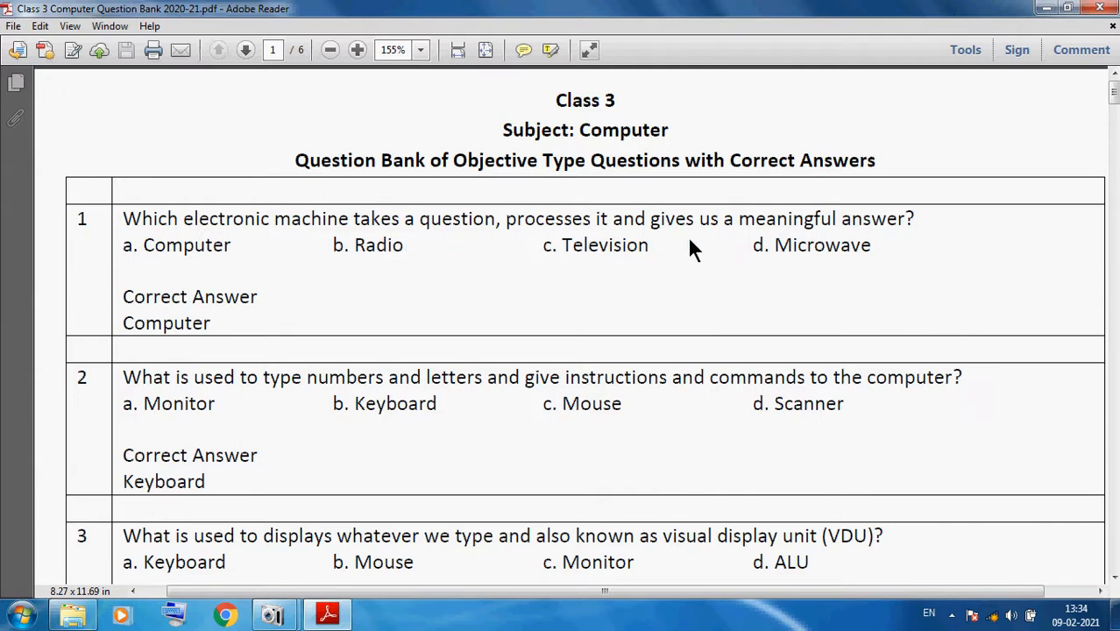
{"action": "mouse_move", "coordinate": [933, 250]}
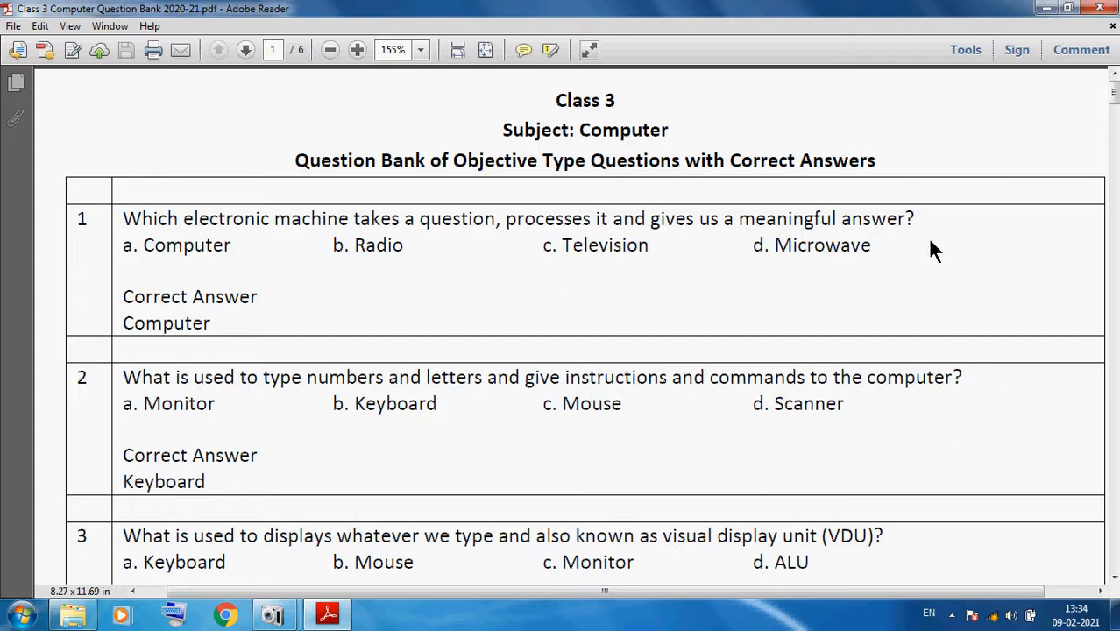
{"action": "mouse_move", "coordinate": [217, 325]}
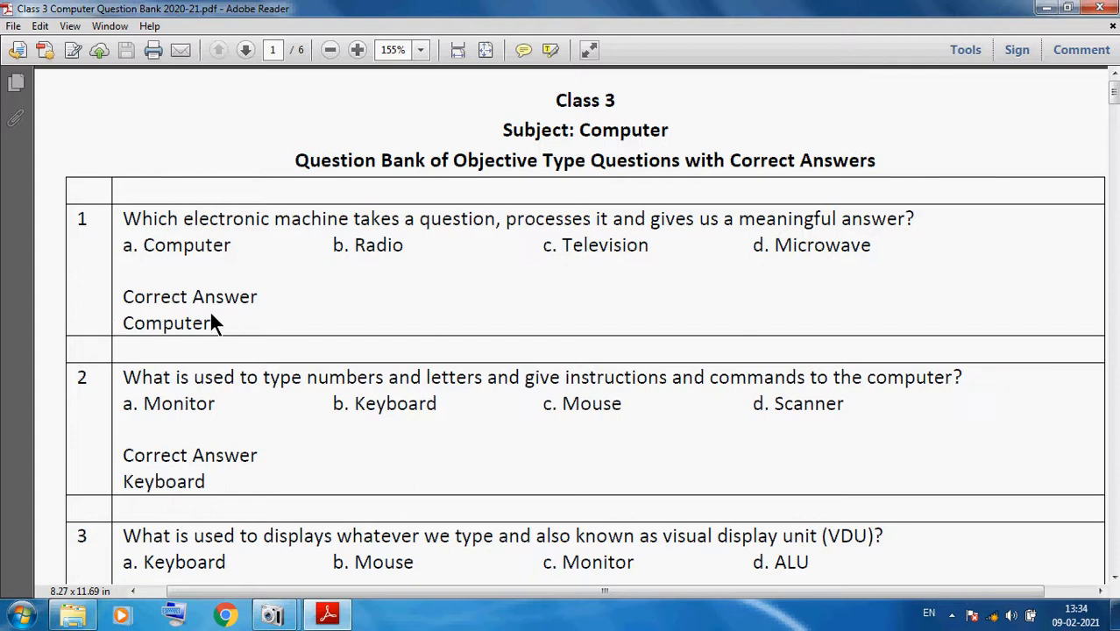
{"action": "mouse_move", "coordinate": [191, 403]}
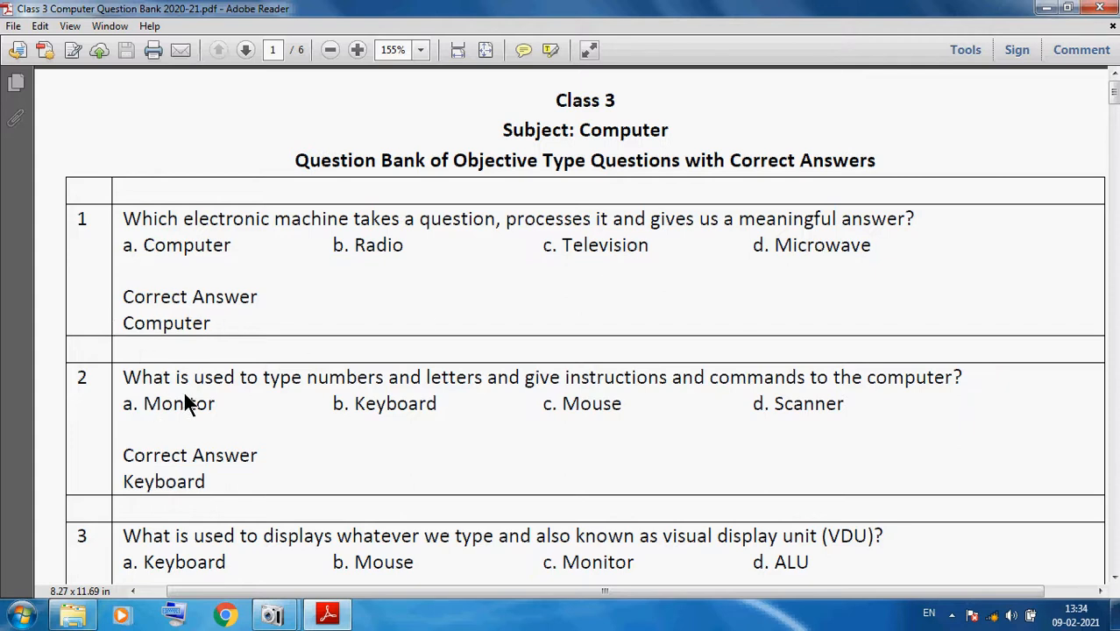
{"action": "mouse_move", "coordinate": [294, 416]}
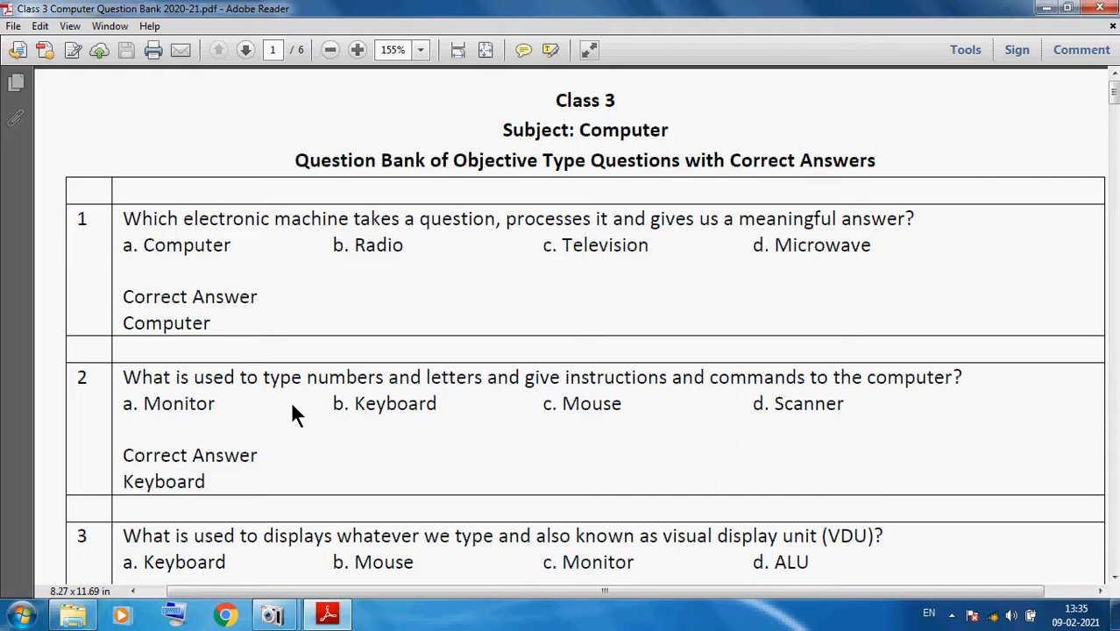
{"action": "mouse_move", "coordinate": [520, 410]}
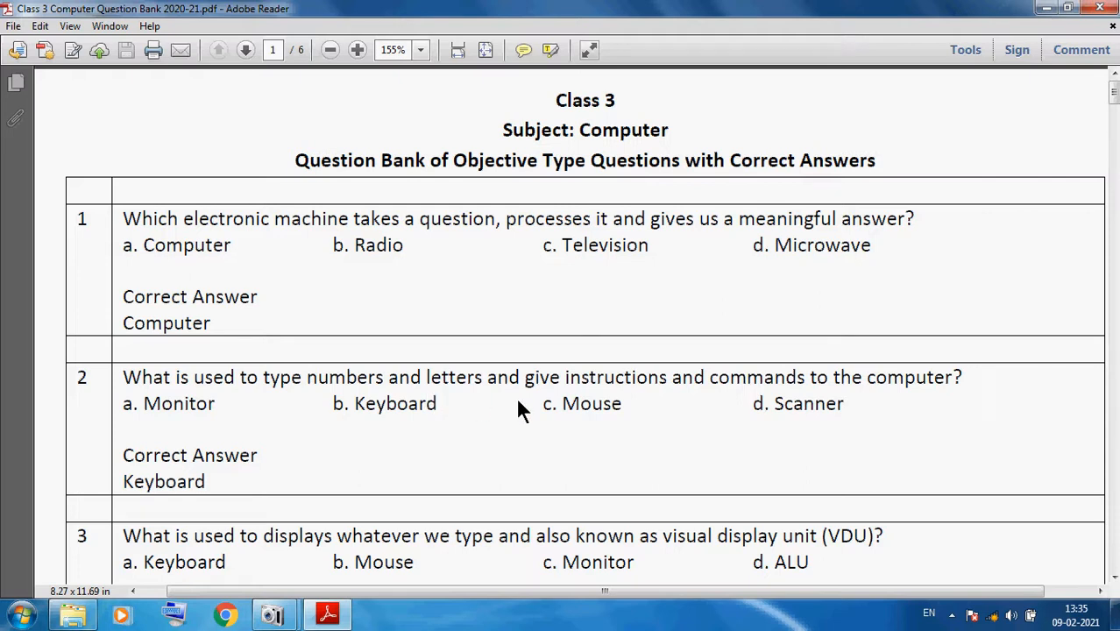
{"action": "mouse_move", "coordinate": [157, 480]}
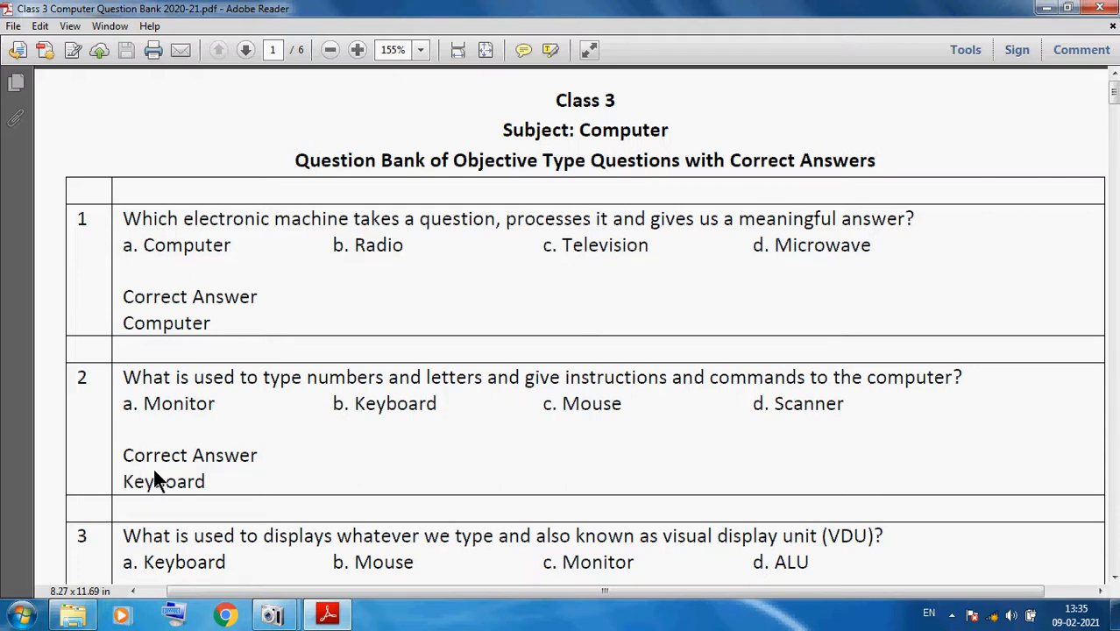
{"action": "mouse_move", "coordinate": [318, 476]}
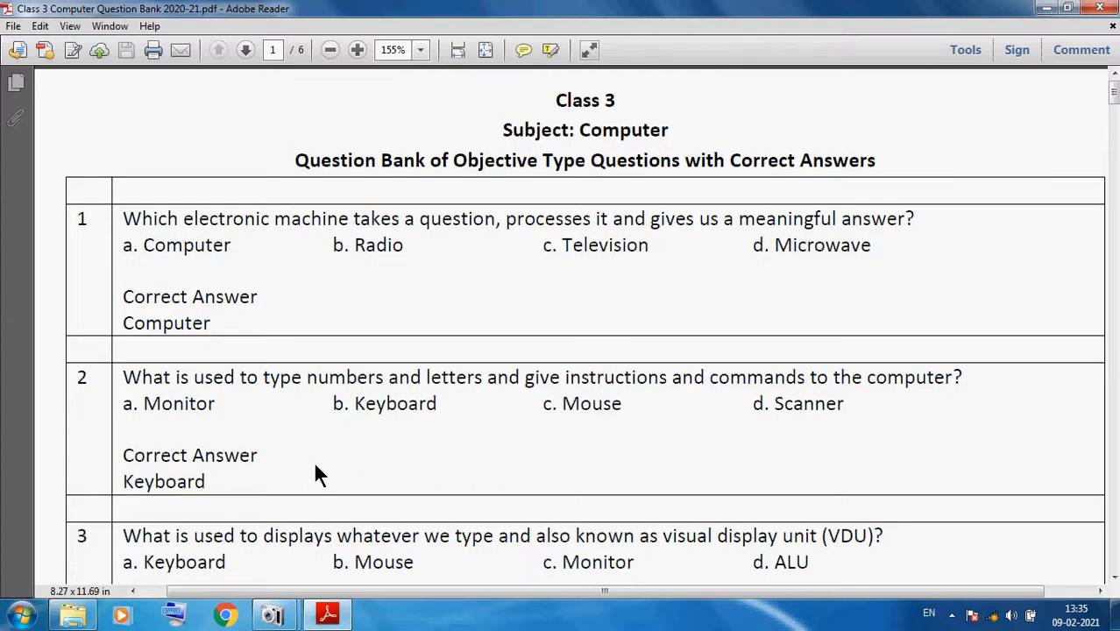
- Scroll page 1 down to questions 3, 4 and the start of 5
{"action": "scroll", "scroll_direction": "down", "scroll_amount": 3}
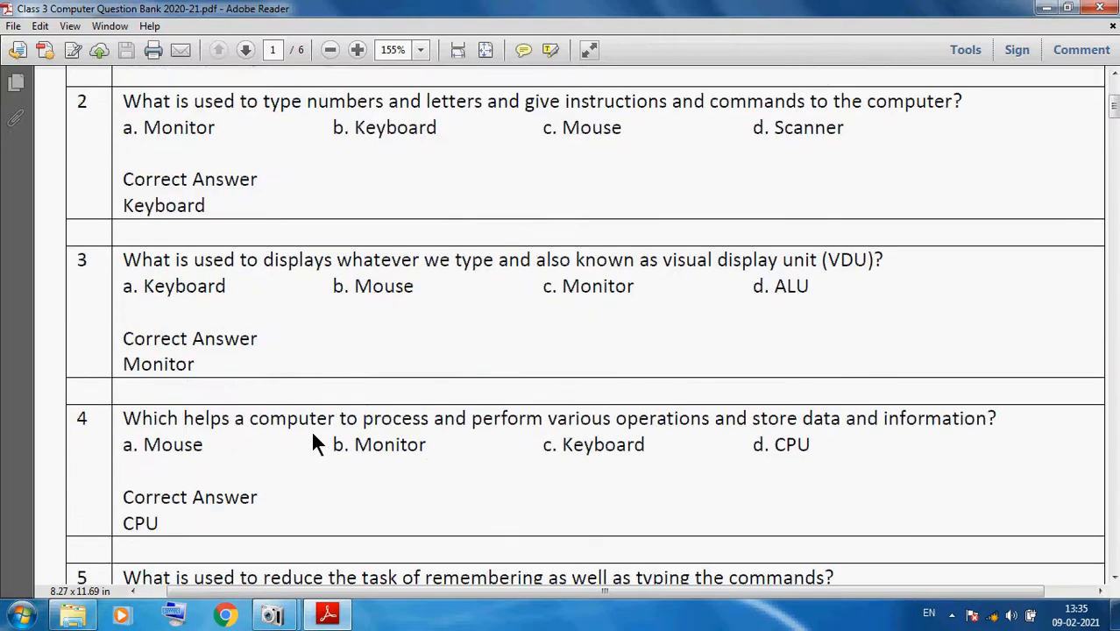
{"action": "scroll", "scroll_direction": "down", "scroll_amount": 3}
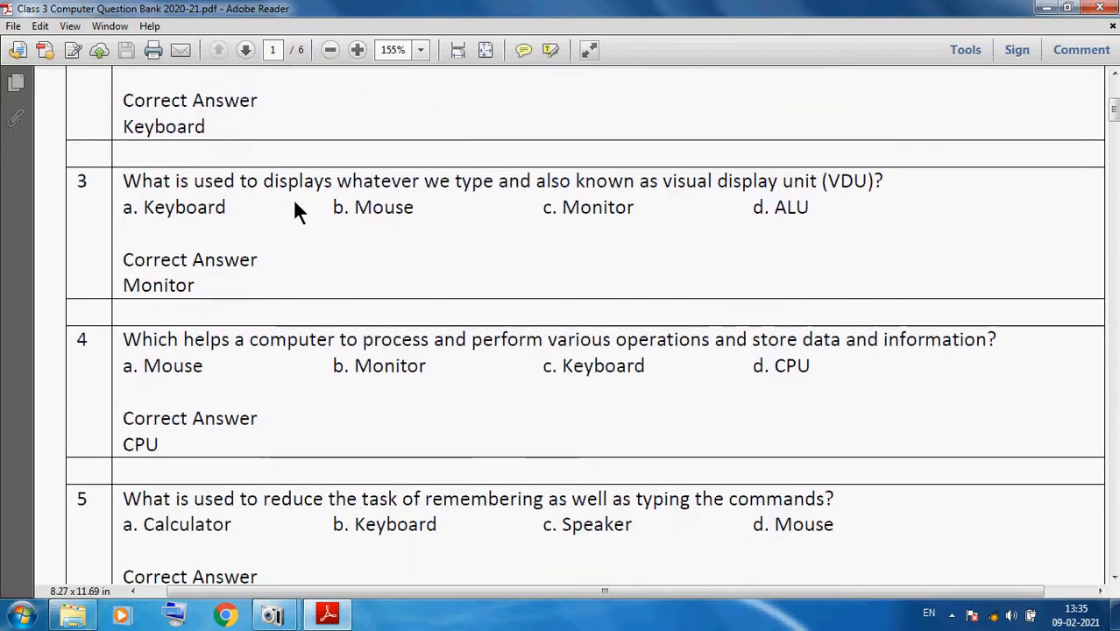
{"action": "mouse_move", "coordinate": [443, 213]}
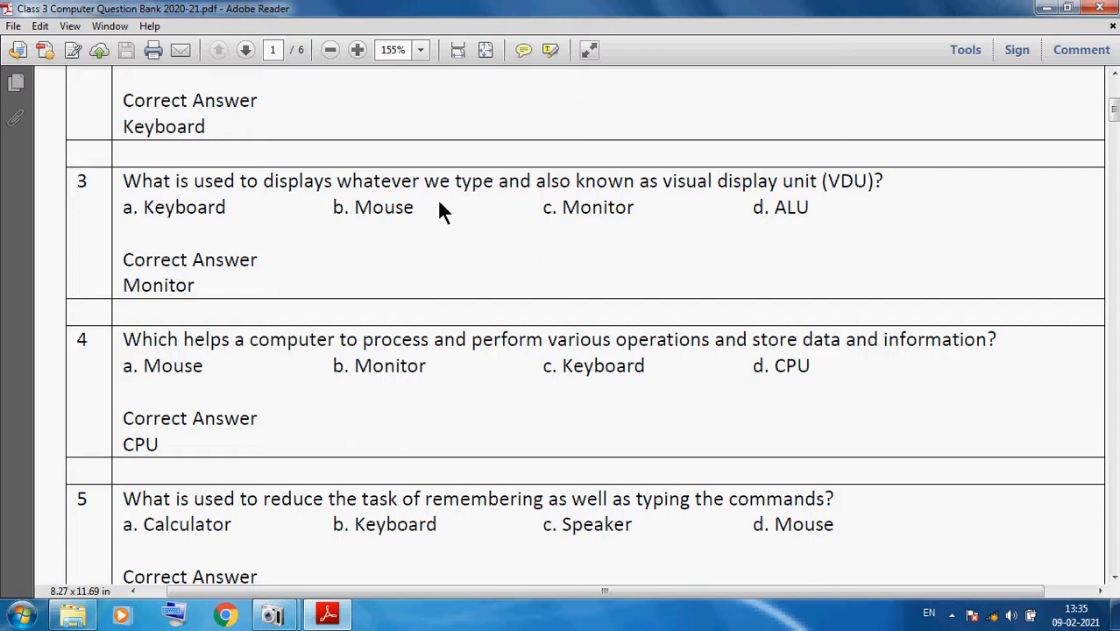
{"action": "mouse_move", "coordinate": [520, 210]}
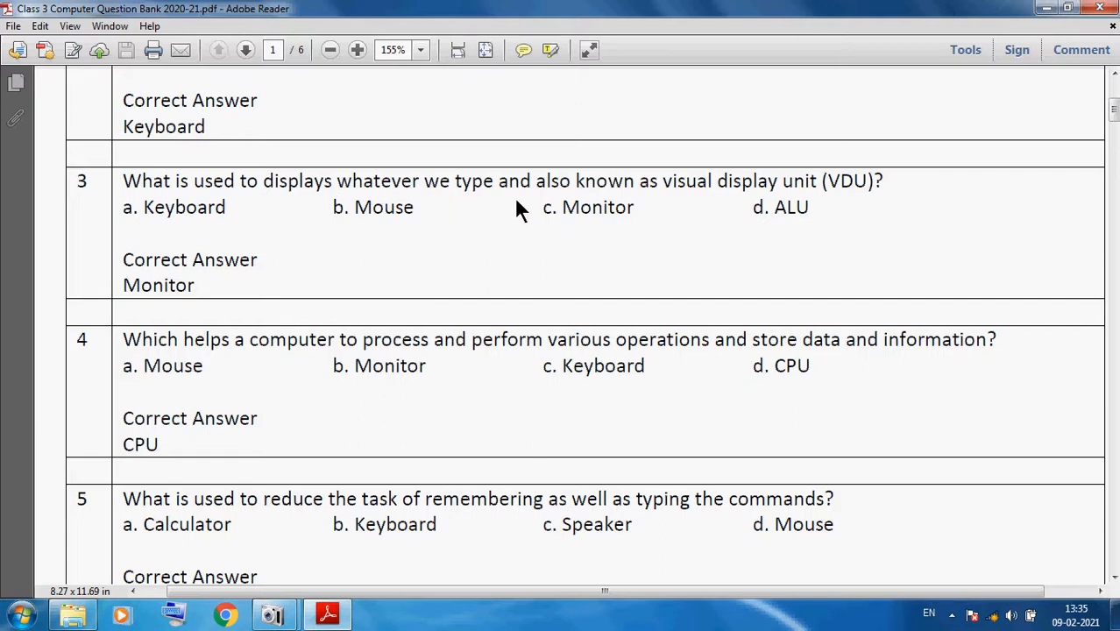
{"action": "mouse_move", "coordinate": [838, 214]}
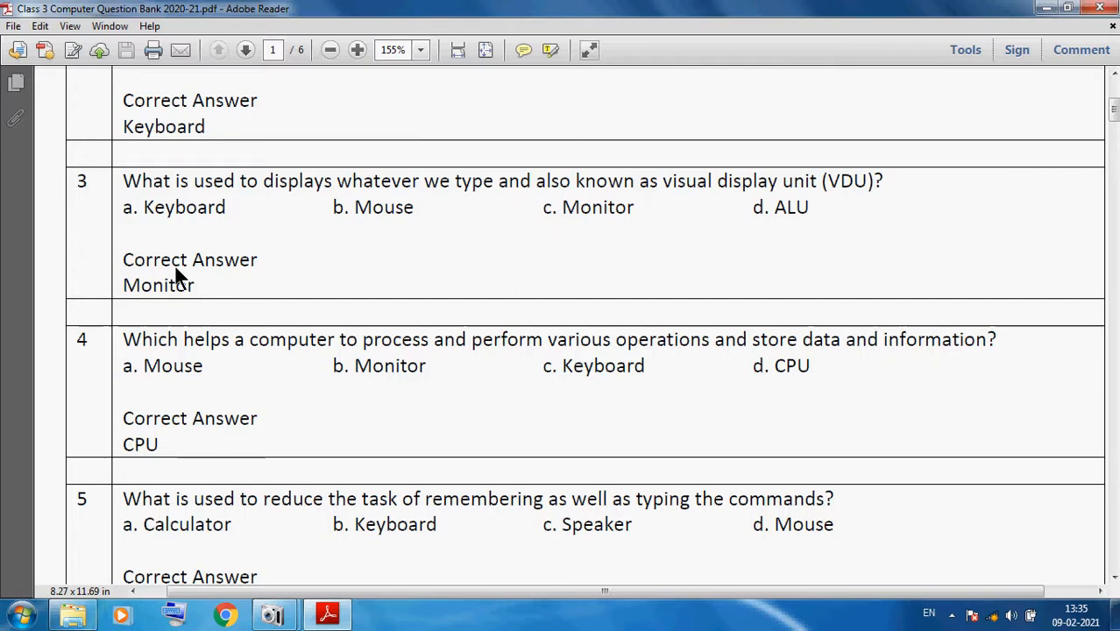
{"action": "mouse_move", "coordinate": [179, 368]}
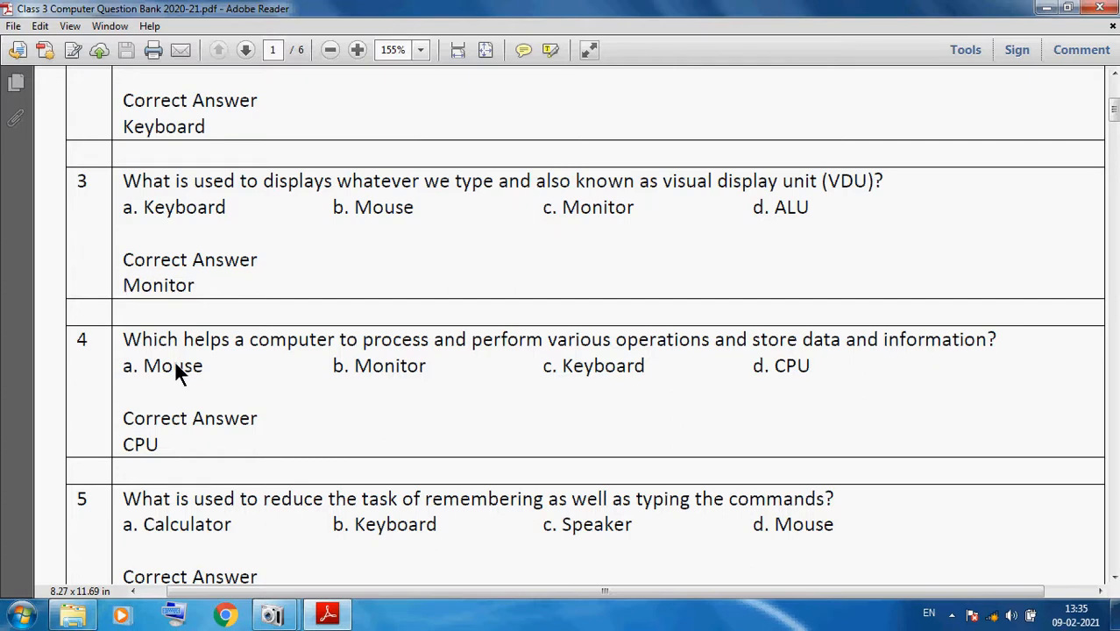
{"action": "mouse_move", "coordinate": [524, 368]}
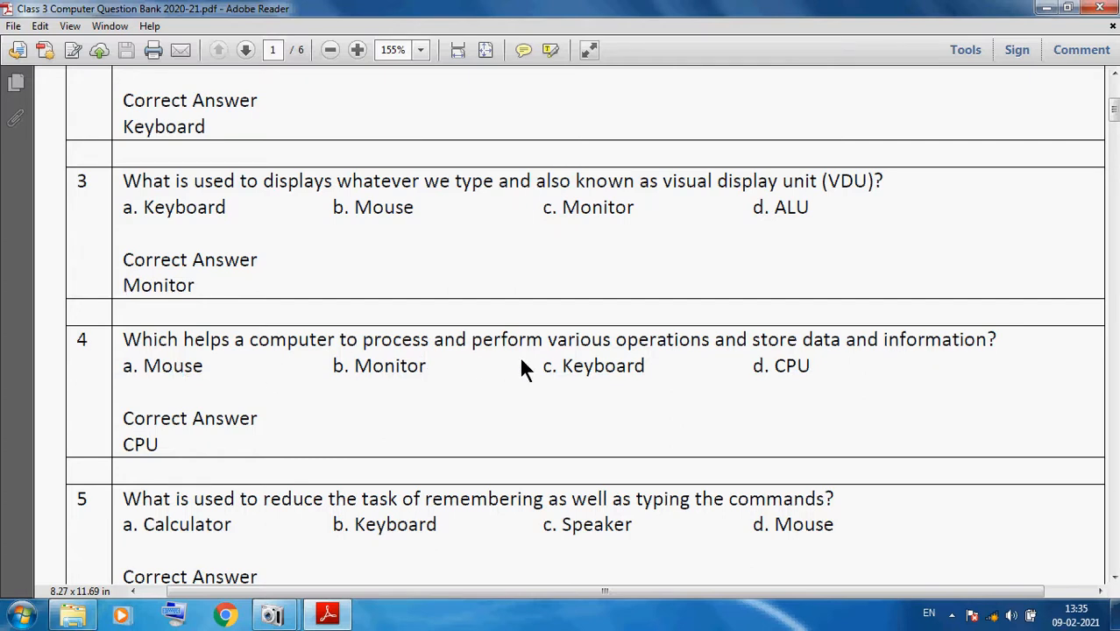
{"action": "mouse_move", "coordinate": [622, 366]}
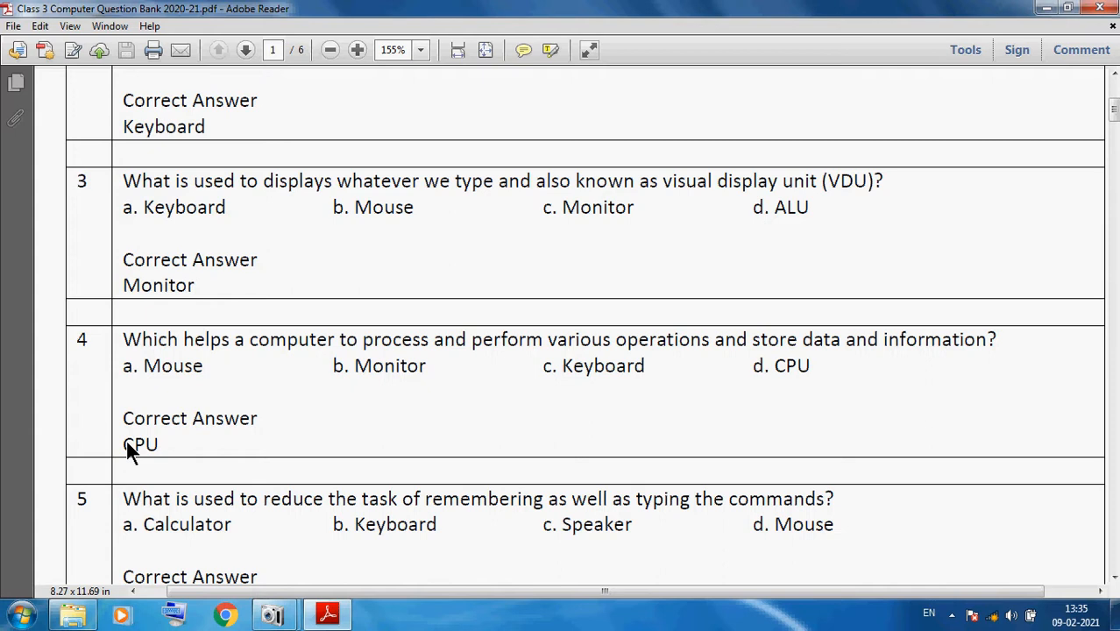
{"action": "mouse_move", "coordinate": [193, 526]}
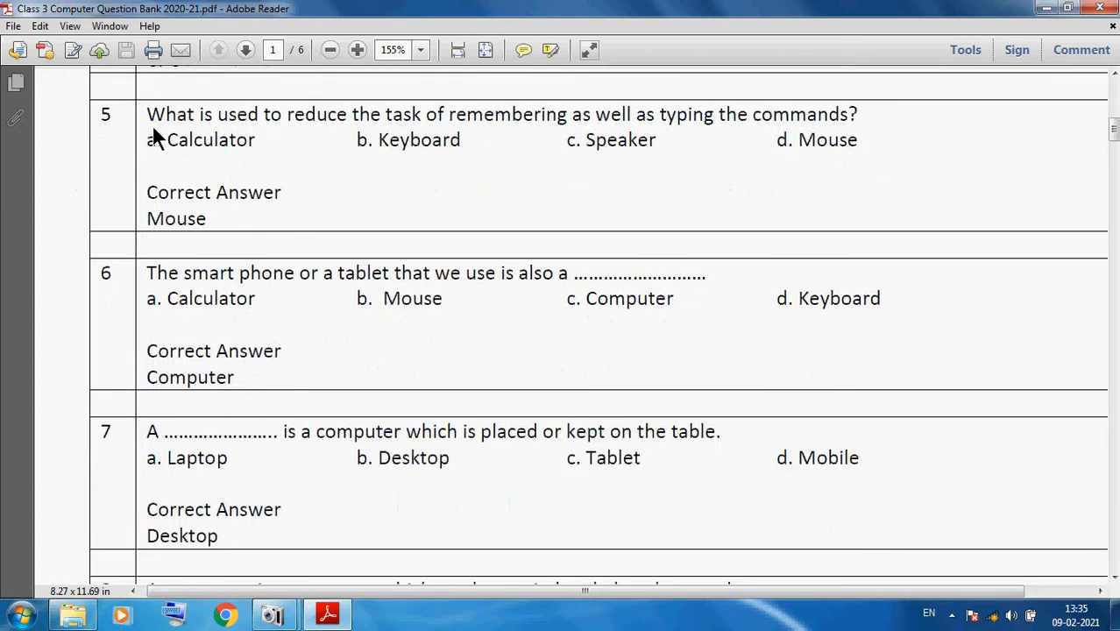
{"action": "mouse_move", "coordinate": [351, 141]}
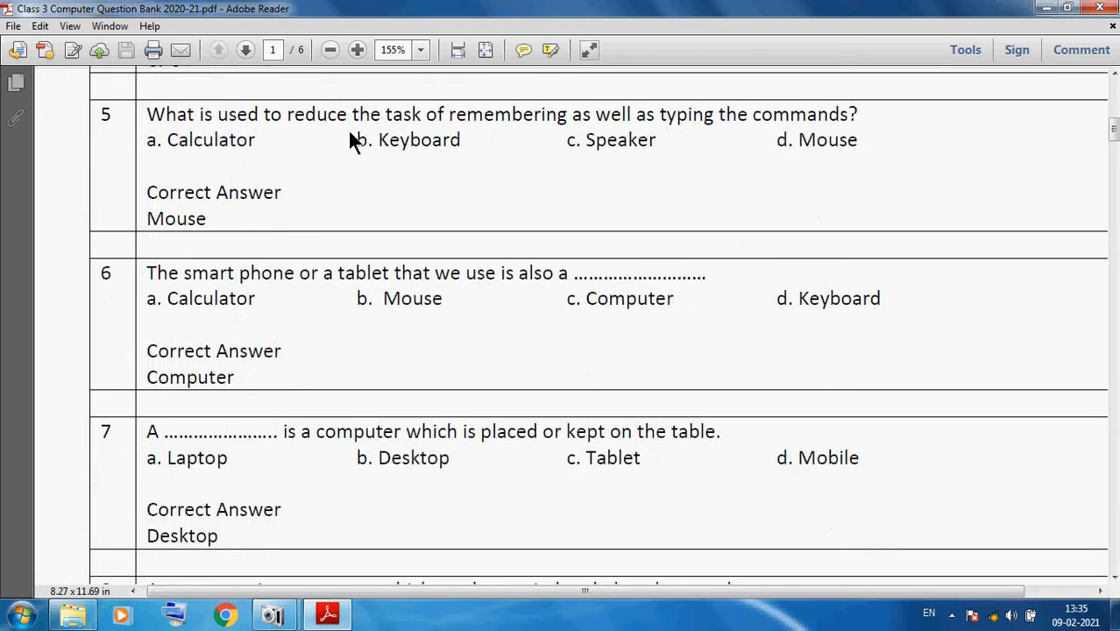
{"action": "mouse_move", "coordinate": [551, 147]}
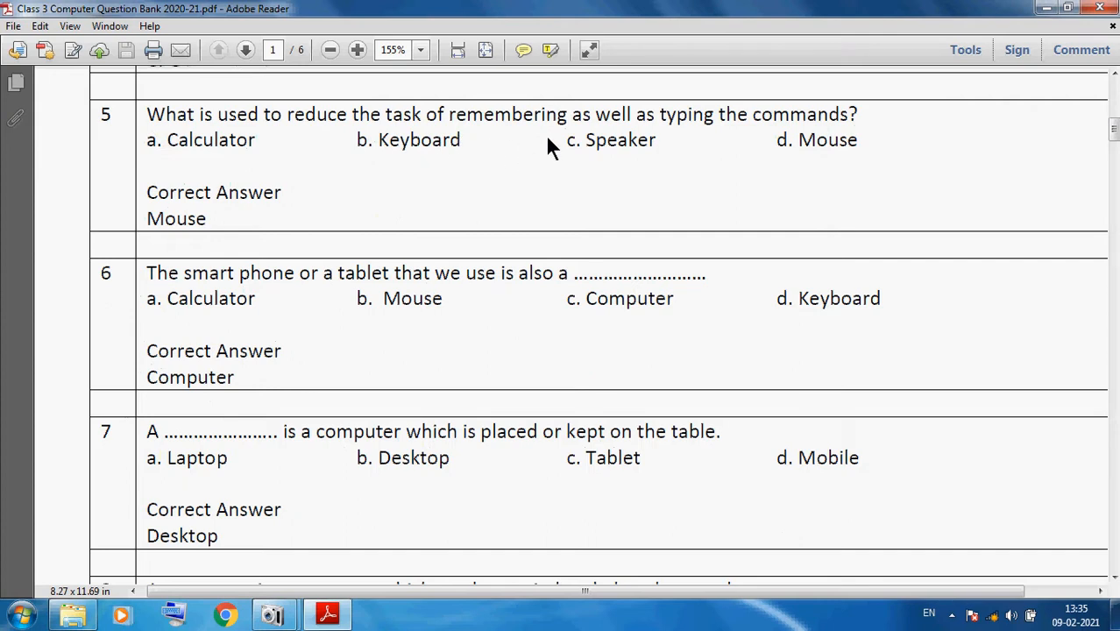
{"action": "mouse_move", "coordinate": [828, 146]}
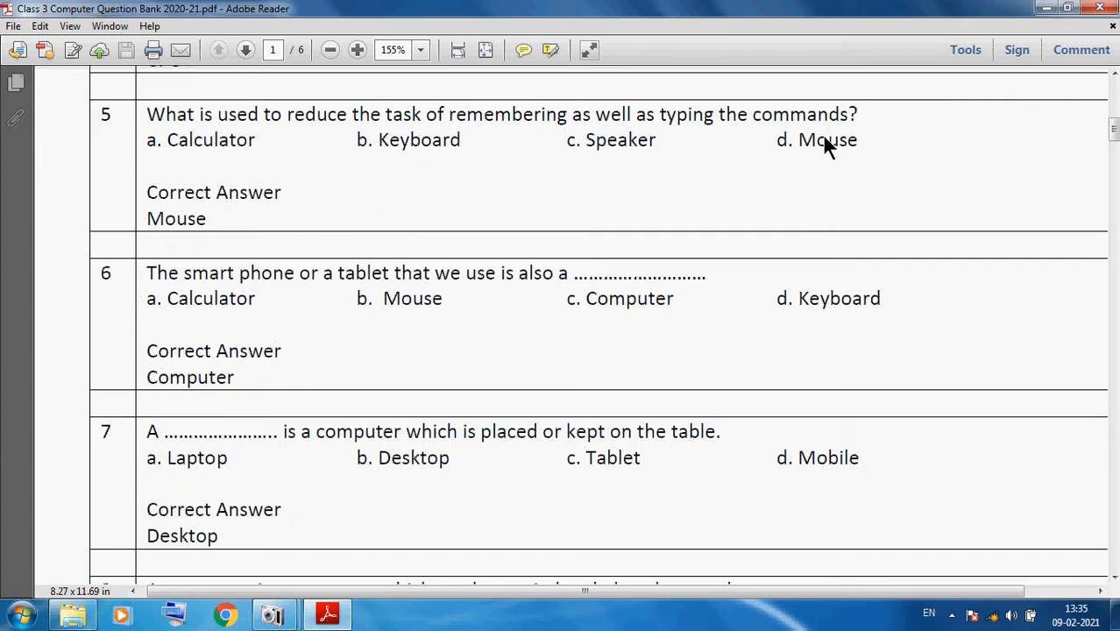
{"action": "mouse_move", "coordinate": [162, 218]}
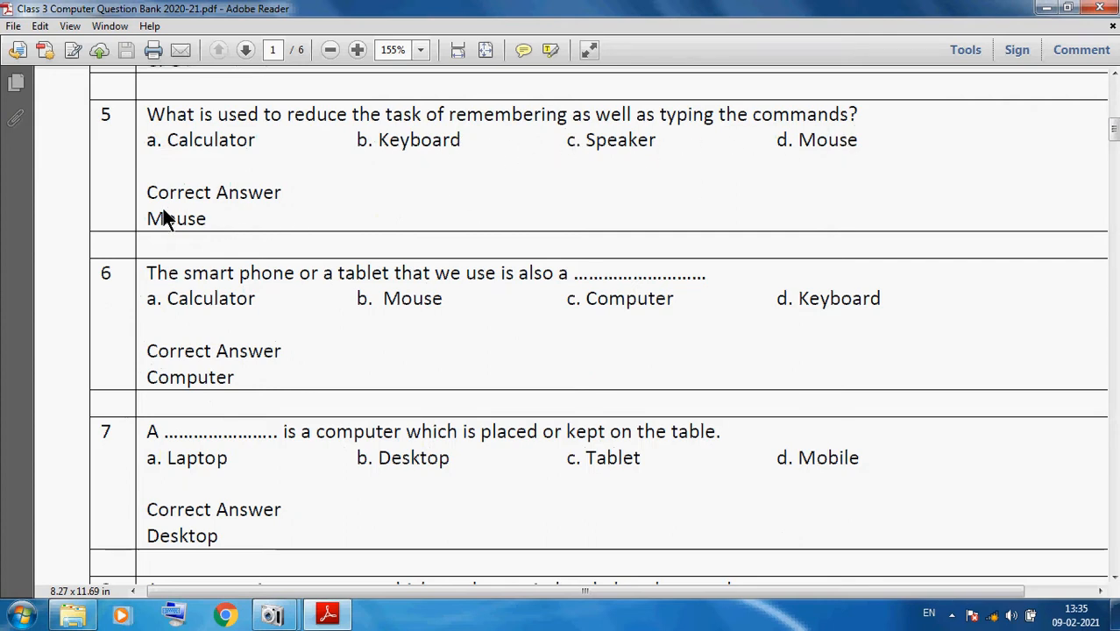
{"action": "mouse_move", "coordinate": [162, 300]}
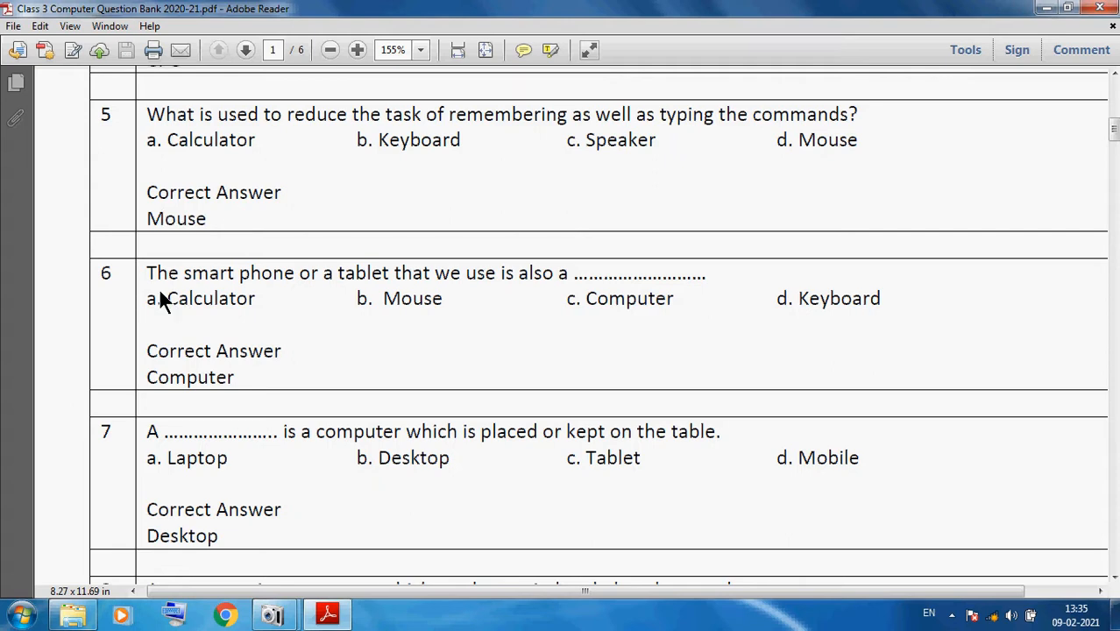
{"action": "mouse_move", "coordinate": [372, 304]}
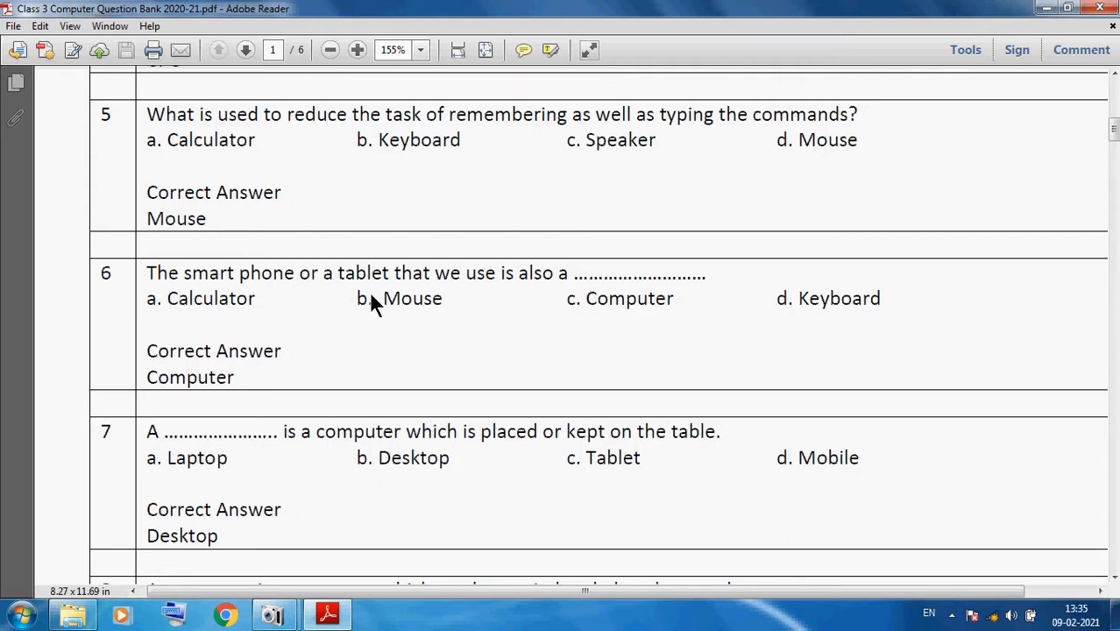
{"action": "mouse_move", "coordinate": [579, 309]}
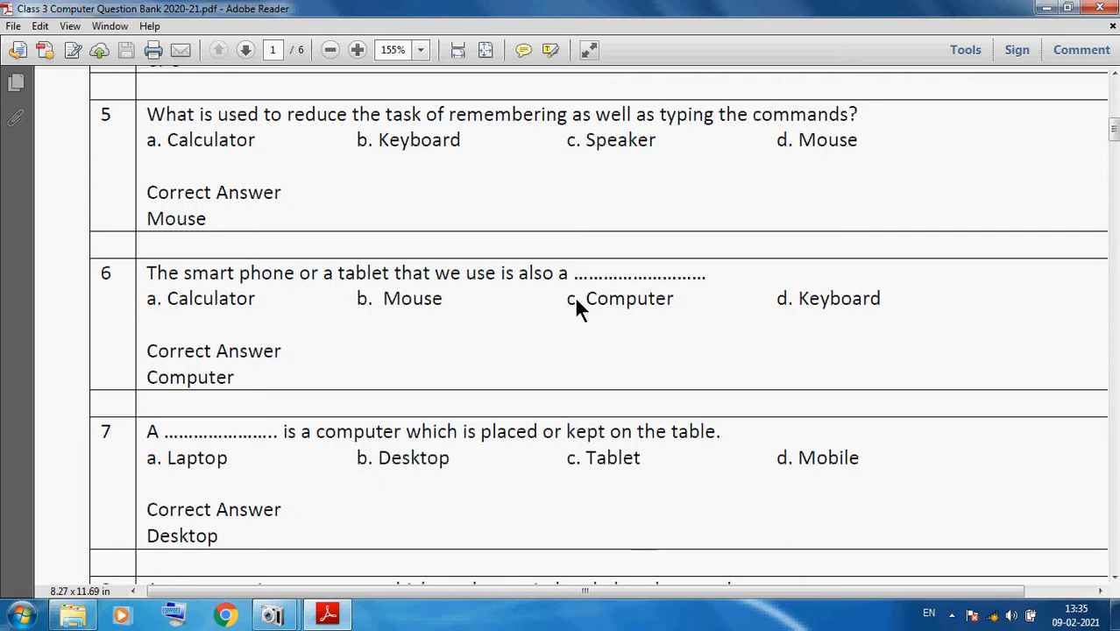
{"action": "mouse_move", "coordinate": [143, 410]}
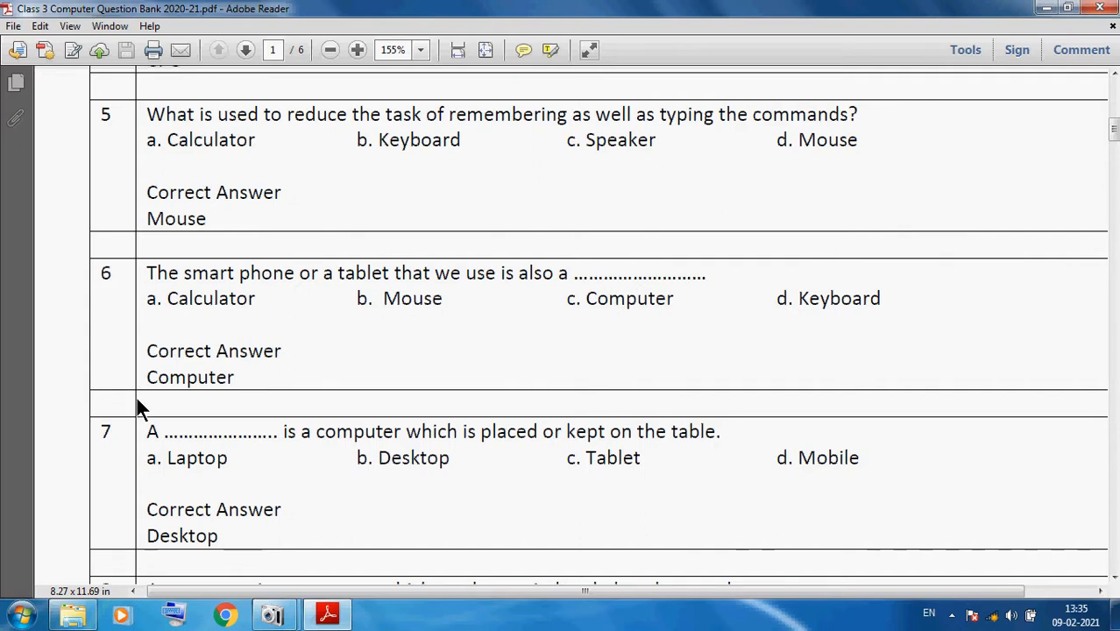
{"action": "mouse_move", "coordinate": [252, 449]}
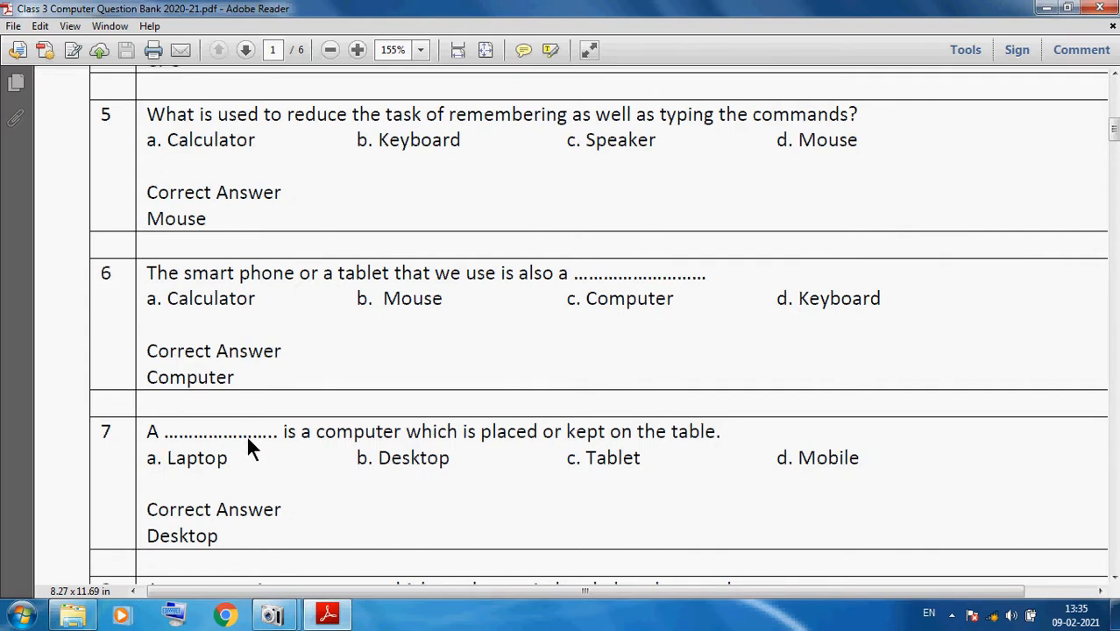
{"action": "mouse_move", "coordinate": [194, 573]}
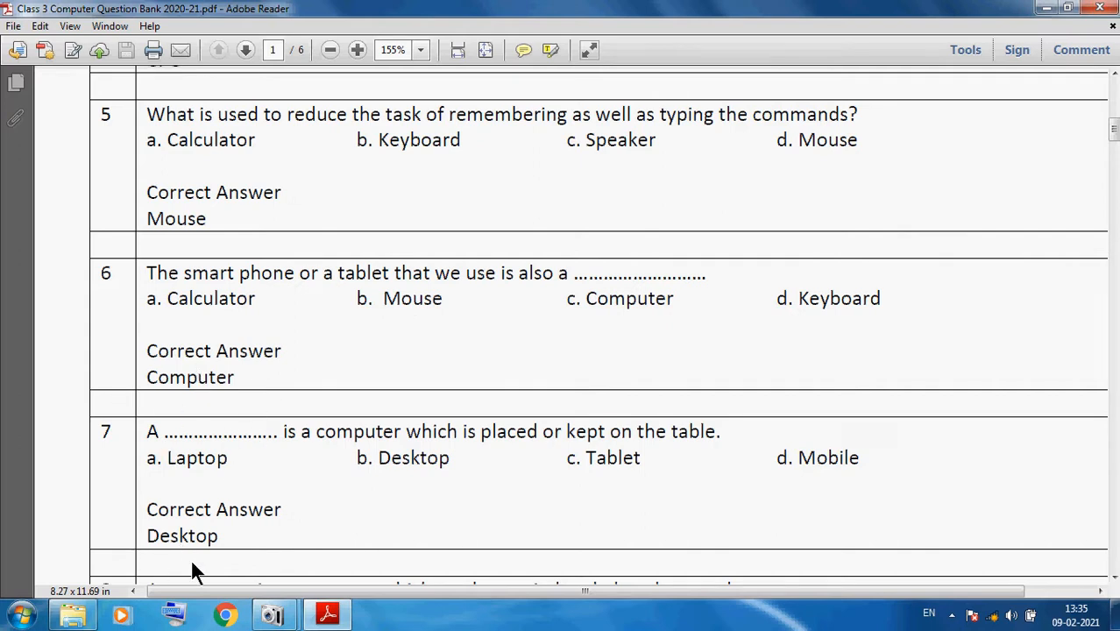
{"action": "mouse_move", "coordinate": [438, 451]}
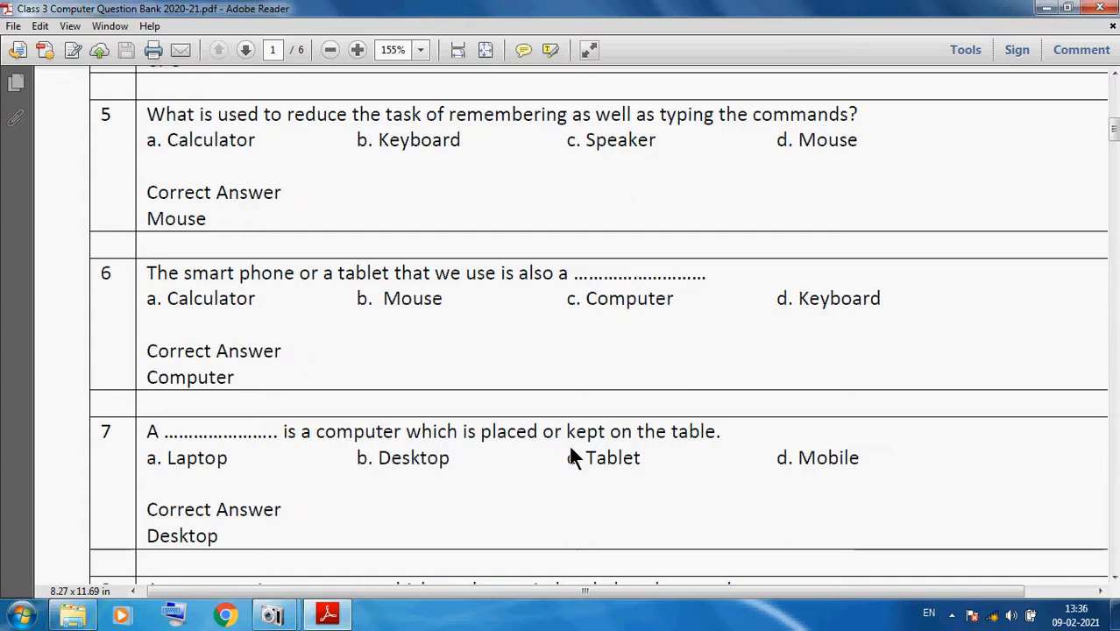
- Scroll to questions 8 and 9, answered Laptop and 104
{"action": "scroll", "scroll_direction": "down", "scroll_amount": 3}
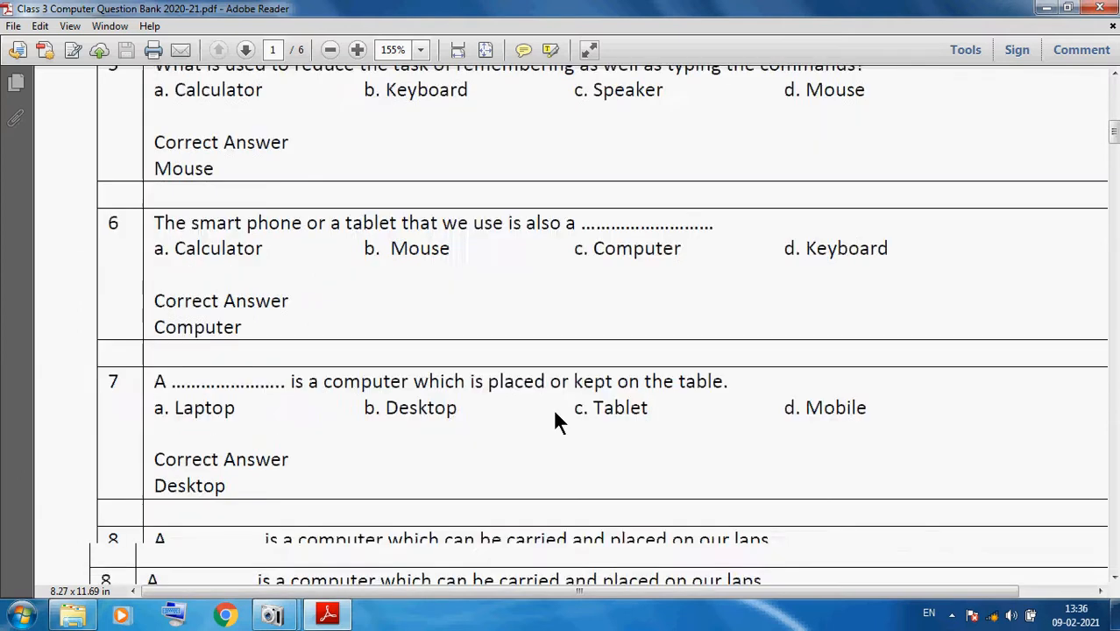
{"action": "scroll", "scroll_direction": "down", "scroll_amount": 3}
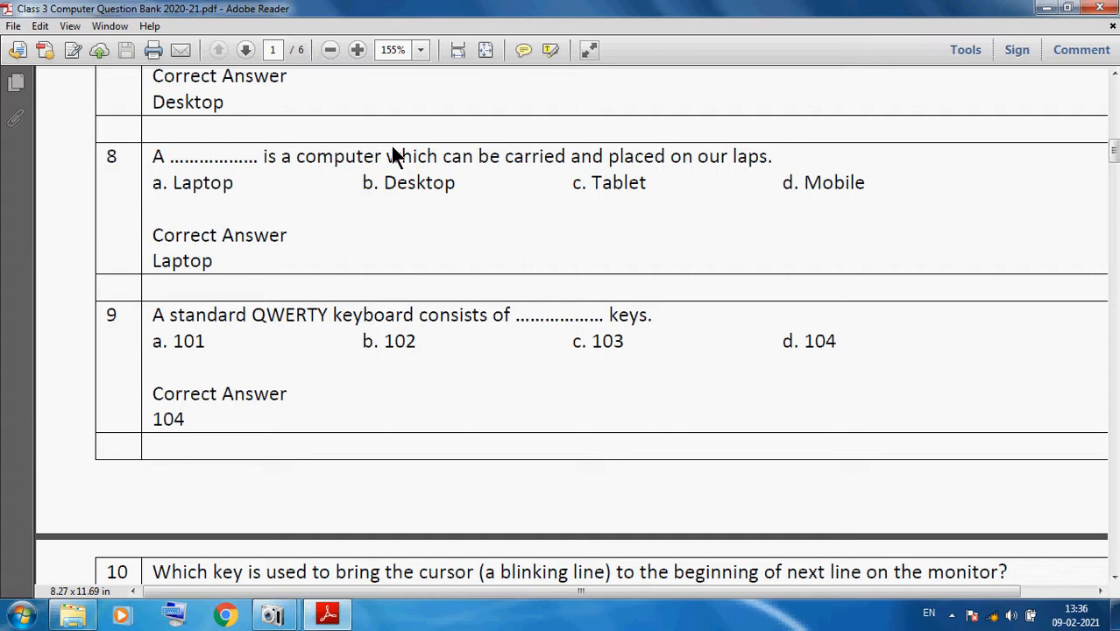
{"action": "mouse_move", "coordinate": [202, 191]}
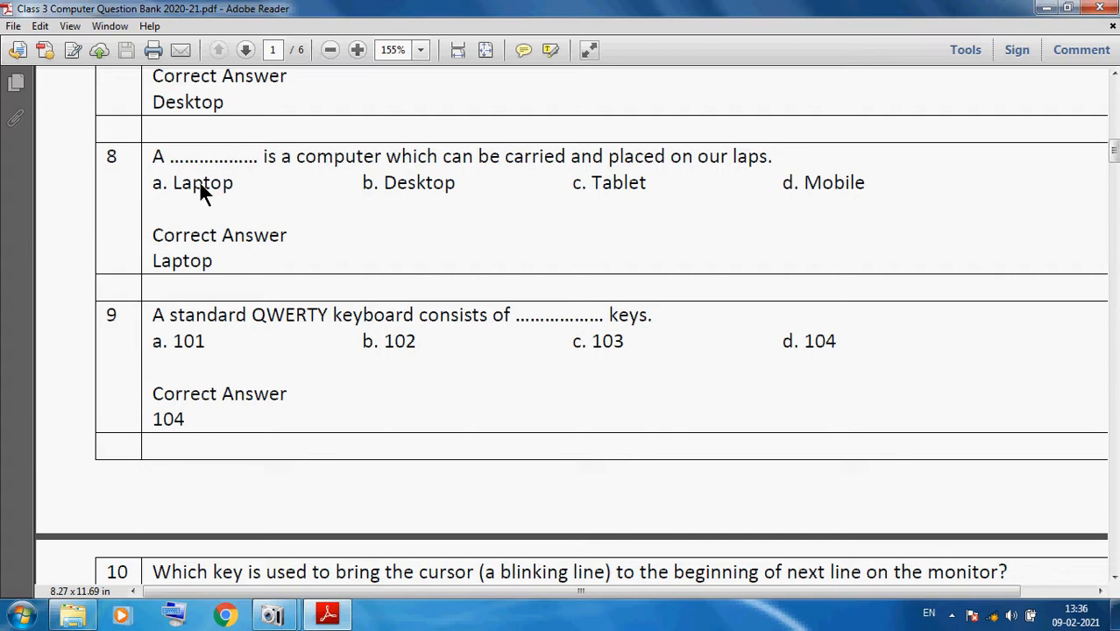
{"action": "mouse_move", "coordinate": [464, 184]}
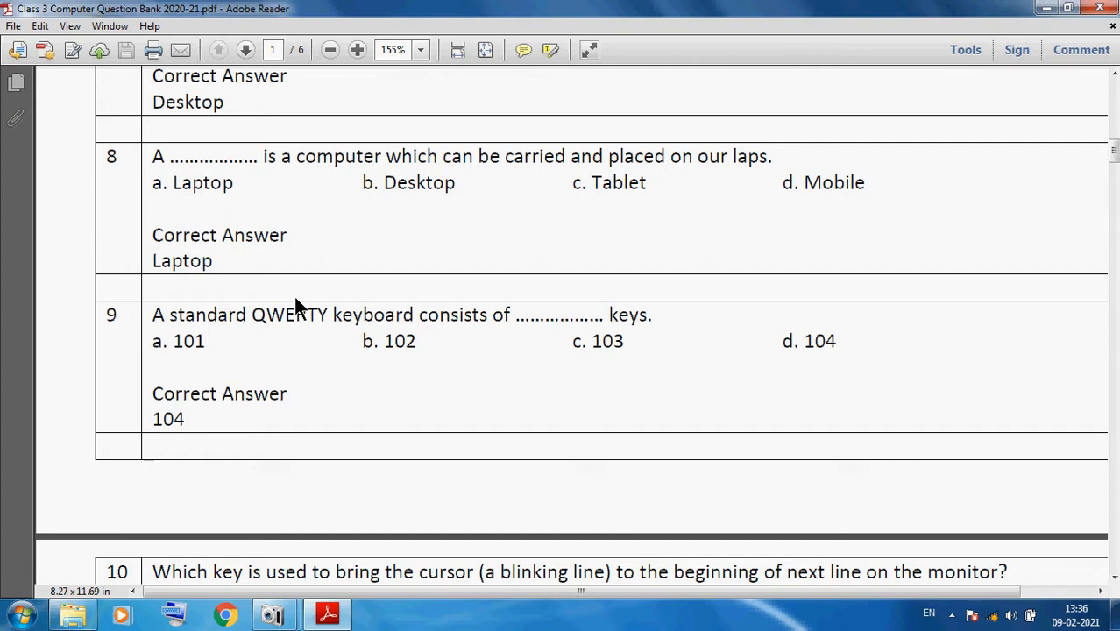
{"action": "mouse_move", "coordinate": [276, 342]}
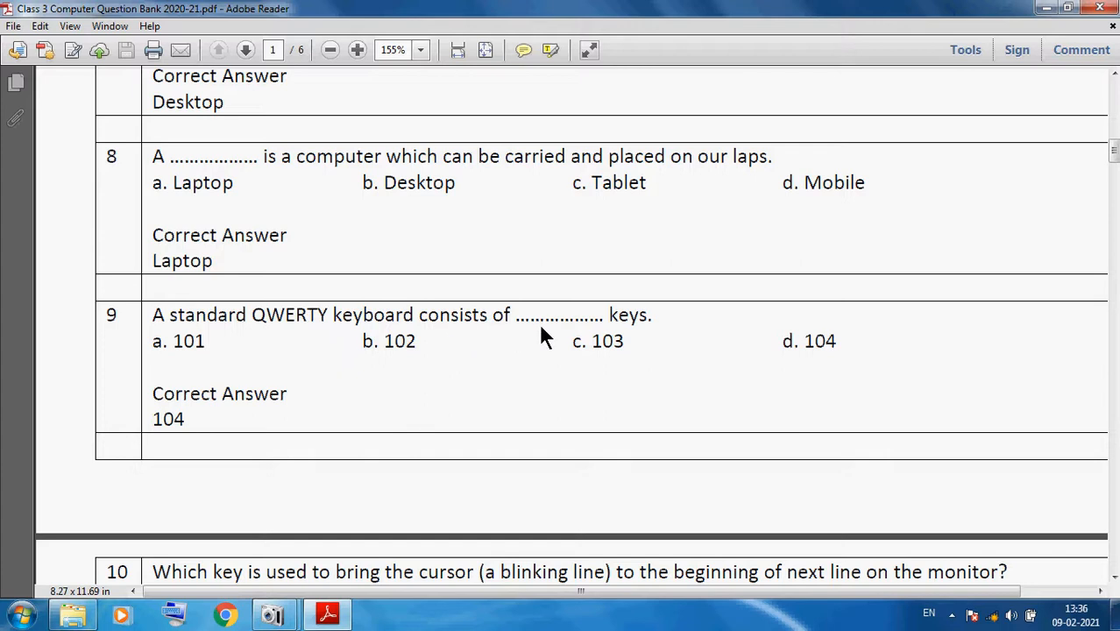
{"action": "mouse_move", "coordinate": [412, 397]}
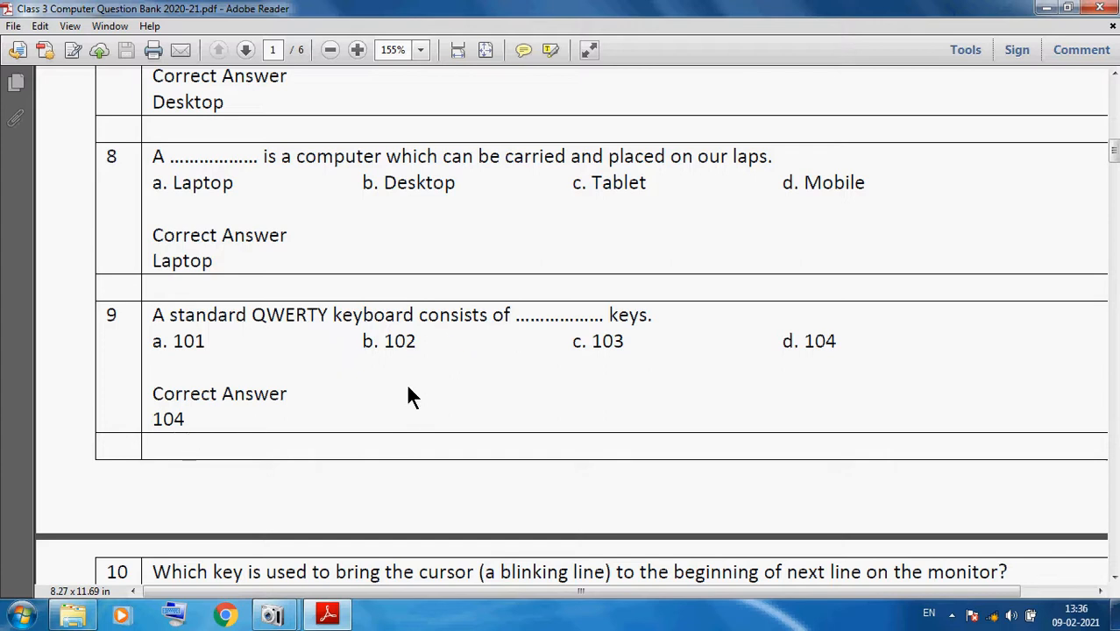
- Scroll onto page 2 showing questions 10 and 11, answered Enter and Cursor
{"action": "scroll", "scroll_direction": "down", "scroll_amount": 3}
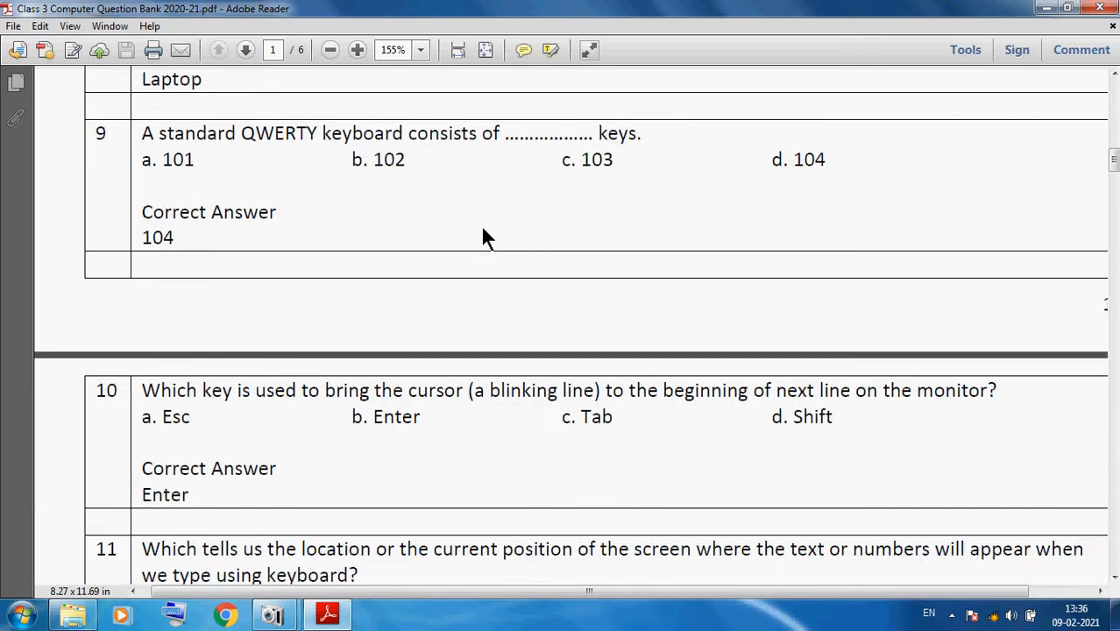
{"action": "scroll", "scroll_direction": "down", "scroll_amount": 3}
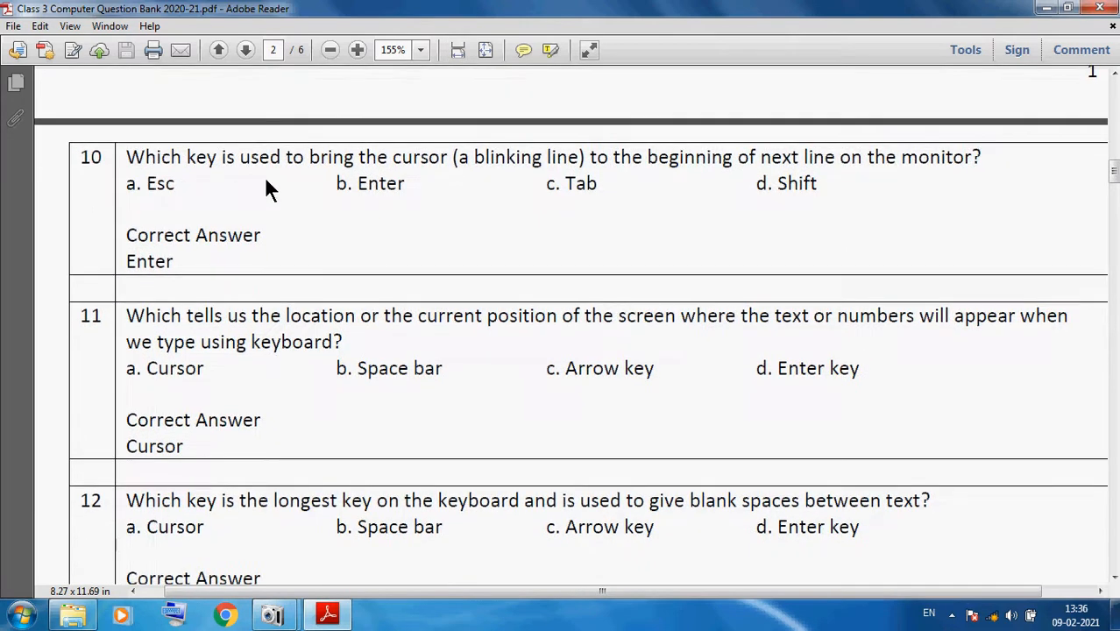
{"action": "mouse_move", "coordinate": [429, 188]}
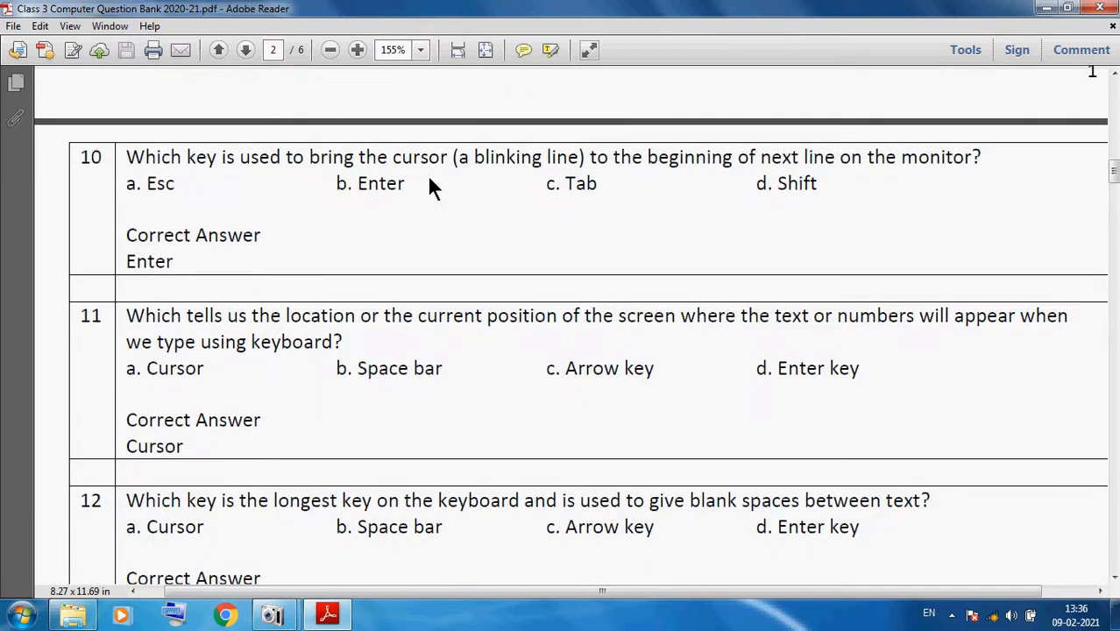
{"action": "mouse_move", "coordinate": [614, 184]}
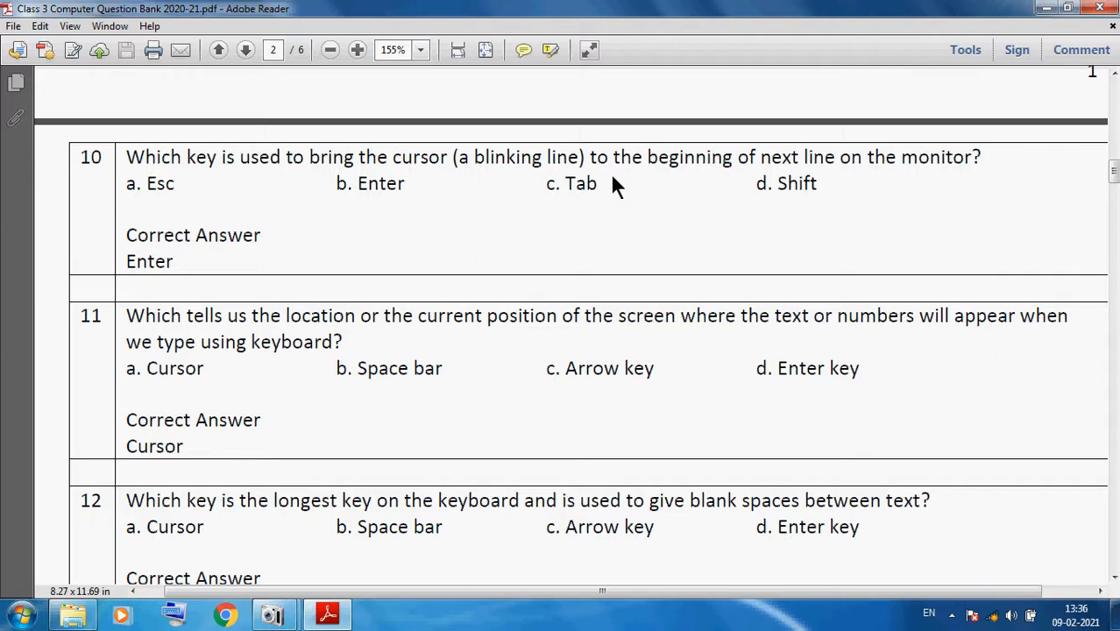
{"action": "mouse_move", "coordinate": [796, 190]}
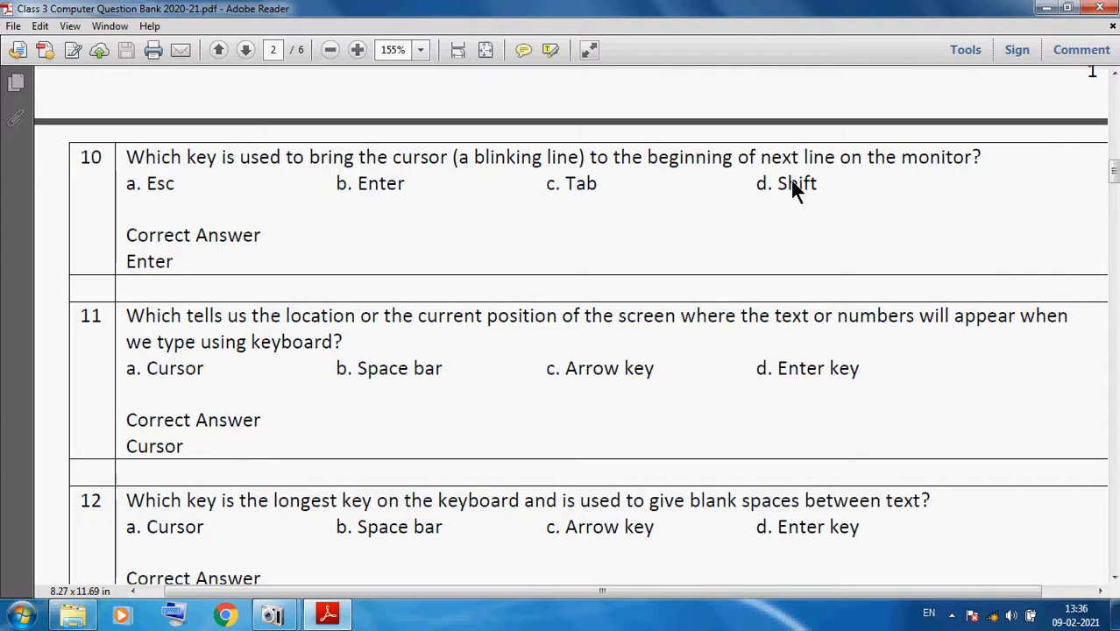
{"action": "mouse_move", "coordinate": [172, 269]}
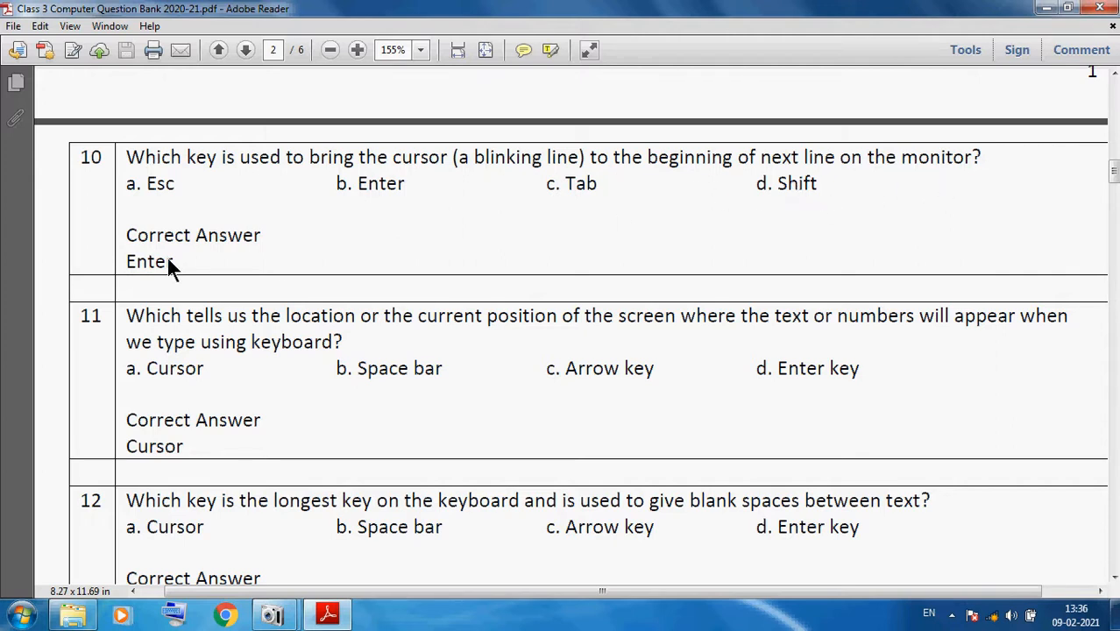
{"action": "mouse_move", "coordinate": [123, 350]}
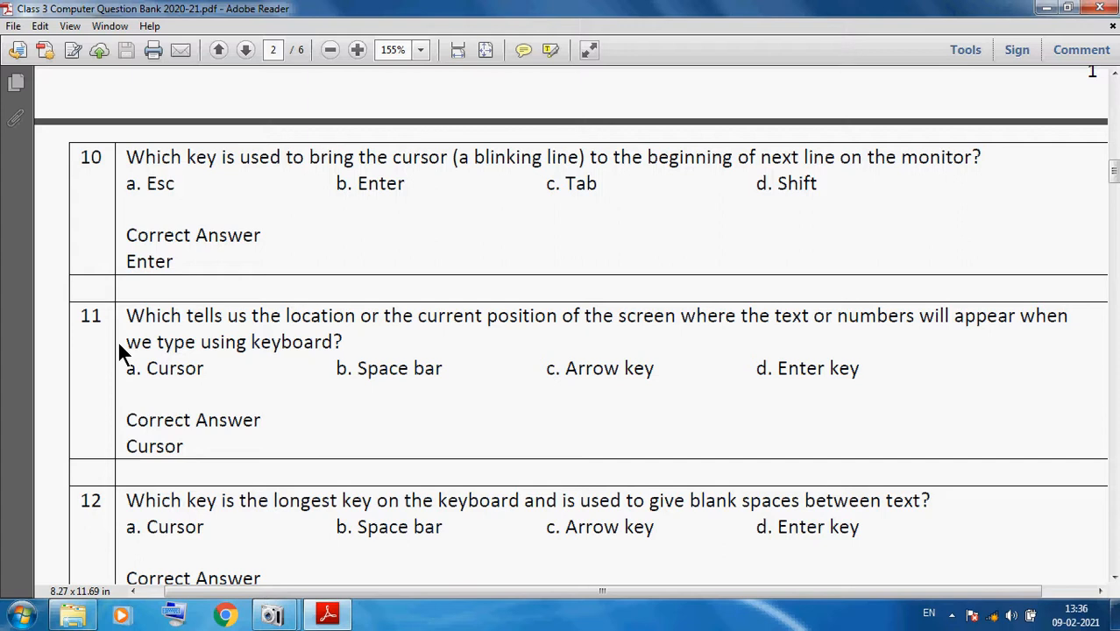
{"action": "mouse_move", "coordinate": [349, 345]}
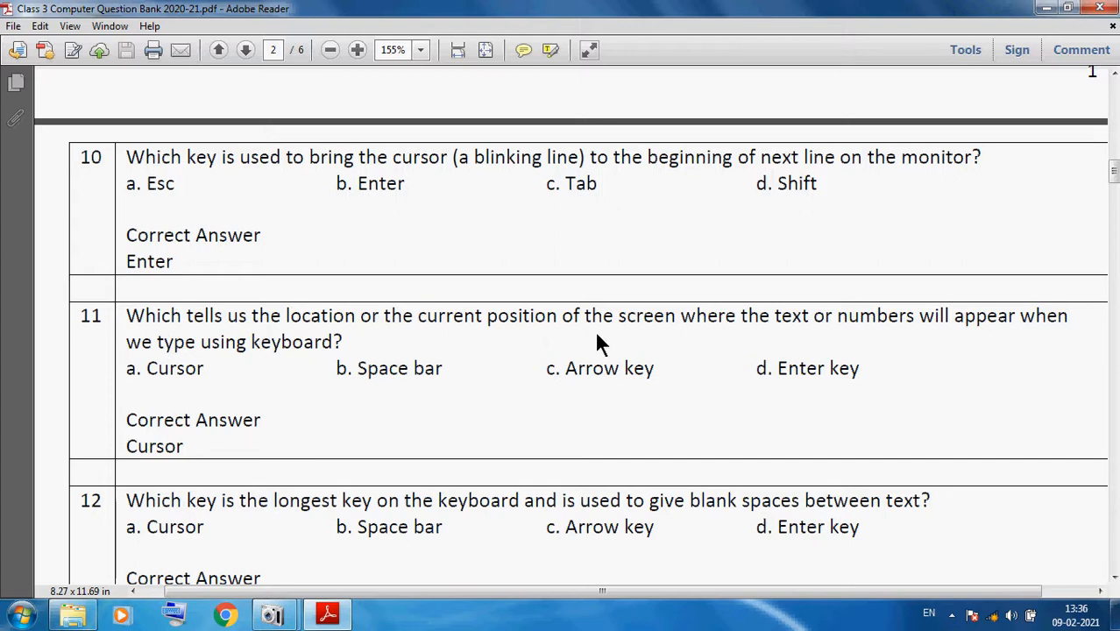
{"action": "mouse_move", "coordinate": [736, 346]}
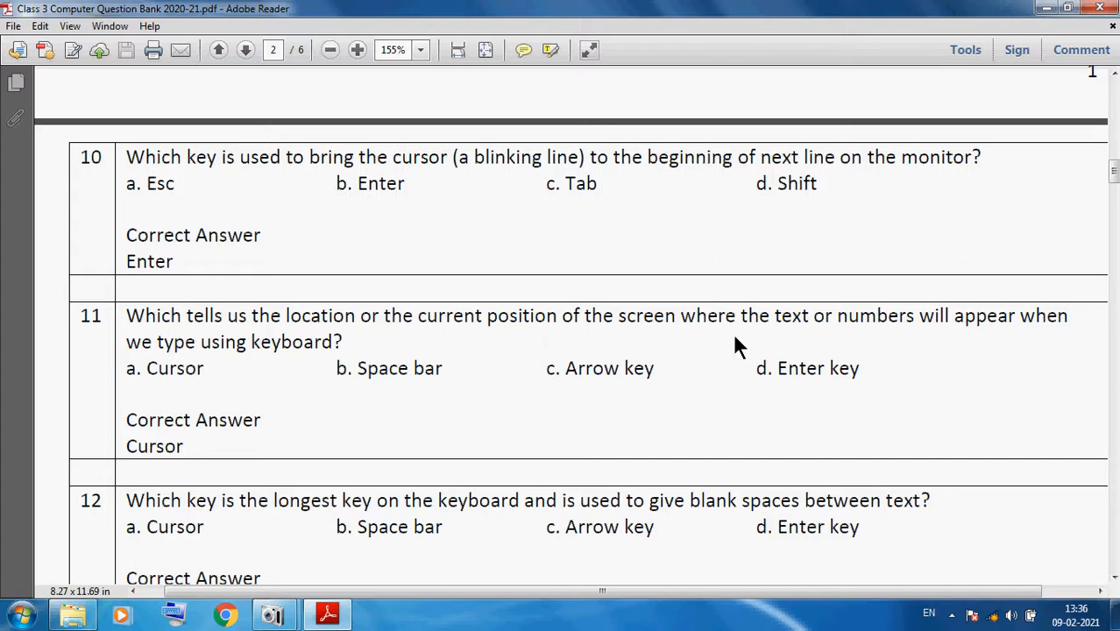
{"action": "mouse_move", "coordinate": [1003, 351]}
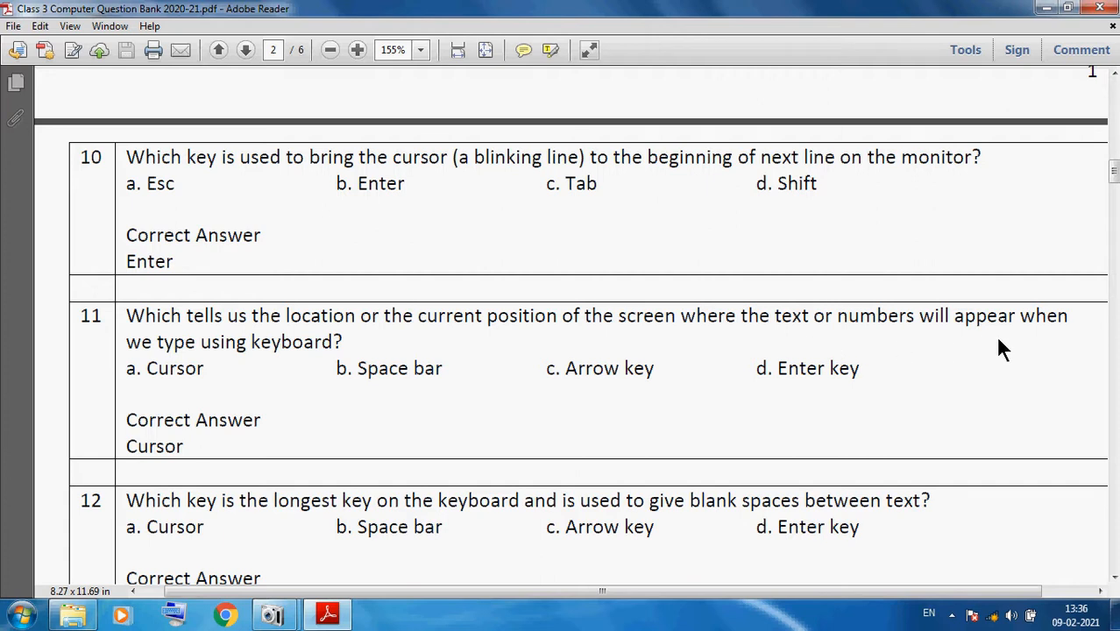
{"action": "mouse_move", "coordinate": [151, 374]}
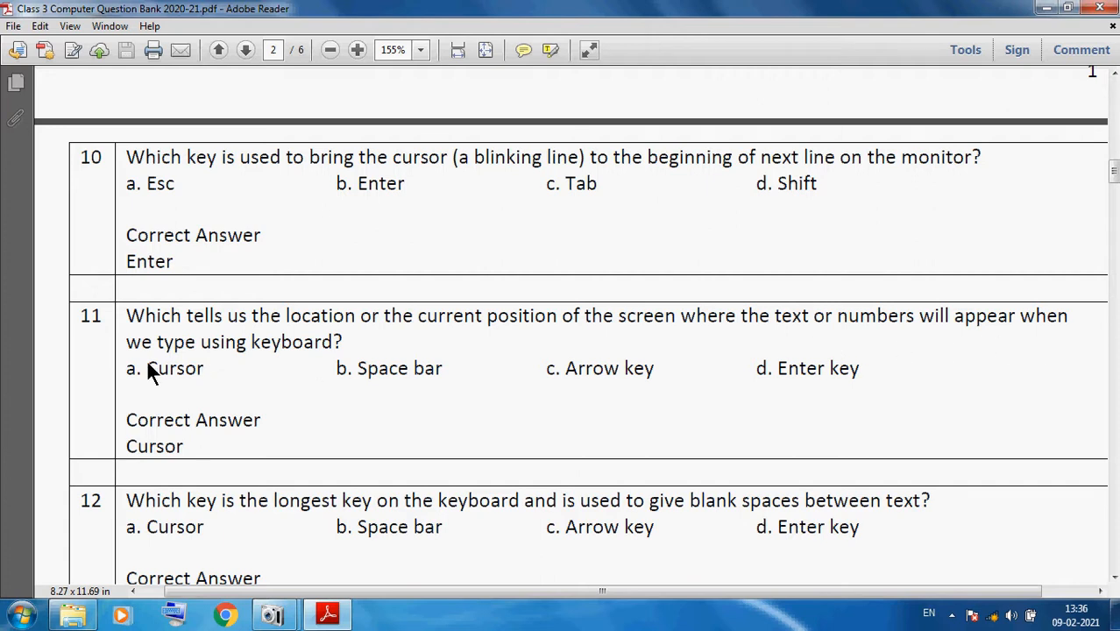
{"action": "mouse_move", "coordinate": [244, 419]}
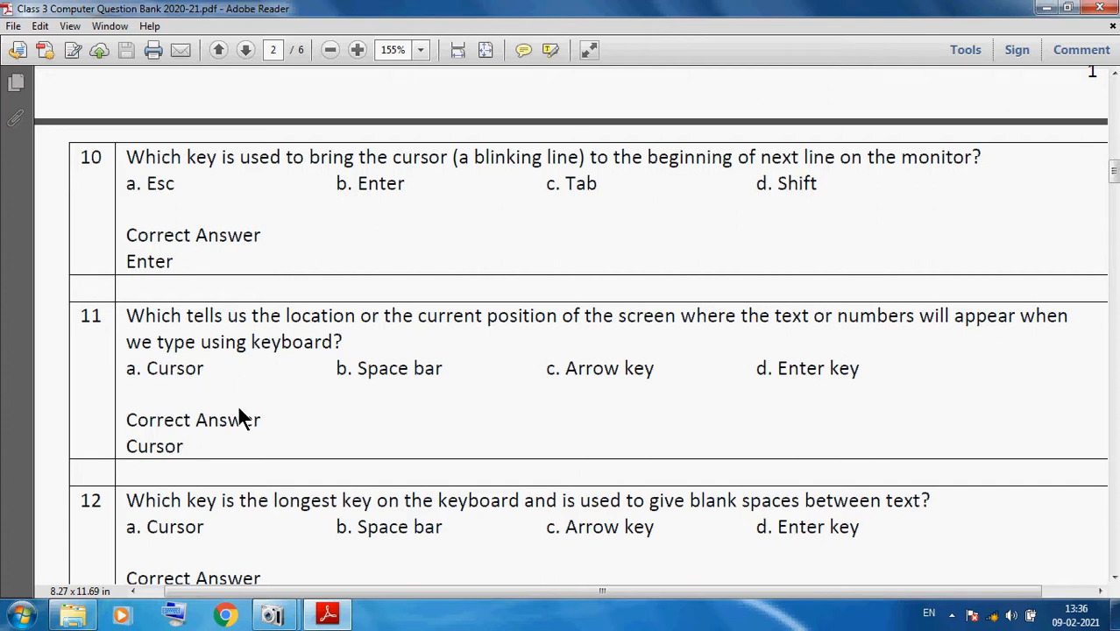
{"action": "mouse_move", "coordinate": [178, 513]}
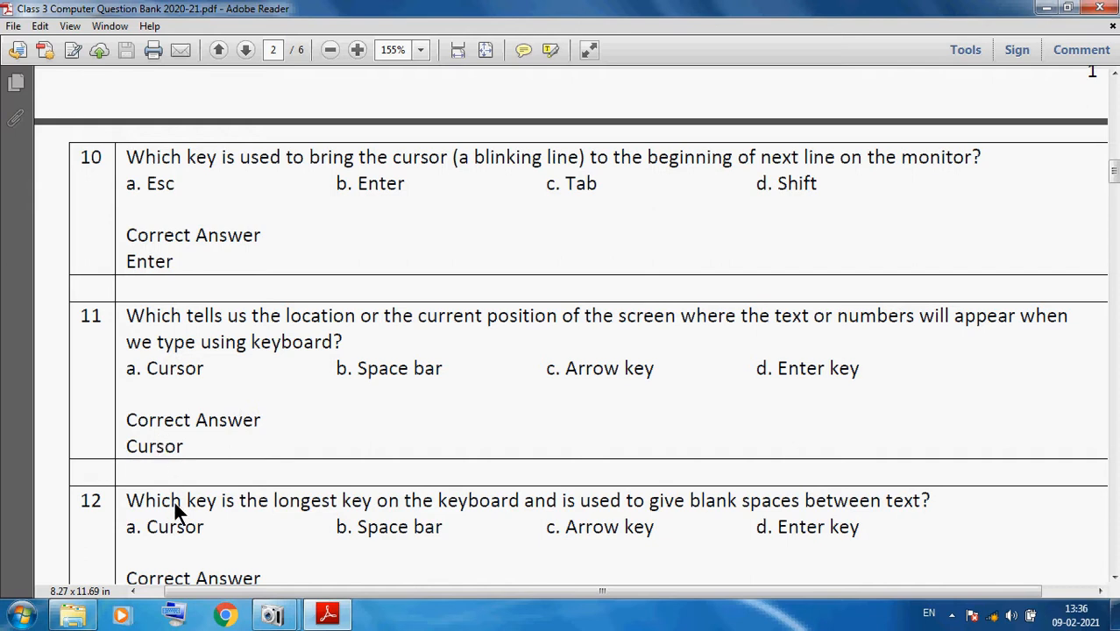
{"action": "scroll", "scroll_direction": "down", "scroll_amount": 3}
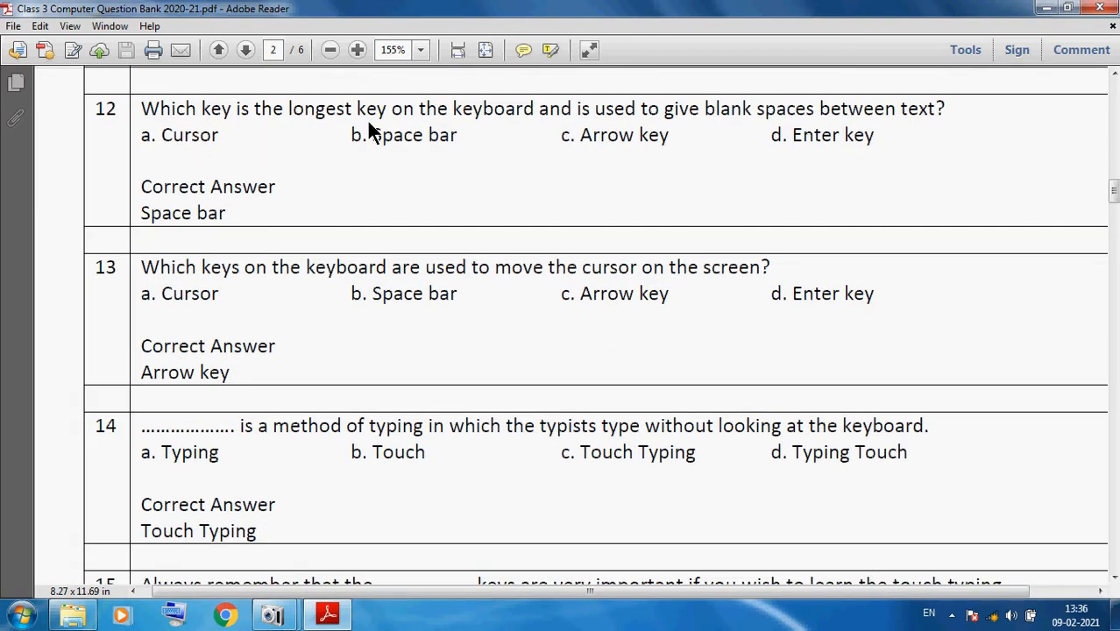
{"action": "mouse_move", "coordinate": [489, 142]}
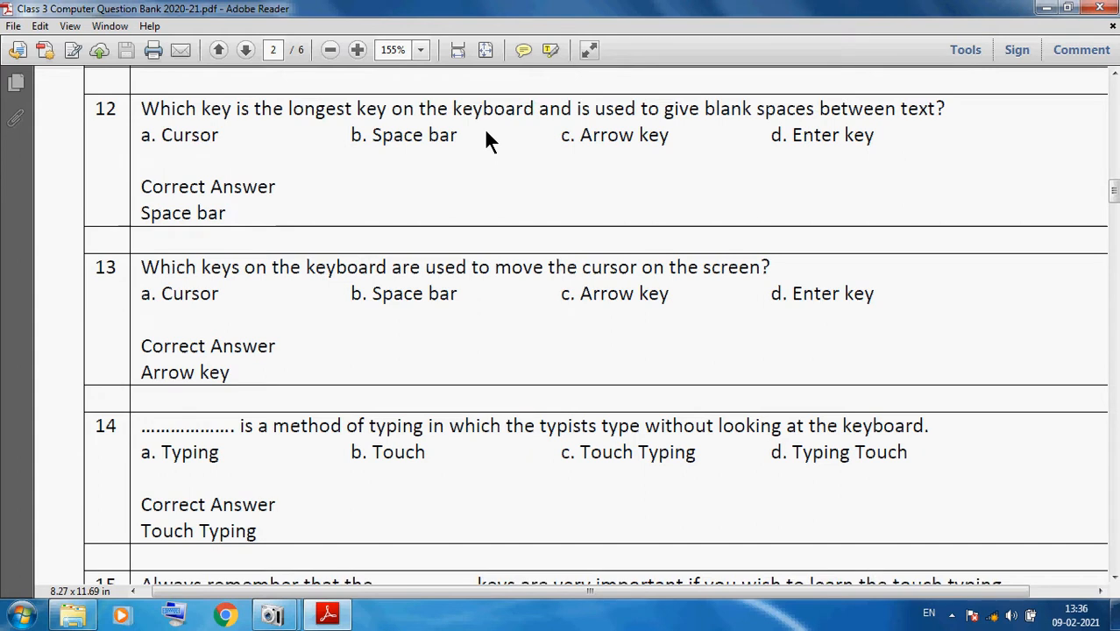
{"action": "mouse_move", "coordinate": [771, 141]}
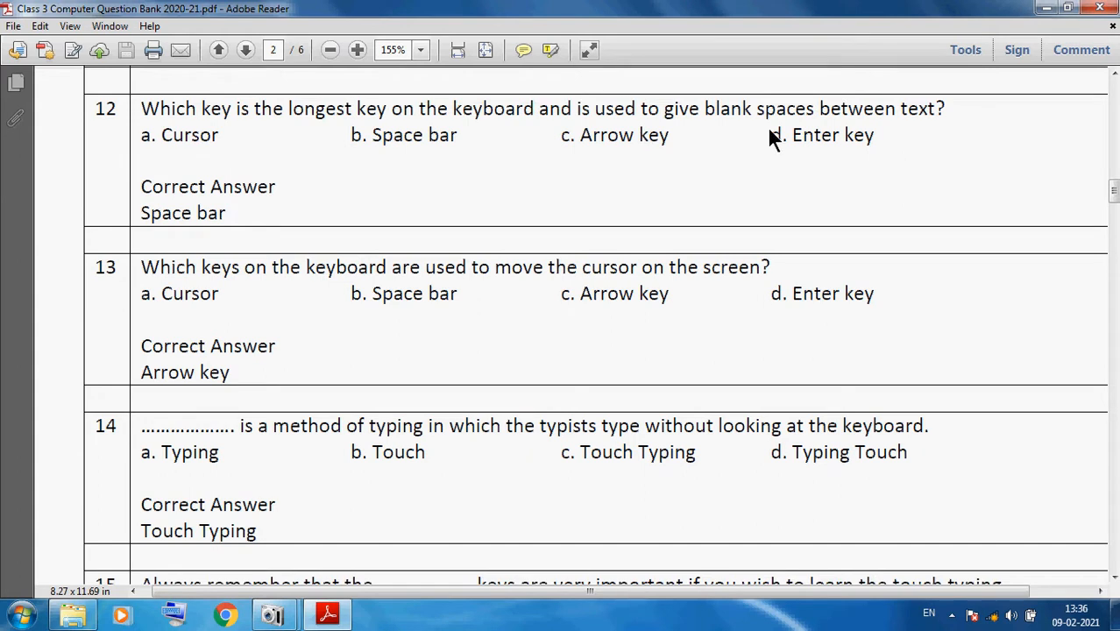
{"action": "mouse_move", "coordinate": [122, 229]}
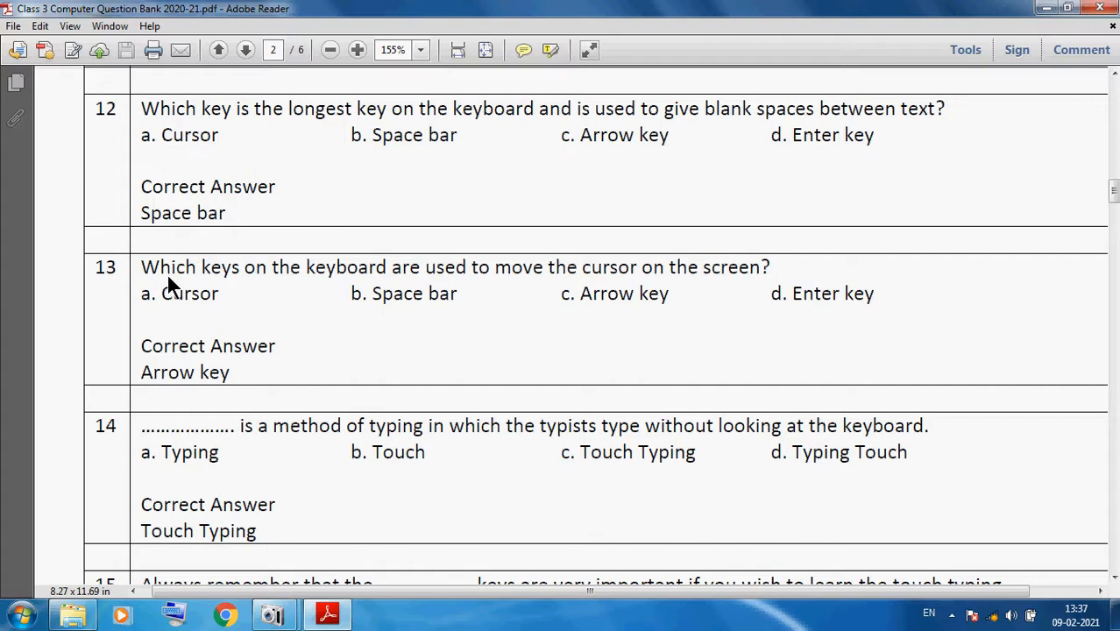
{"action": "mouse_move", "coordinate": [361, 297]}
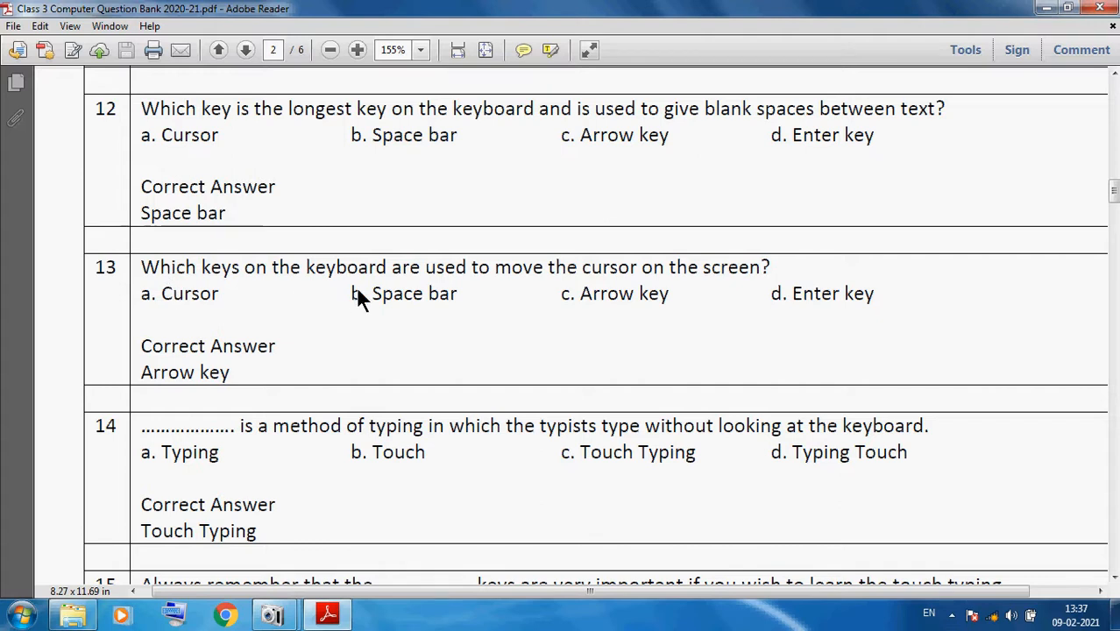
{"action": "mouse_move", "coordinate": [743, 294]}
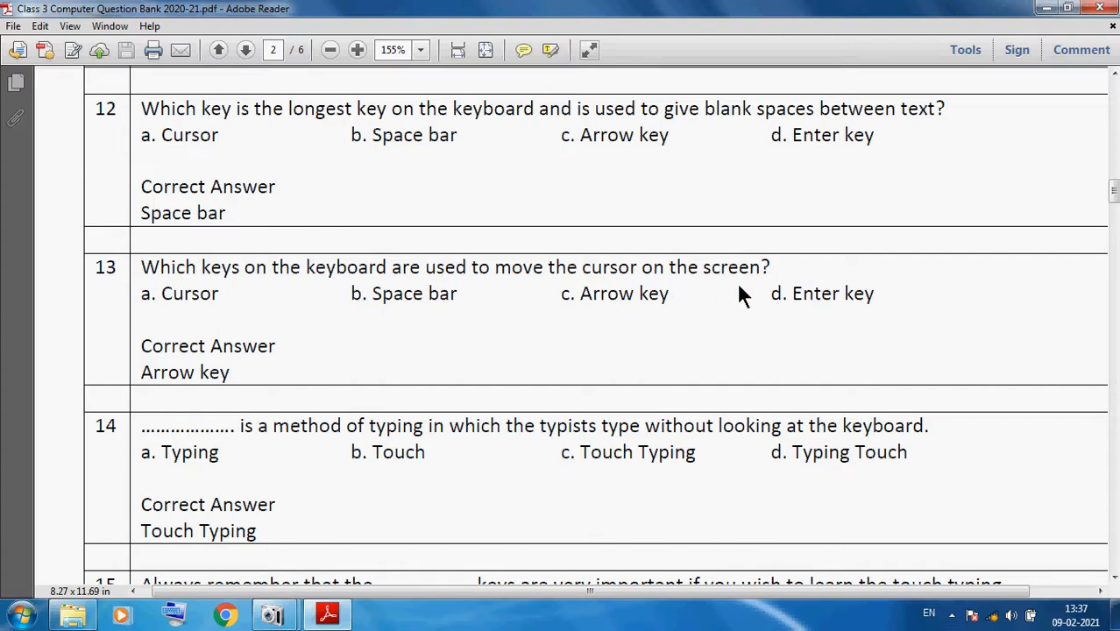
{"action": "mouse_move", "coordinate": [241, 403]}
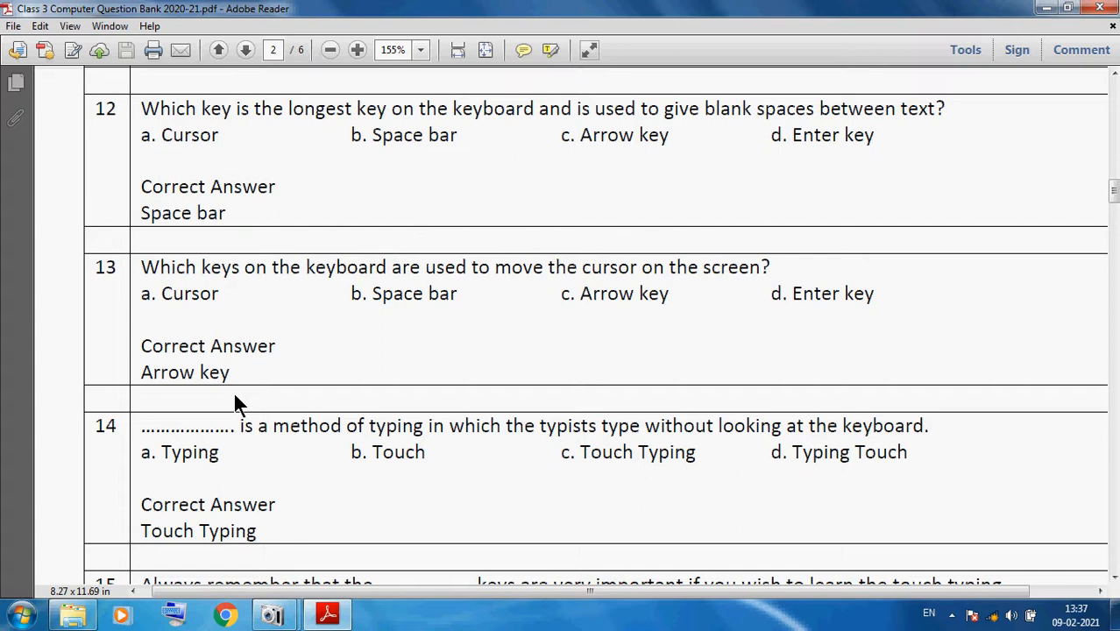
{"action": "mouse_move", "coordinate": [186, 534]}
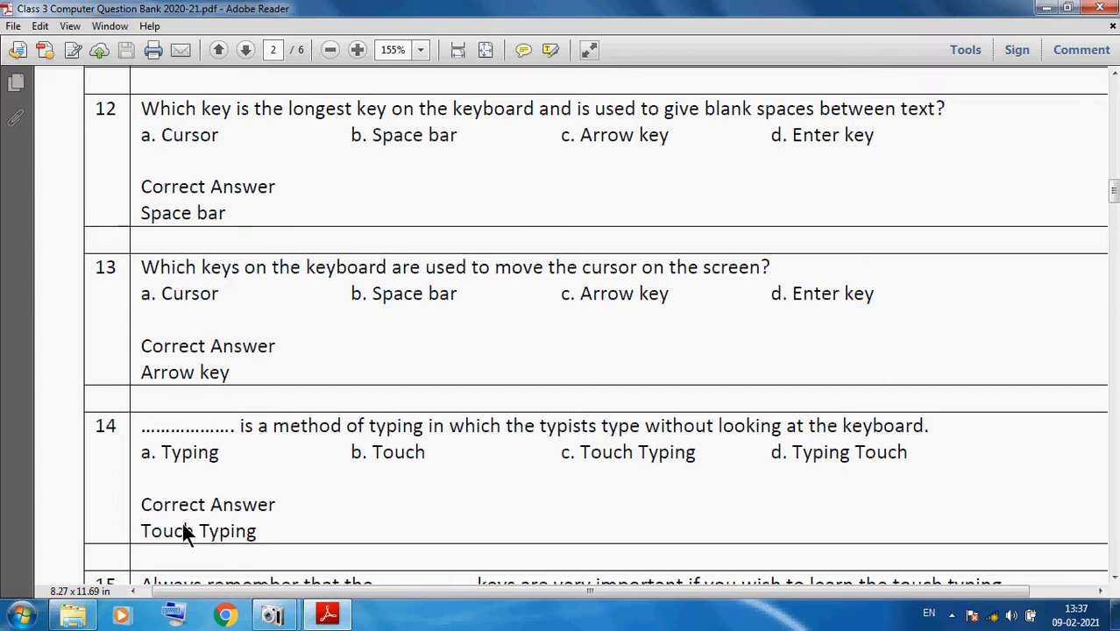
{"action": "mouse_move", "coordinate": [257, 450]}
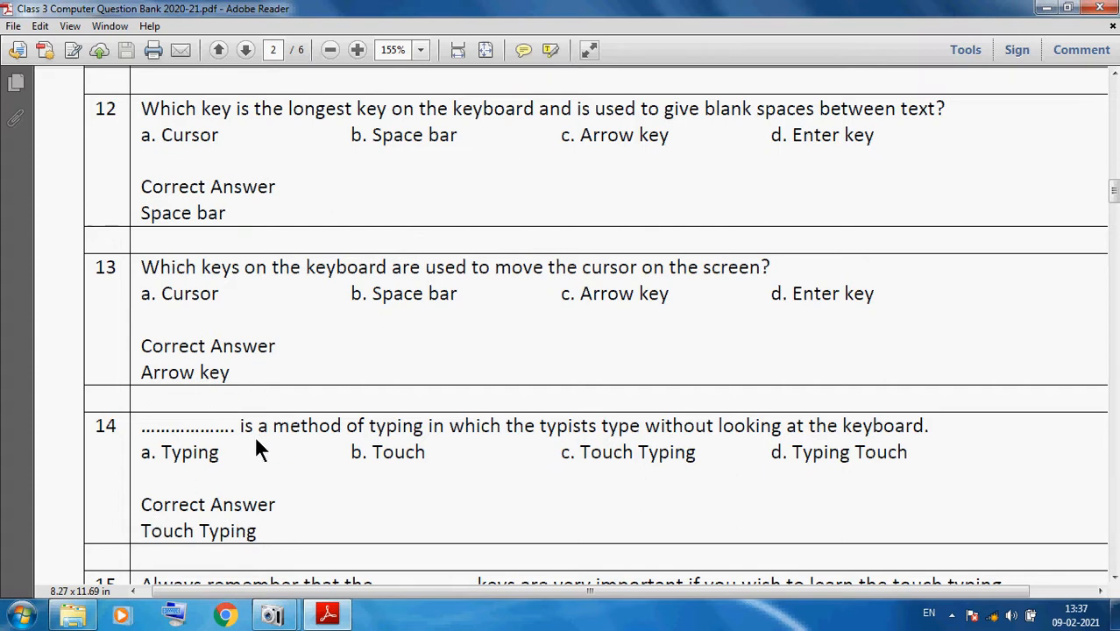
{"action": "mouse_move", "coordinate": [420, 451]}
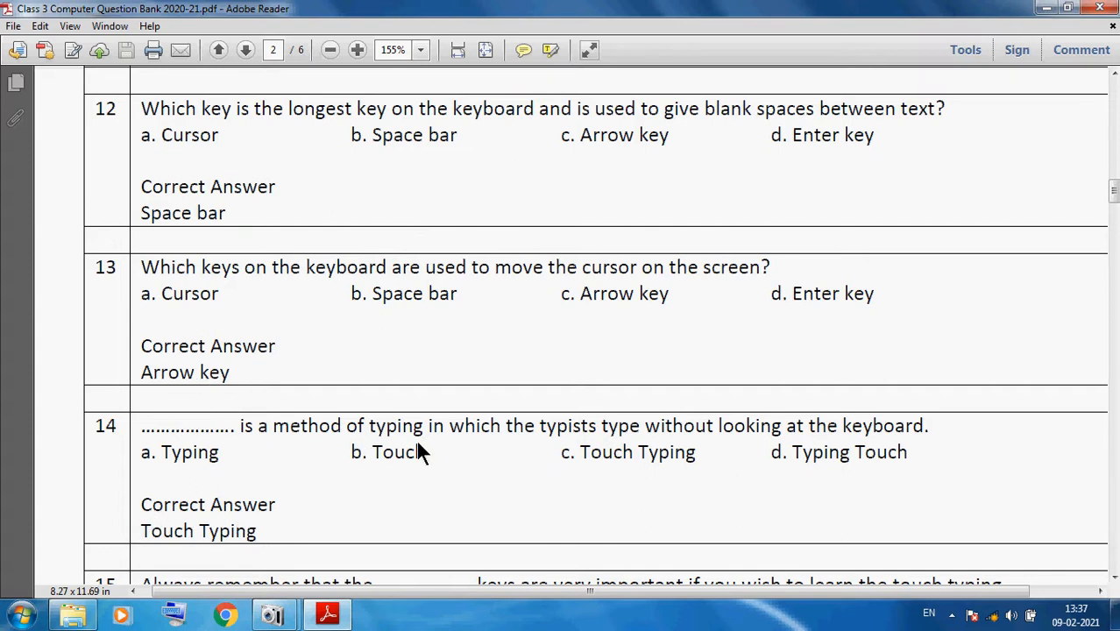
{"action": "mouse_move", "coordinate": [659, 453]}
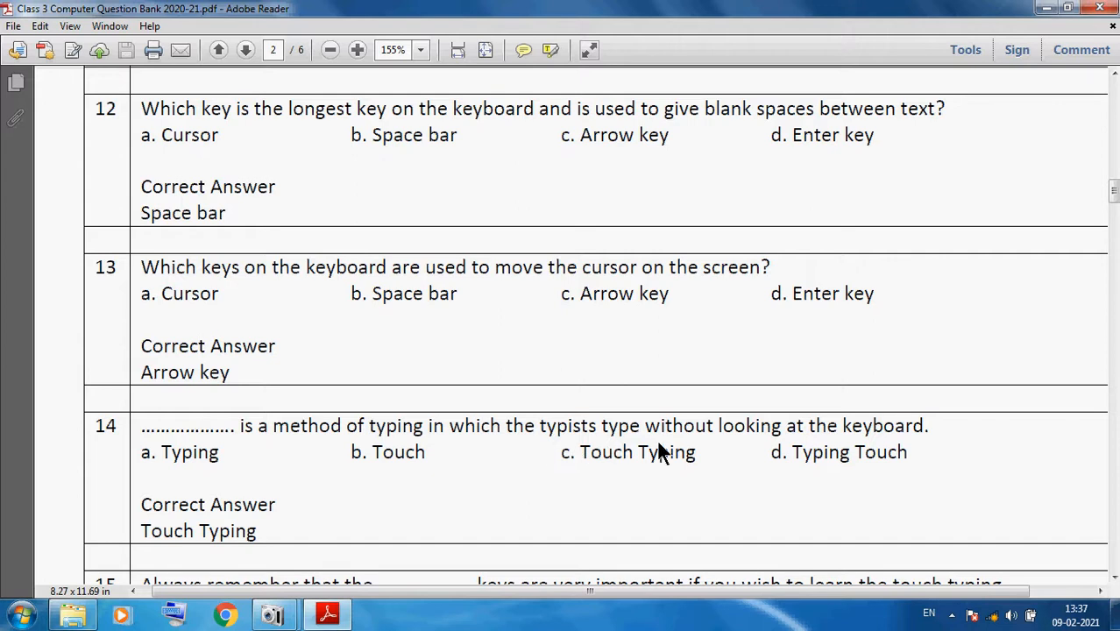
{"action": "mouse_move", "coordinate": [859, 453]}
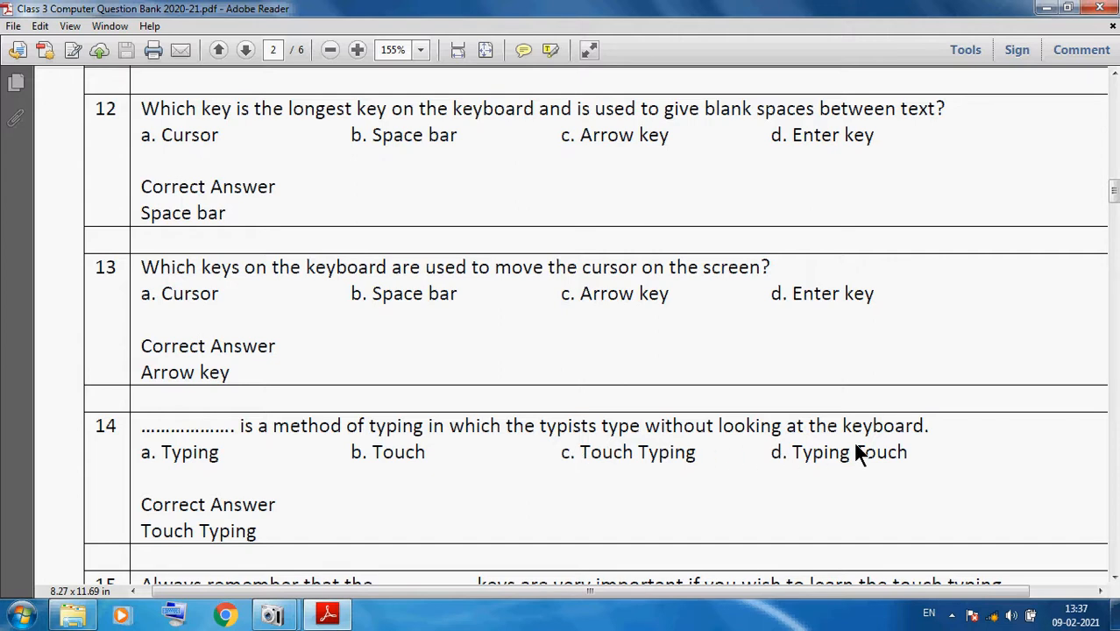
- Scroll through questions 15–18, answered Home, Caps lock, Two and Caps lock
{"action": "scroll", "scroll_direction": "down", "scroll_amount": 3}
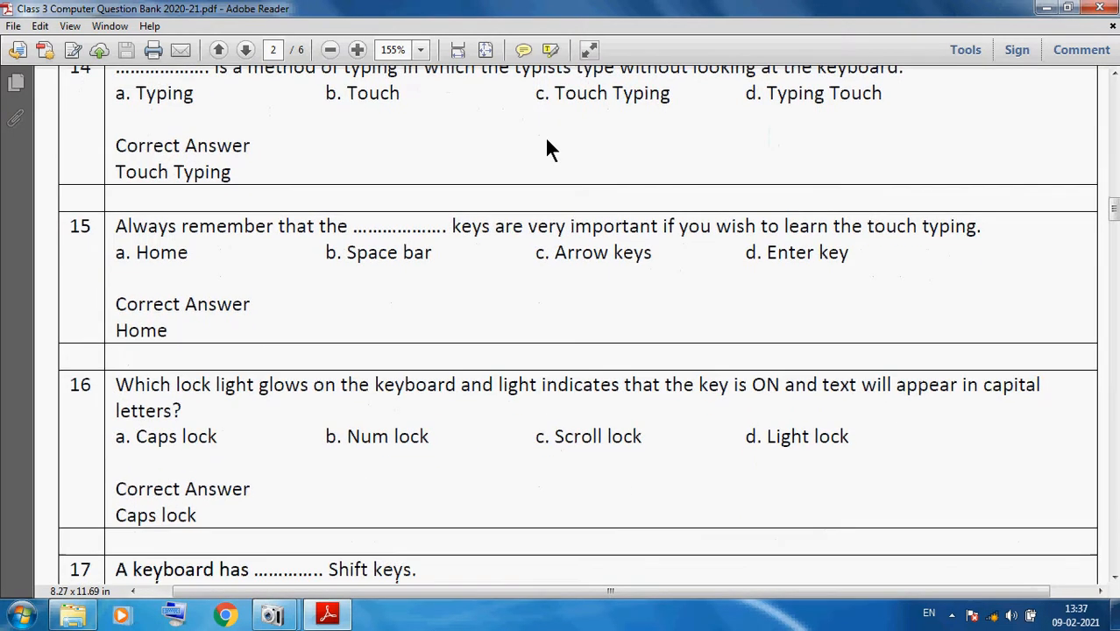
{"action": "scroll", "scroll_direction": "down", "scroll_amount": 3}
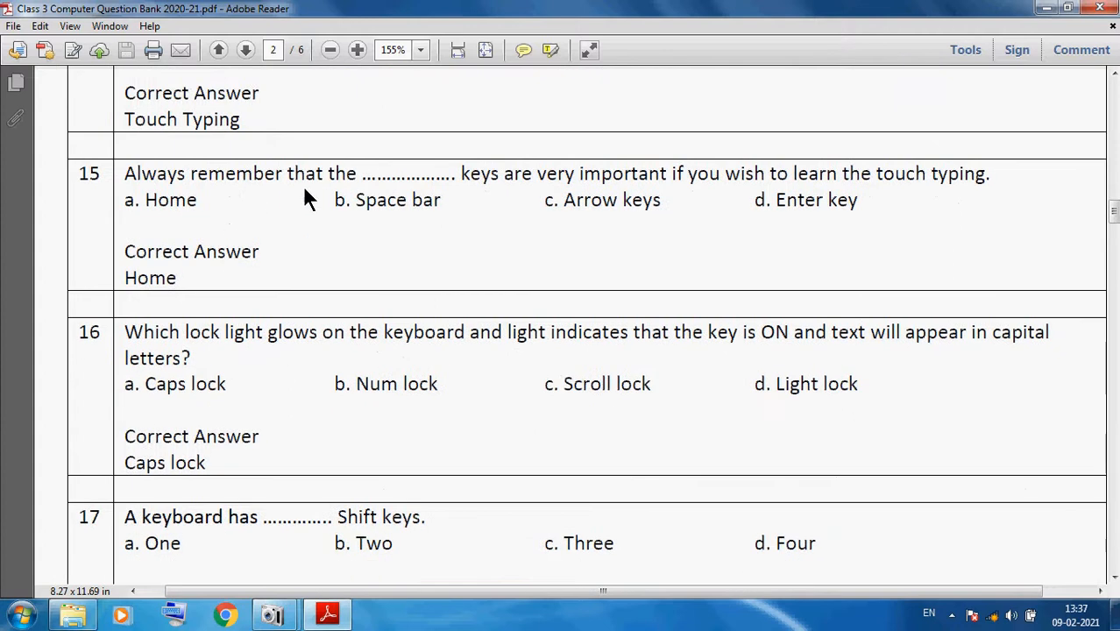
{"action": "mouse_move", "coordinate": [57, 289]}
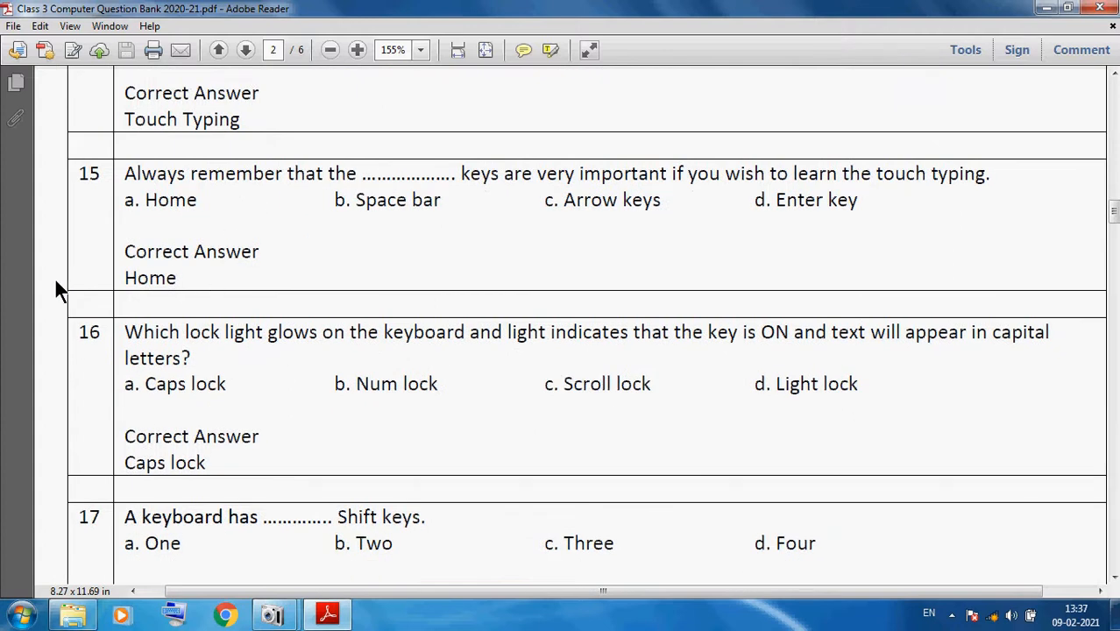
{"action": "mouse_move", "coordinate": [710, 208]}
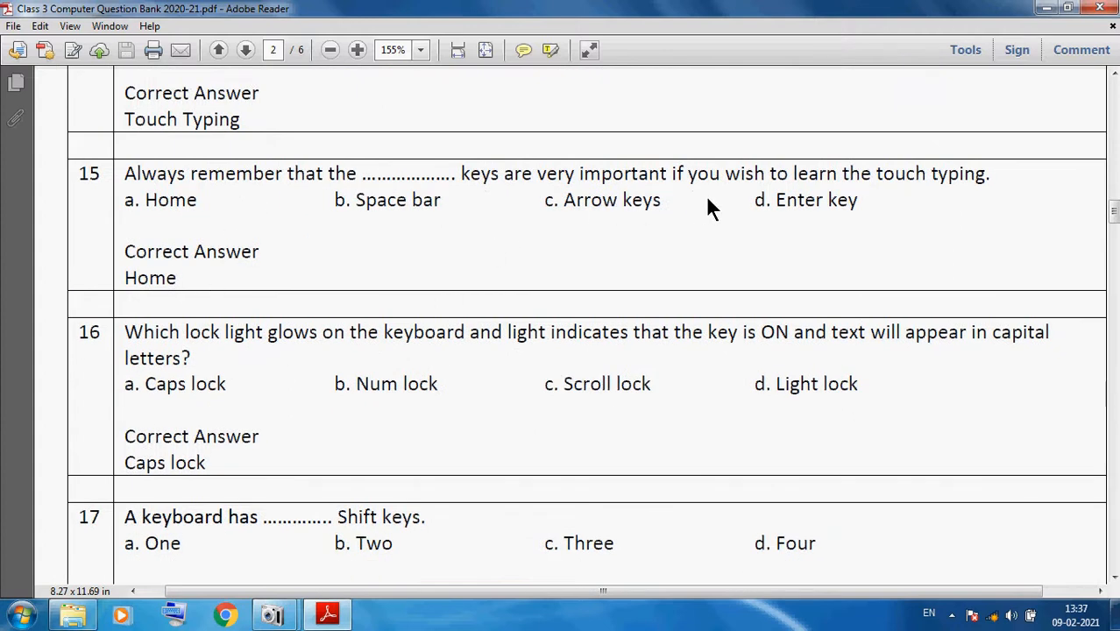
{"action": "mouse_move", "coordinate": [981, 206]}
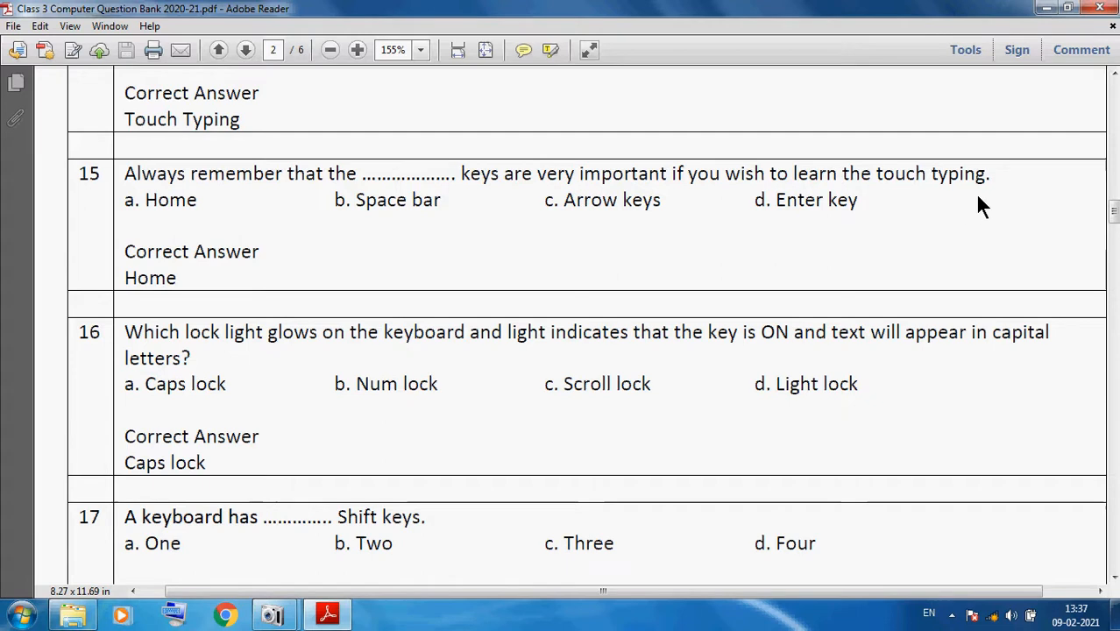
{"action": "mouse_move", "coordinate": [478, 195]}
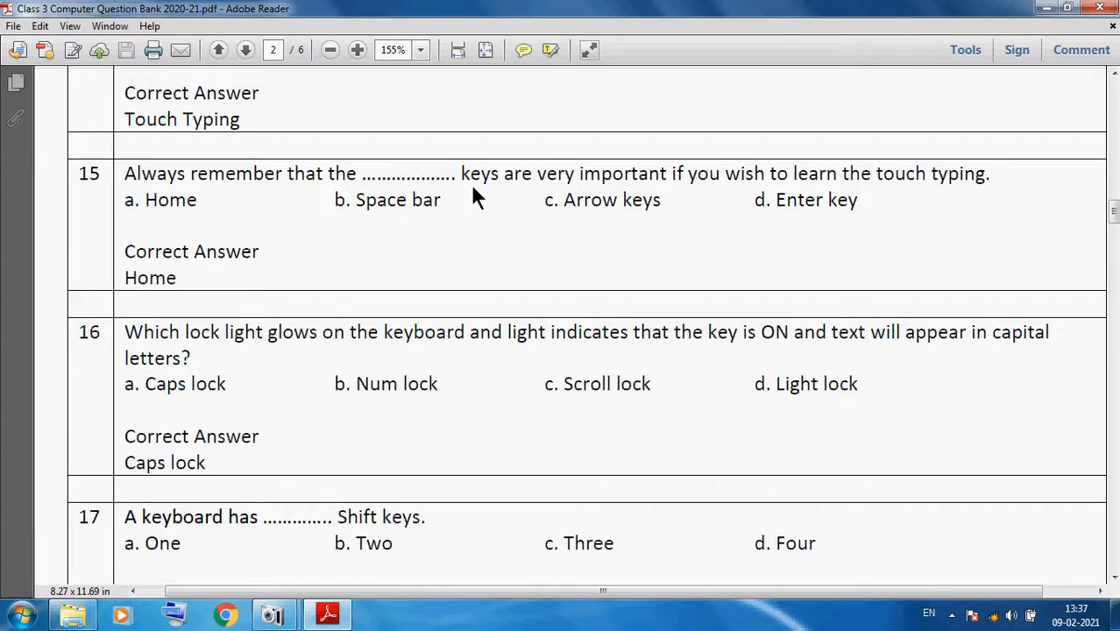
{"action": "mouse_move", "coordinate": [831, 200]}
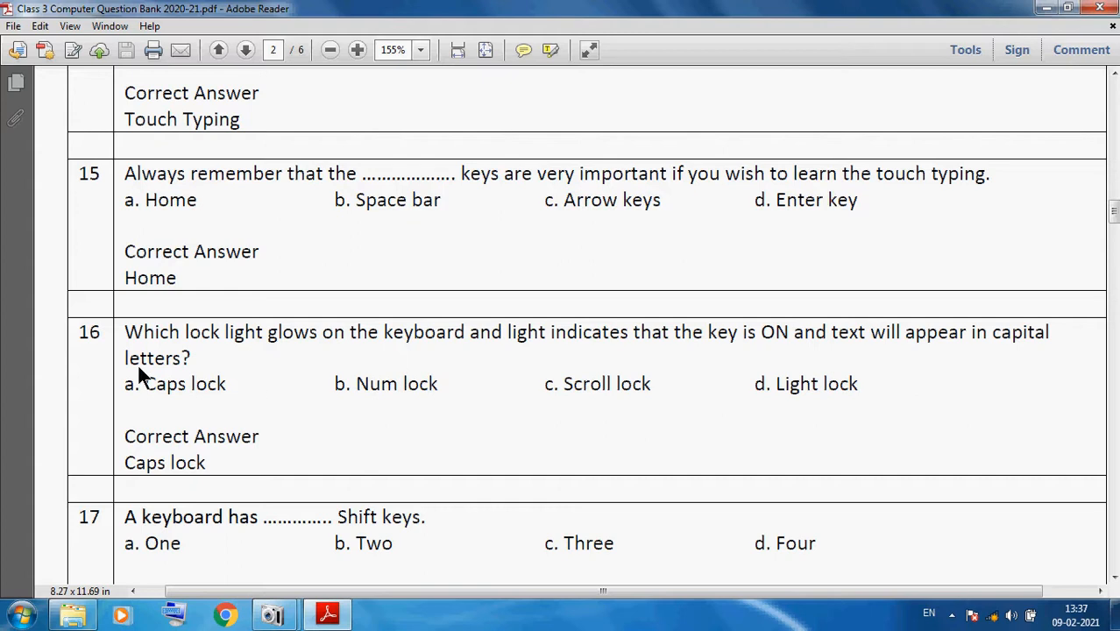
{"action": "mouse_move", "coordinate": [171, 355]}
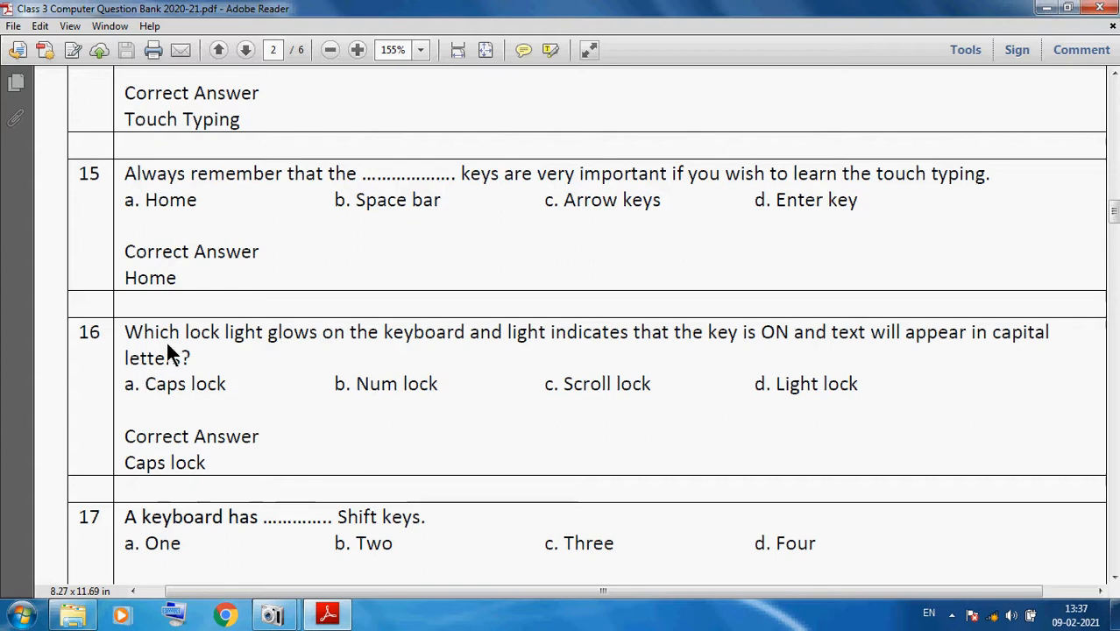
{"action": "mouse_move", "coordinate": [419, 358]}
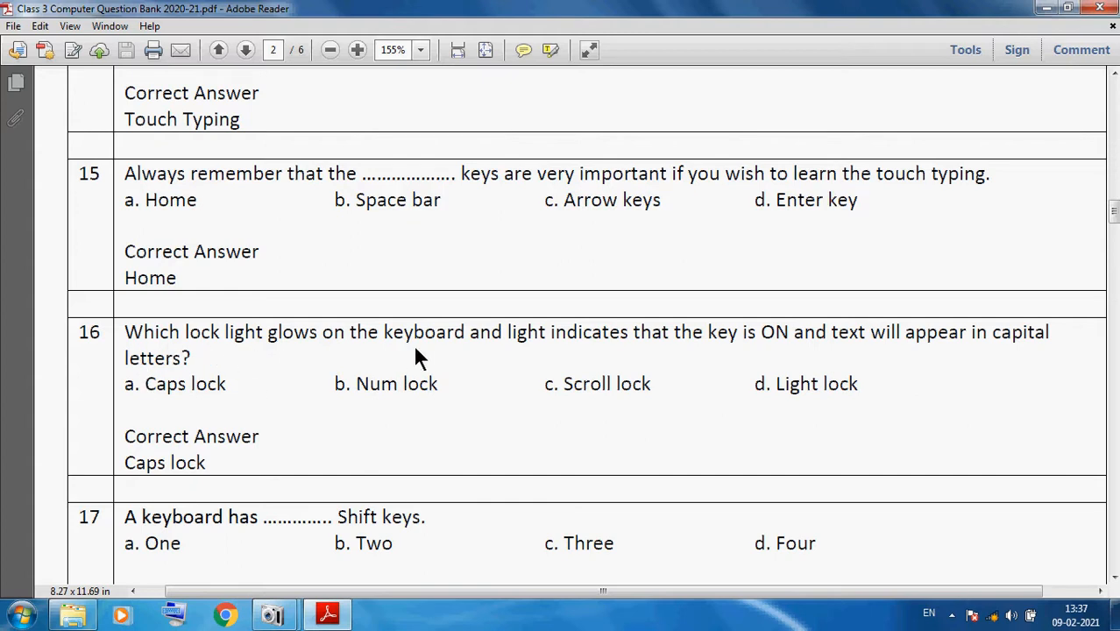
{"action": "mouse_move", "coordinate": [620, 364]}
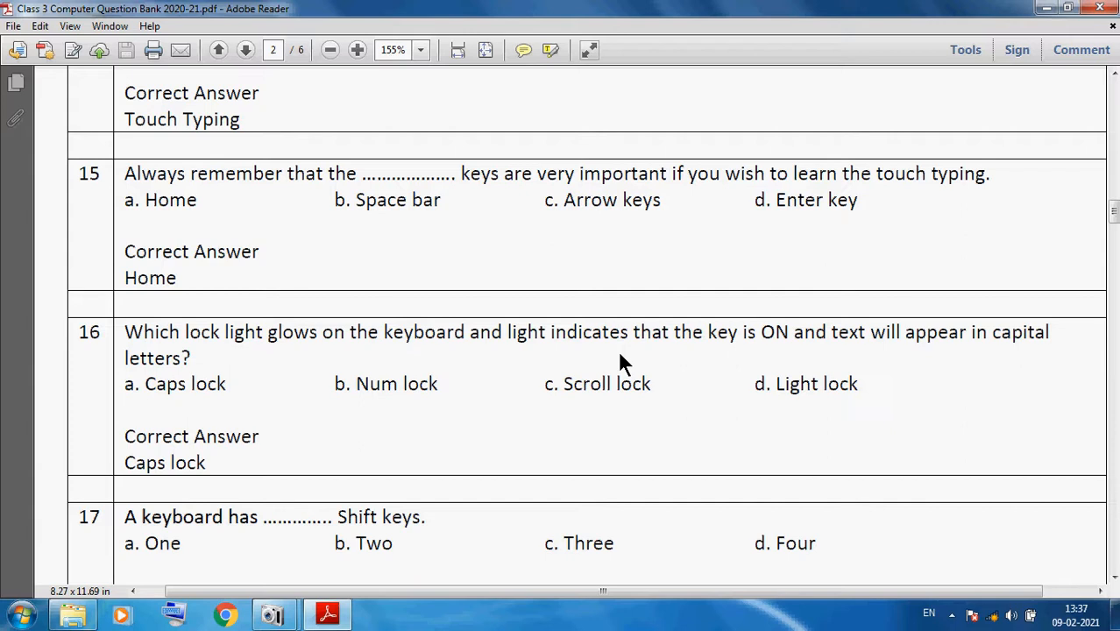
{"action": "mouse_move", "coordinate": [871, 368]}
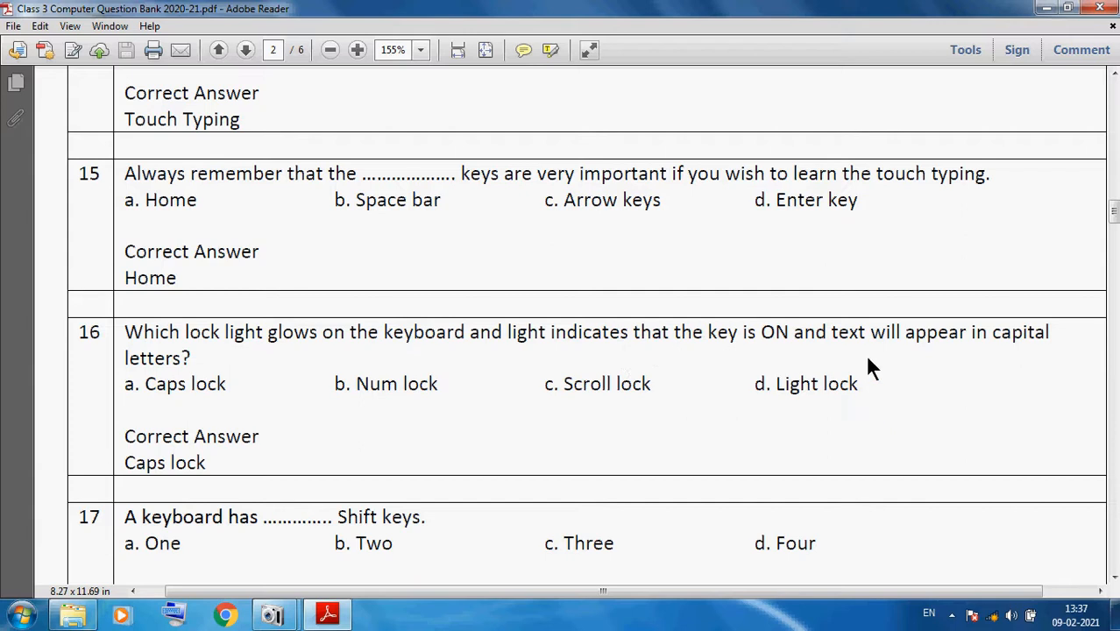
{"action": "mouse_move", "coordinate": [191, 383]}
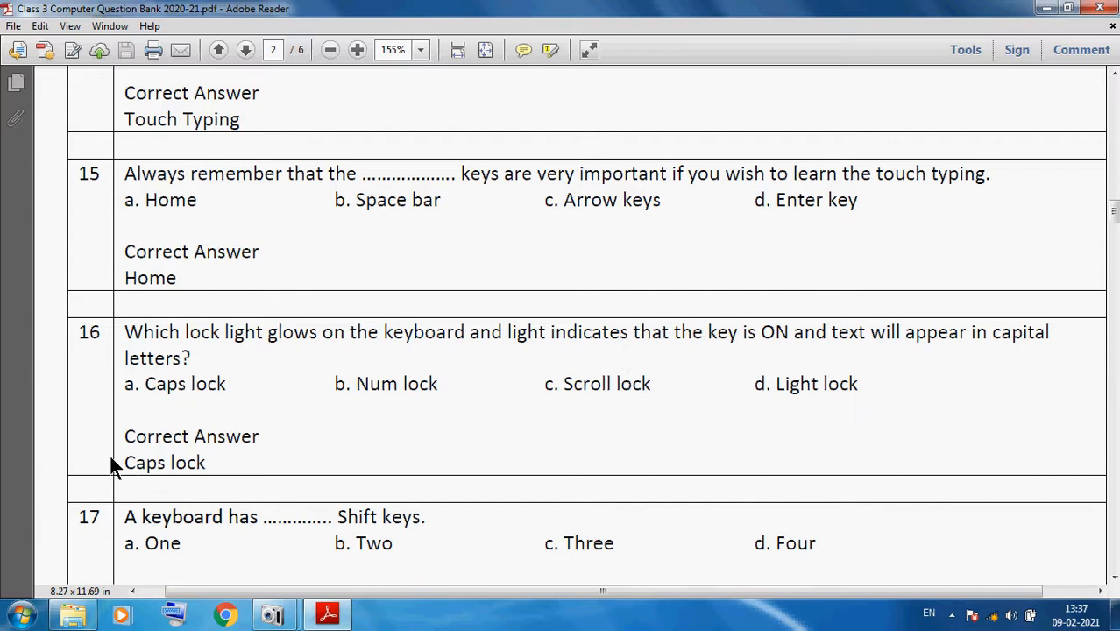
{"action": "mouse_move", "coordinate": [268, 540]}
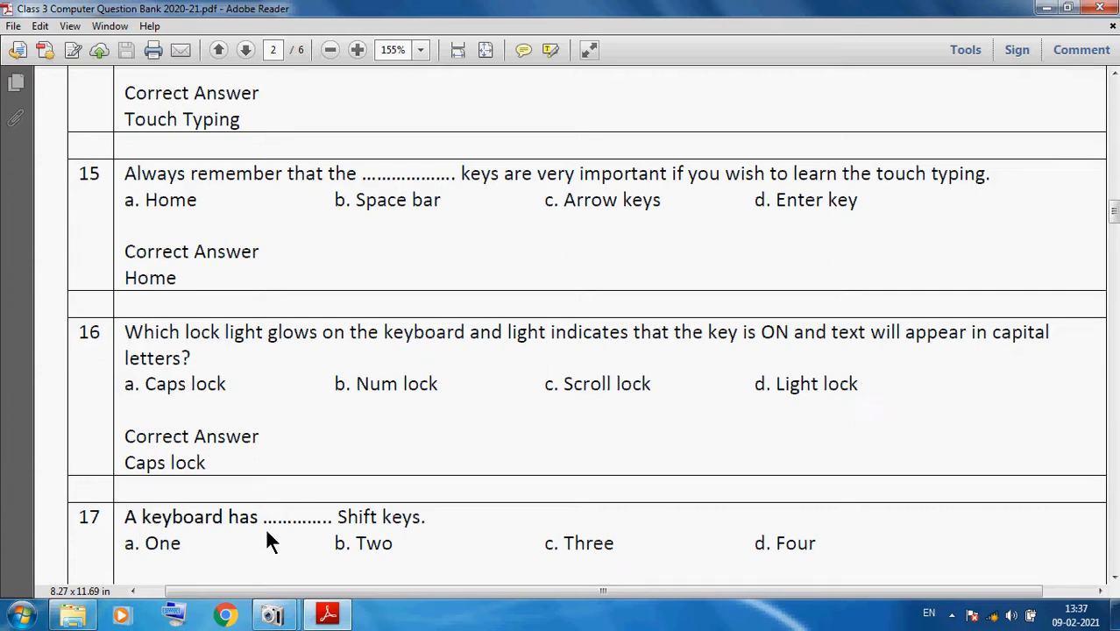
{"action": "scroll", "scroll_direction": "down", "scroll_amount": 3}
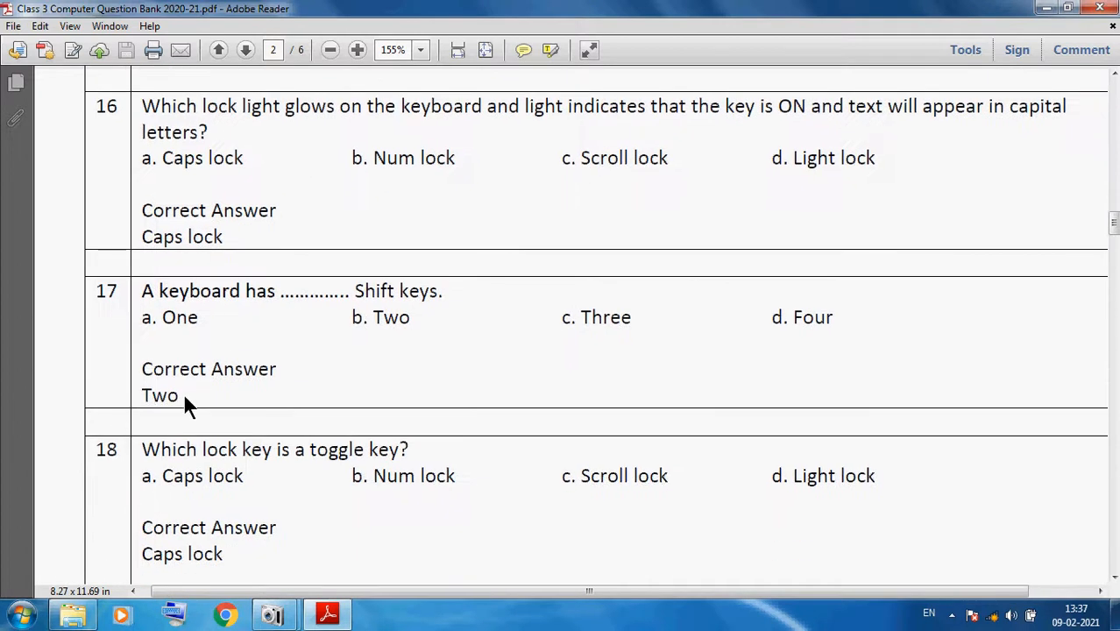
{"action": "mouse_move", "coordinate": [176, 487]}
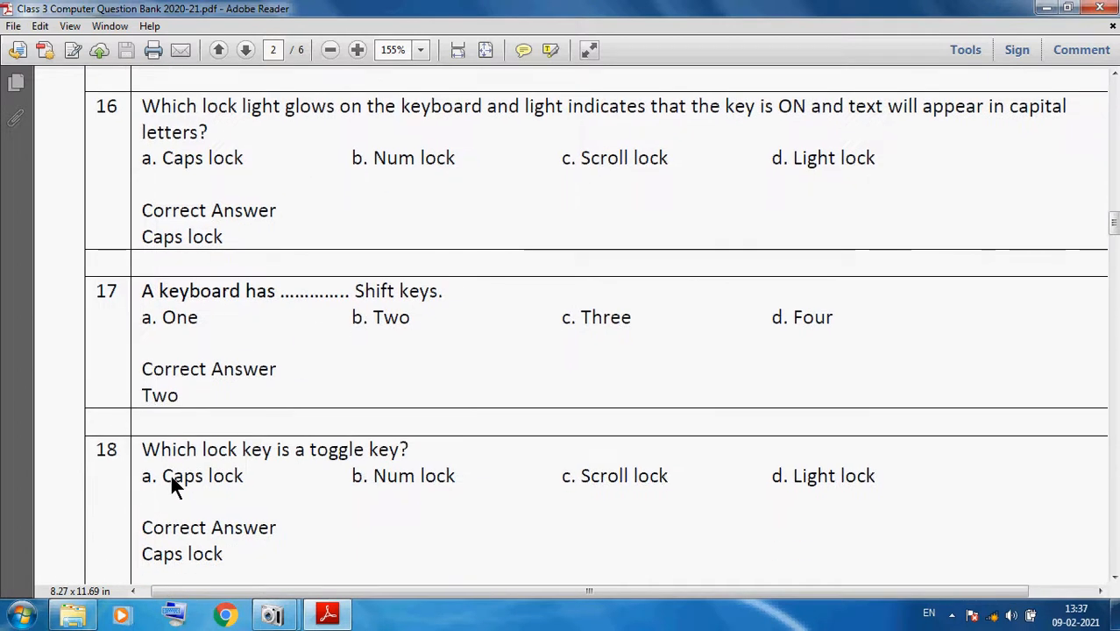
{"action": "mouse_move", "coordinate": [377, 476]}
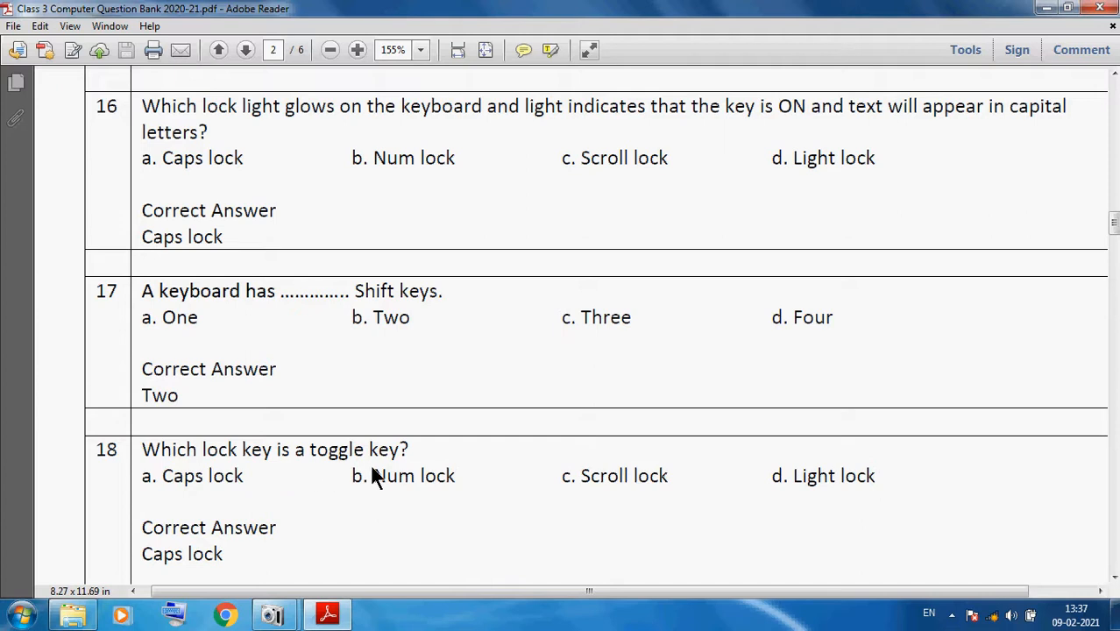
{"action": "mouse_move", "coordinate": [130, 574]}
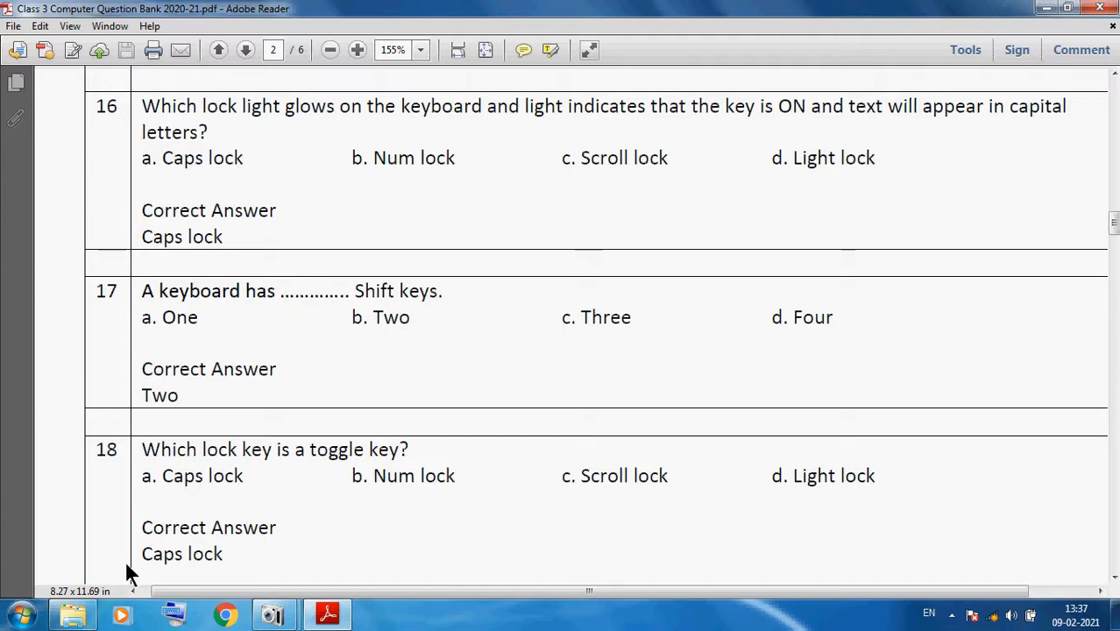
{"action": "mouse_move", "coordinate": [354, 474]}
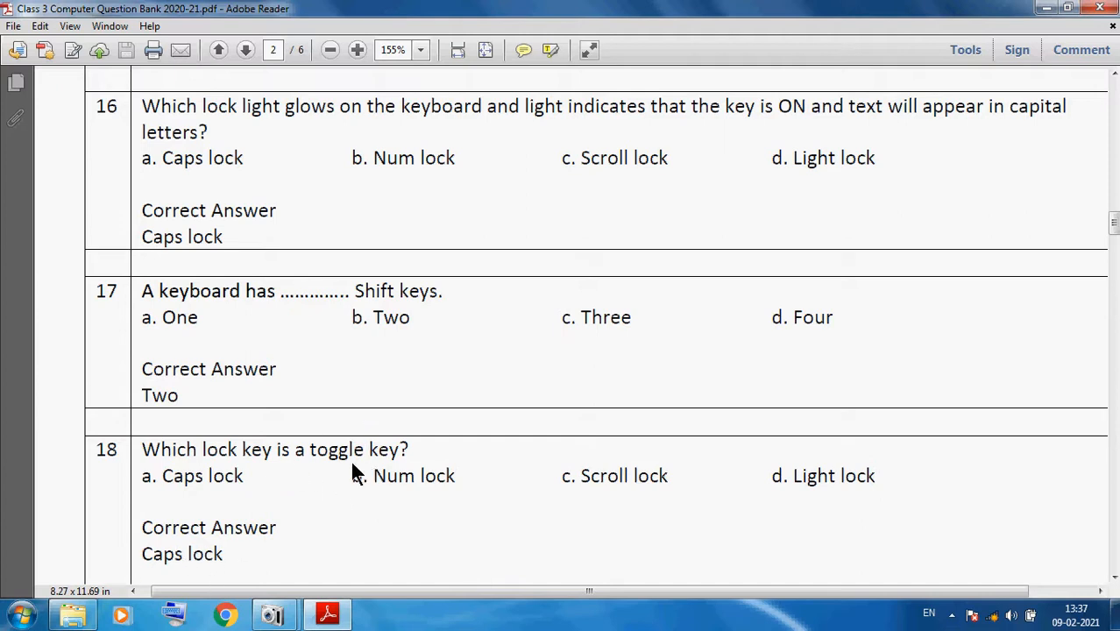
{"action": "mouse_move", "coordinate": [314, 510]}
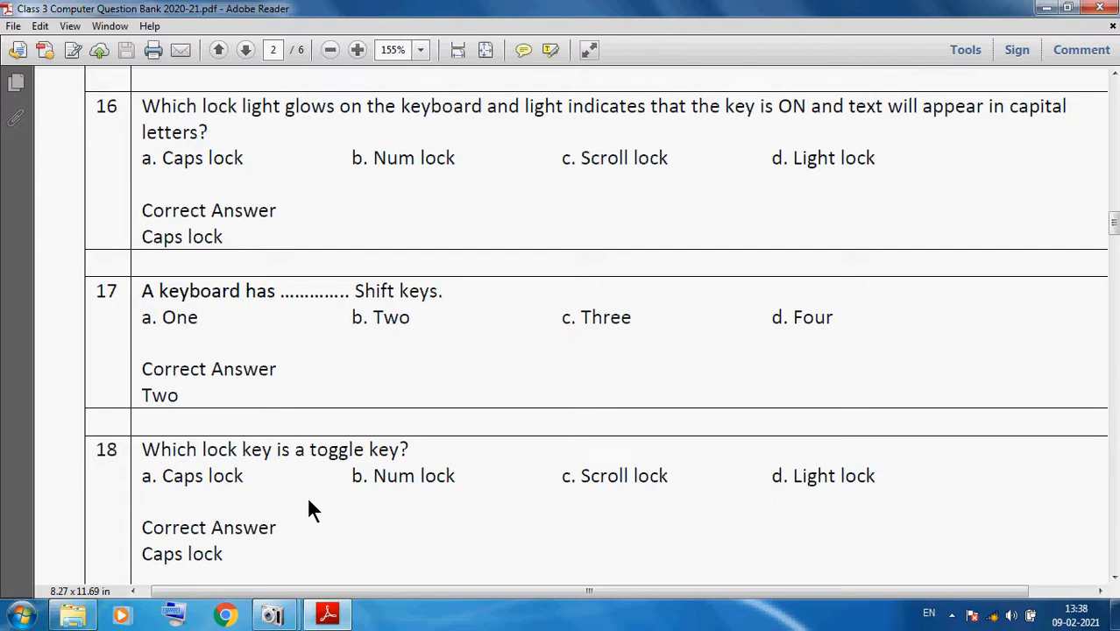
- Scroll page 3 to questions 19–21, answered Num lock, Backspace and Delete
{"action": "scroll", "scroll_direction": "down", "scroll_amount": 3}
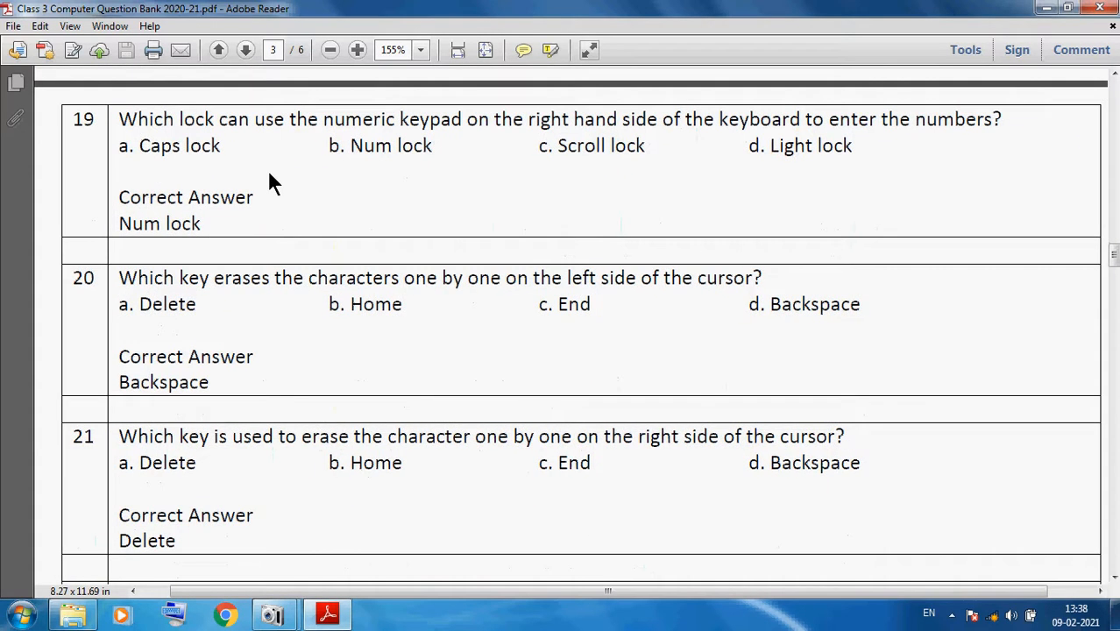
{"action": "mouse_move", "coordinate": [293, 149]}
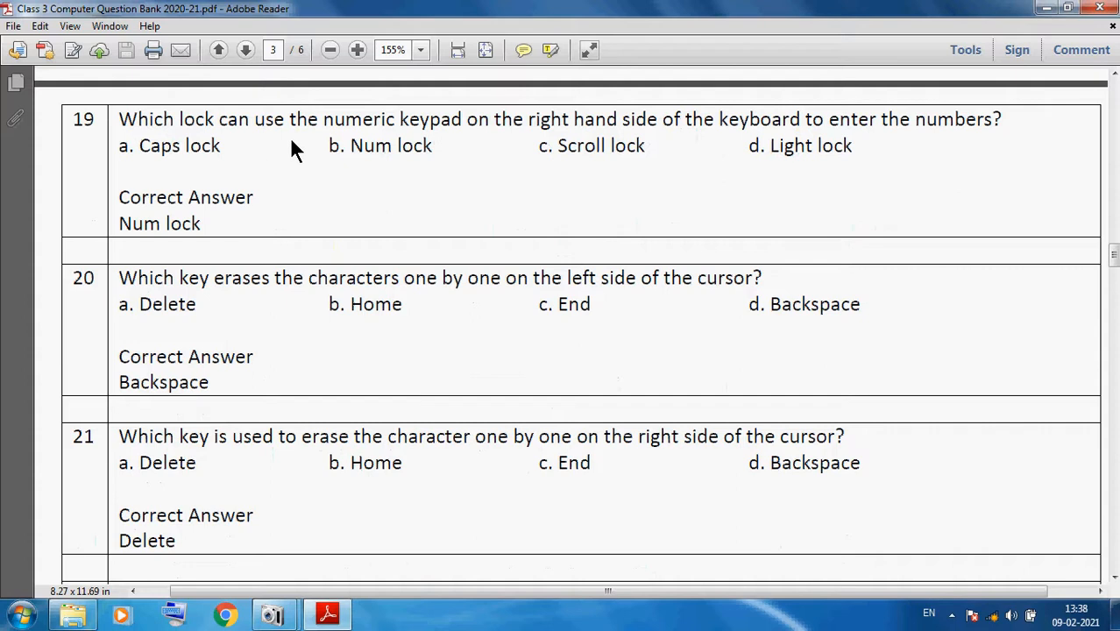
{"action": "mouse_move", "coordinate": [586, 147]}
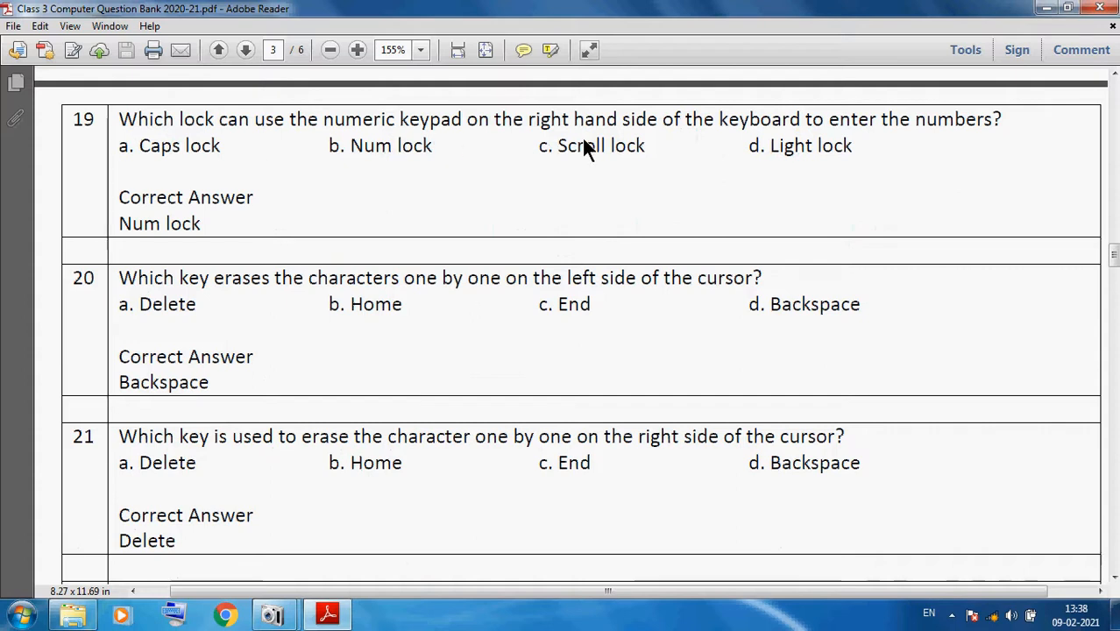
{"action": "mouse_move", "coordinate": [963, 156]}
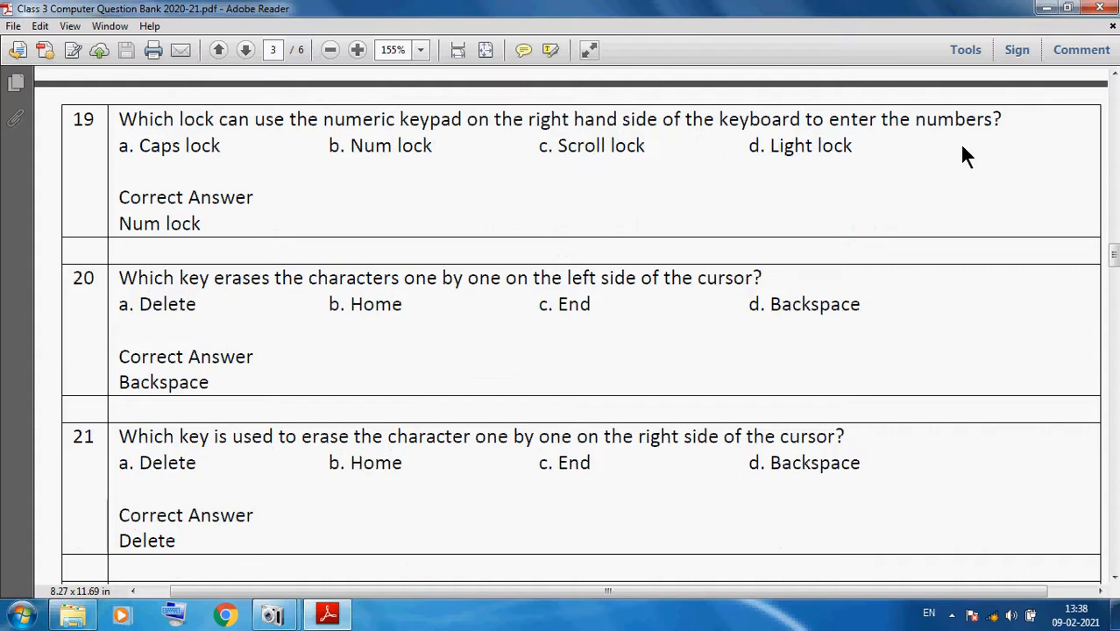
{"action": "mouse_move", "coordinate": [201, 254]}
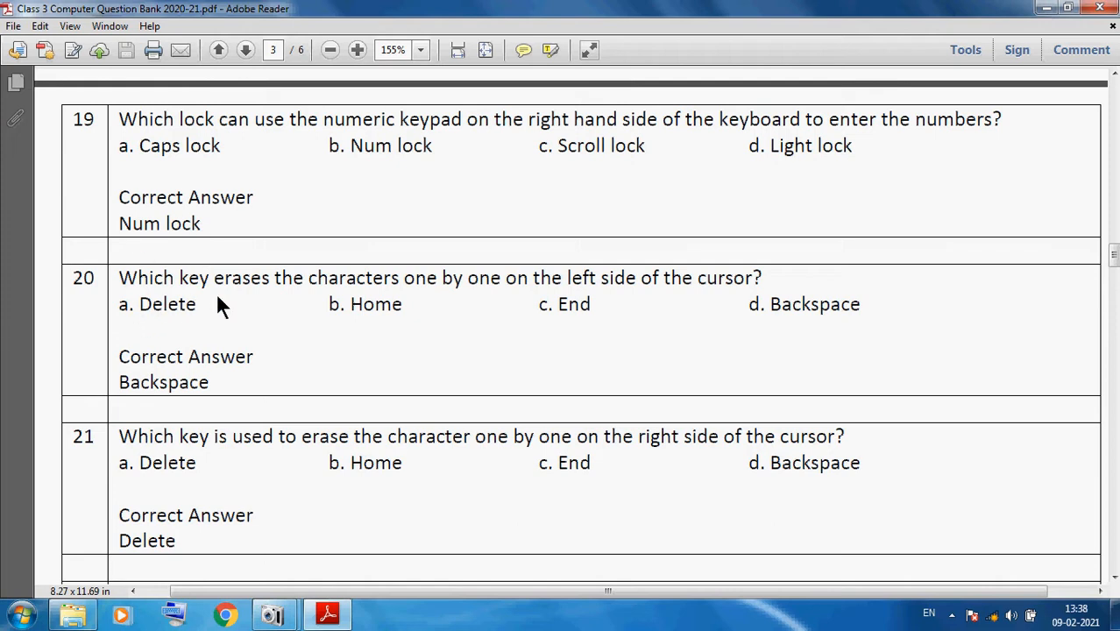
{"action": "mouse_move", "coordinate": [479, 301]}
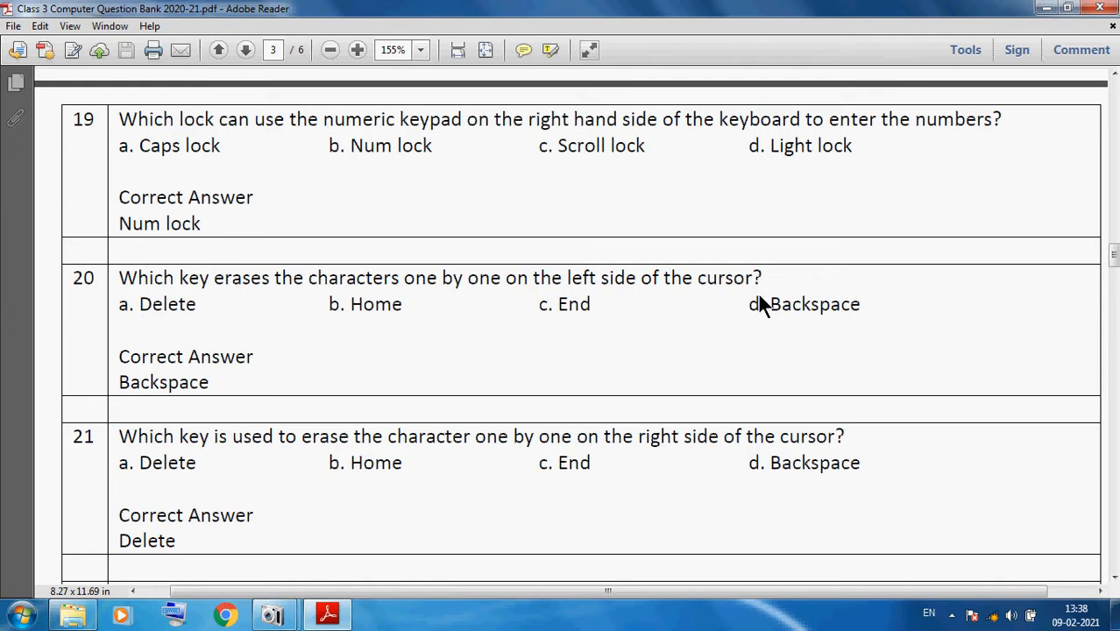
{"action": "mouse_move", "coordinate": [123, 417]}
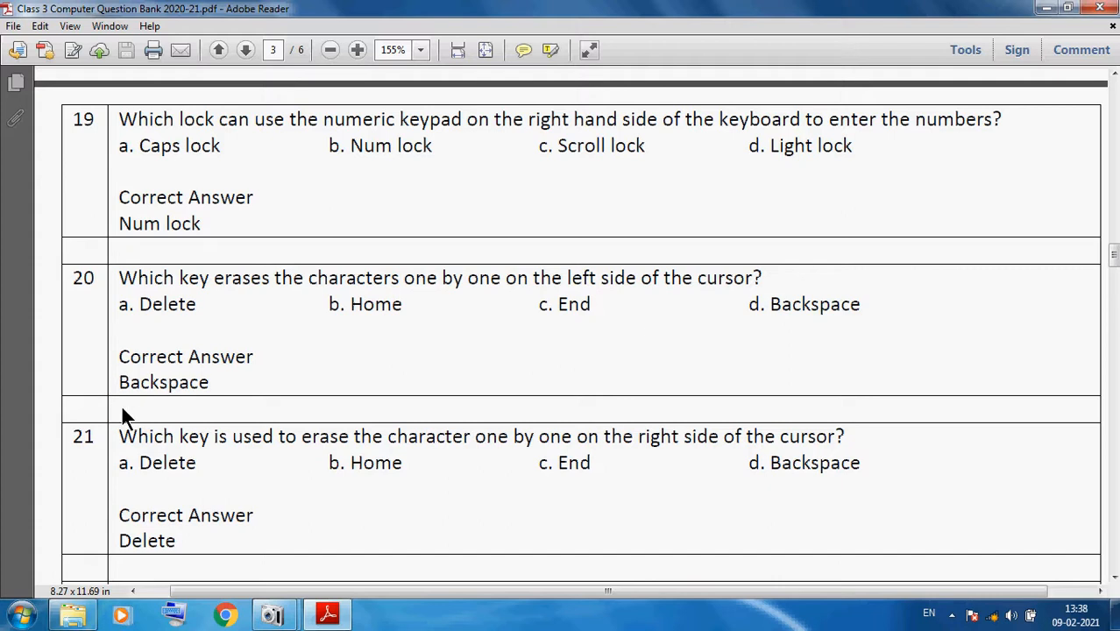
{"action": "mouse_move", "coordinate": [223, 457]}
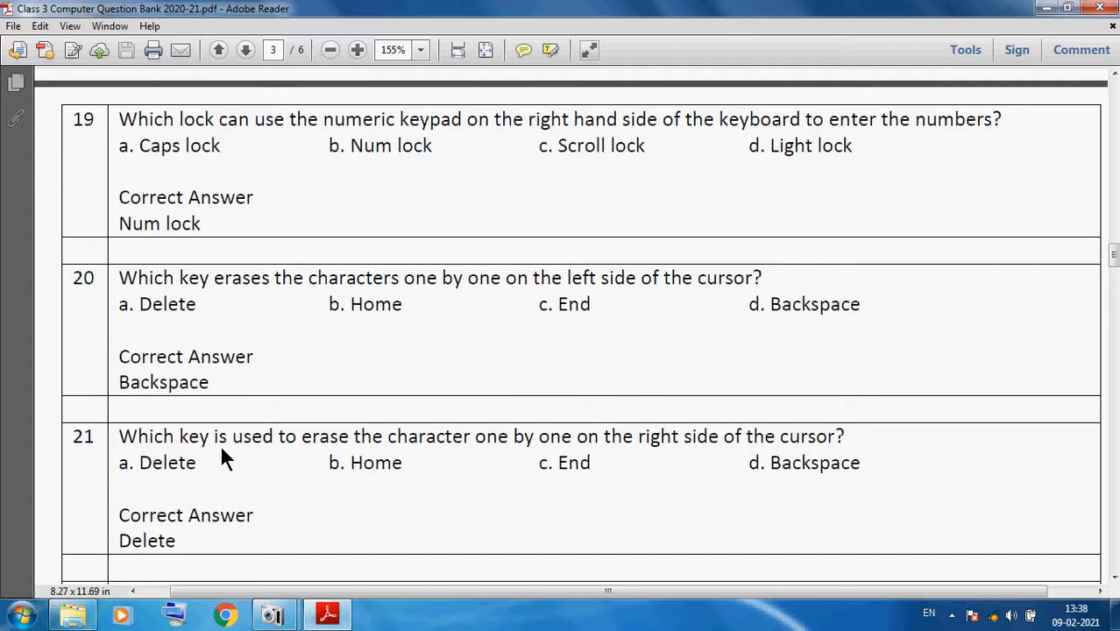
{"action": "mouse_move", "coordinate": [390, 463]}
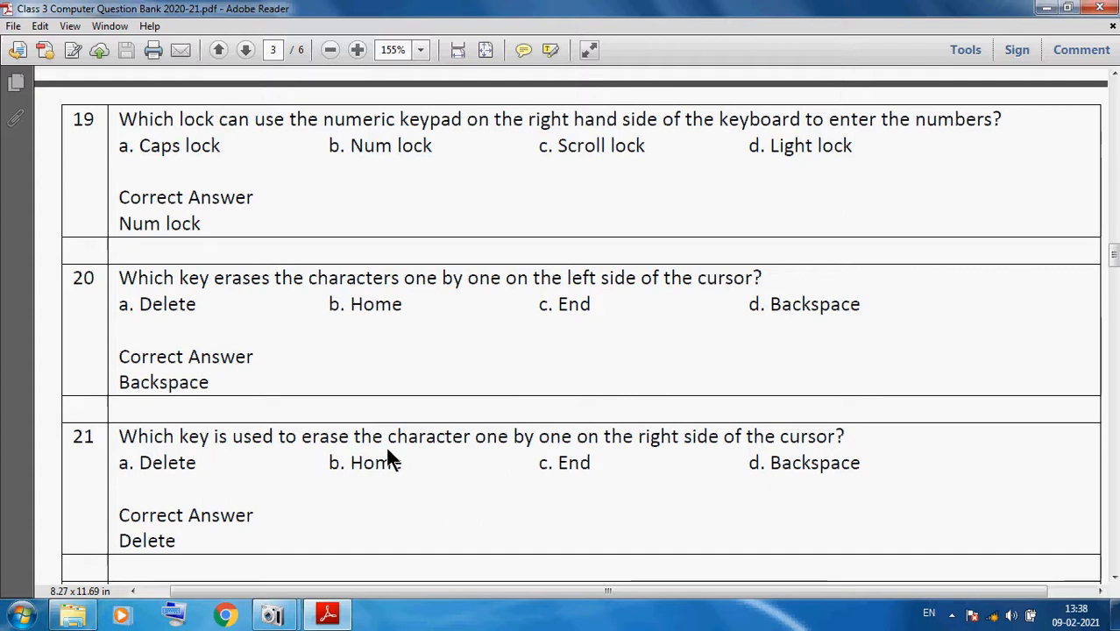
{"action": "mouse_move", "coordinate": [618, 465]}
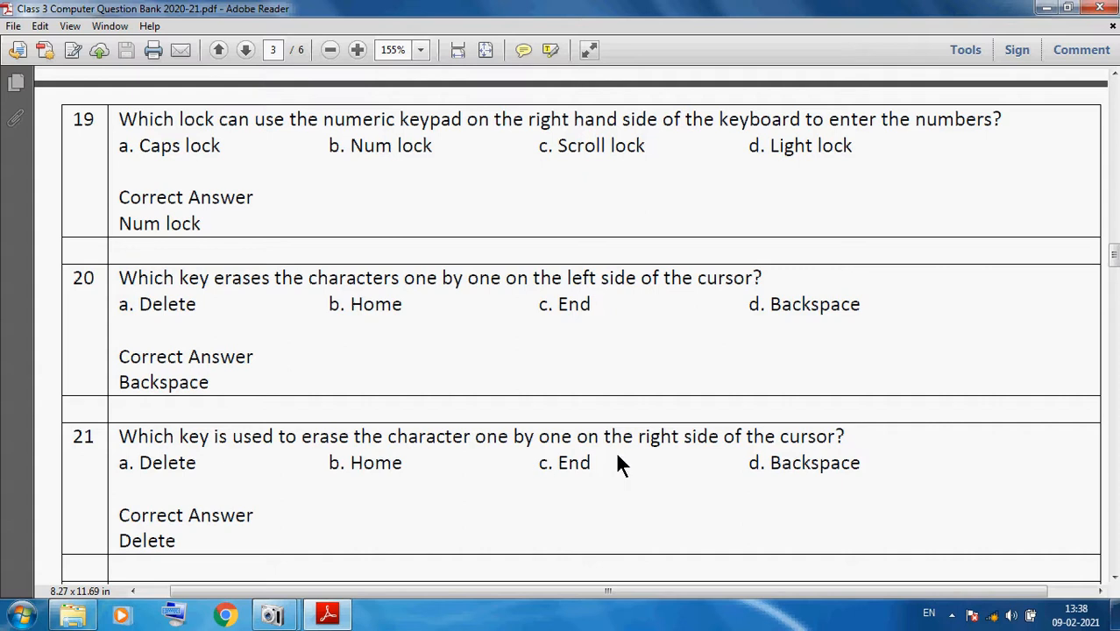
{"action": "mouse_move", "coordinate": [156, 564]}
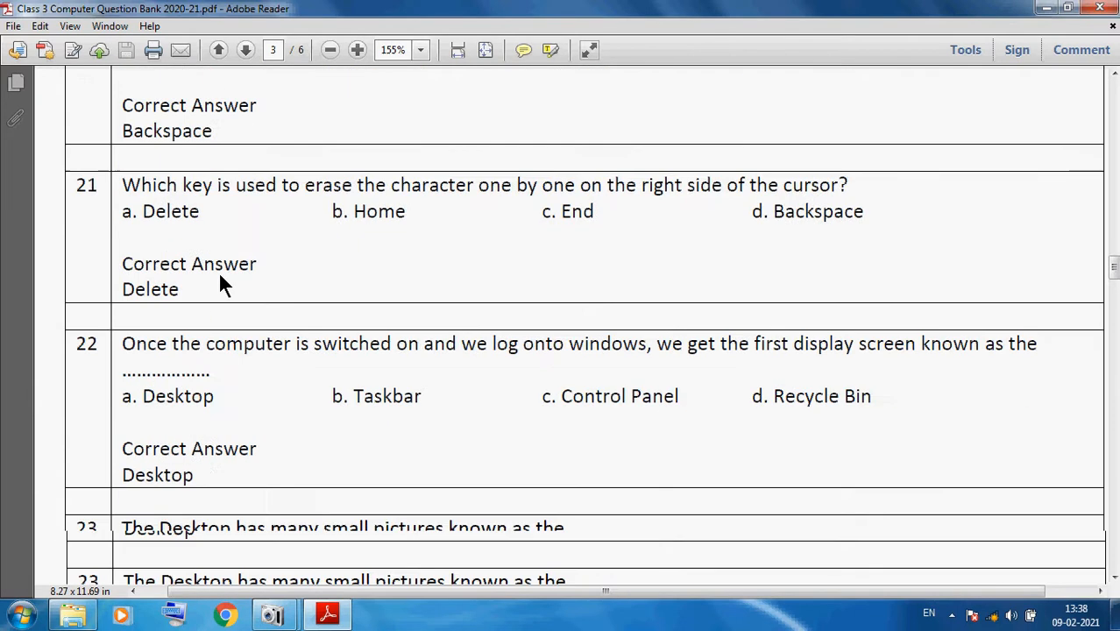
- Scroll to questions 22–24, answered Desktop, Icons and Kindle
{"action": "scroll", "scroll_direction": "down", "scroll_amount": 3}
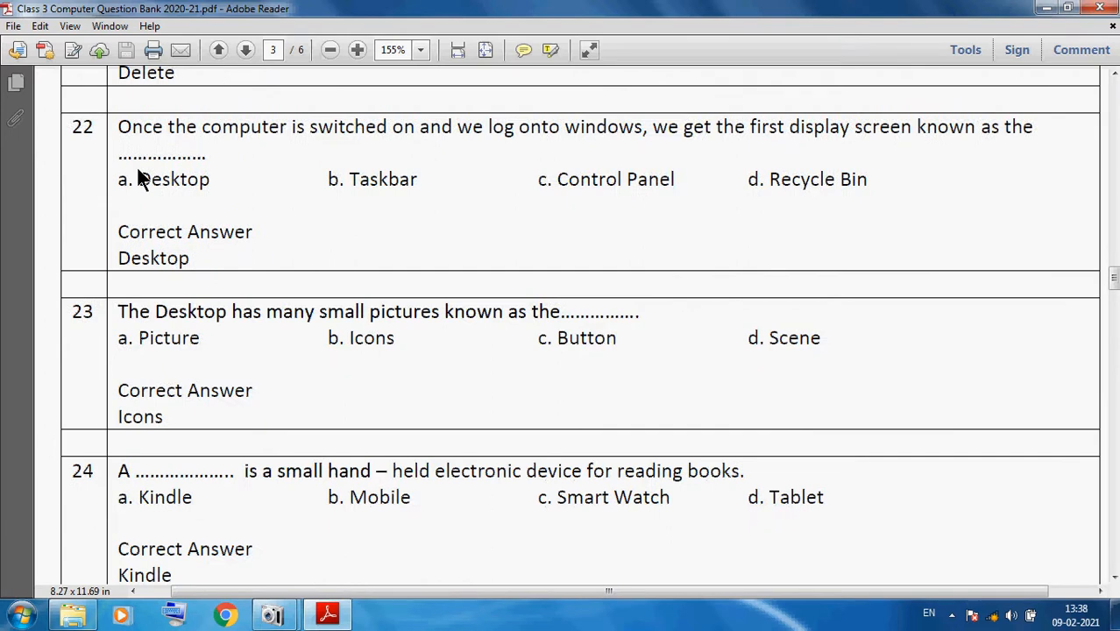
{"action": "mouse_move", "coordinate": [447, 152]}
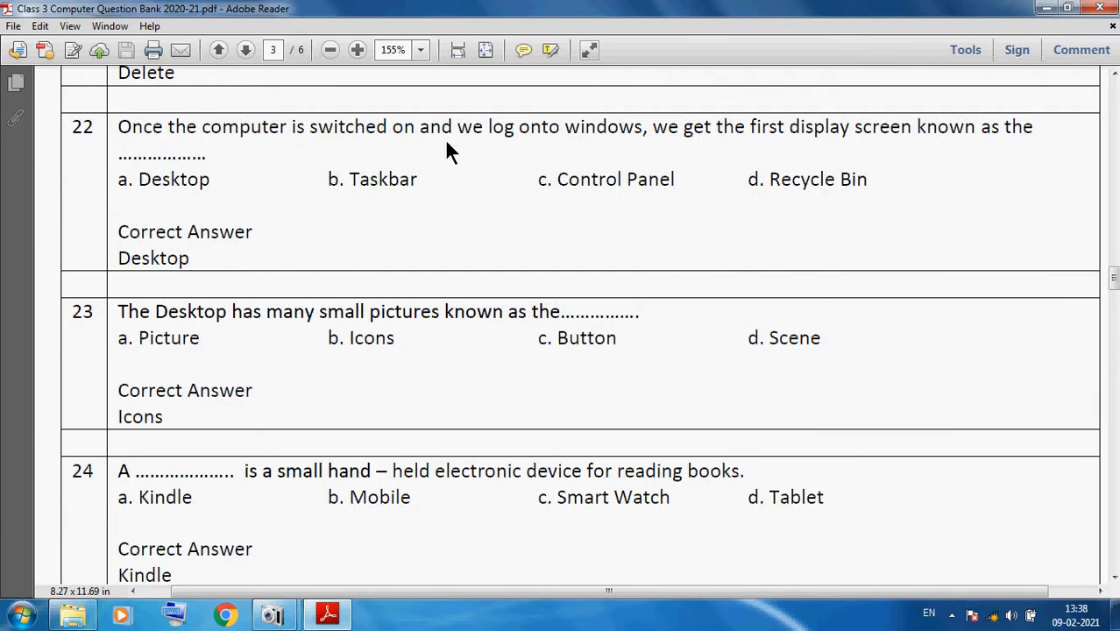
{"action": "mouse_move", "coordinate": [714, 165]}
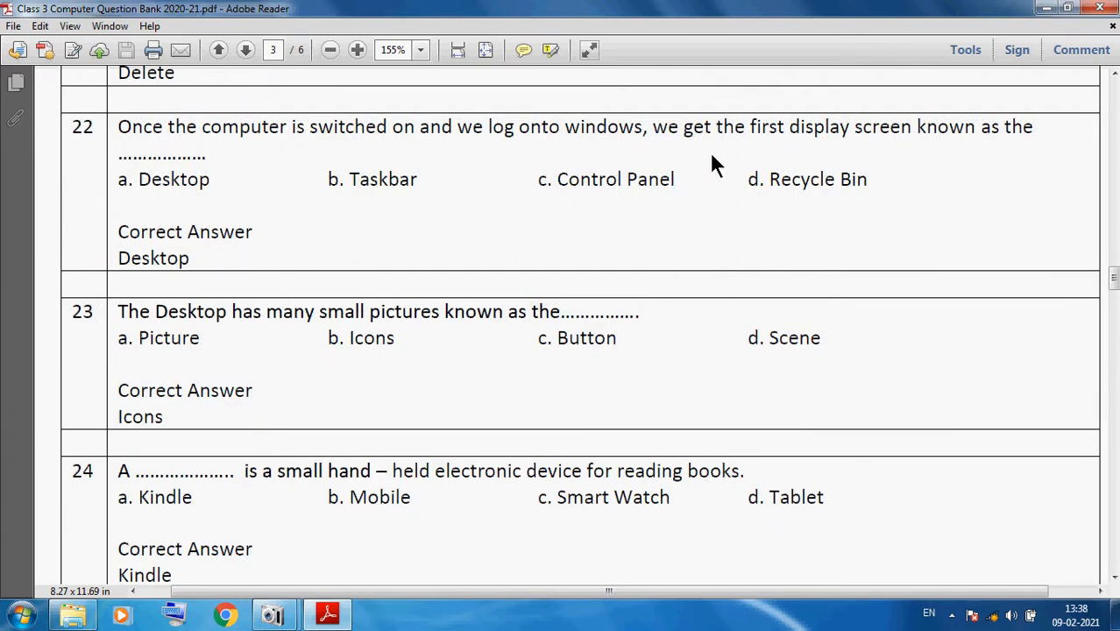
{"action": "mouse_move", "coordinate": [1005, 162]}
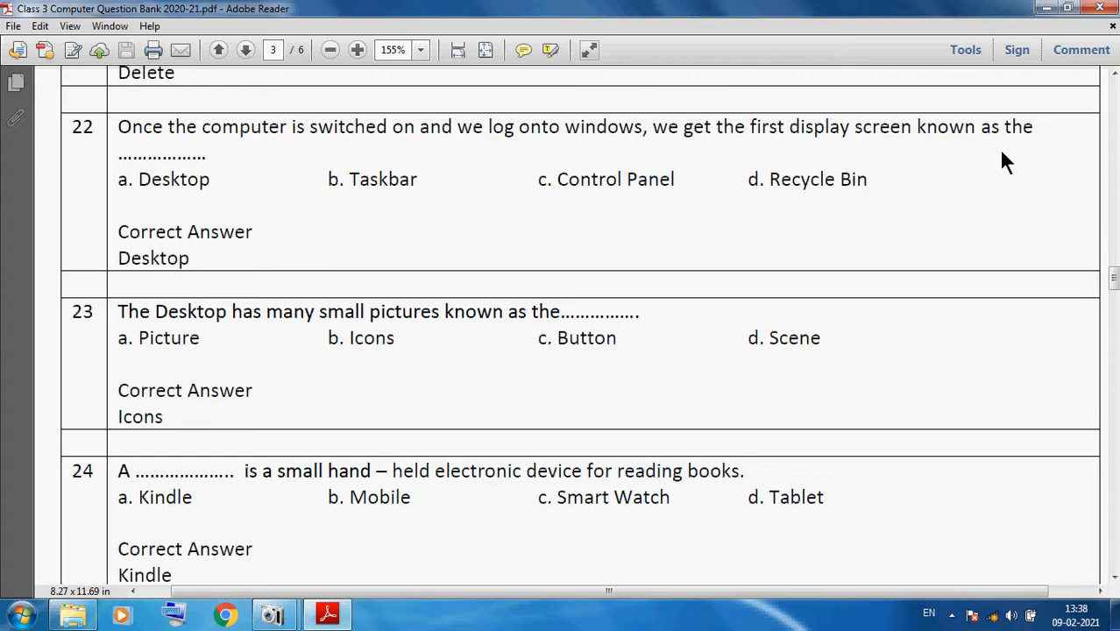
{"action": "mouse_move", "coordinate": [120, 266]}
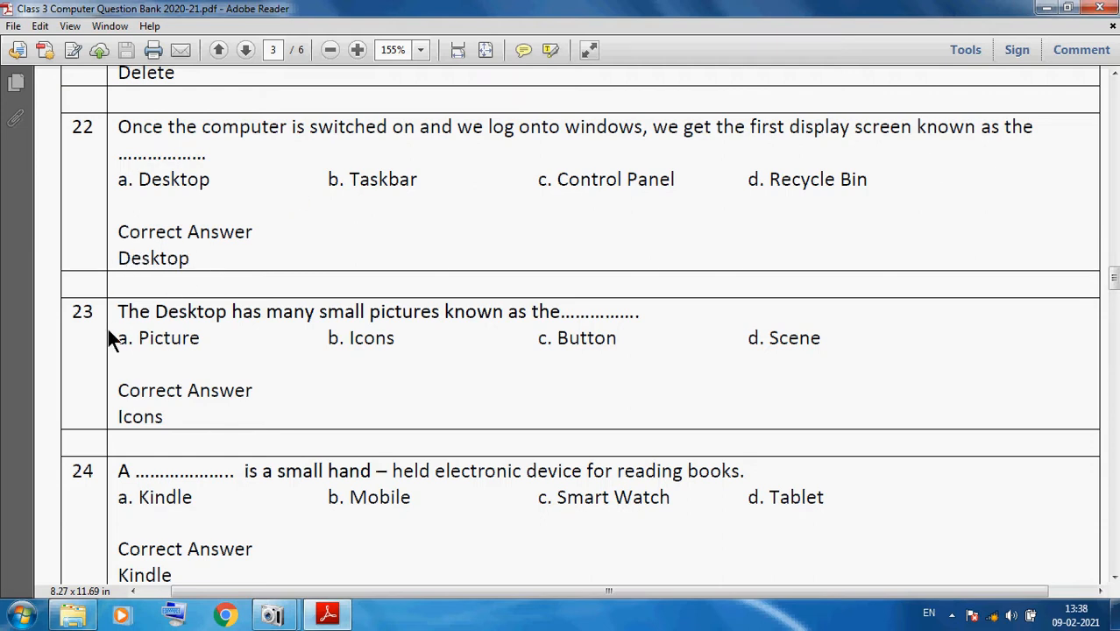
{"action": "mouse_move", "coordinate": [441, 340]}
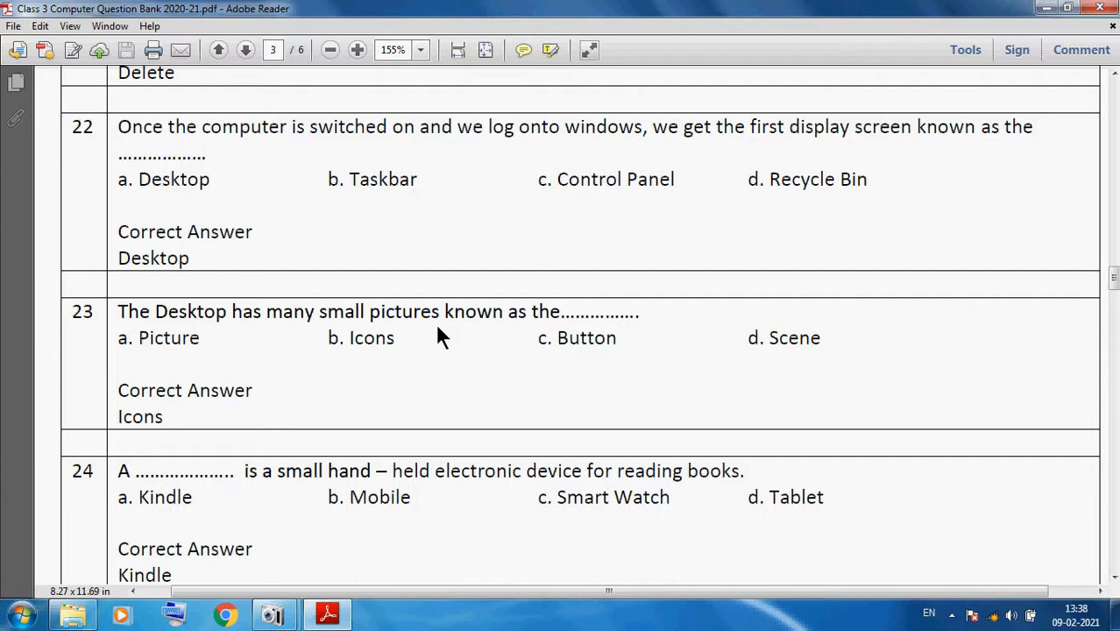
{"action": "mouse_move", "coordinate": [234, 419]}
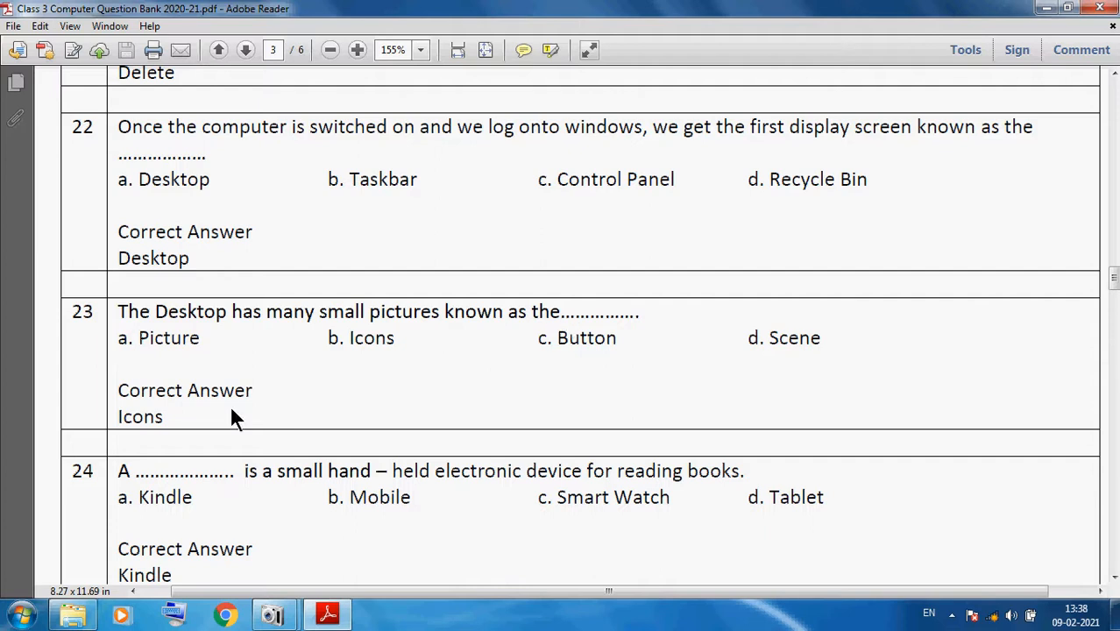
- Scroll to questions 25 and 26, answered Window and Close
{"action": "scroll", "scroll_direction": "down", "scroll_amount": 3}
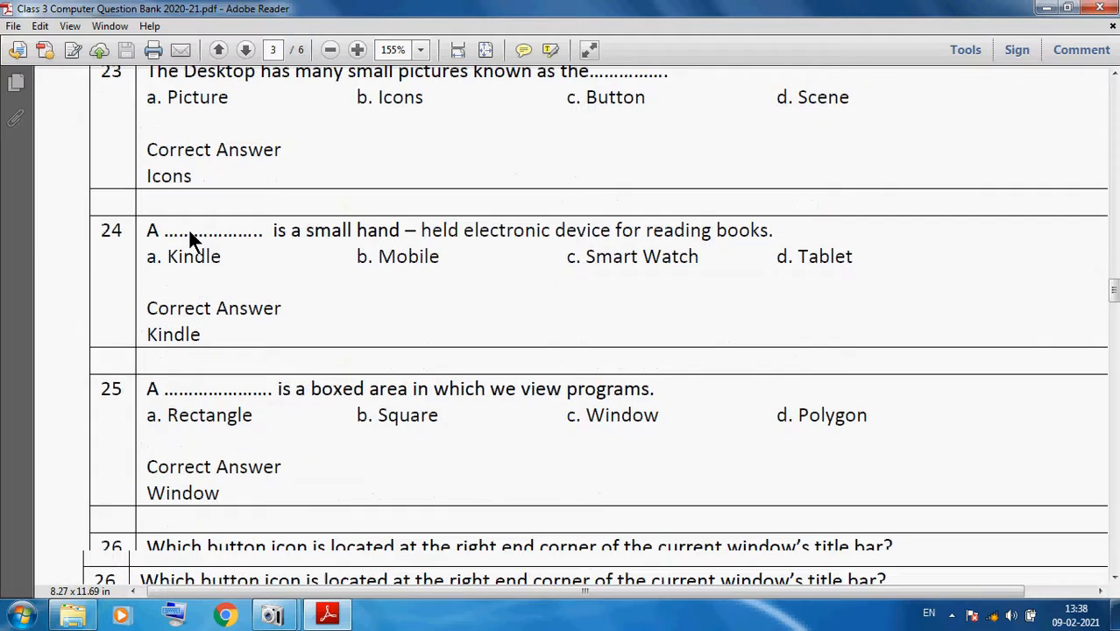
{"action": "scroll", "scroll_direction": "down", "scroll_amount": 3}
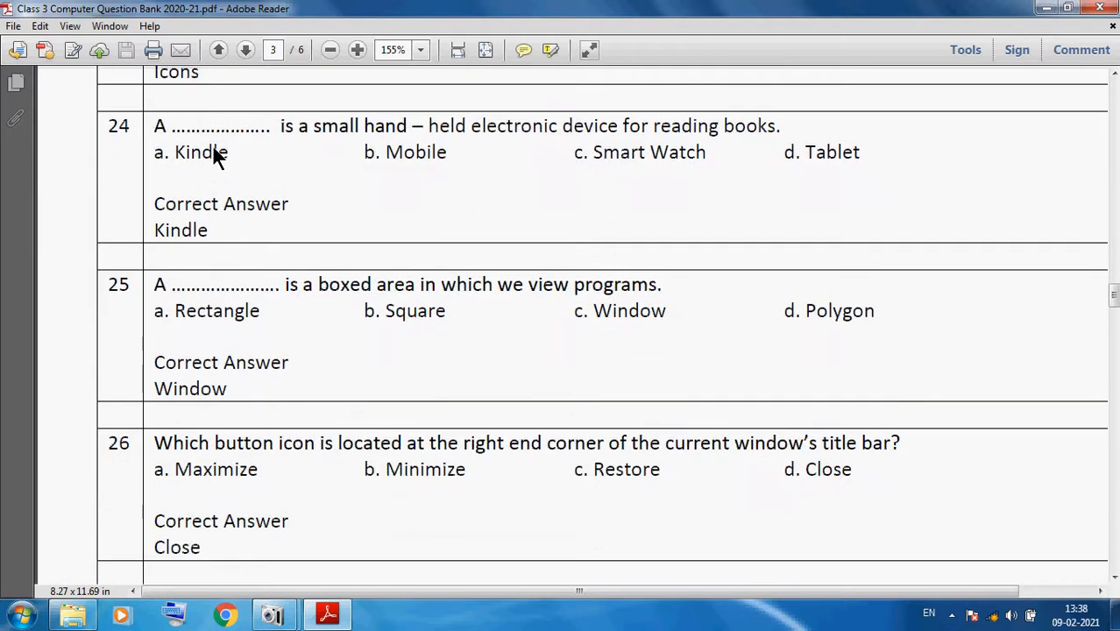
{"action": "mouse_move", "coordinate": [402, 153]}
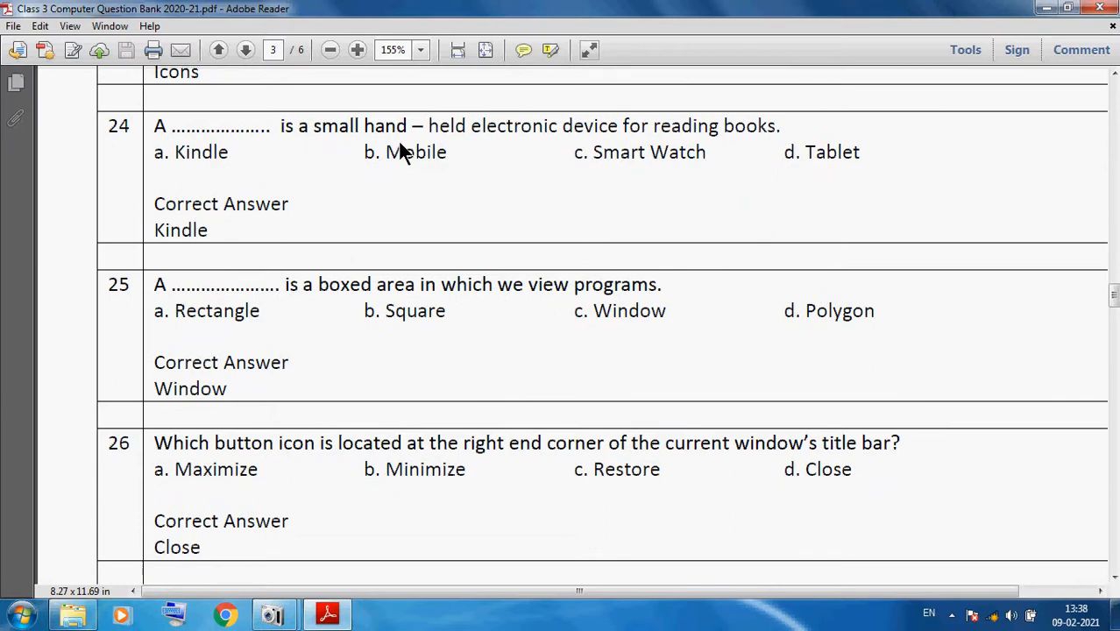
{"action": "mouse_move", "coordinate": [537, 151]}
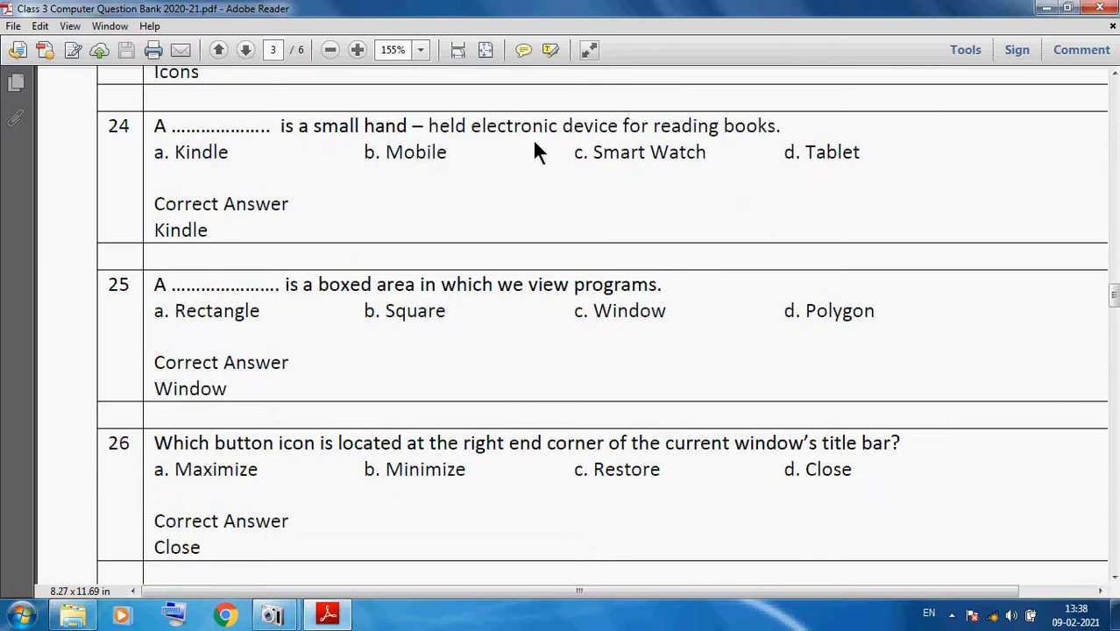
{"action": "mouse_move", "coordinate": [223, 293]}
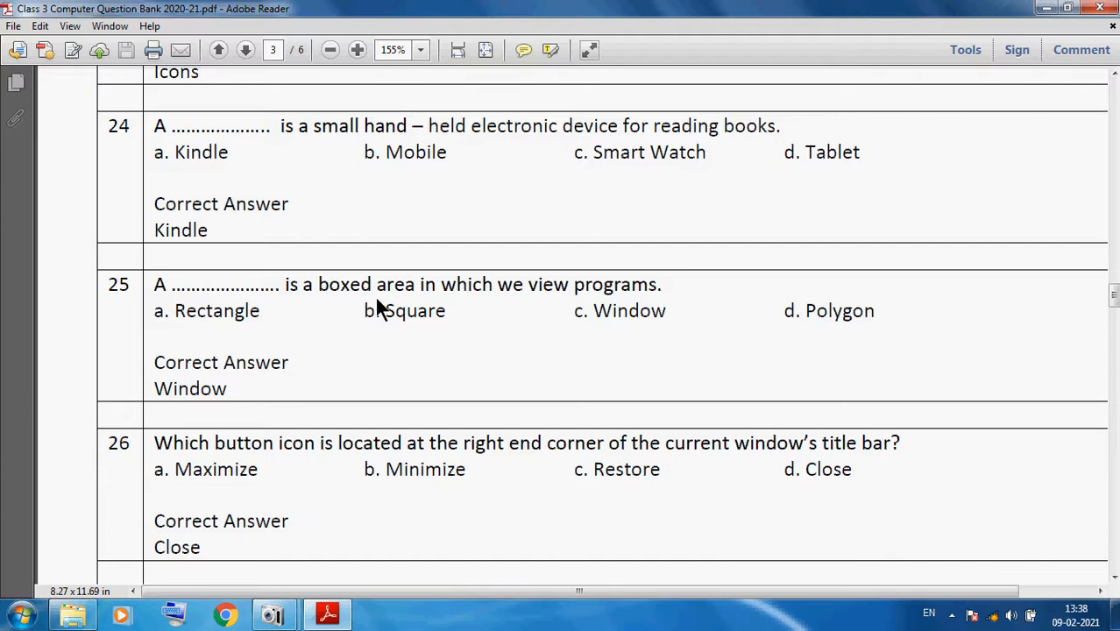
{"action": "mouse_move", "coordinate": [537, 308]}
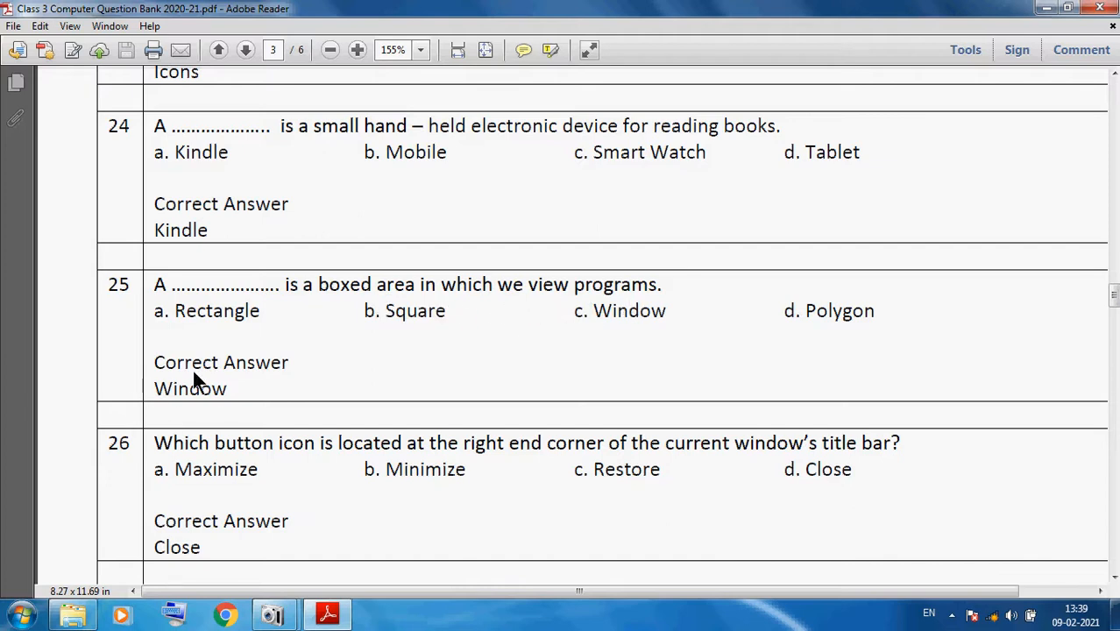
{"action": "mouse_move", "coordinate": [331, 473]}
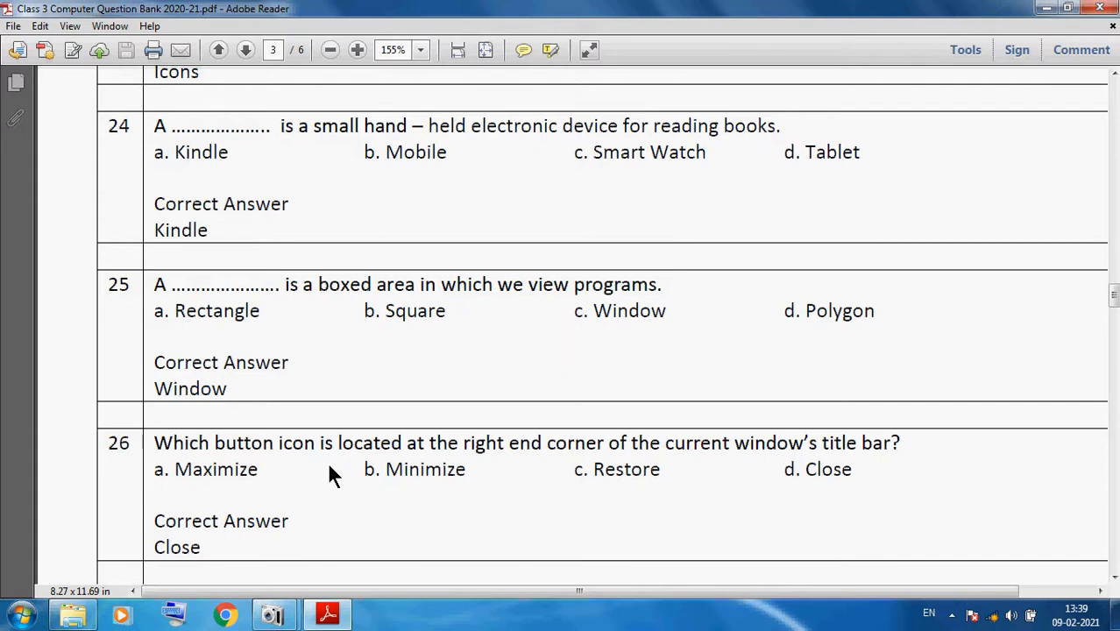
{"action": "mouse_move", "coordinate": [522, 471]}
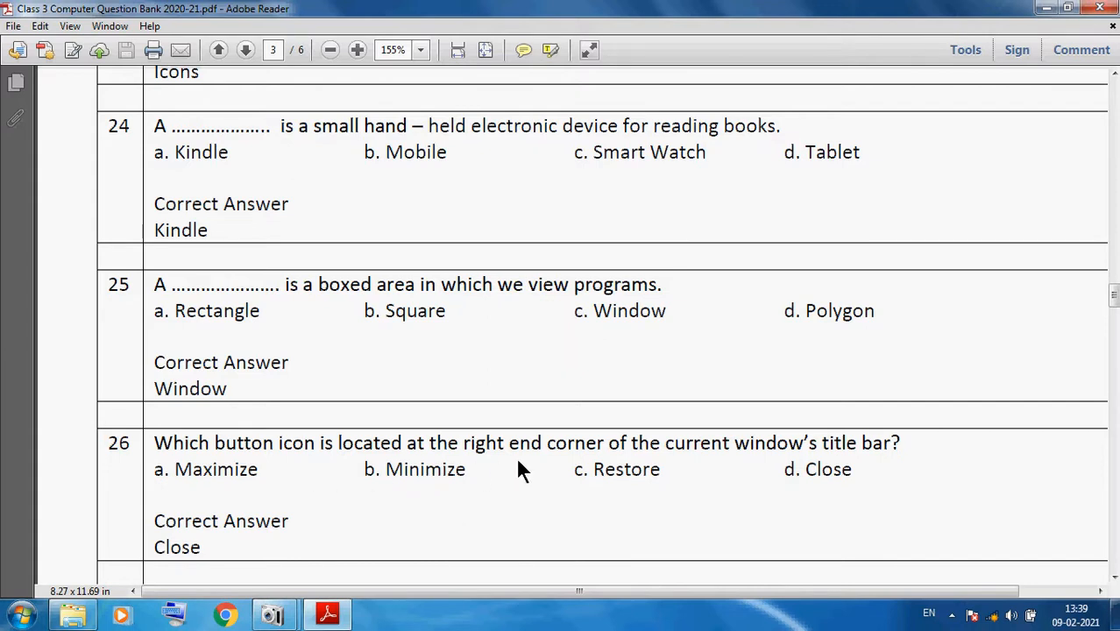
{"action": "mouse_move", "coordinate": [792, 480]}
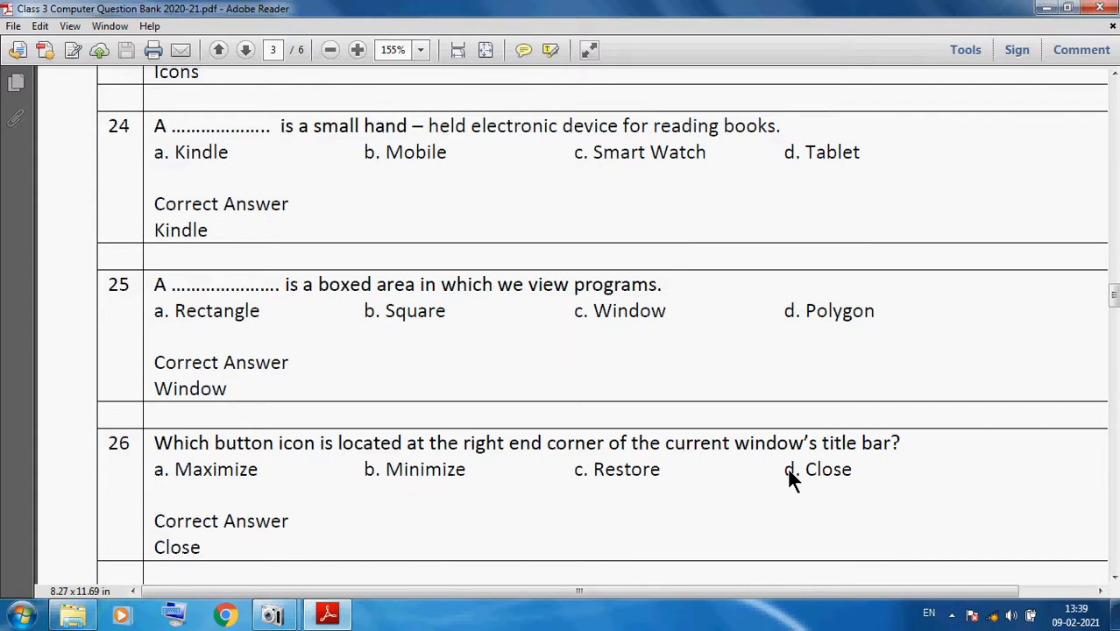
{"action": "mouse_move", "coordinate": [159, 534]}
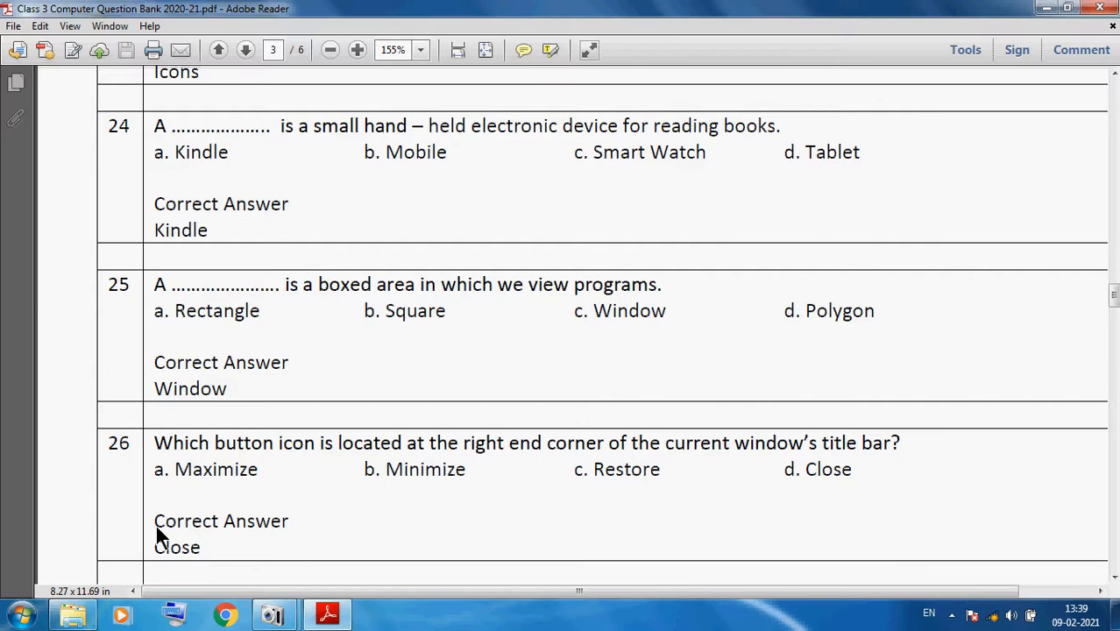
- Scroll down until question 27, answered Maximize, is visible
{"action": "scroll", "scroll_direction": "down", "scroll_amount": 3}
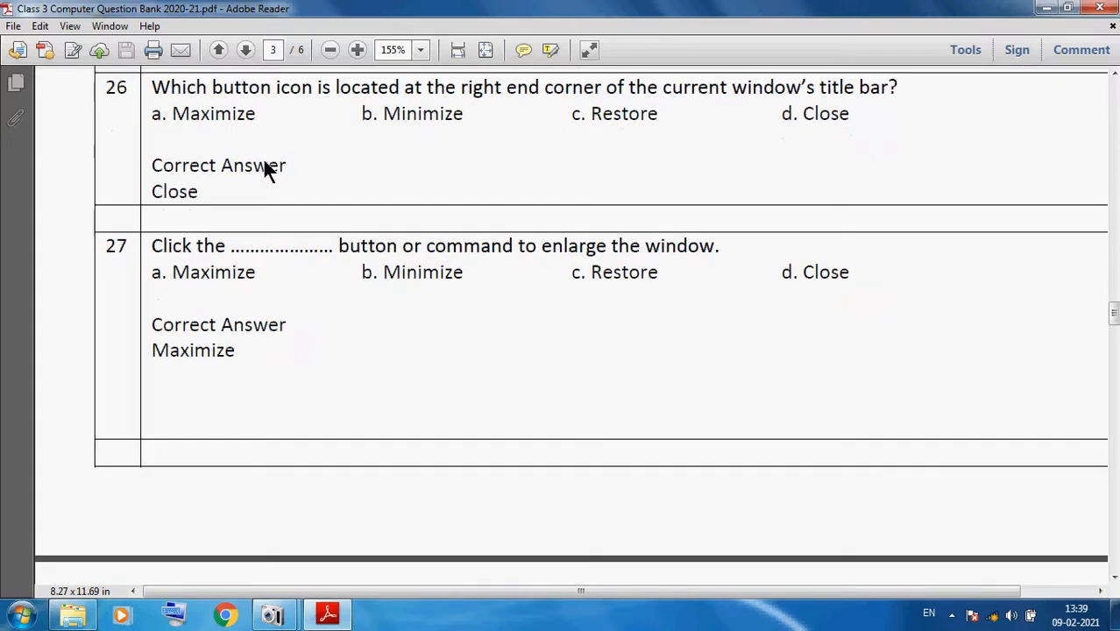
{"action": "scroll", "scroll_direction": "down", "scroll_amount": 3}
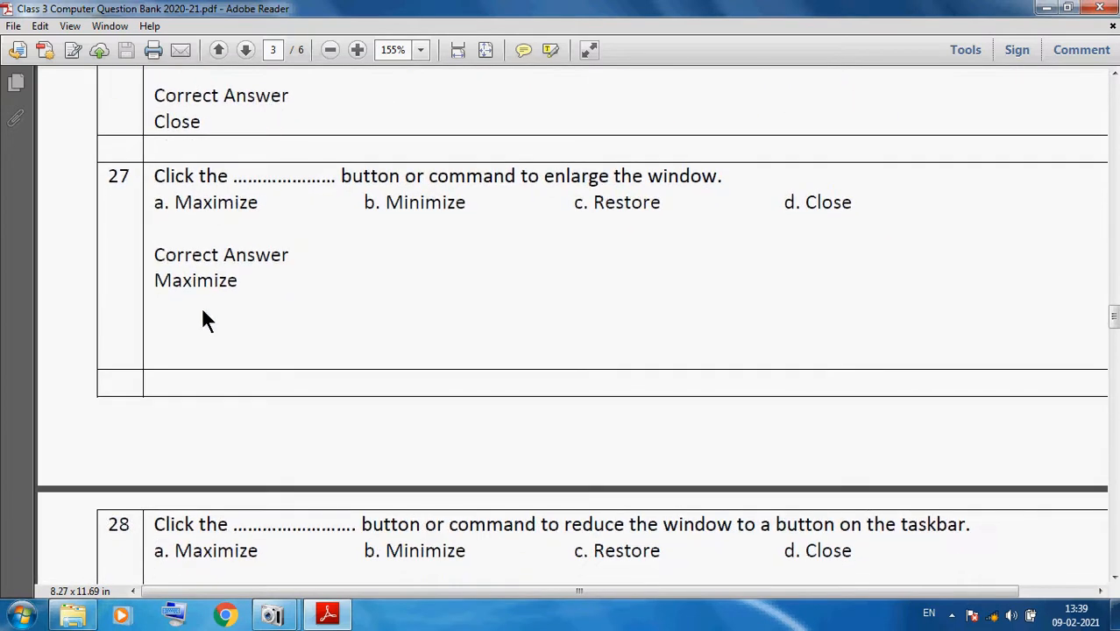
{"action": "mouse_move", "coordinate": [425, 218]}
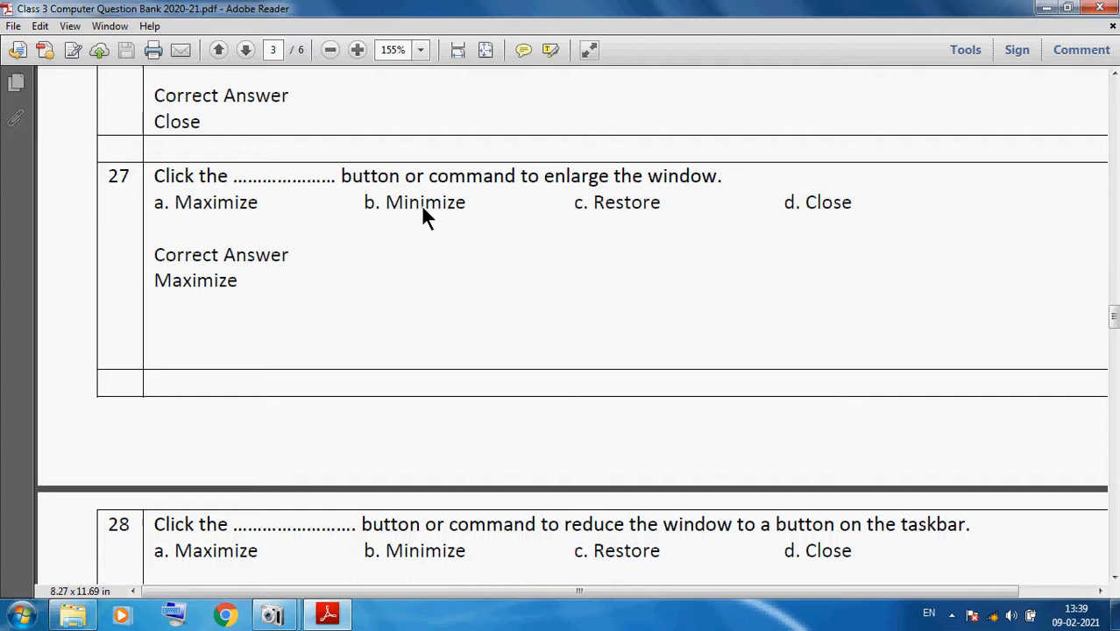
{"action": "mouse_move", "coordinate": [701, 206]}
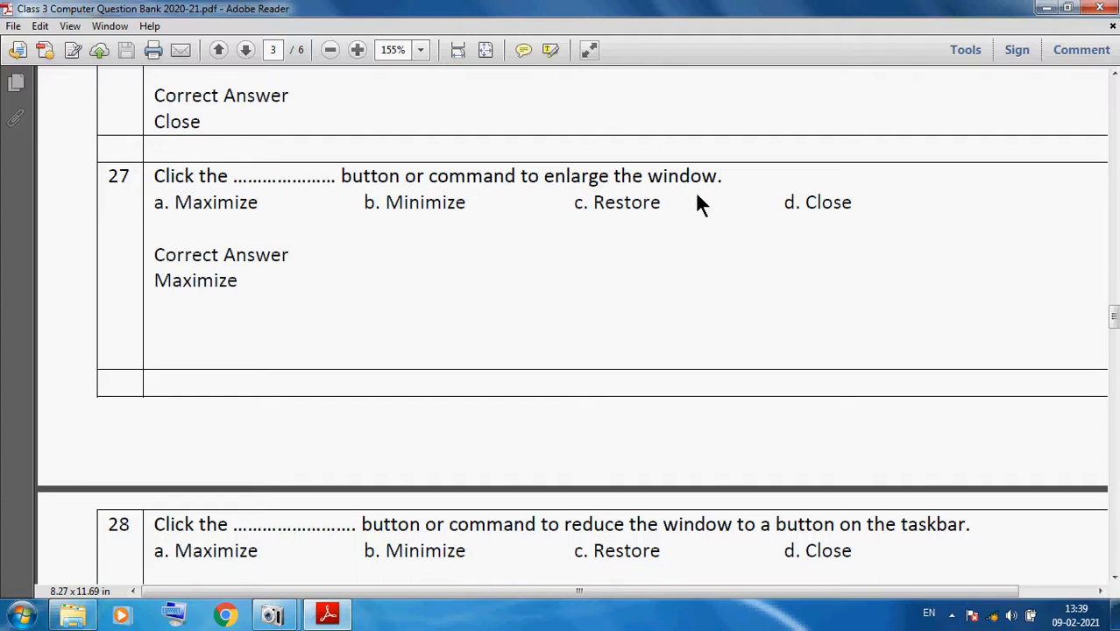
- Scroll onto page 4 showing questions 28–30, answered Minimize, Restore and Arrow
{"action": "scroll", "scroll_direction": "down", "scroll_amount": 3}
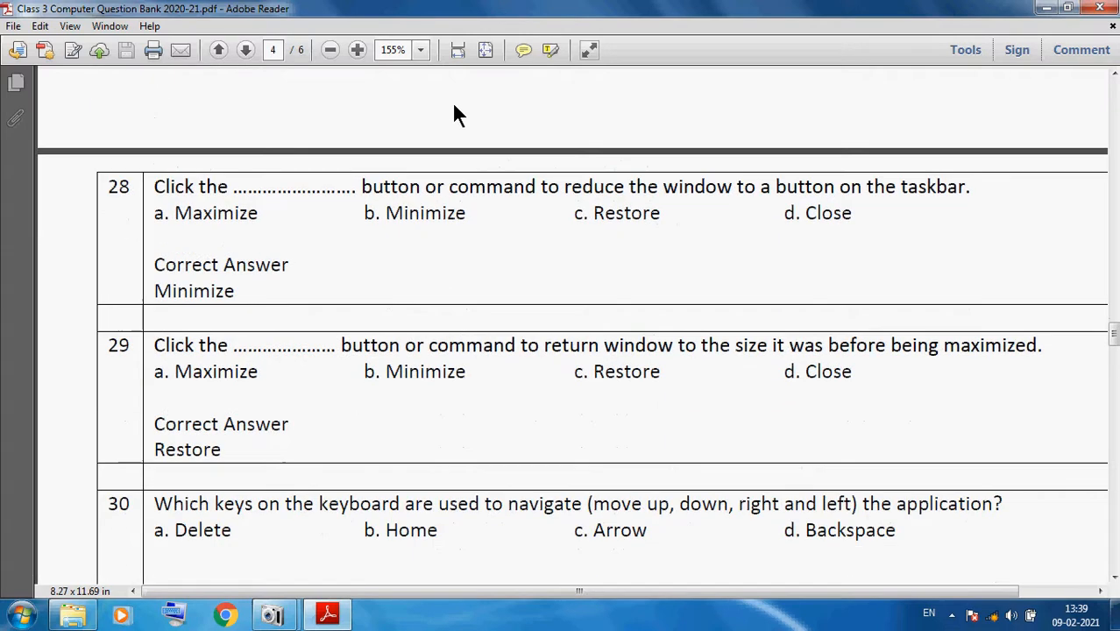
{"action": "scroll", "scroll_direction": "down", "scroll_amount": 3}
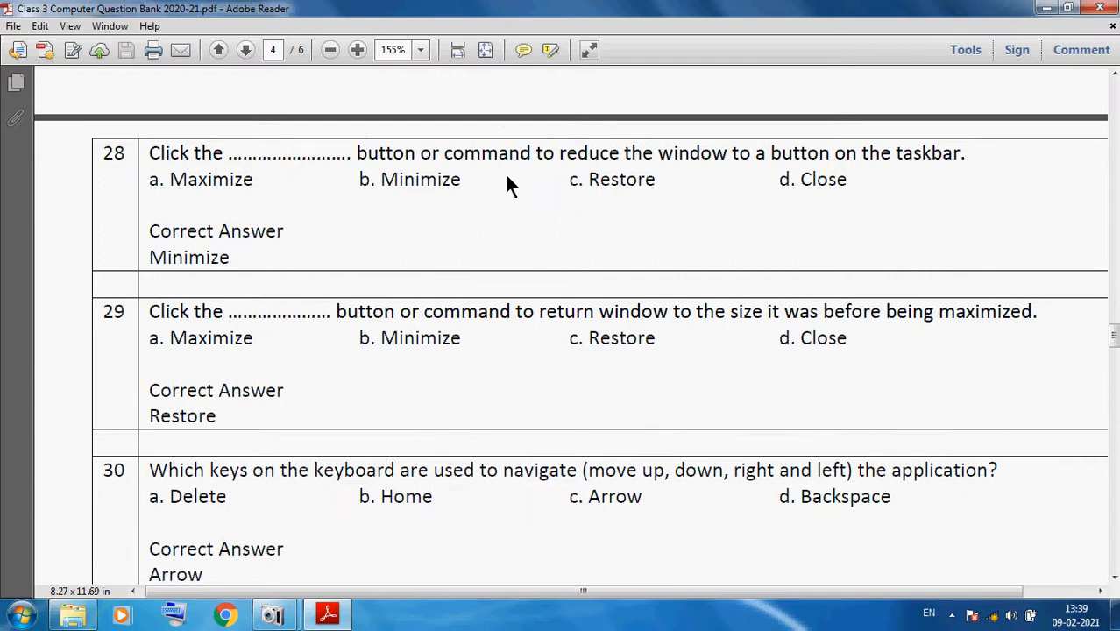
{"action": "mouse_move", "coordinate": [701, 187]}
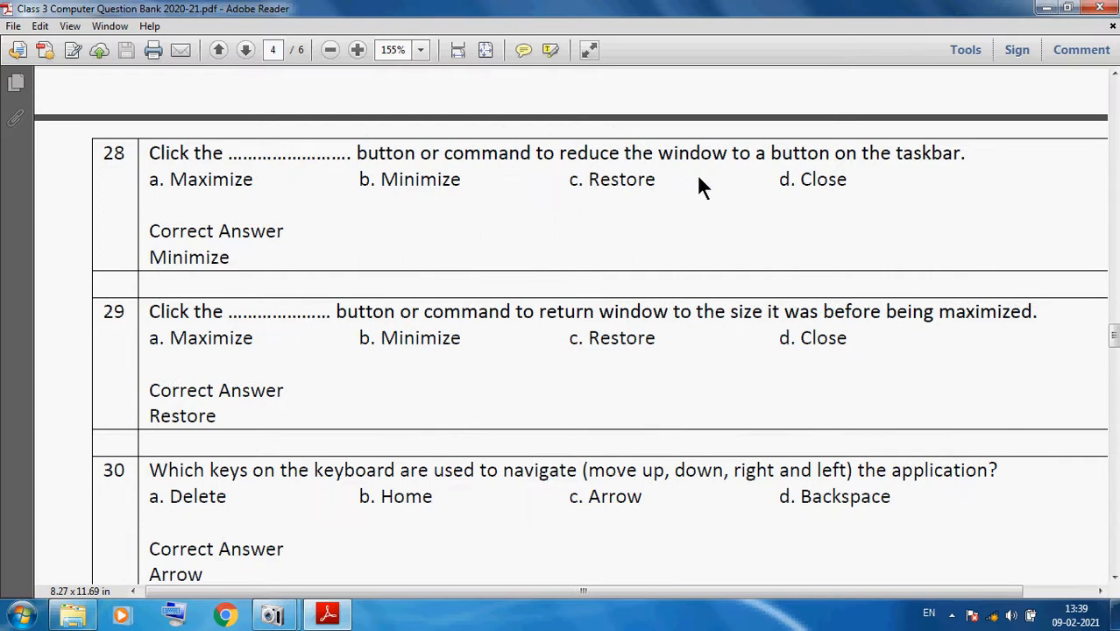
{"action": "mouse_move", "coordinate": [959, 180]}
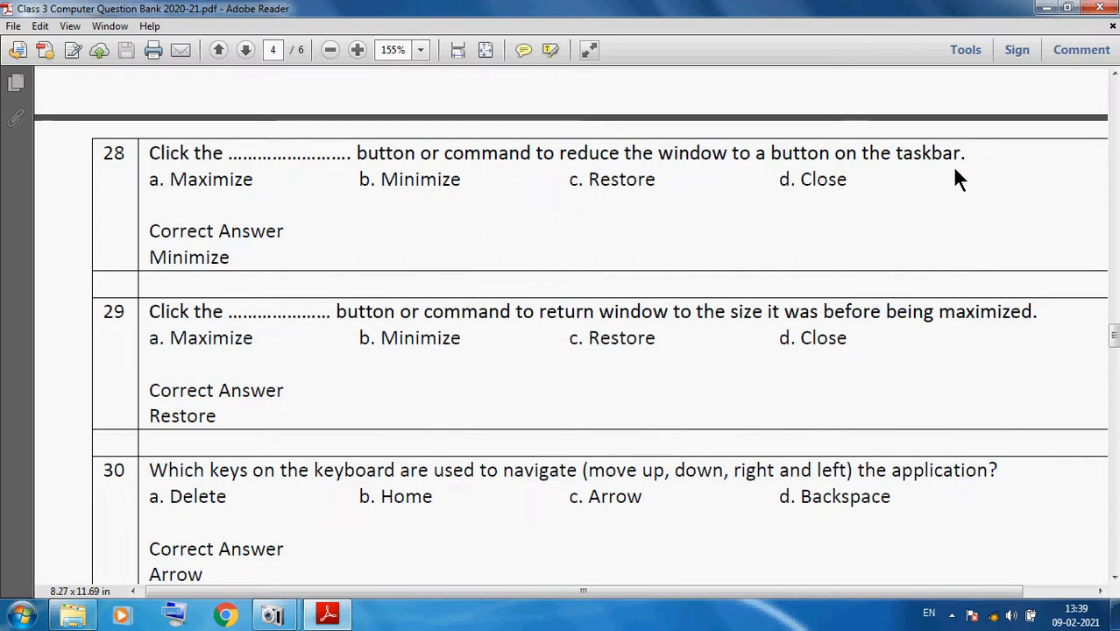
{"action": "mouse_move", "coordinate": [195, 426]}
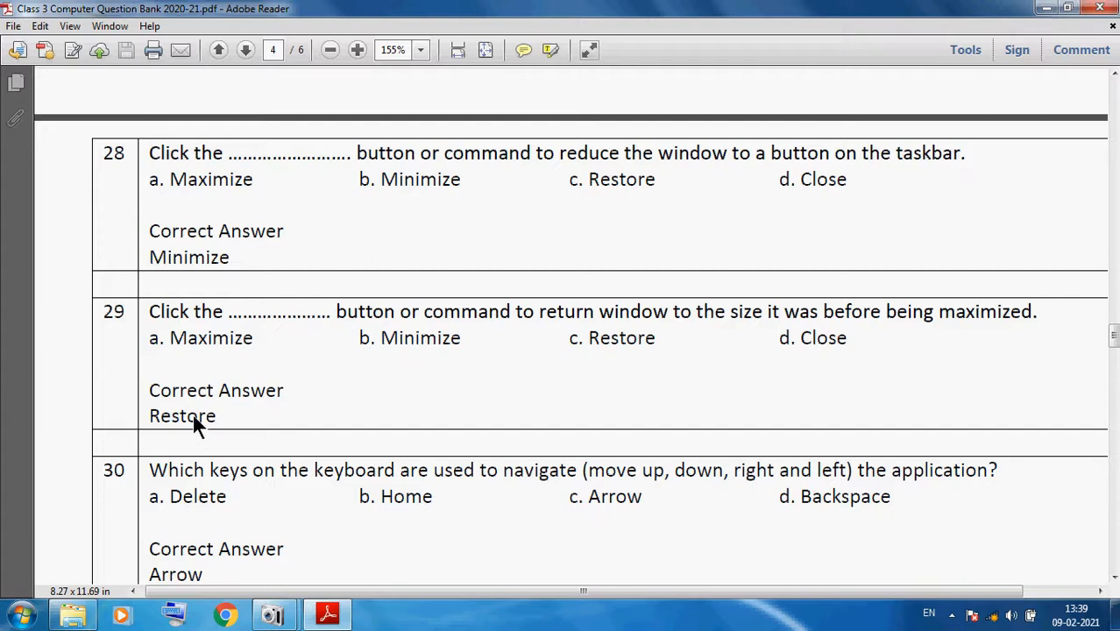
{"action": "mouse_move", "coordinate": [535, 339]}
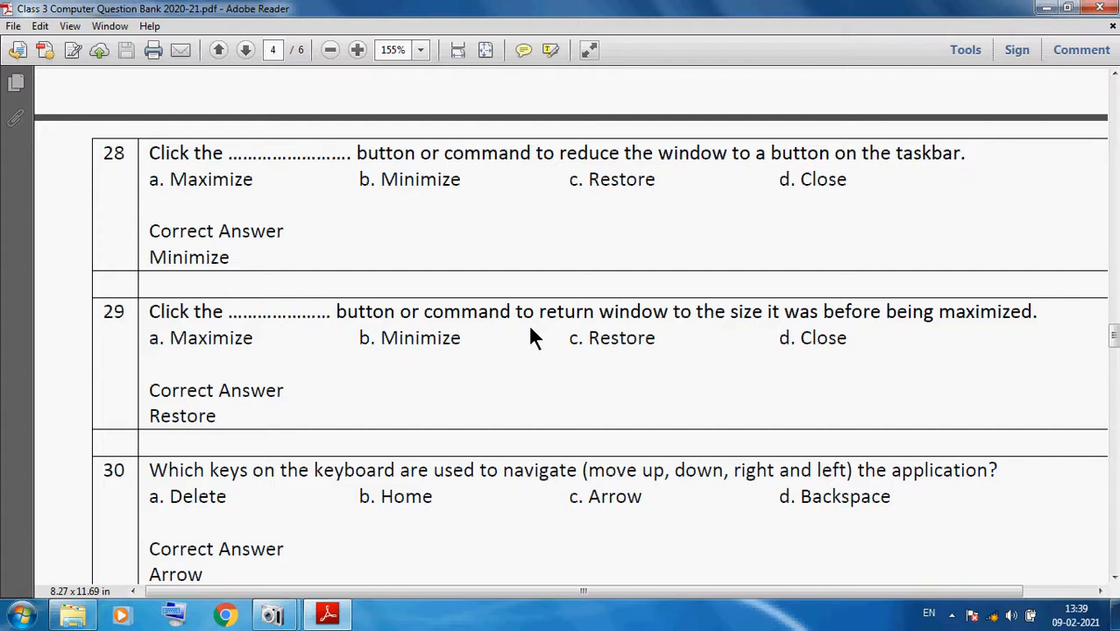
{"action": "mouse_move", "coordinate": [714, 342]}
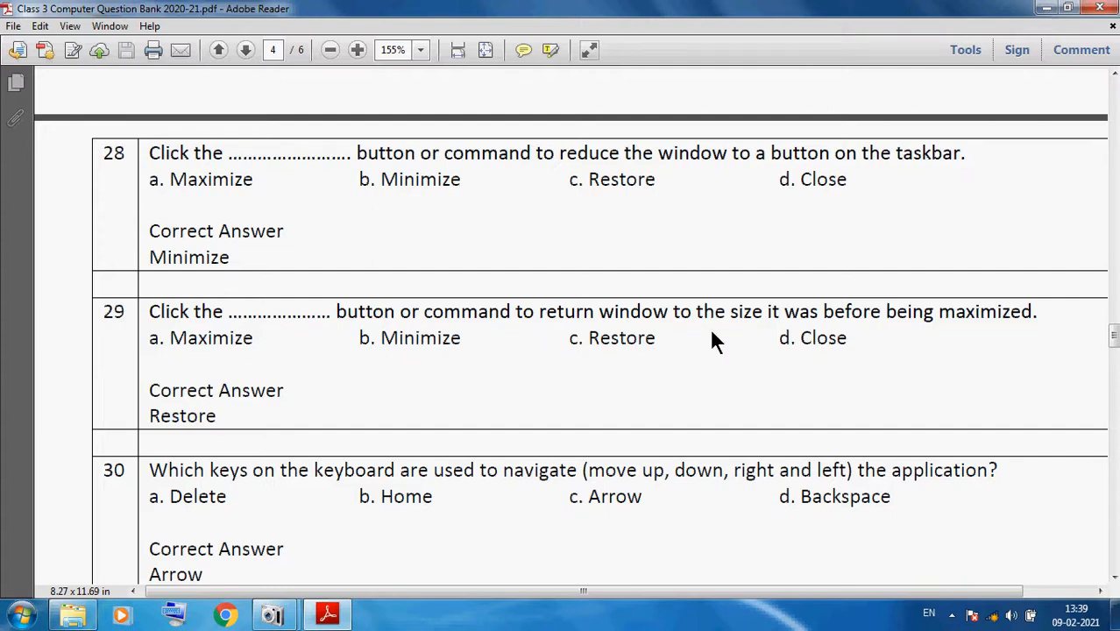
{"action": "mouse_move", "coordinate": [857, 333]}
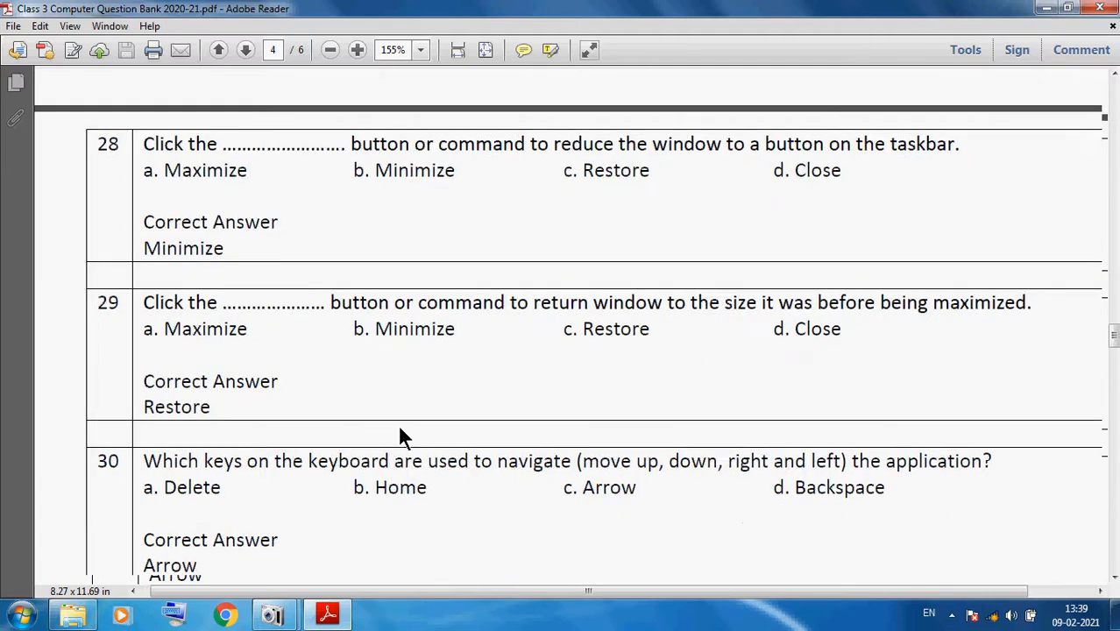
- Scroll the question bank down to questions 31 and 32, answered Home and End
{"action": "scroll", "scroll_direction": "down", "scroll_amount": 3}
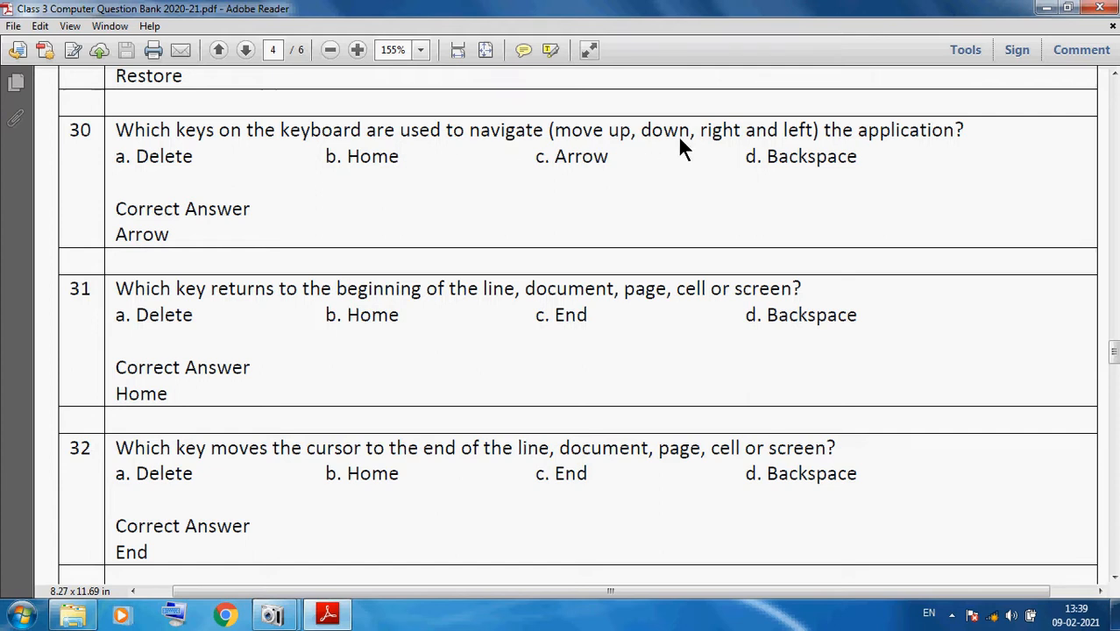
{"action": "mouse_move", "coordinate": [290, 269]}
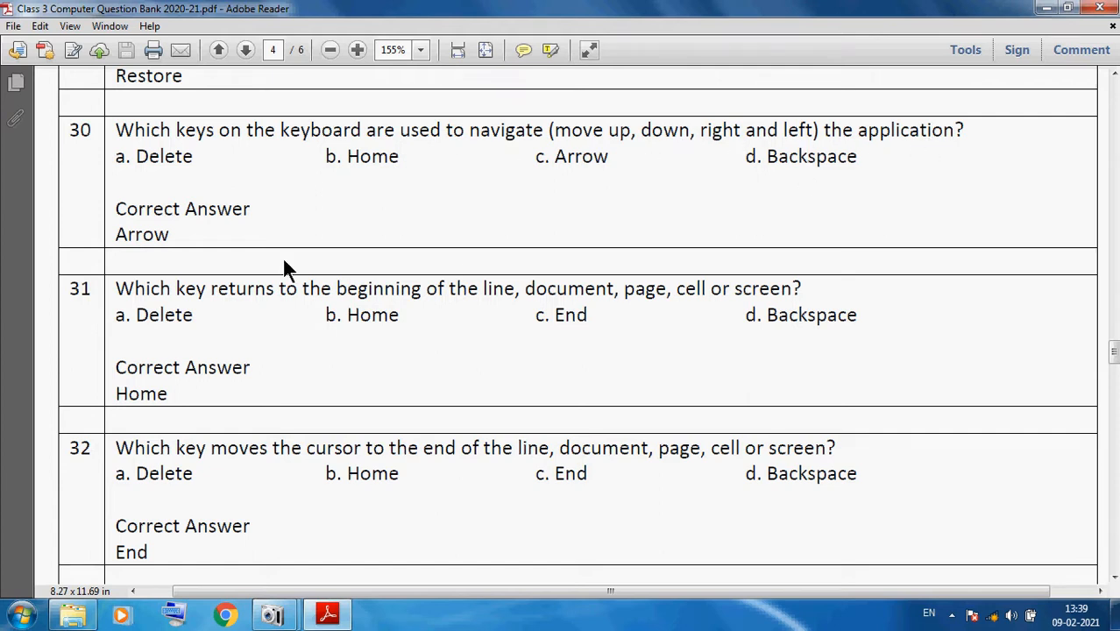
{"action": "mouse_move", "coordinate": [145, 294]}
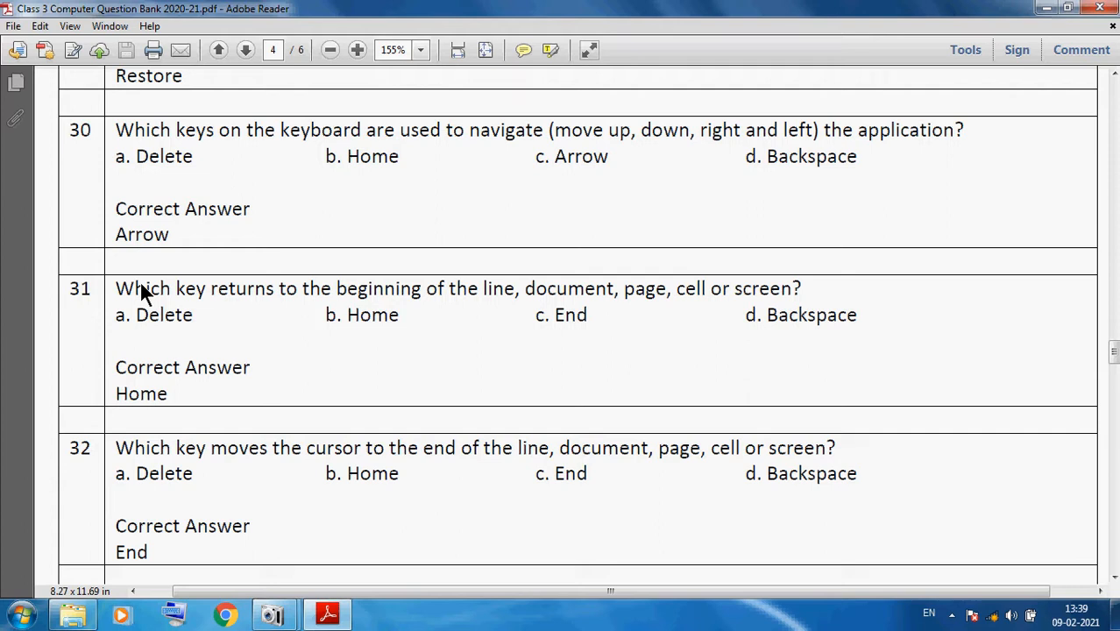
{"action": "mouse_move", "coordinate": [464, 306]}
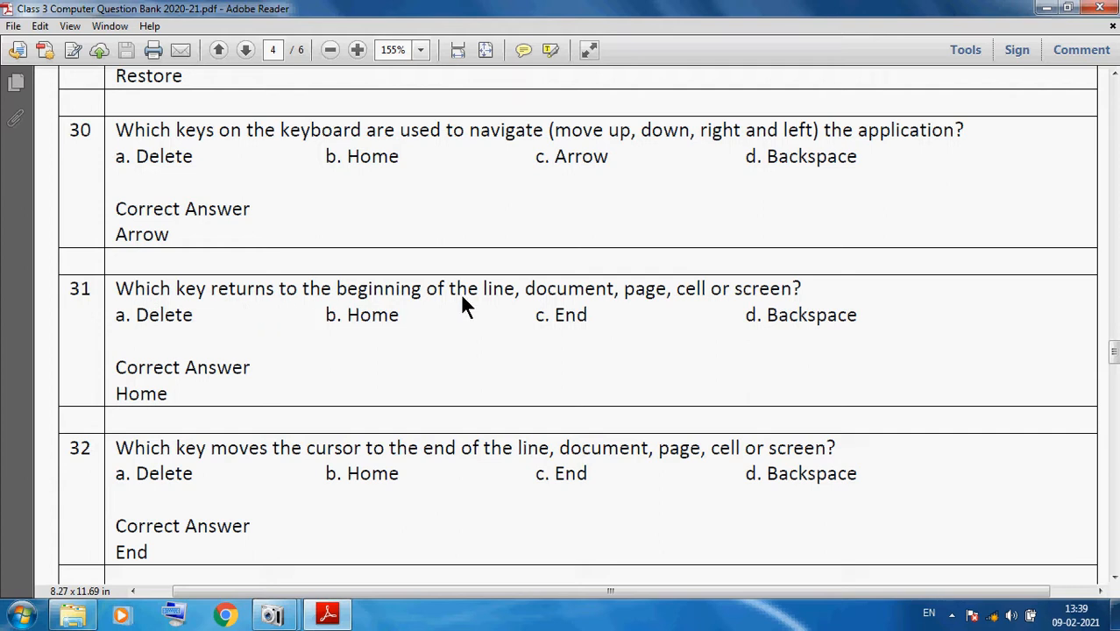
{"action": "mouse_move", "coordinate": [670, 316]}
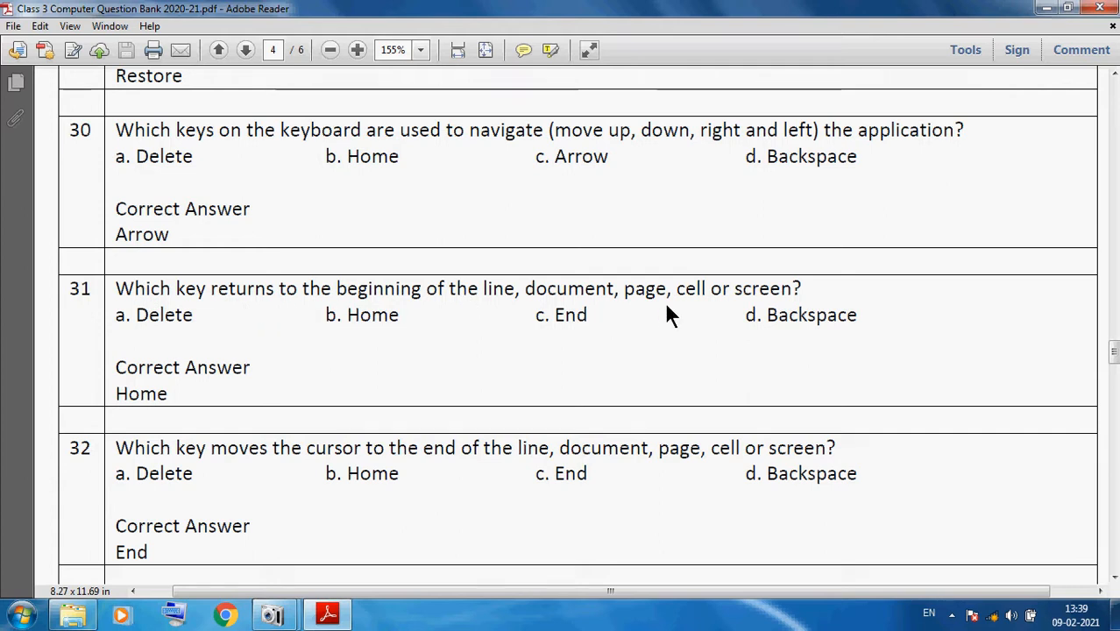
{"action": "mouse_move", "coordinate": [175, 395]}
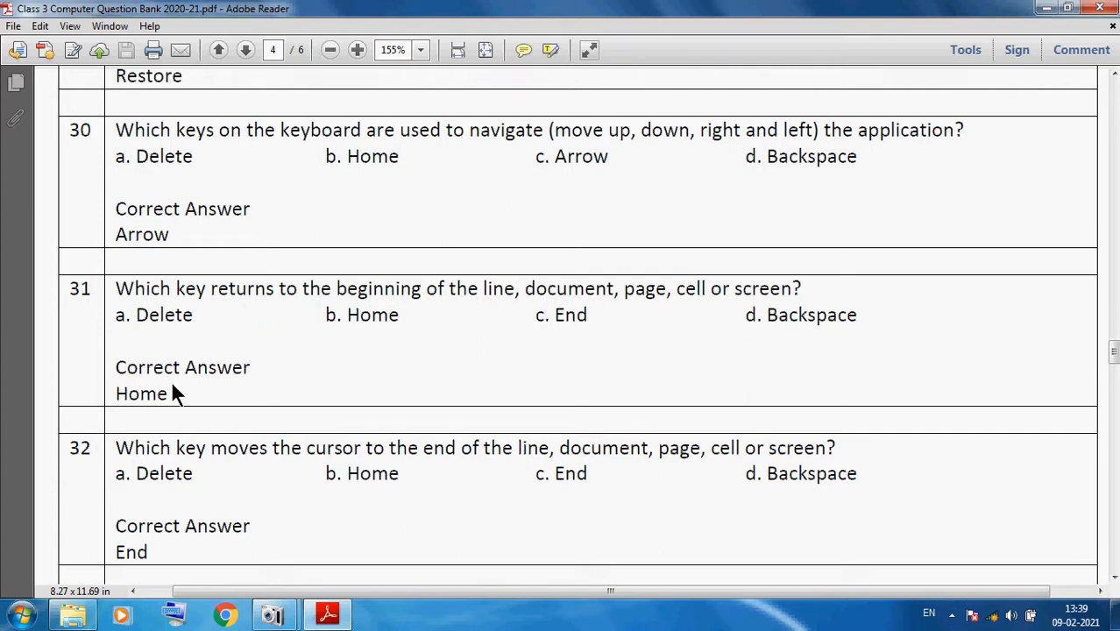
{"action": "mouse_move", "coordinate": [149, 473]}
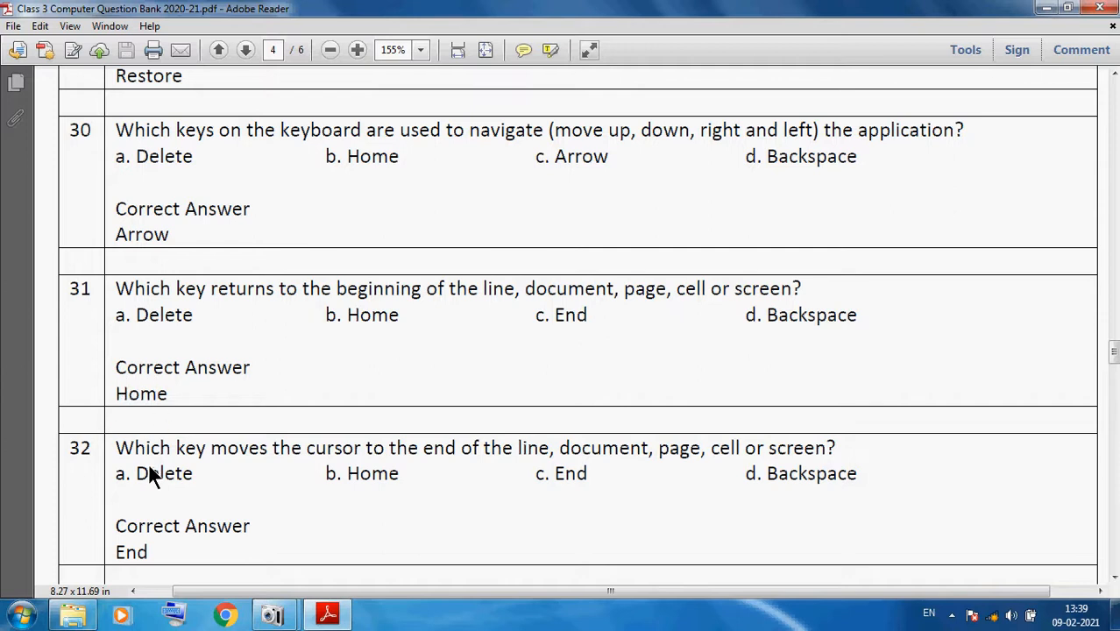
{"action": "mouse_move", "coordinate": [390, 491]}
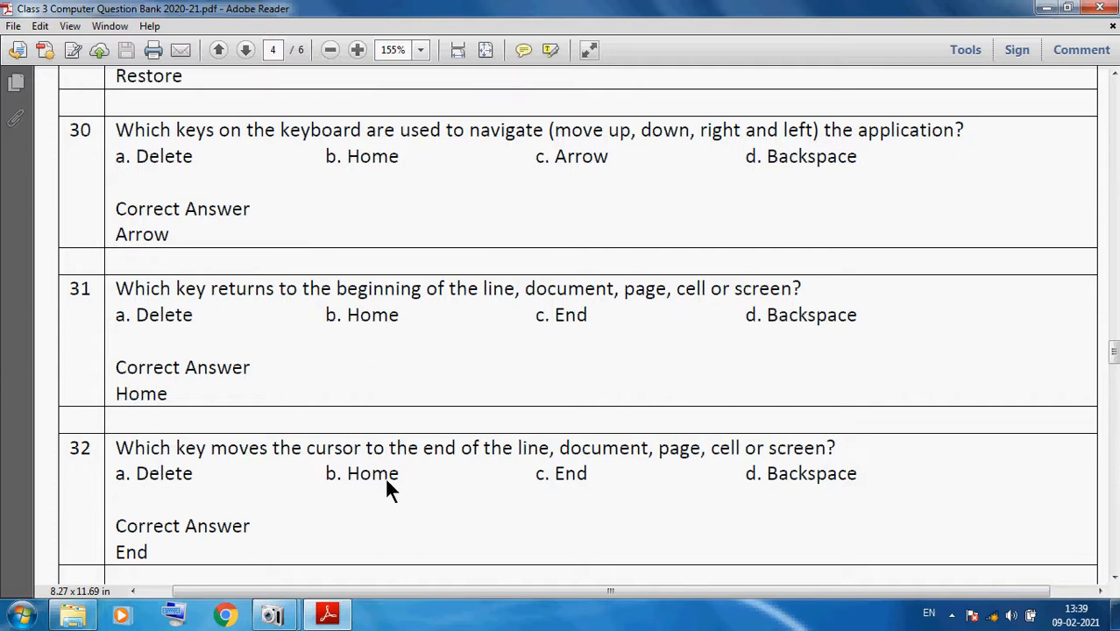
{"action": "mouse_move", "coordinate": [602, 479]}
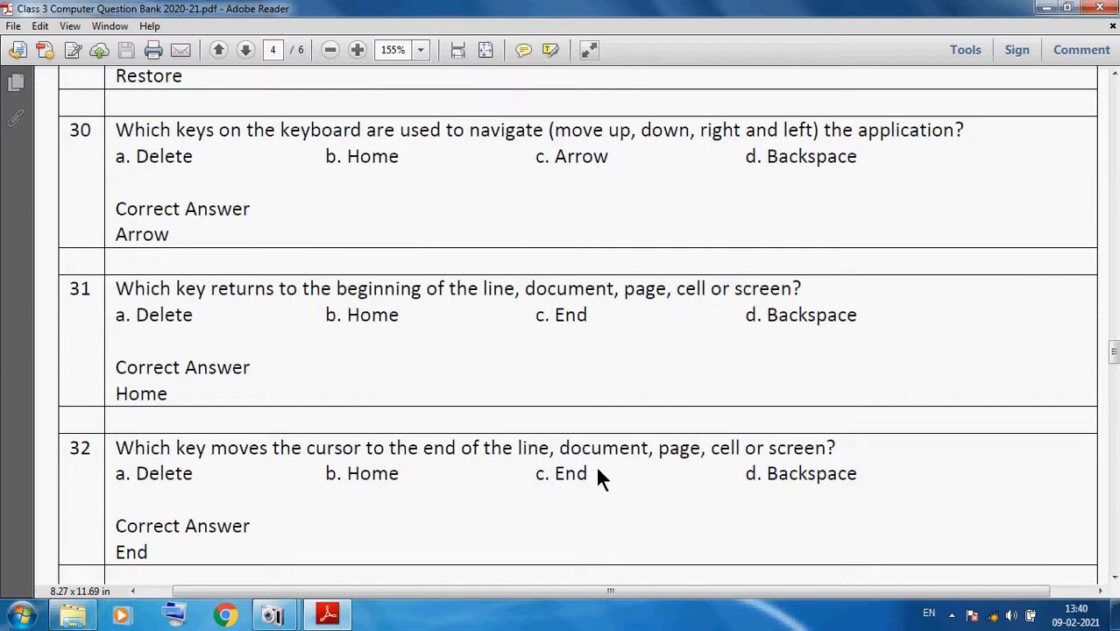
{"action": "mouse_move", "coordinate": [55, 574]}
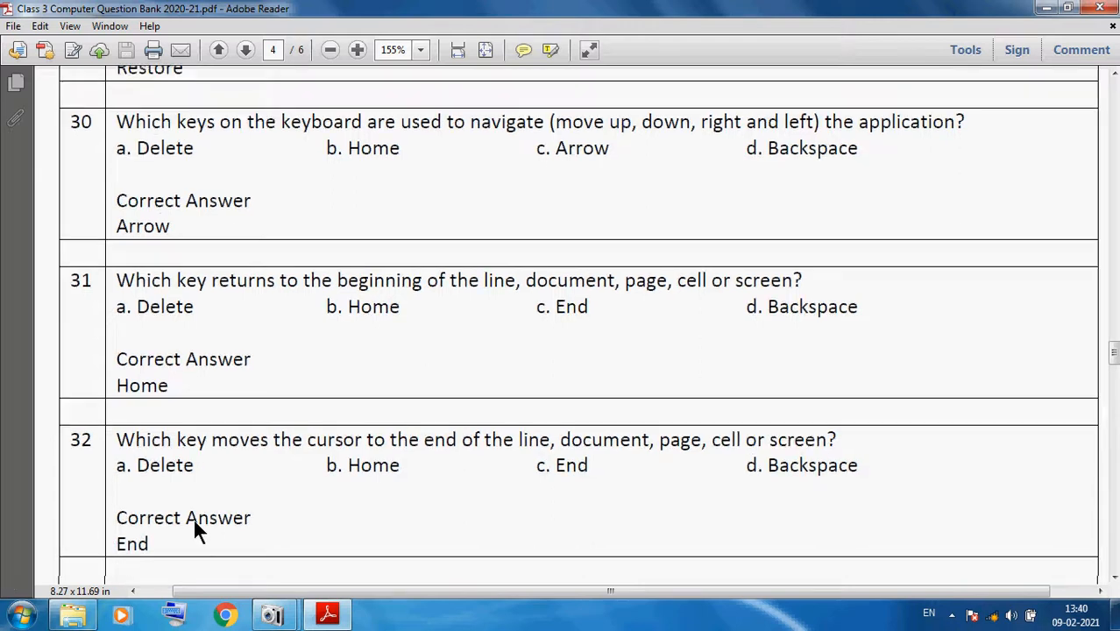
- Scroll on to questions 33–35, answered Scroll, Tux paint and Blank
{"action": "scroll", "scroll_direction": "down", "scroll_amount": 3}
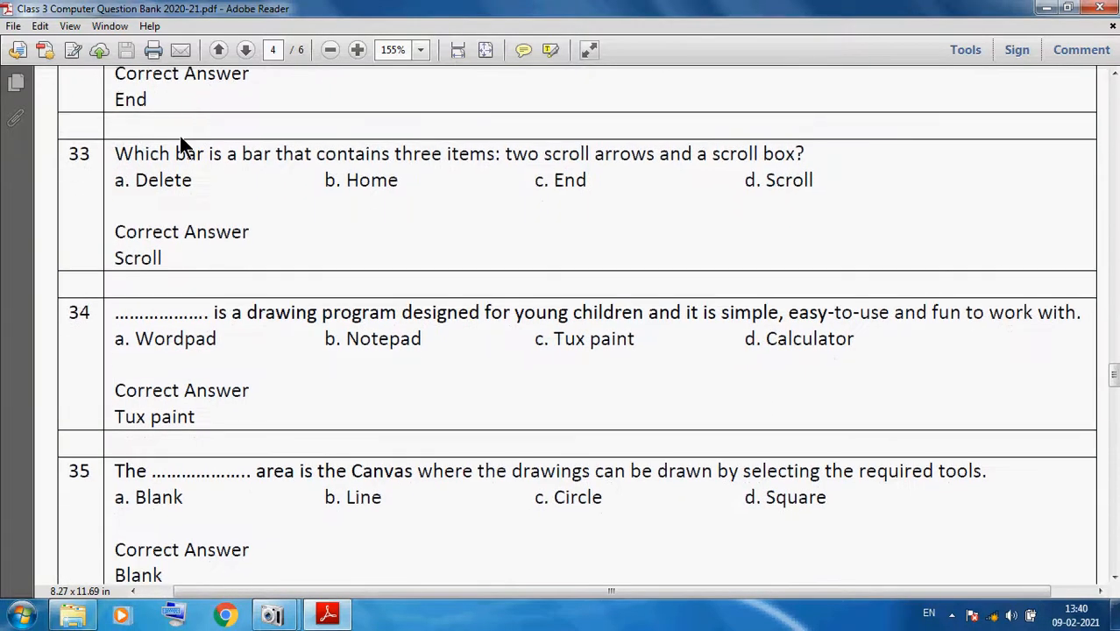
{"action": "mouse_move", "coordinate": [351, 179]}
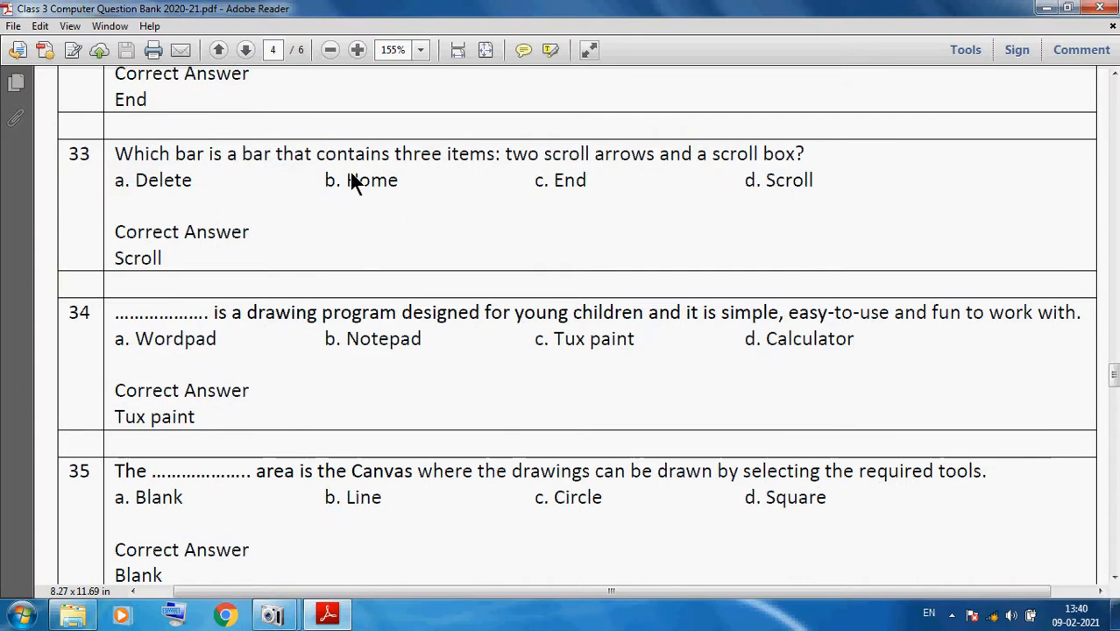
{"action": "mouse_move", "coordinate": [487, 181]}
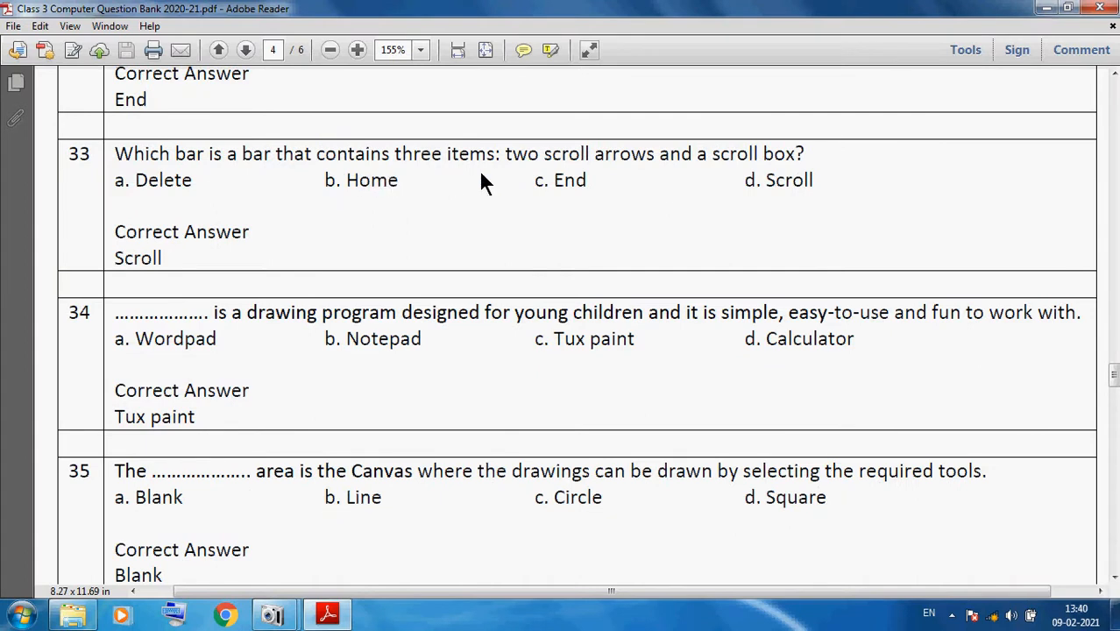
{"action": "mouse_move", "coordinate": [692, 174]}
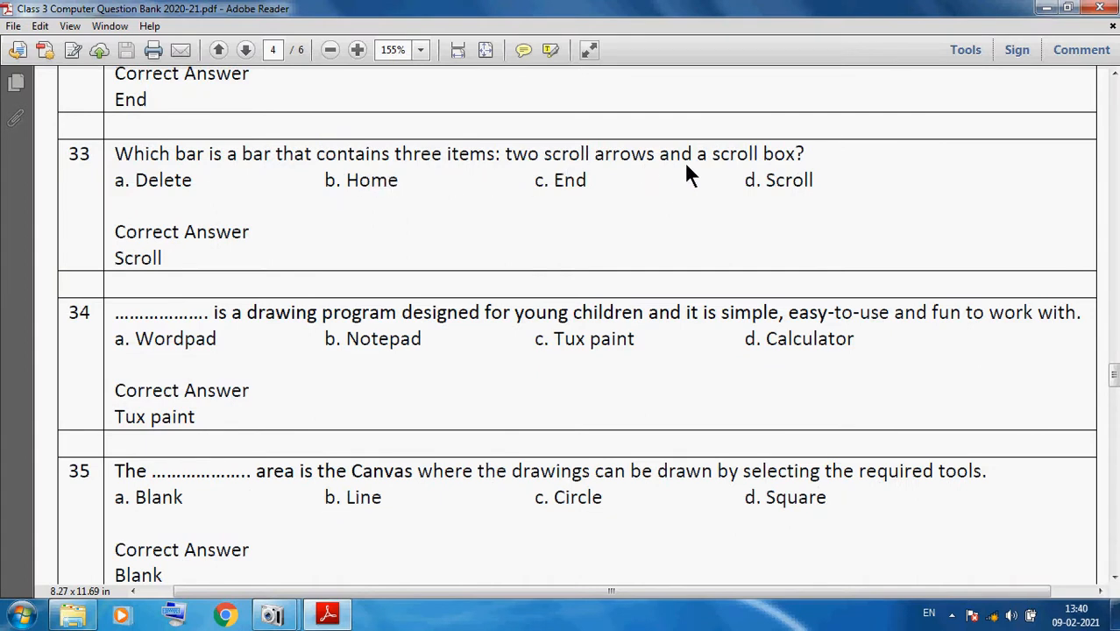
{"action": "mouse_move", "coordinate": [119, 249]}
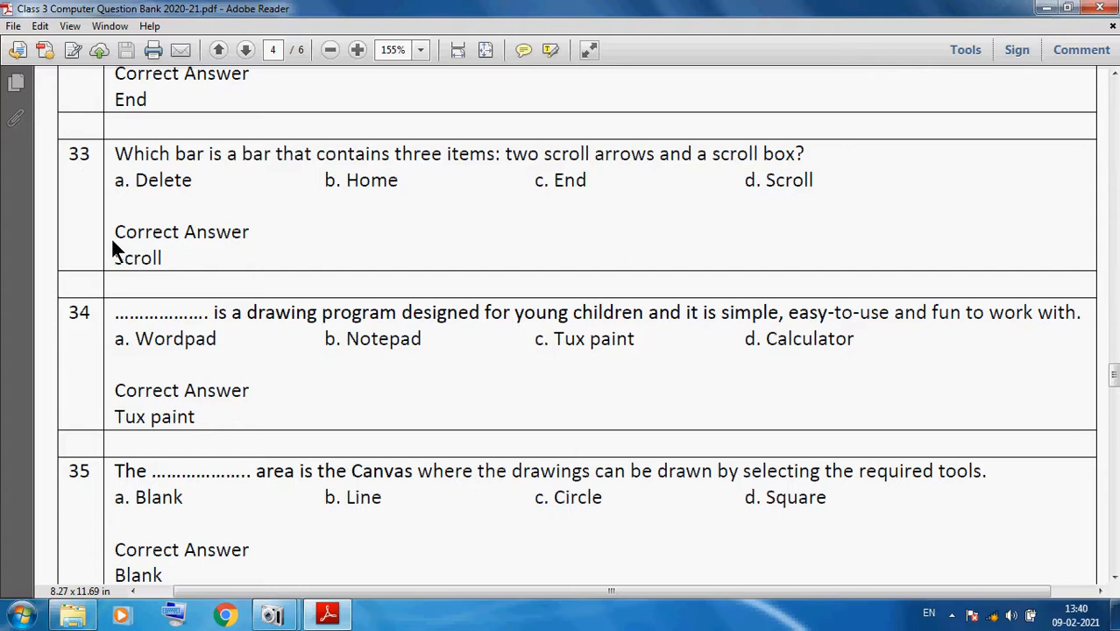
{"action": "mouse_move", "coordinate": [132, 306]}
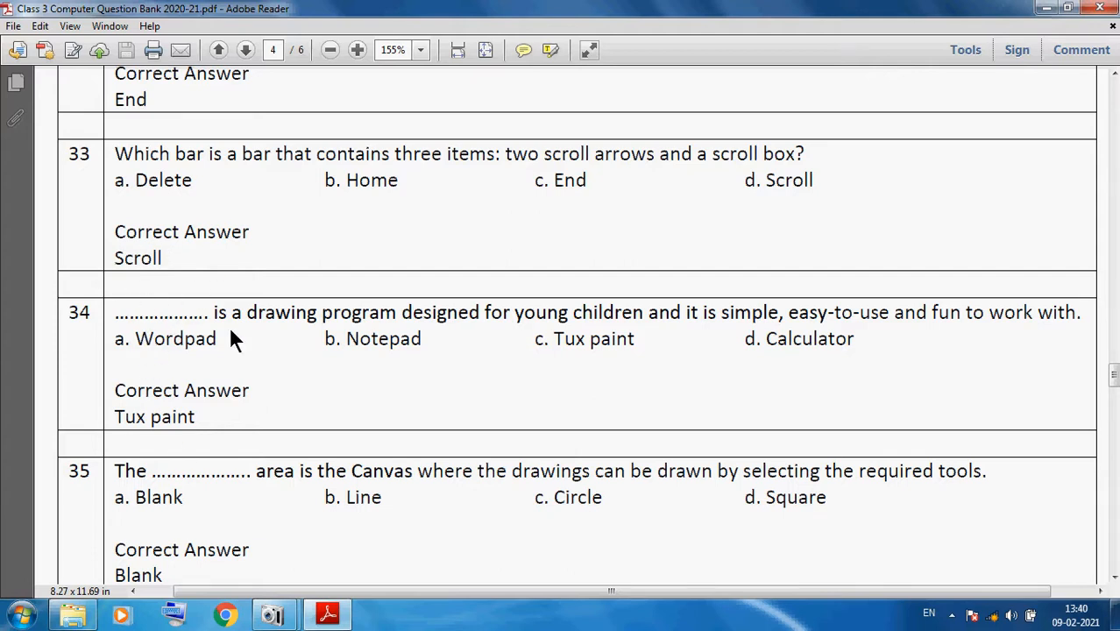
{"action": "mouse_move", "coordinate": [392, 342]}
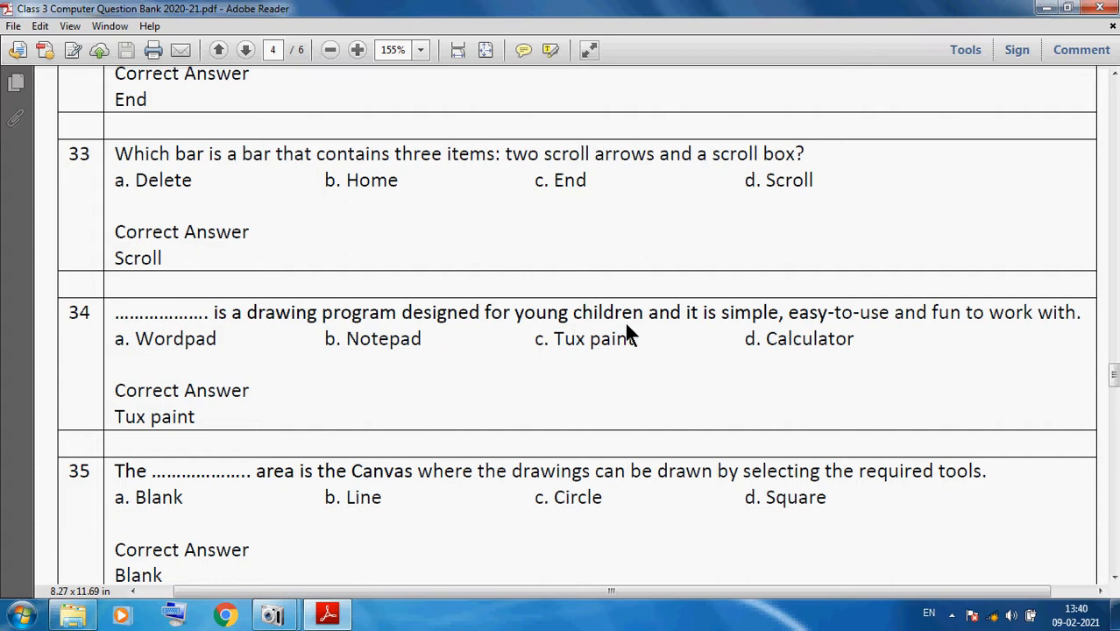
{"action": "mouse_move", "coordinate": [876, 341]}
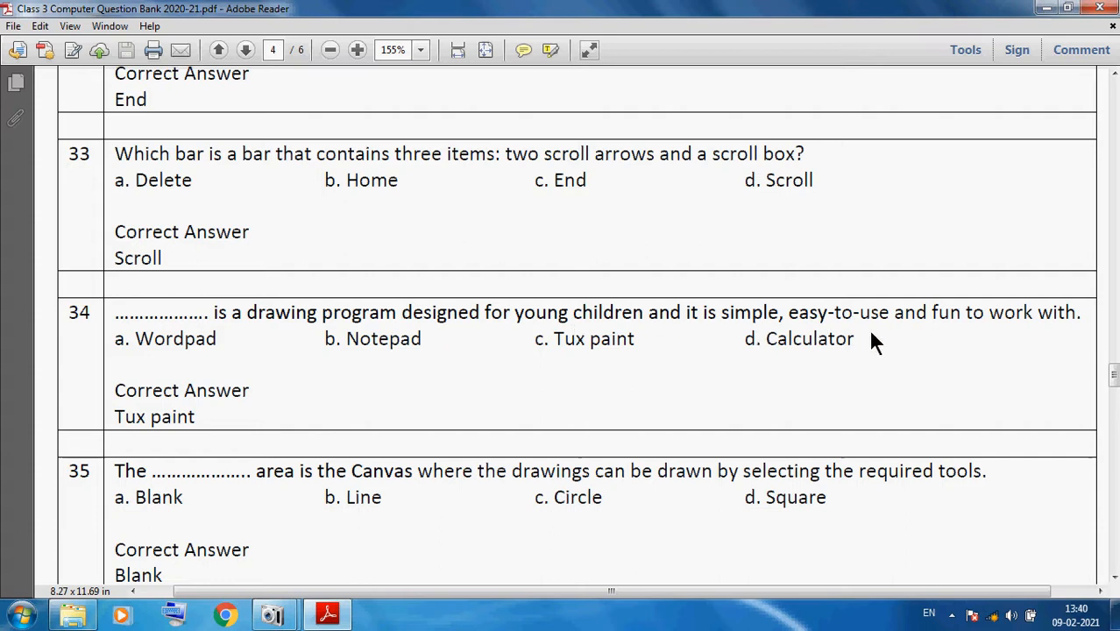
{"action": "scroll", "scroll_direction": "down", "scroll_amount": 3}
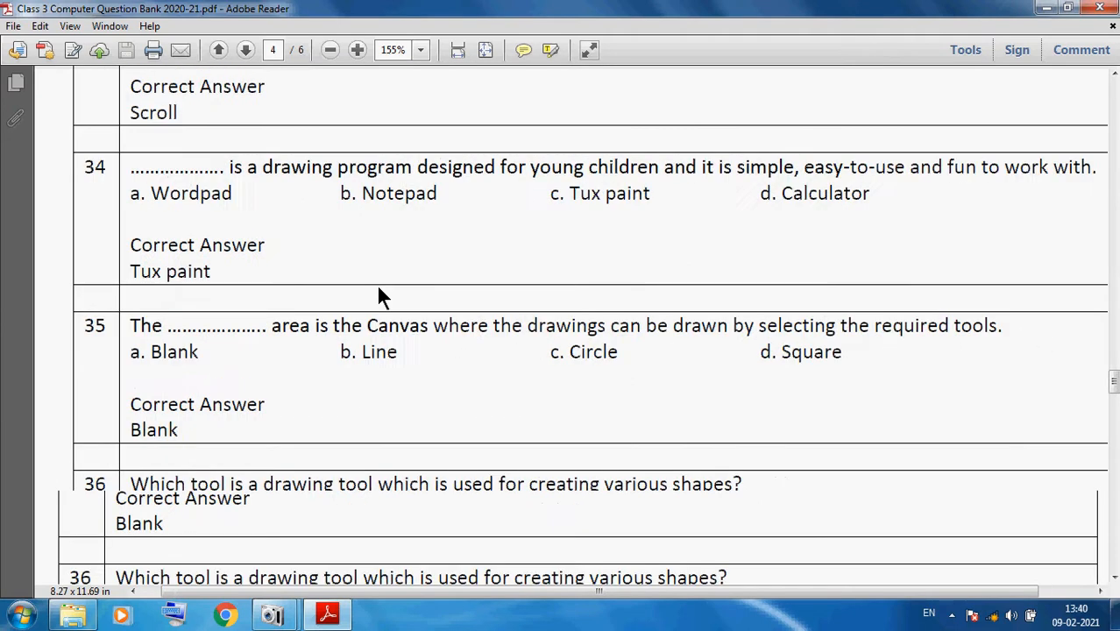
- Scroll past question 37 onto page 5, showing answers Keyboard and Monitor
{"action": "scroll", "scroll_direction": "down", "scroll_amount": 3}
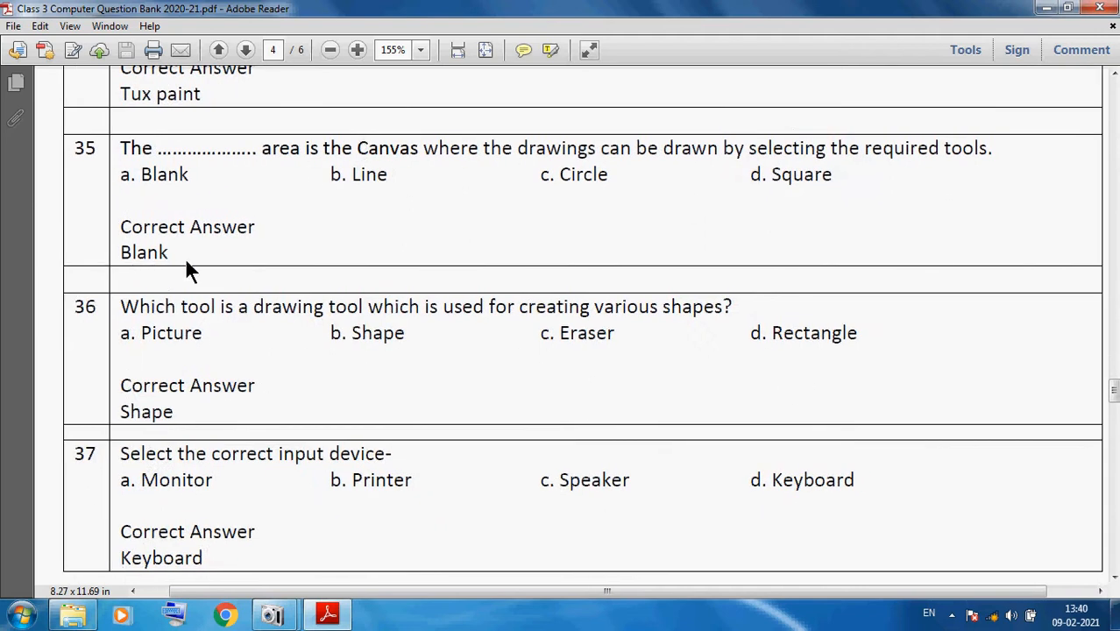
{"action": "mouse_move", "coordinate": [368, 169]}
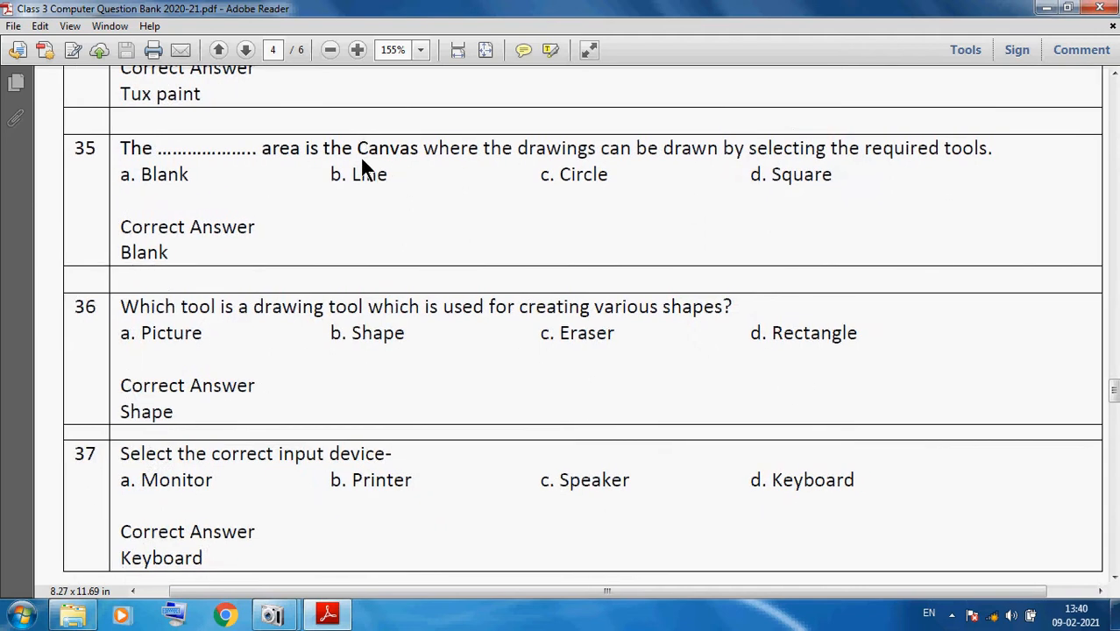
{"action": "mouse_move", "coordinate": [762, 175]}
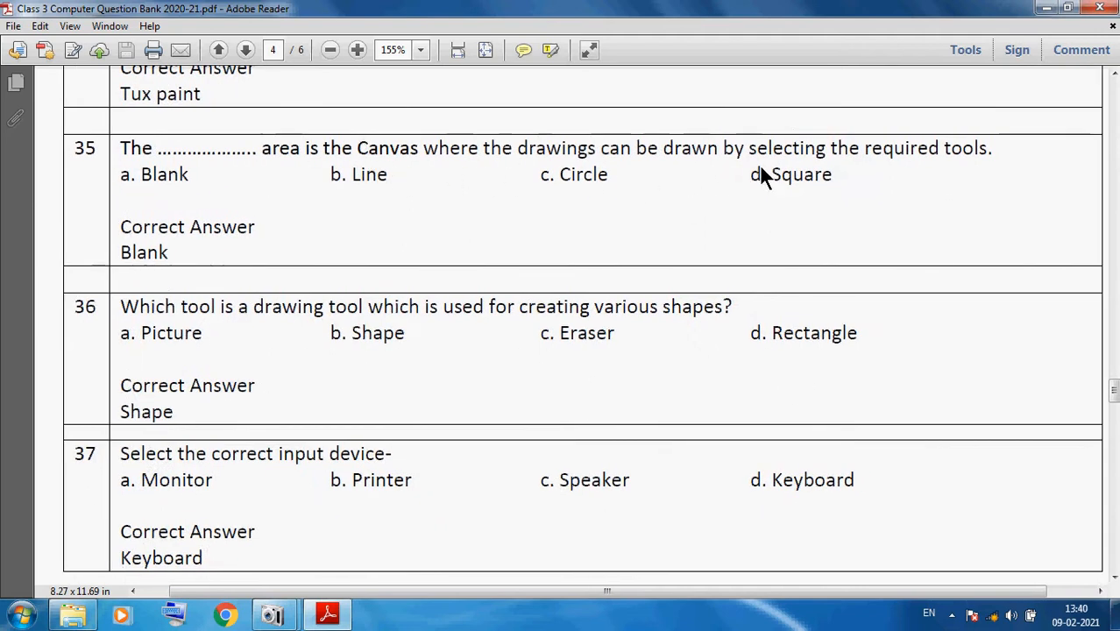
{"action": "mouse_move", "coordinate": [964, 170]}
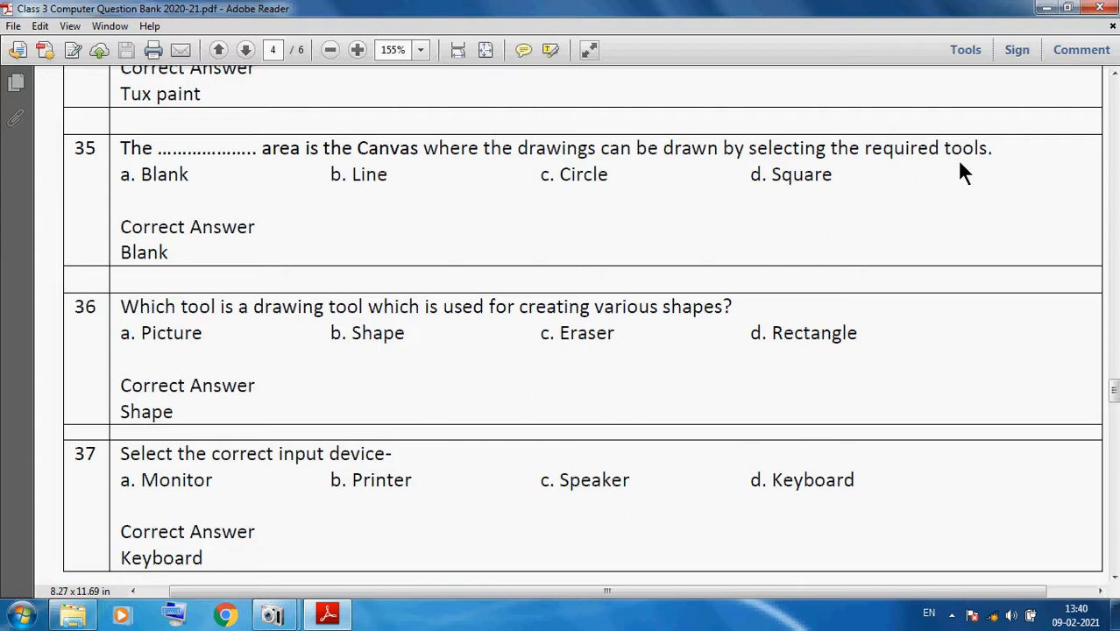
{"action": "mouse_move", "coordinate": [149, 342]}
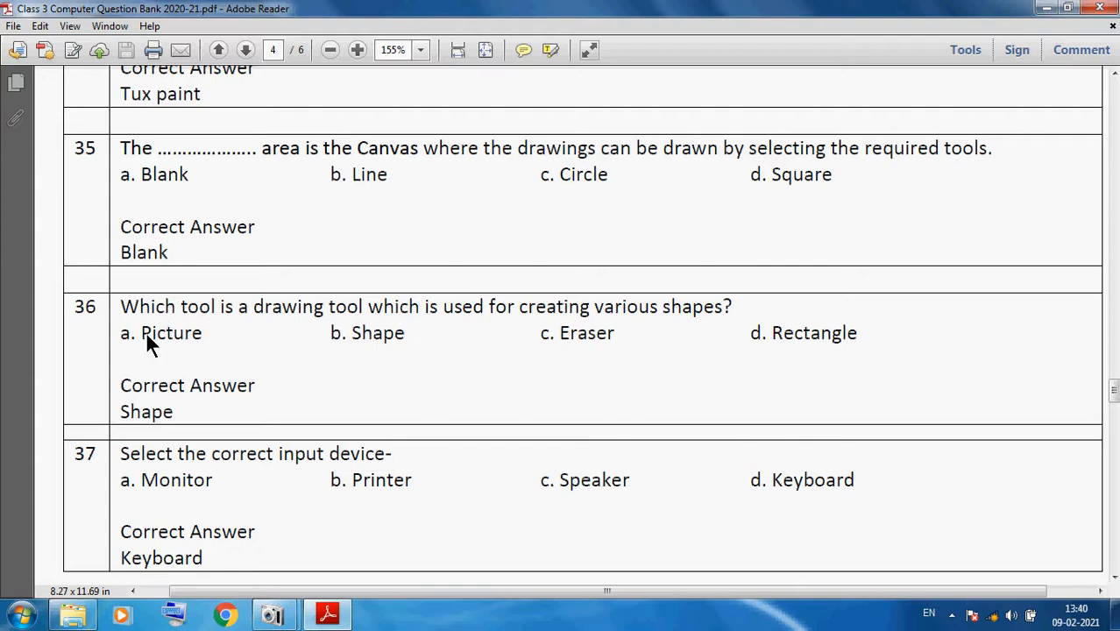
{"action": "mouse_move", "coordinate": [378, 317]}
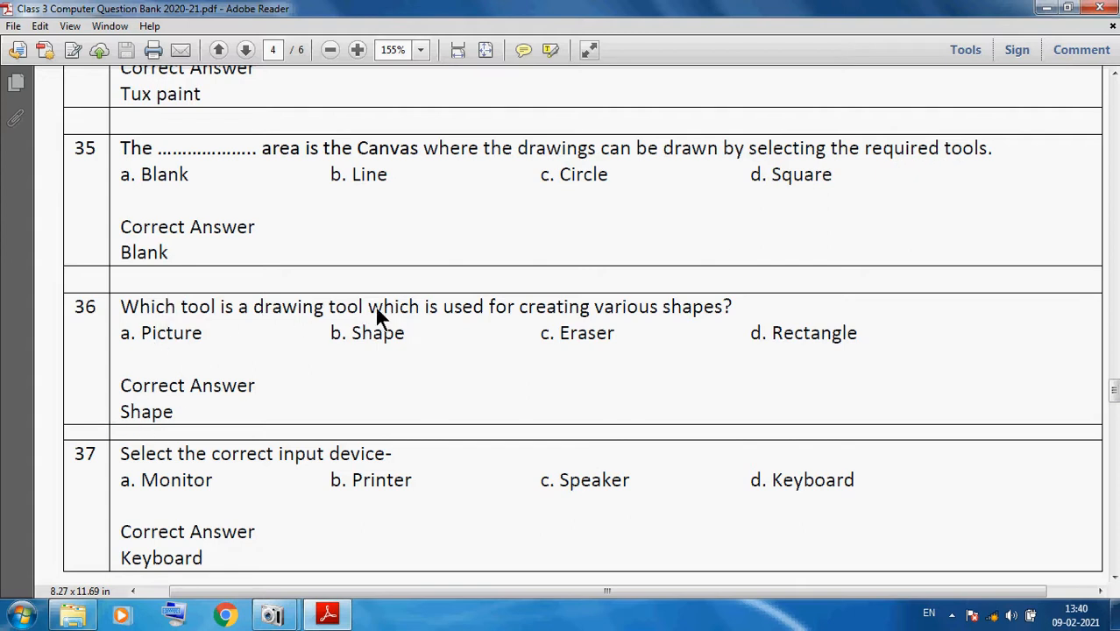
{"action": "mouse_move", "coordinate": [675, 326]}
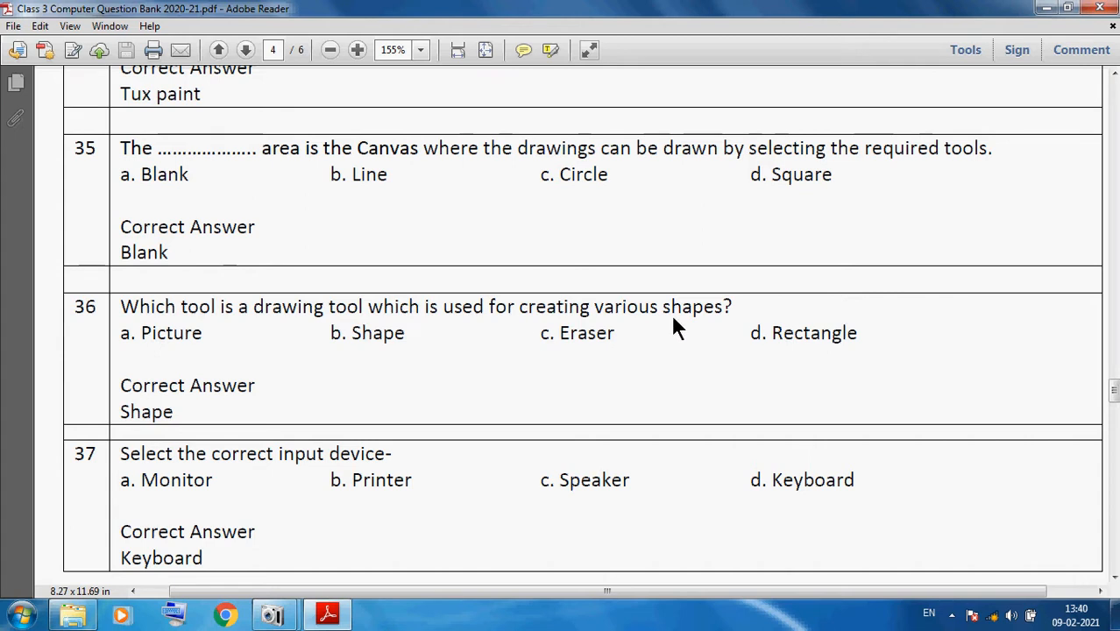
{"action": "mouse_move", "coordinate": [171, 478]}
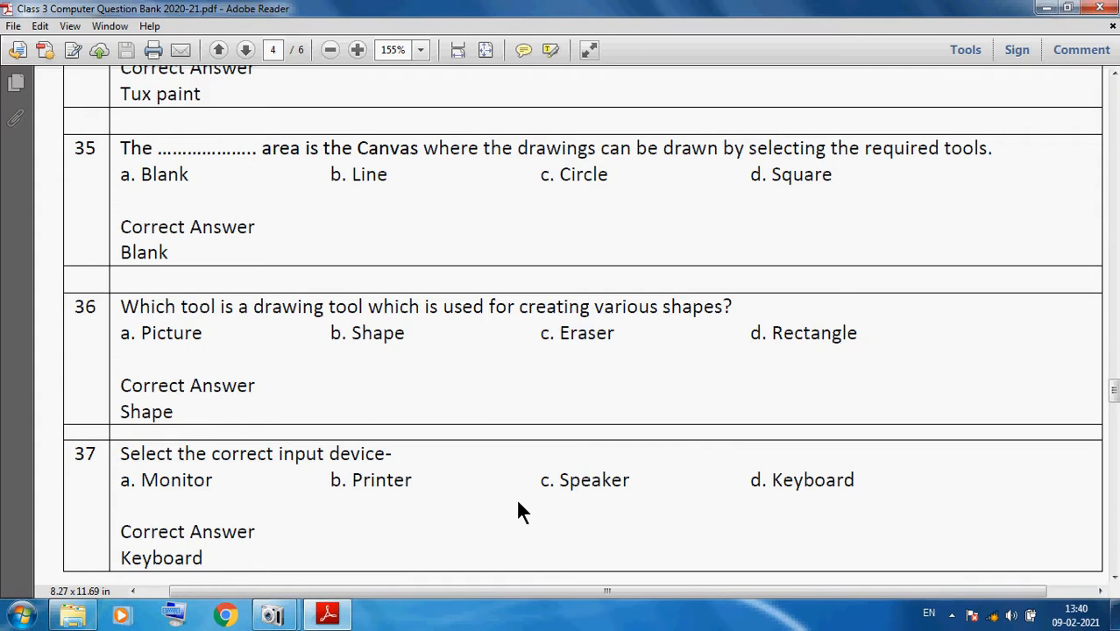
{"action": "scroll", "scroll_direction": "down", "scroll_amount": 3}
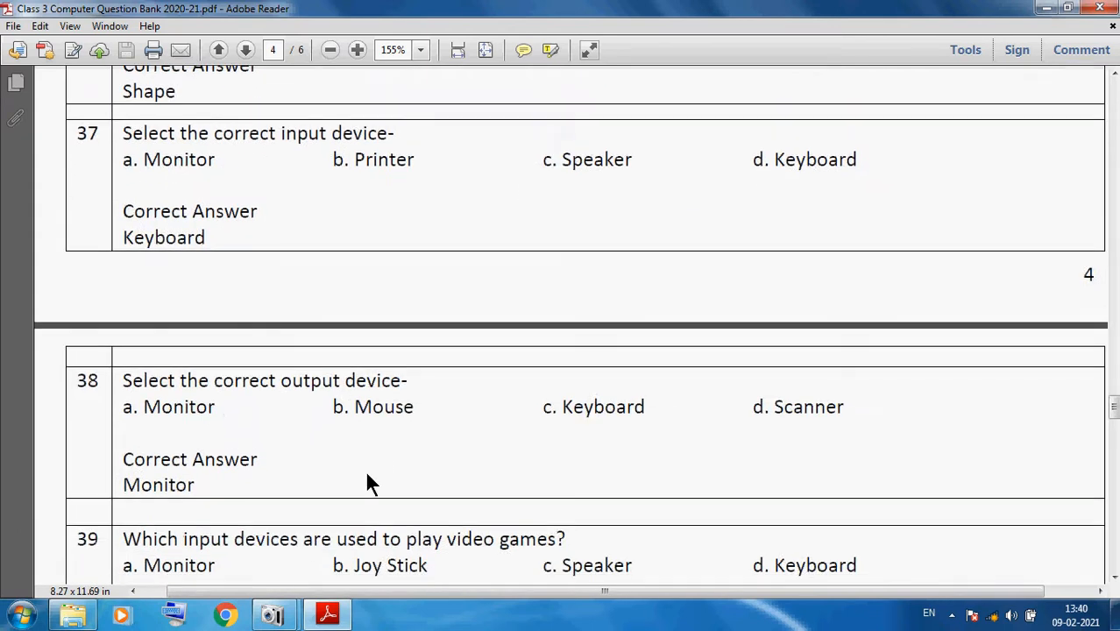
- Scroll page 5 down to picture question 40 on choosing the keyboard
{"action": "scroll", "scroll_direction": "down", "scroll_amount": 3}
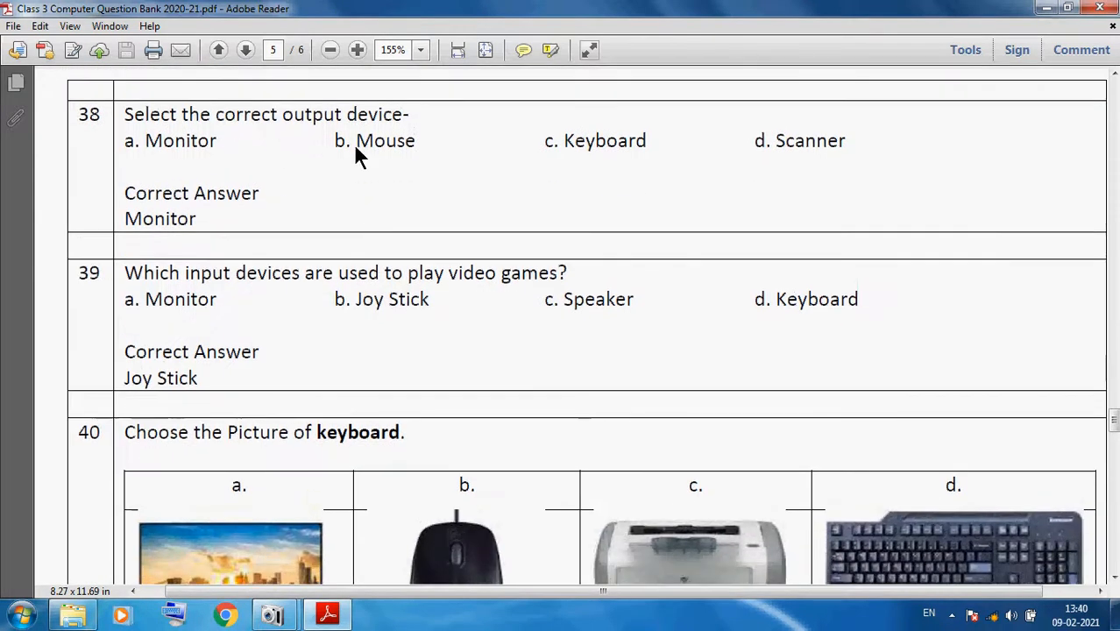
{"action": "mouse_move", "coordinate": [101, 241]}
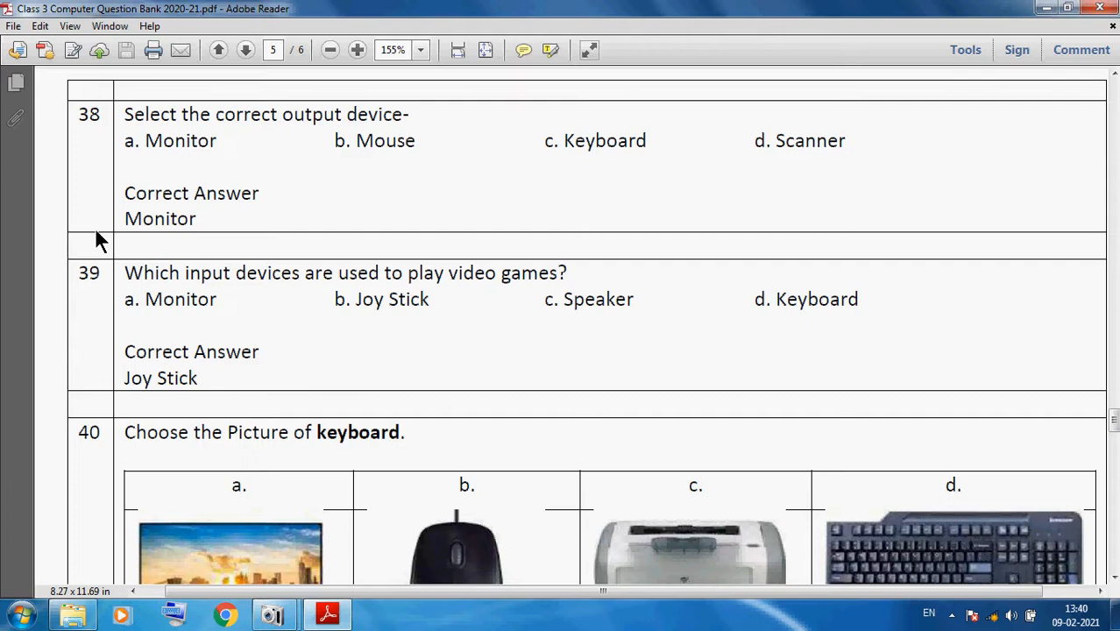
{"action": "mouse_move", "coordinate": [178, 230]}
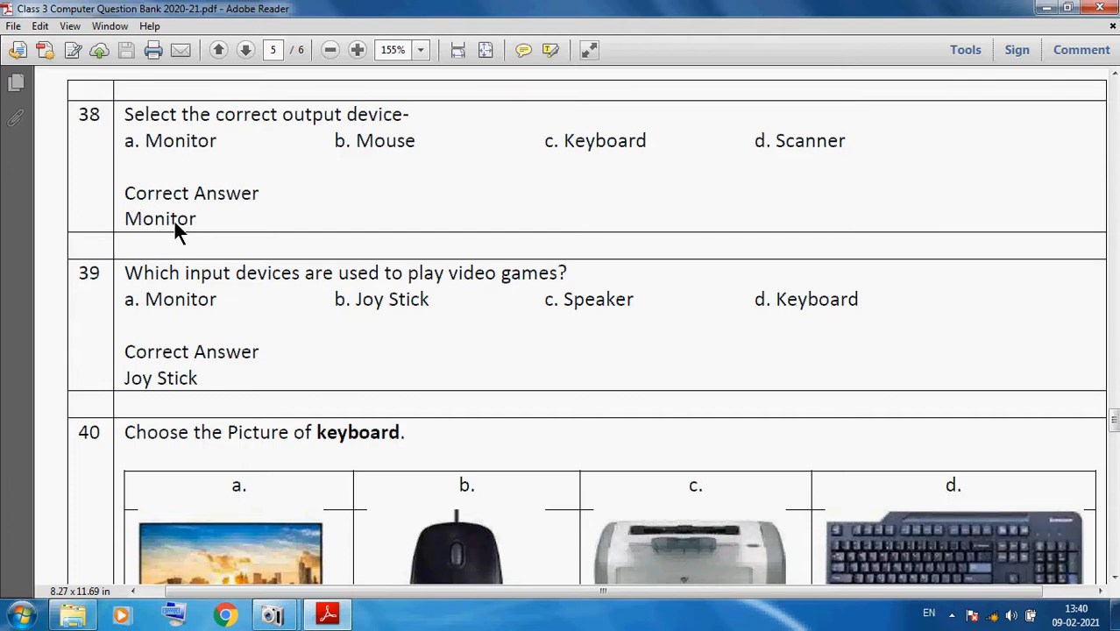
{"action": "mouse_move", "coordinate": [425, 302]}
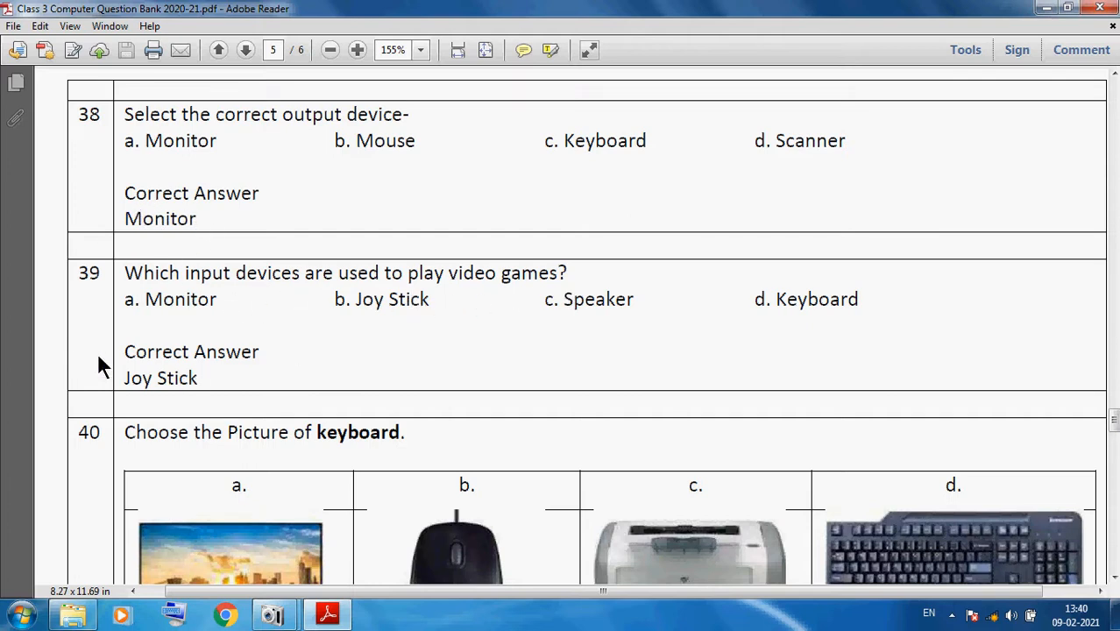
{"action": "scroll", "scroll_direction": "down", "scroll_amount": 3}
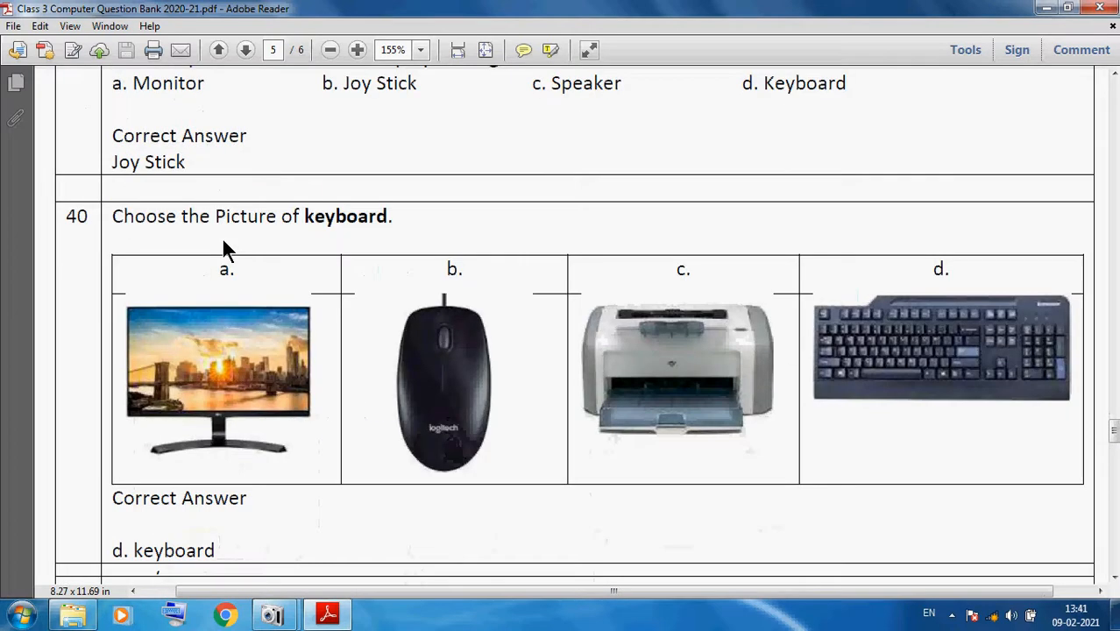
- Scroll through picture questions 41–43 (Printer, Mouse, Monitor) to True/False question 44
{"action": "scroll", "scroll_direction": "down", "scroll_amount": 3}
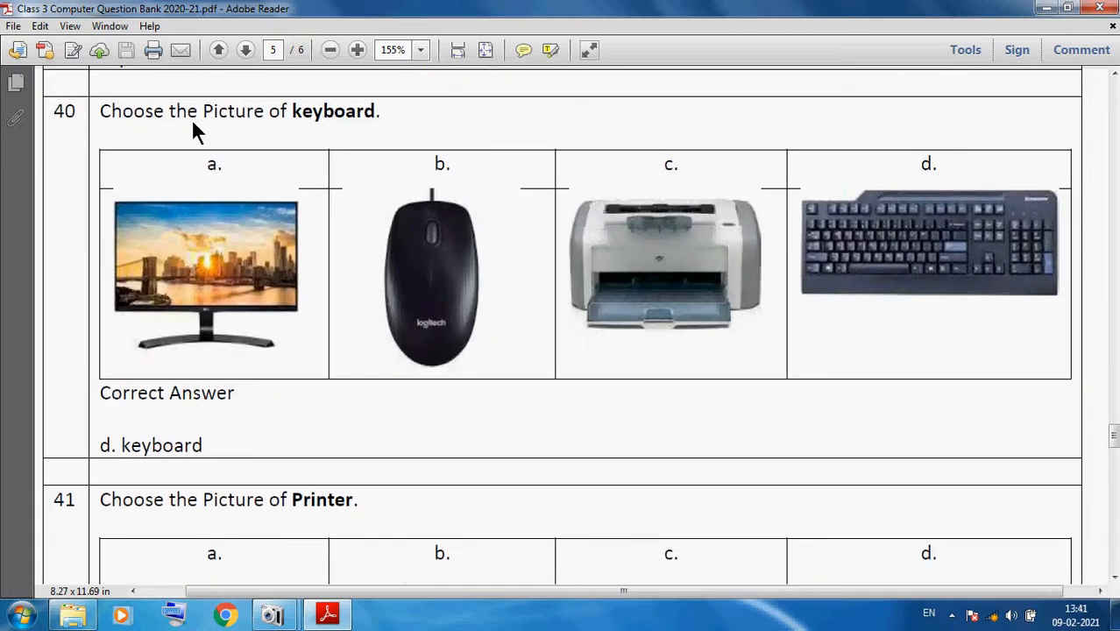
{"action": "mouse_move", "coordinate": [521, 270]}
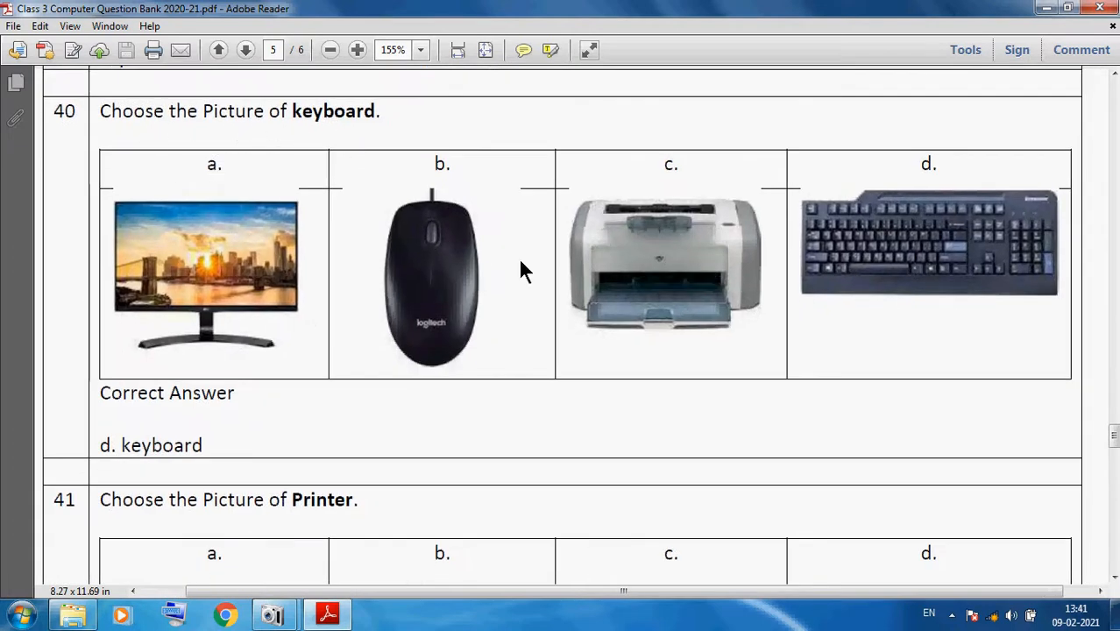
{"action": "mouse_move", "coordinate": [898, 222]}
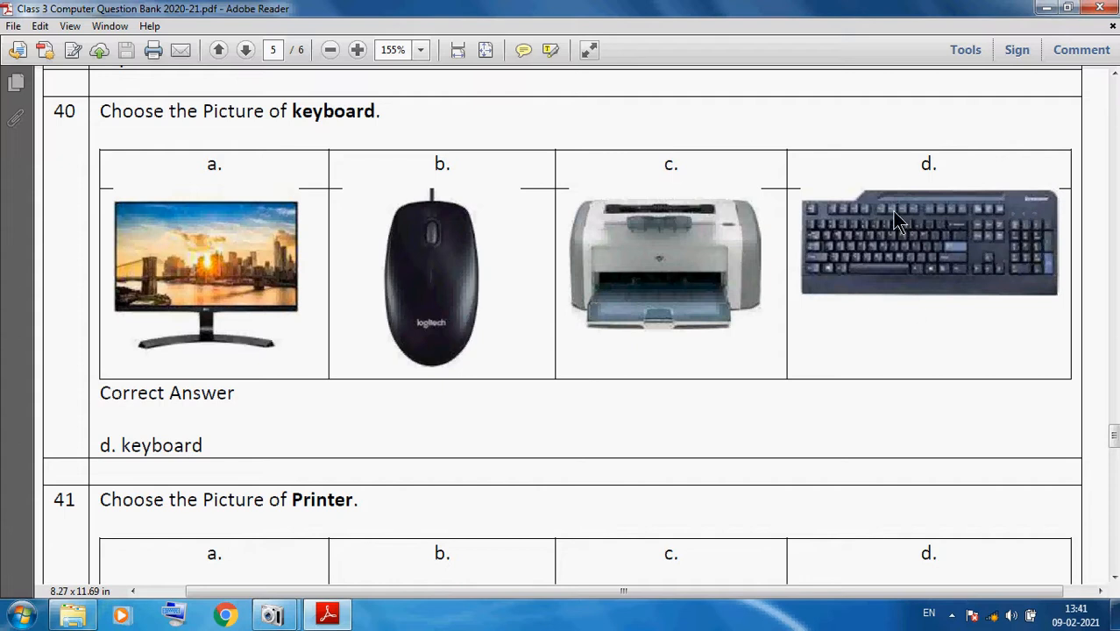
{"action": "mouse_move", "coordinate": [166, 449]}
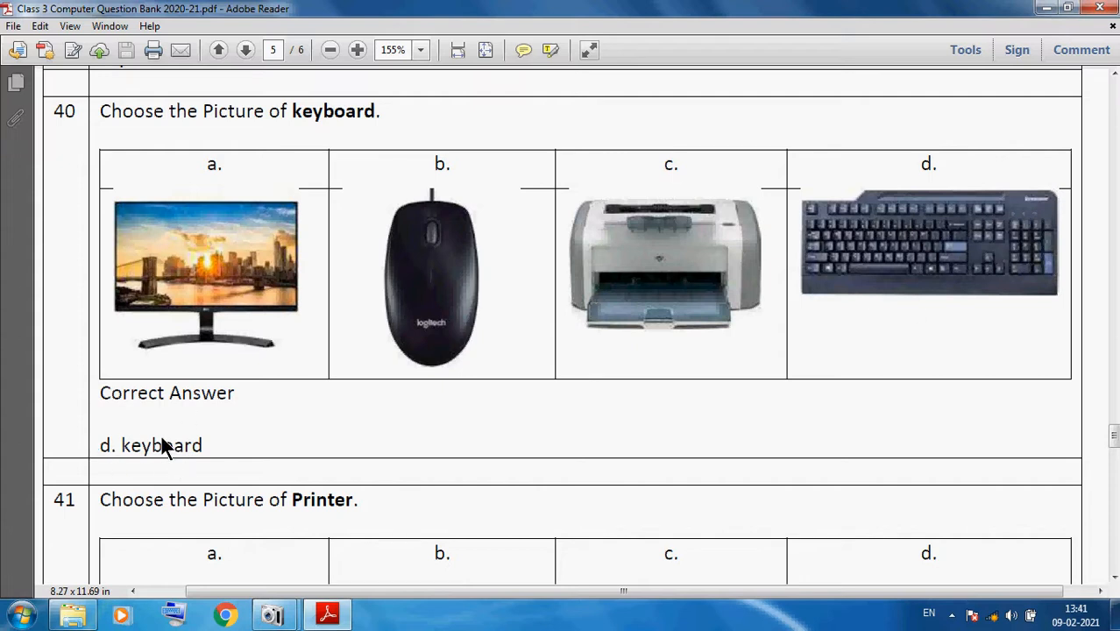
{"action": "scroll", "scroll_direction": "down", "scroll_amount": 3}
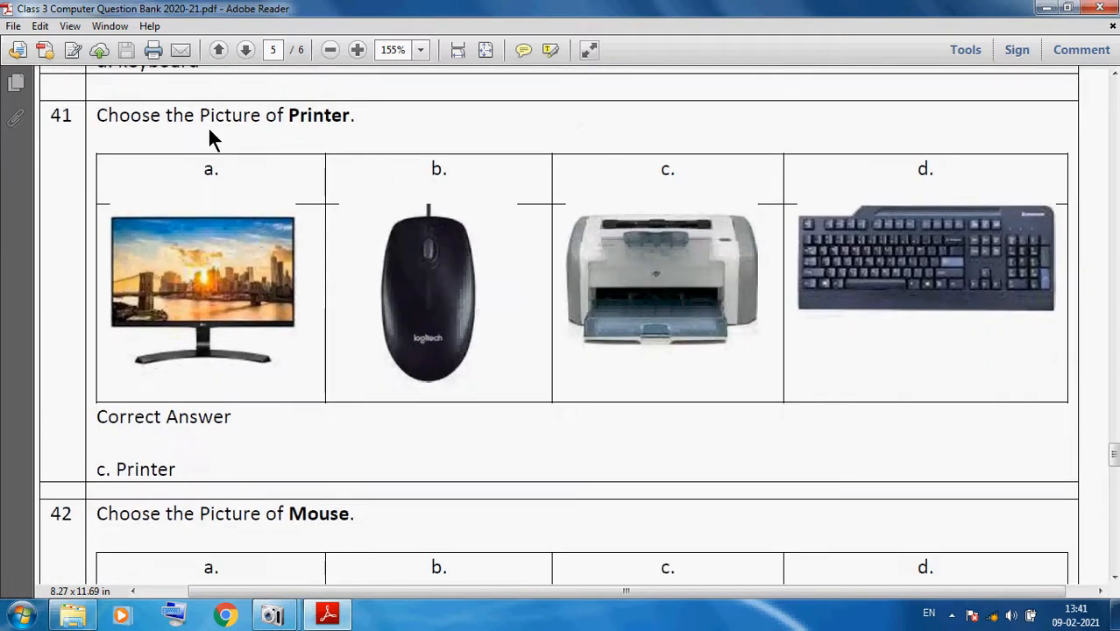
{"action": "mouse_move", "coordinate": [648, 285]}
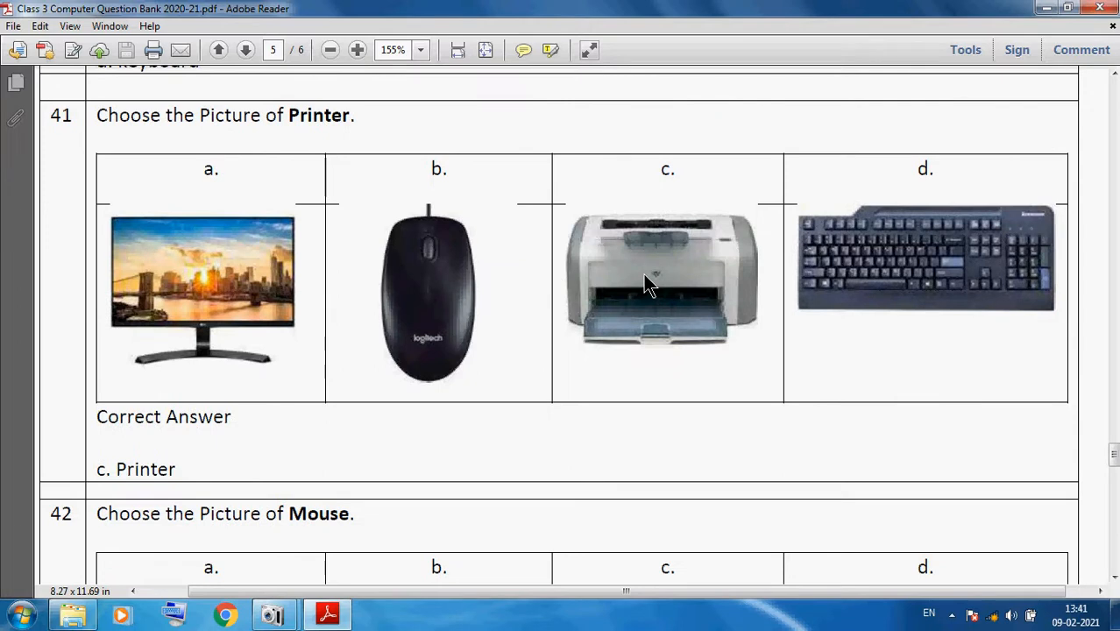
{"action": "mouse_move", "coordinate": [707, 265]}
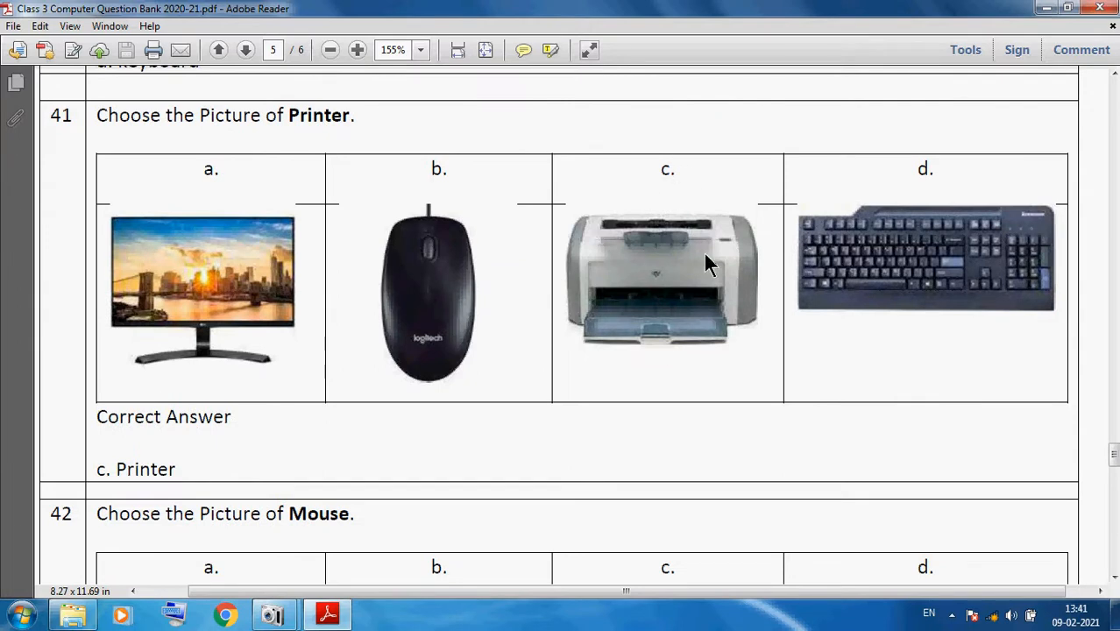
{"action": "mouse_move", "coordinate": [169, 491]}
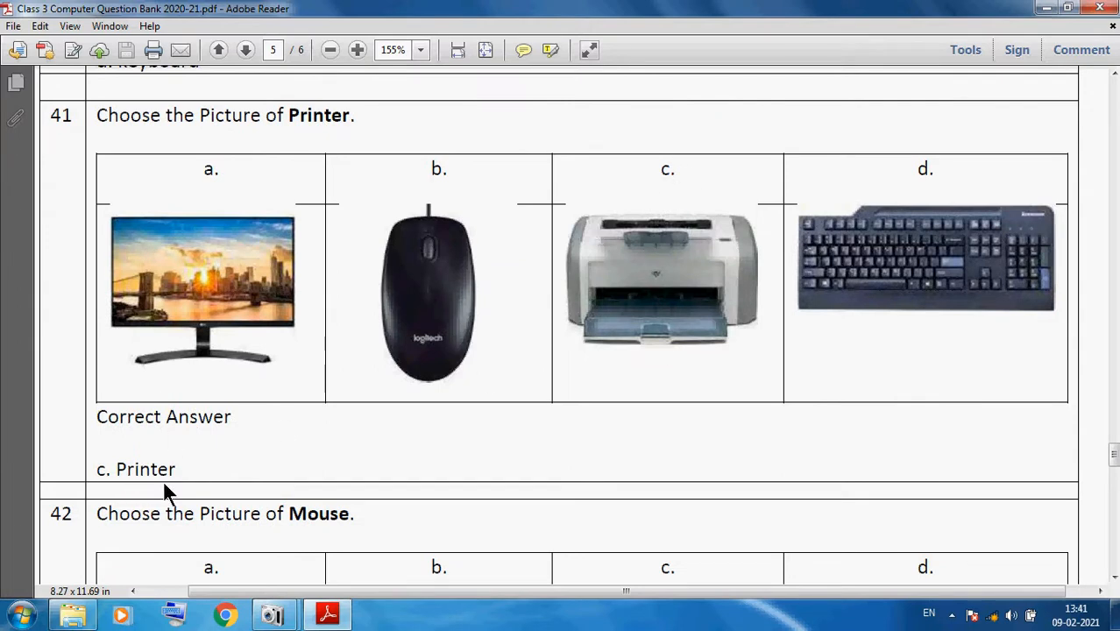
{"action": "scroll", "scroll_direction": "down", "scroll_amount": 3}
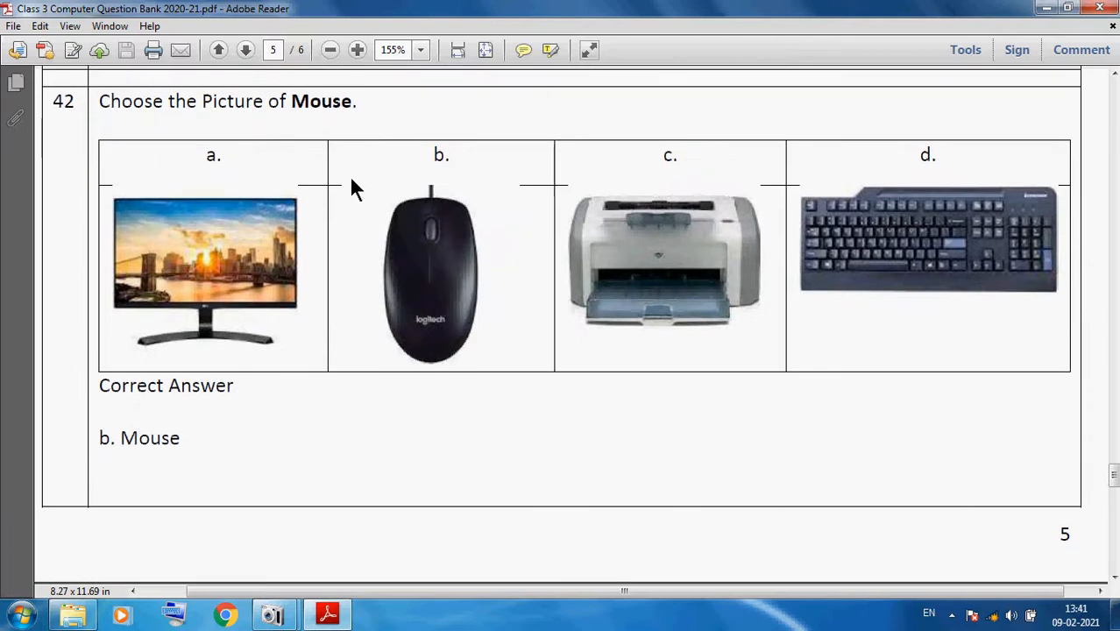
{"action": "mouse_move", "coordinate": [392, 349]}
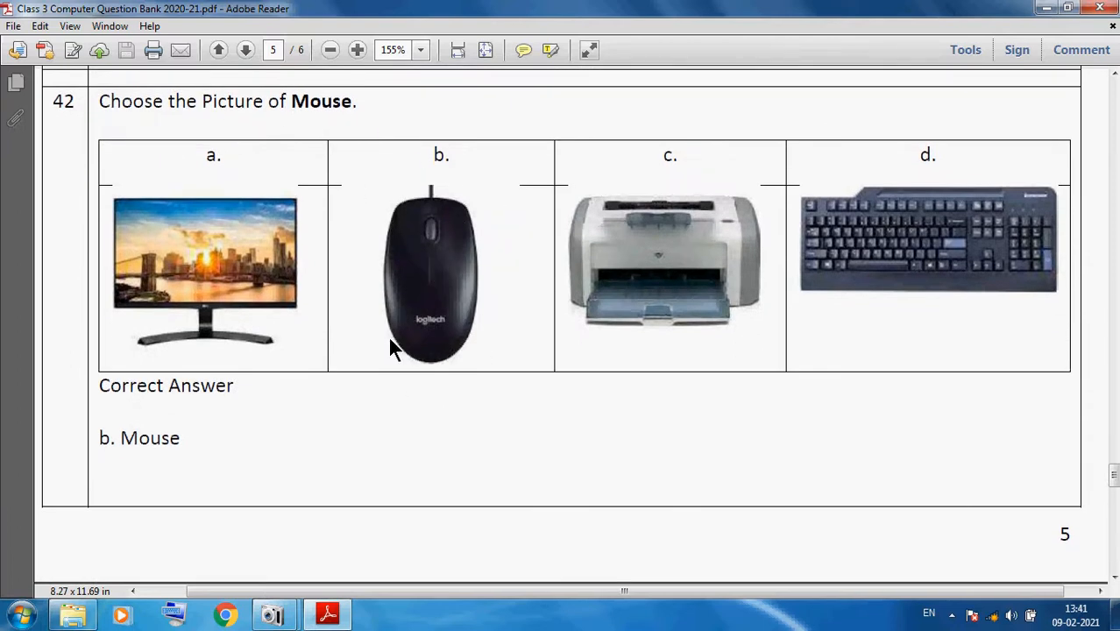
{"action": "mouse_move", "coordinate": [267, 500]}
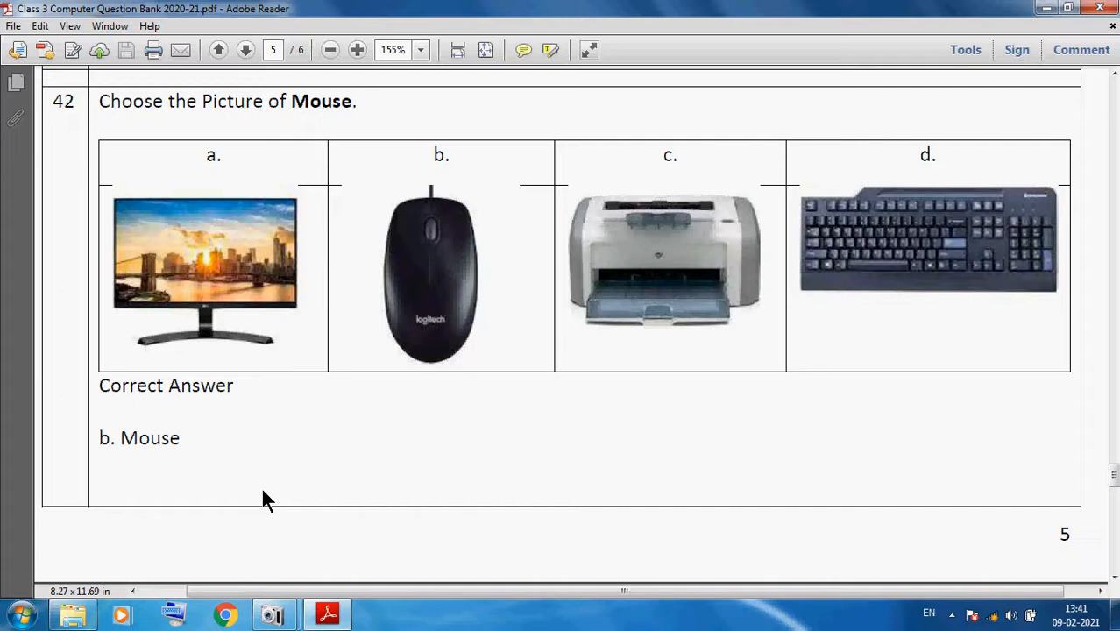
{"action": "scroll", "scroll_direction": "down", "scroll_amount": 3}
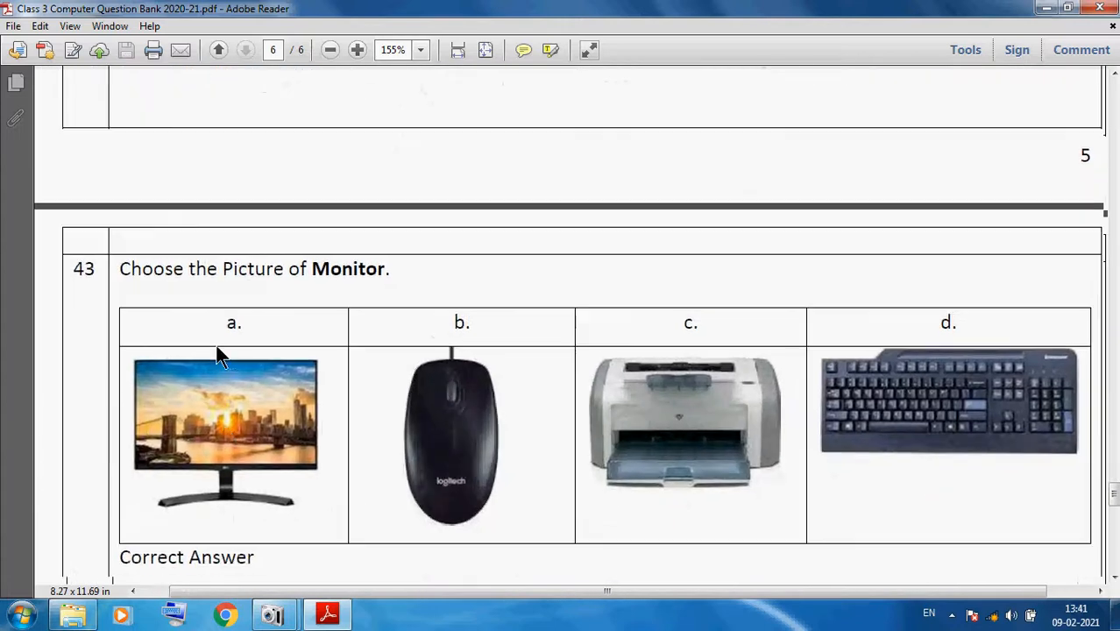
{"action": "scroll", "scroll_direction": "down", "scroll_amount": 3}
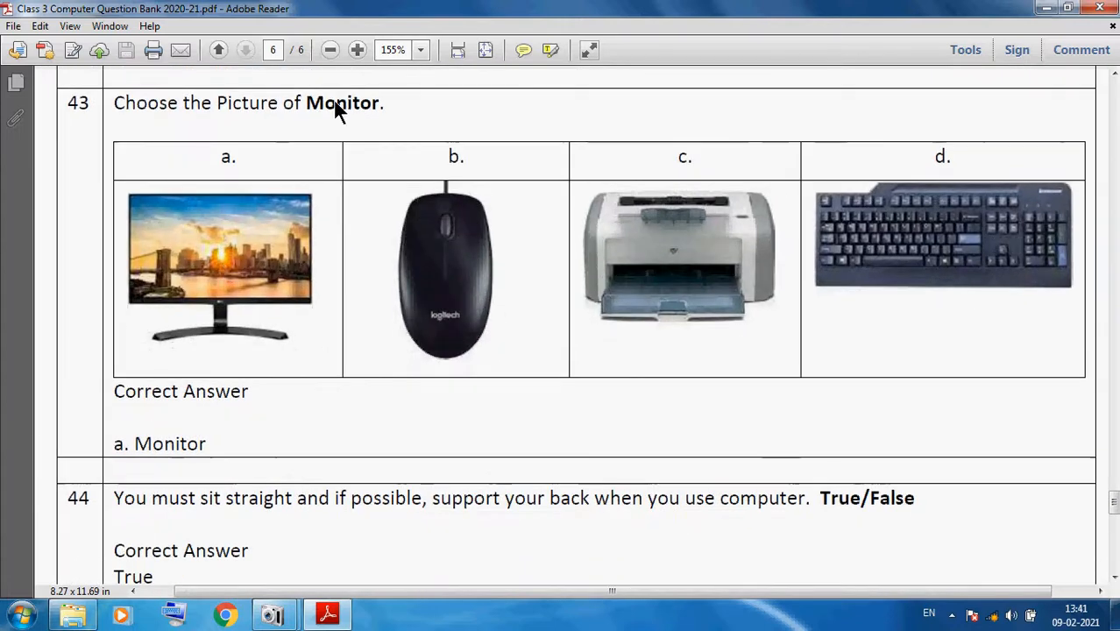
{"action": "mouse_move", "coordinate": [127, 447]}
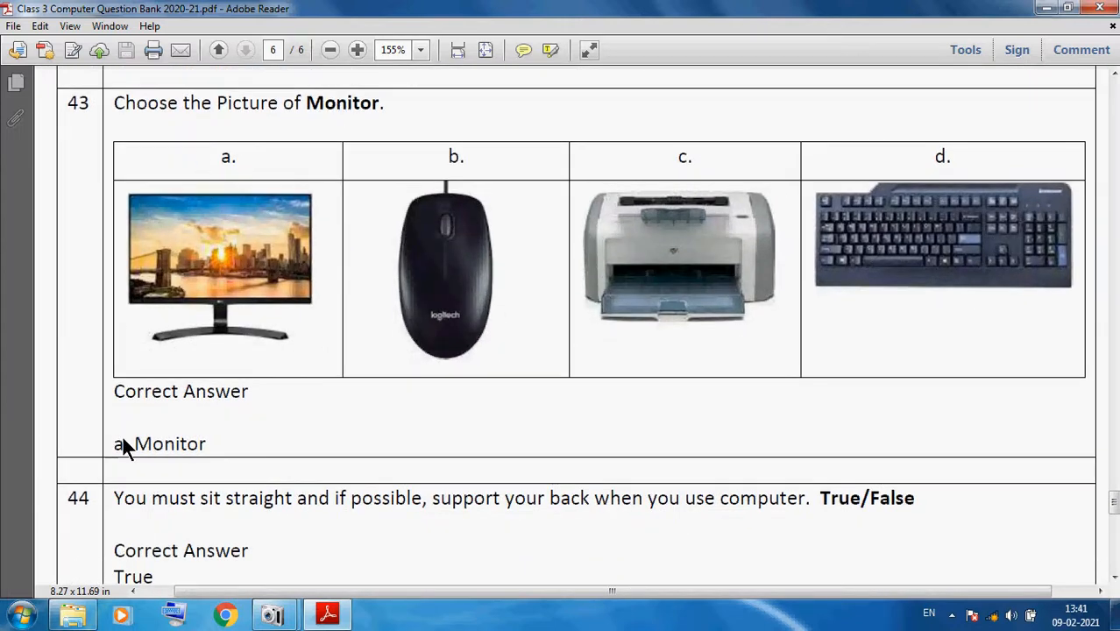
{"action": "scroll", "scroll_direction": "down", "scroll_amount": 3}
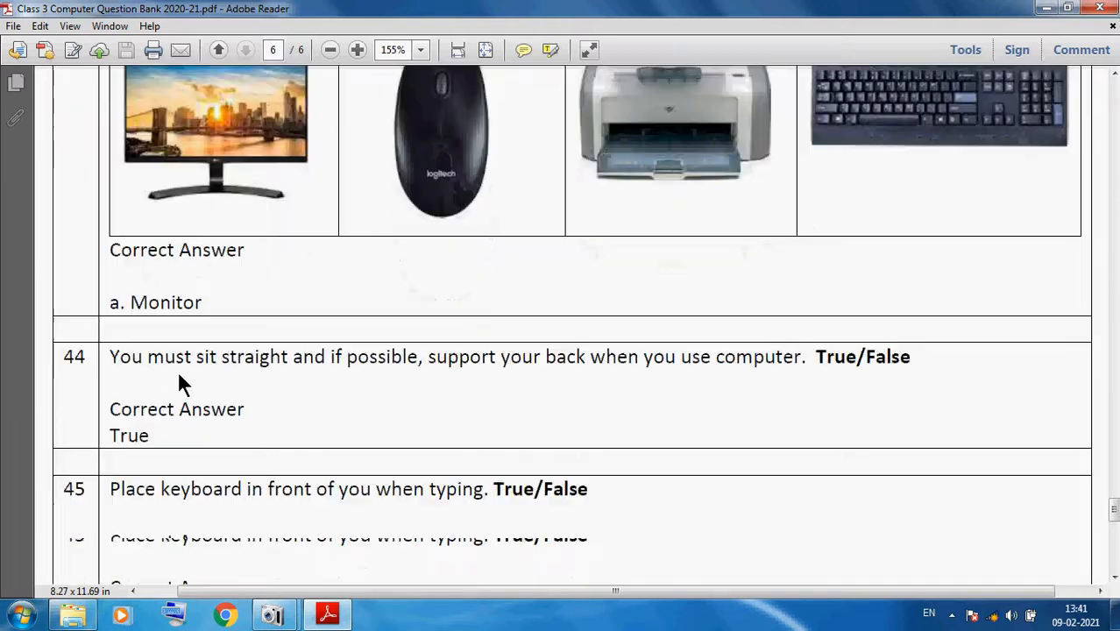
- Scroll down to the final questions 45–50, all True except 48 False
{"action": "scroll", "scroll_direction": "down", "scroll_amount": 3}
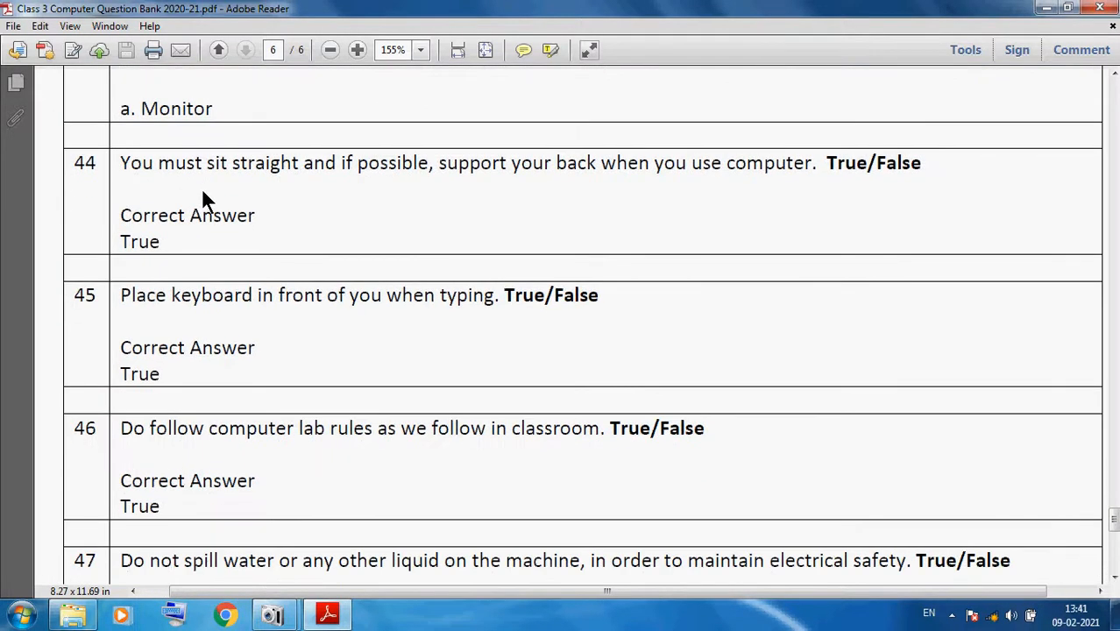
{"action": "mouse_move", "coordinate": [359, 195]}
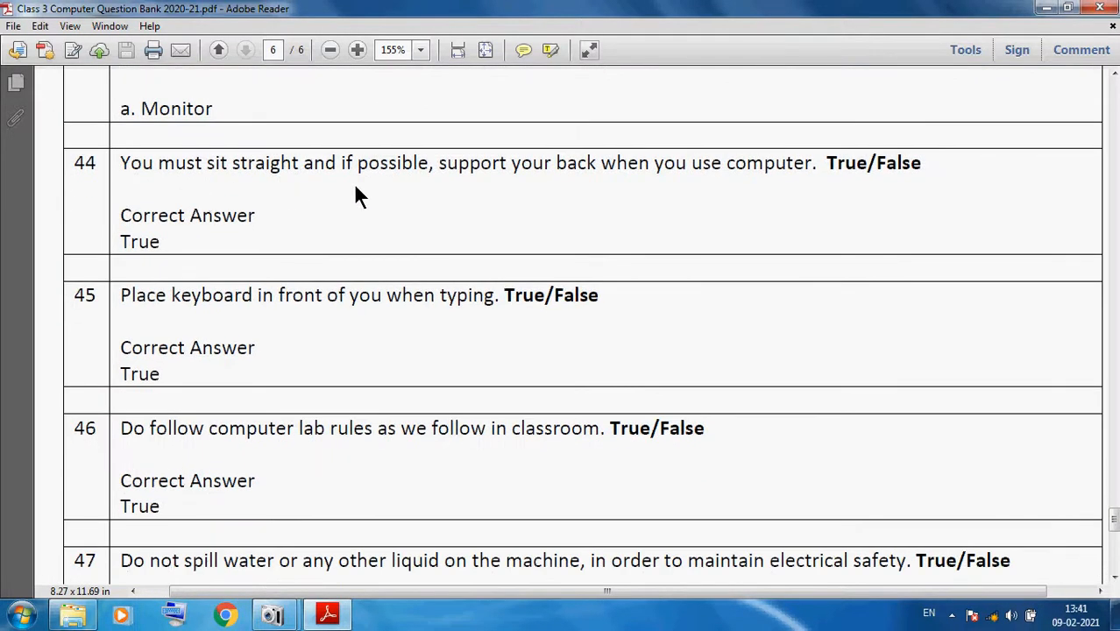
{"action": "mouse_move", "coordinate": [560, 200]}
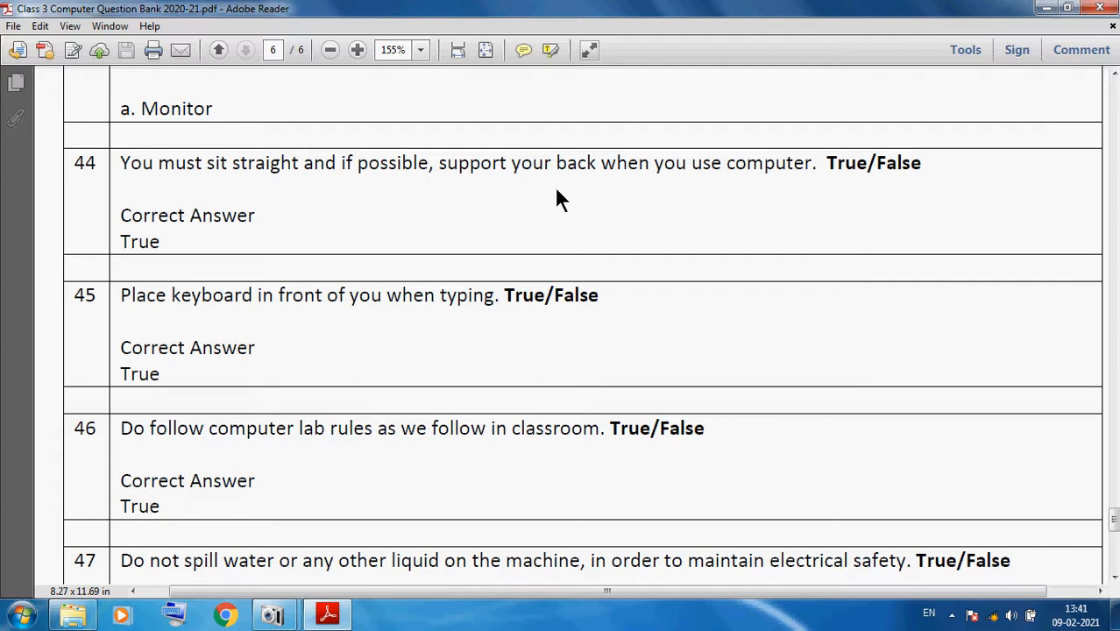
{"action": "mouse_move", "coordinate": [911, 191]}
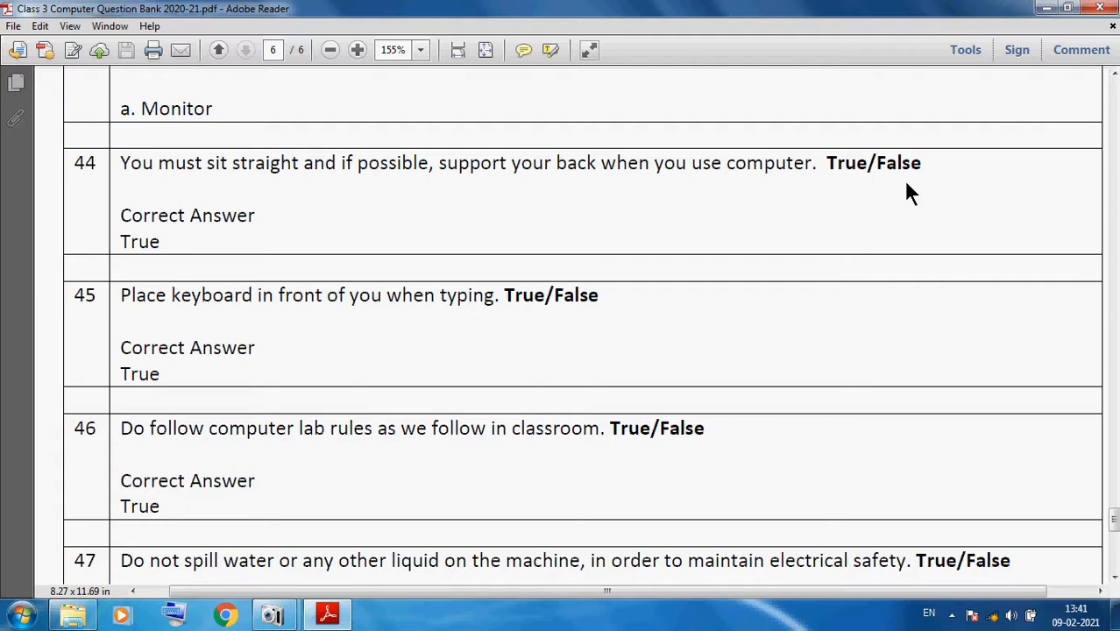
{"action": "mouse_move", "coordinate": [906, 184]}
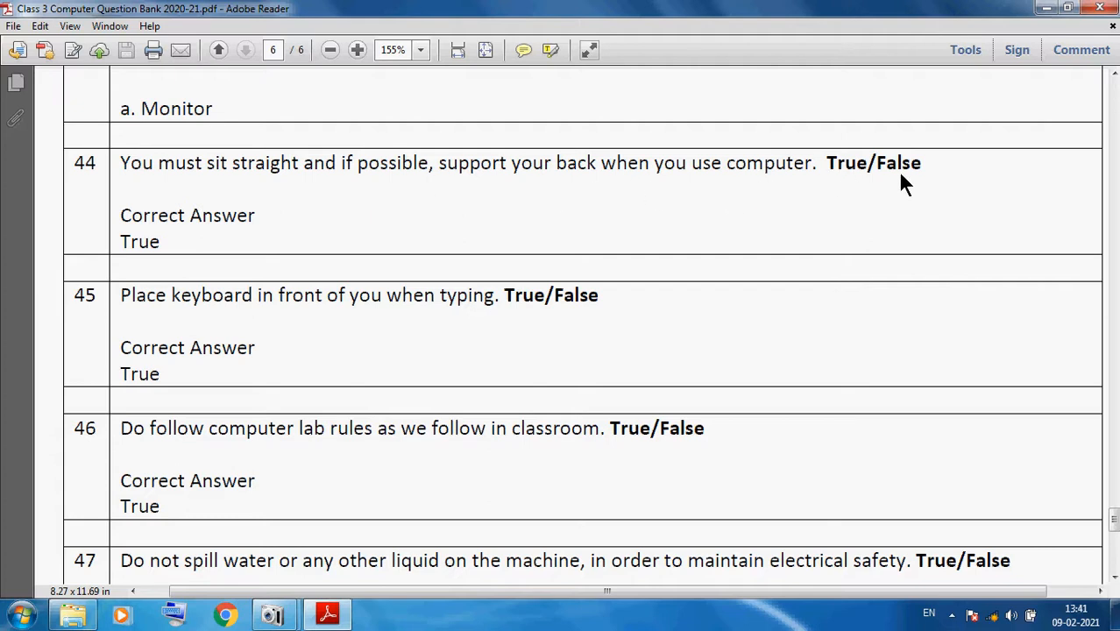
{"action": "mouse_move", "coordinate": [175, 206]}
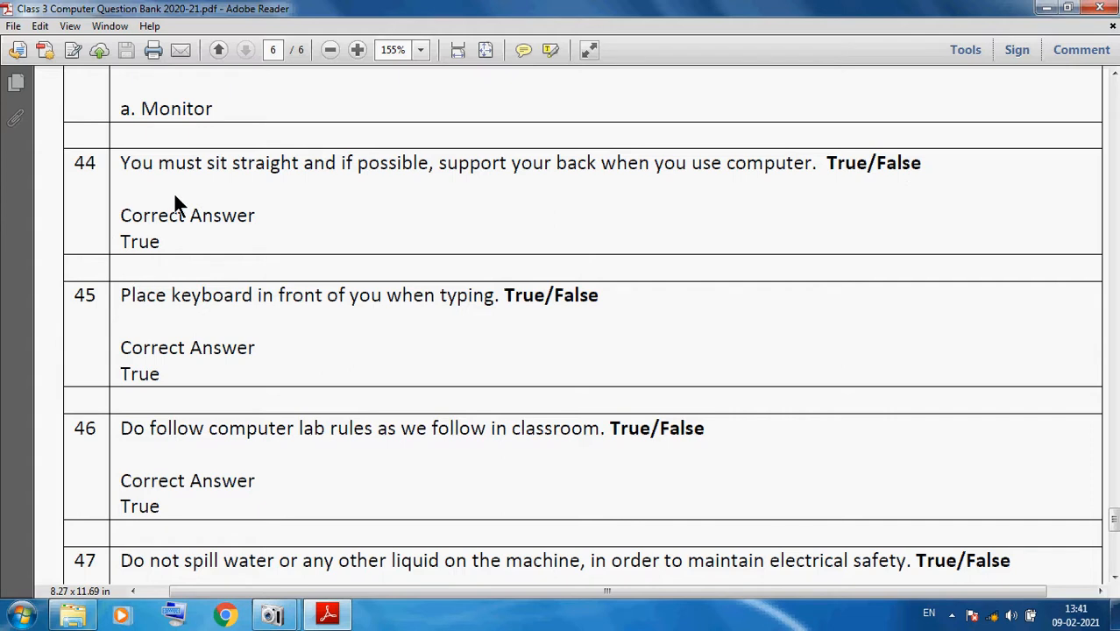
{"action": "mouse_move", "coordinate": [376, 187]}
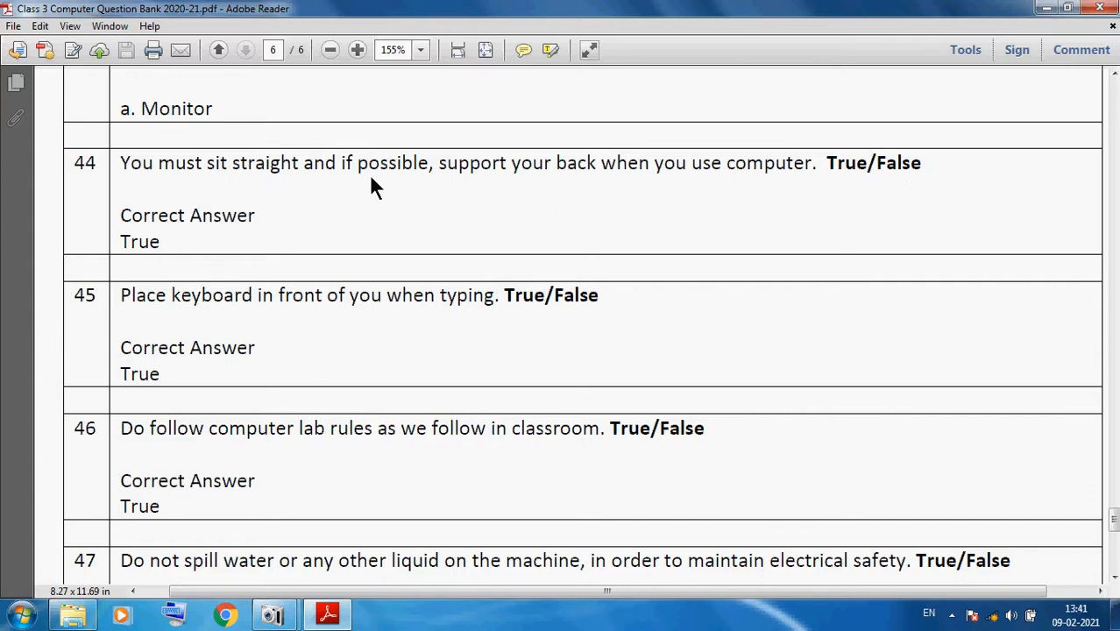
{"action": "mouse_move", "coordinate": [368, 333]}
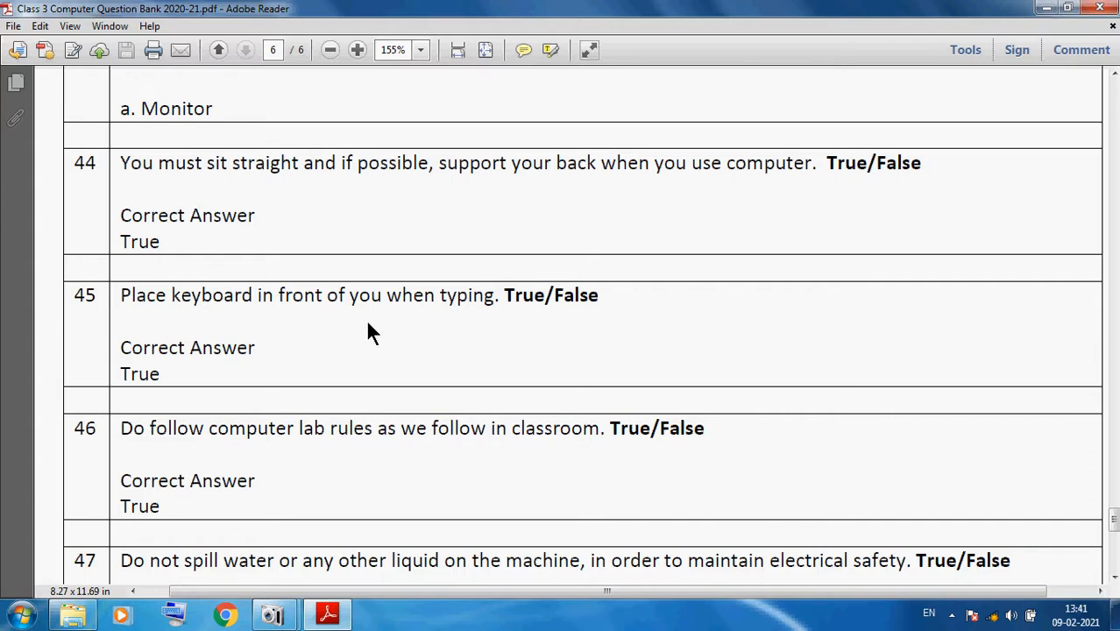
{"action": "mouse_move", "coordinate": [442, 312]}
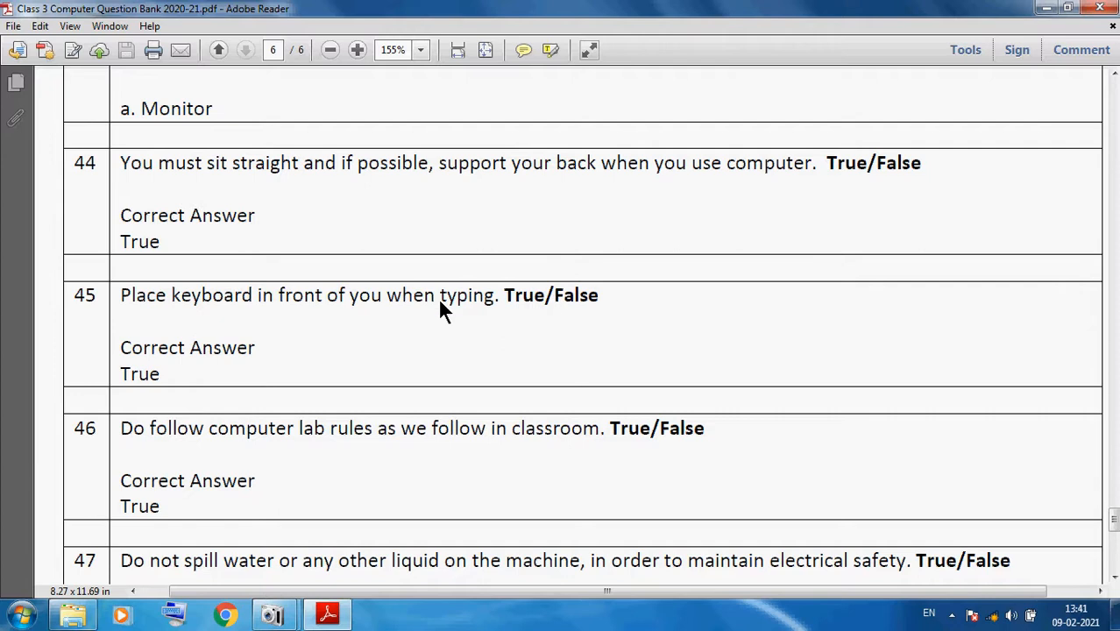
{"action": "scroll", "scroll_direction": "down", "scroll_amount": 3}
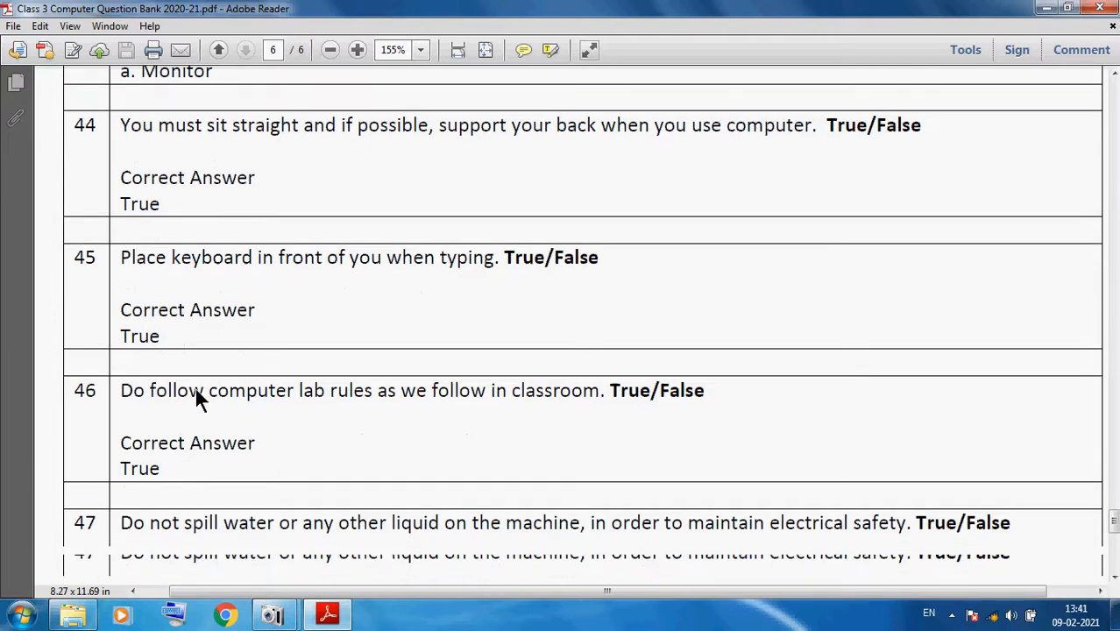
{"action": "scroll", "scroll_direction": "down", "scroll_amount": 3}
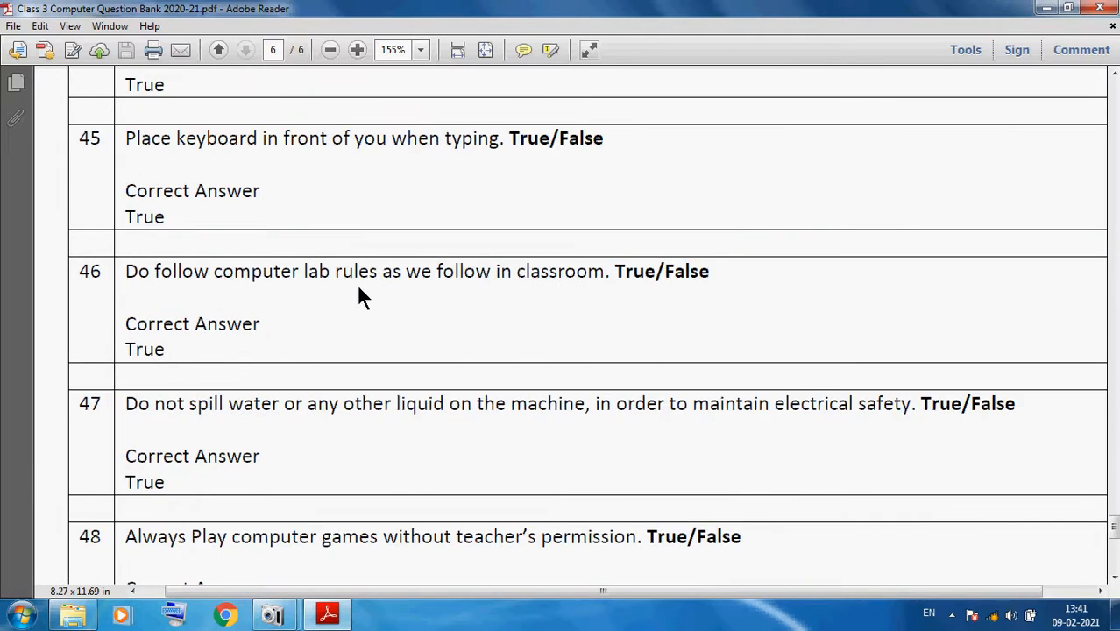
{"action": "mouse_move", "coordinate": [429, 270]}
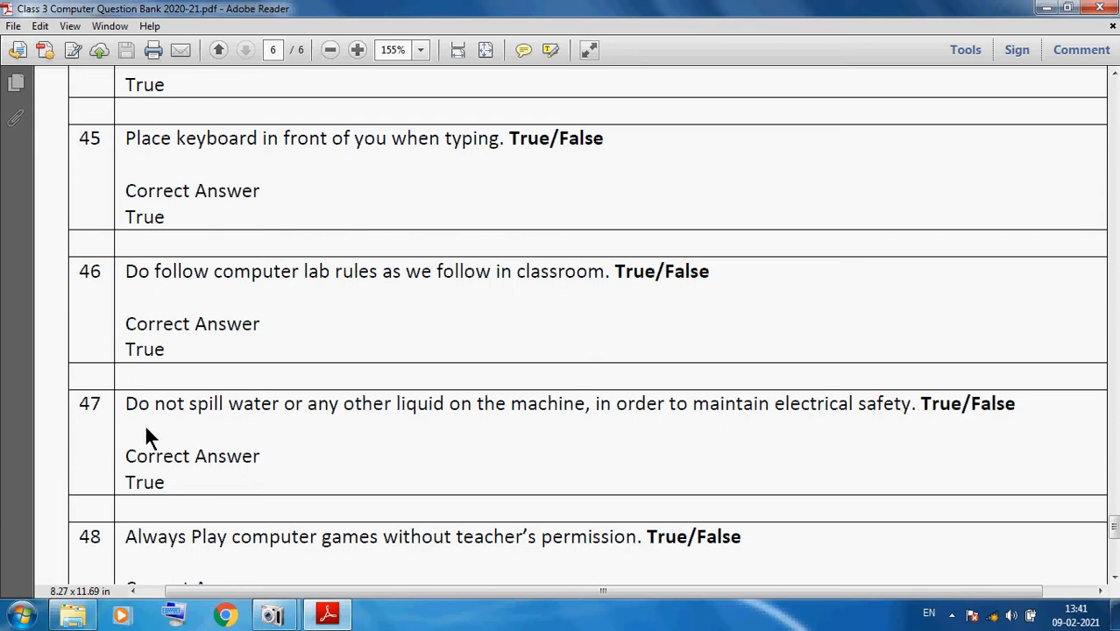
{"action": "mouse_move", "coordinate": [455, 429]}
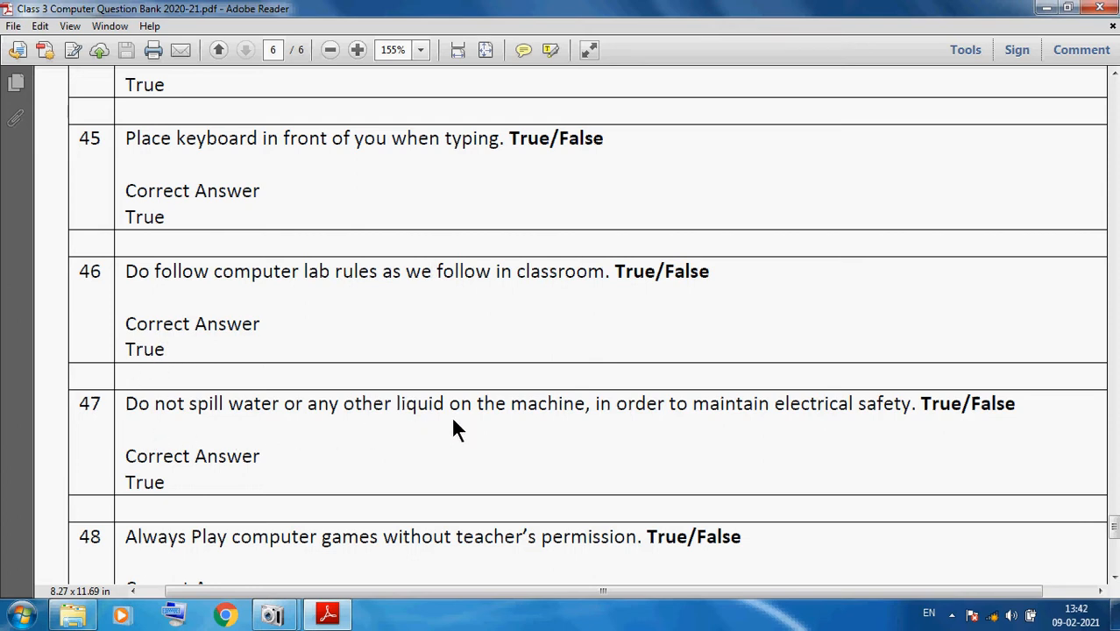
{"action": "mouse_move", "coordinate": [749, 443]}
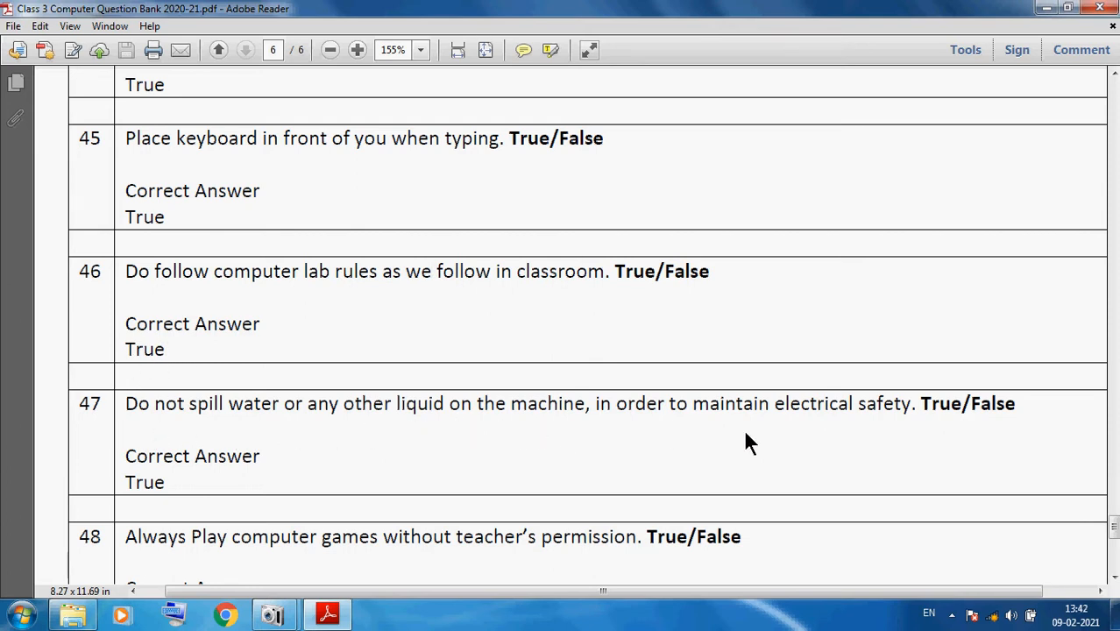
{"action": "mouse_move", "coordinate": [638, 461]}
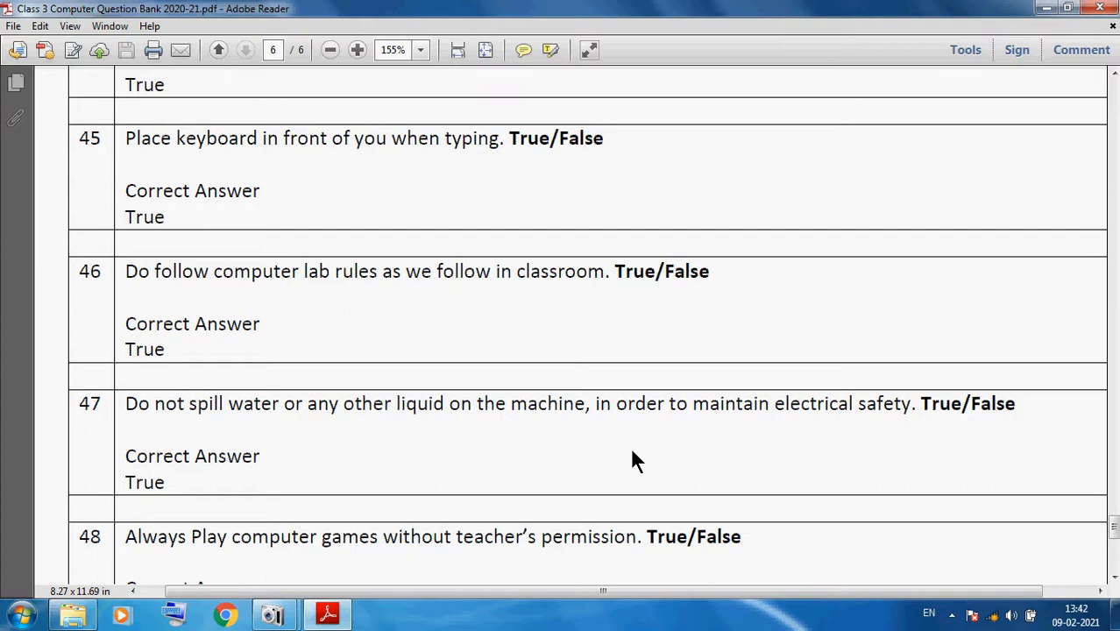
{"action": "mouse_move", "coordinate": [247, 515]}
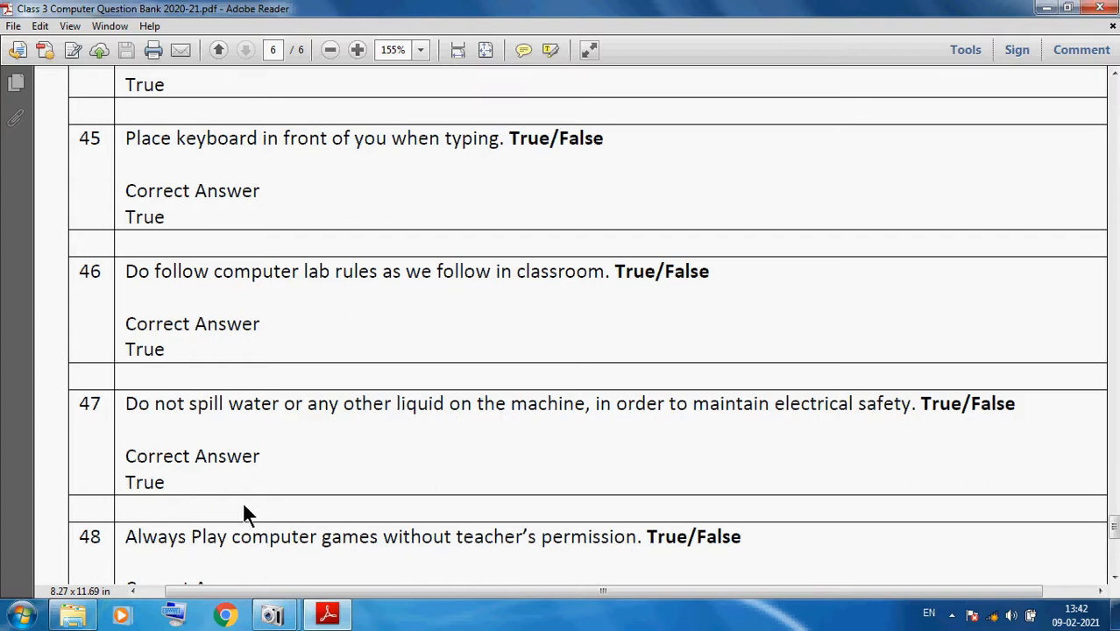
{"action": "scroll", "scroll_direction": "down", "scroll_amount": 3}
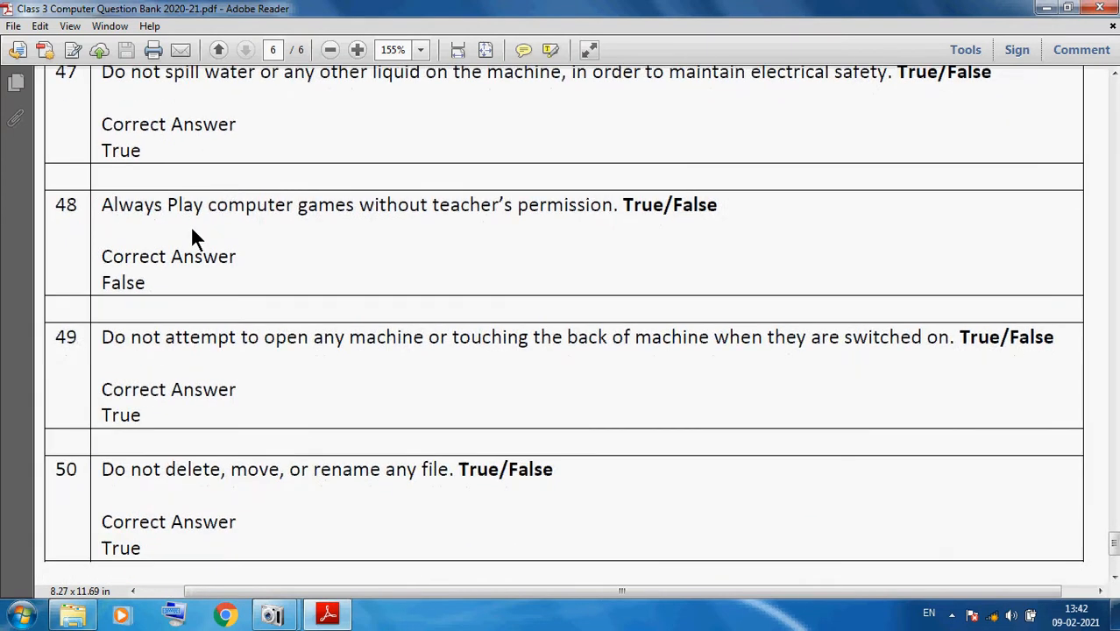
{"action": "mouse_move", "coordinate": [522, 246]}
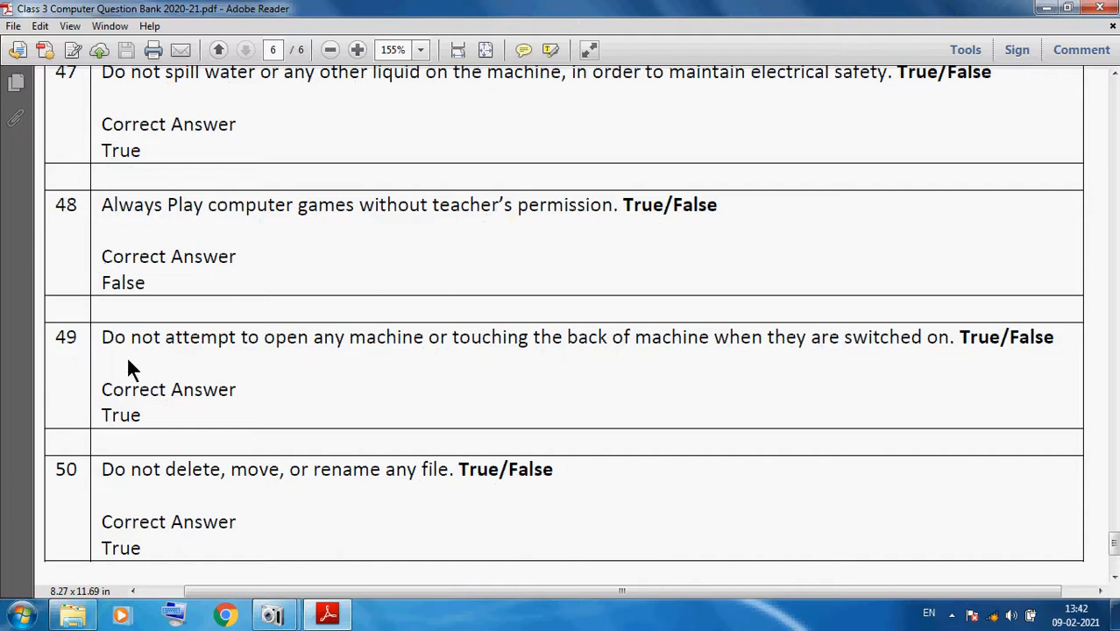
{"action": "mouse_move", "coordinate": [456, 377]}
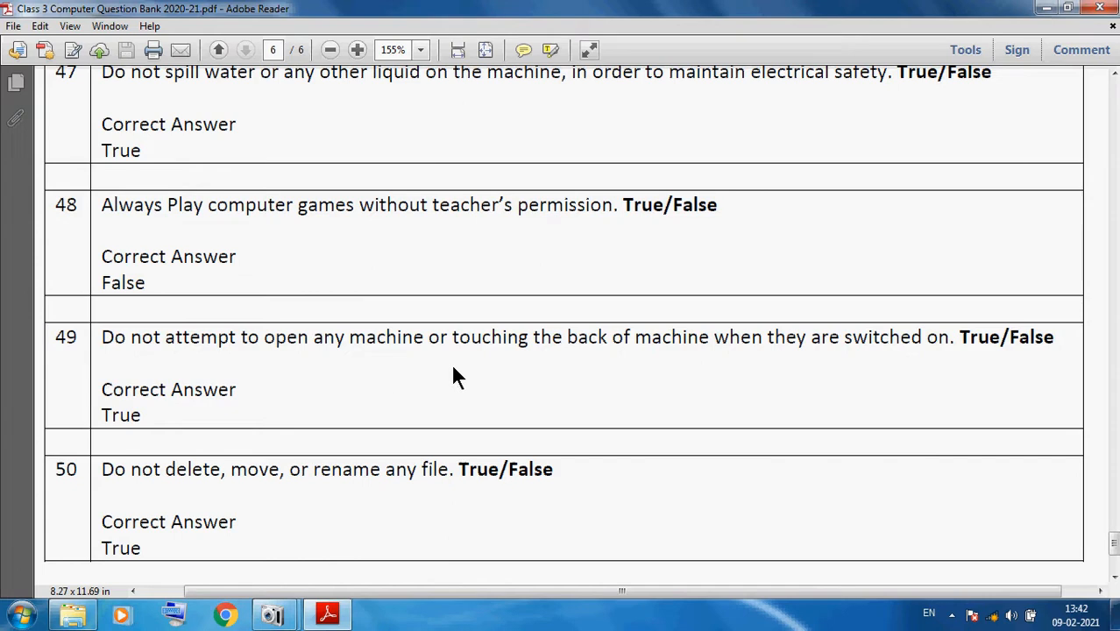
{"action": "mouse_move", "coordinate": [694, 371]}
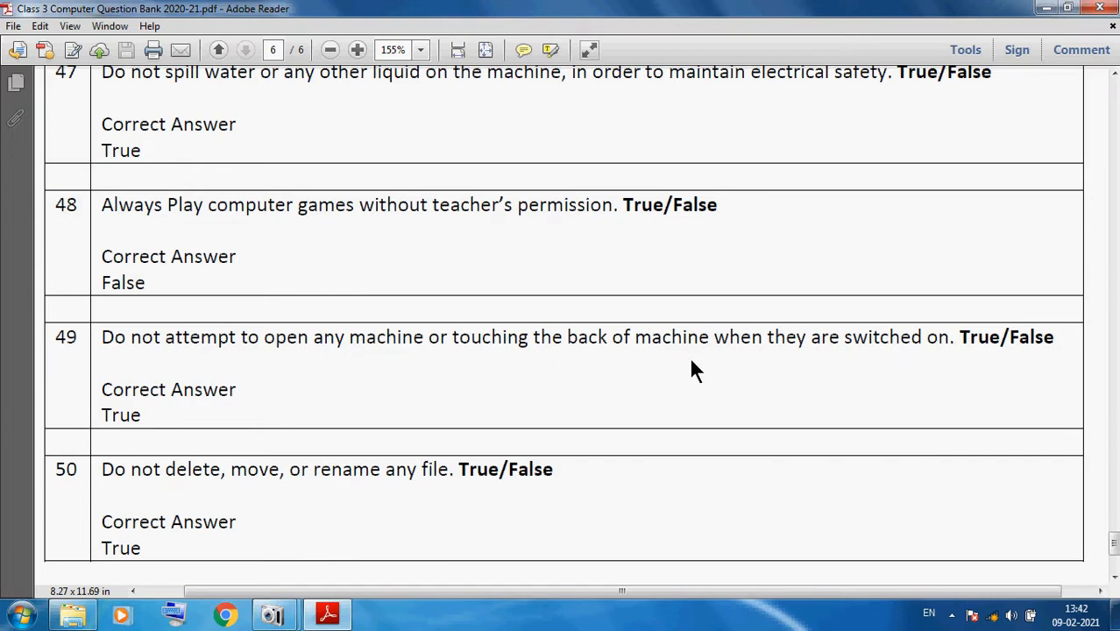
{"action": "mouse_move", "coordinate": [392, 392]}
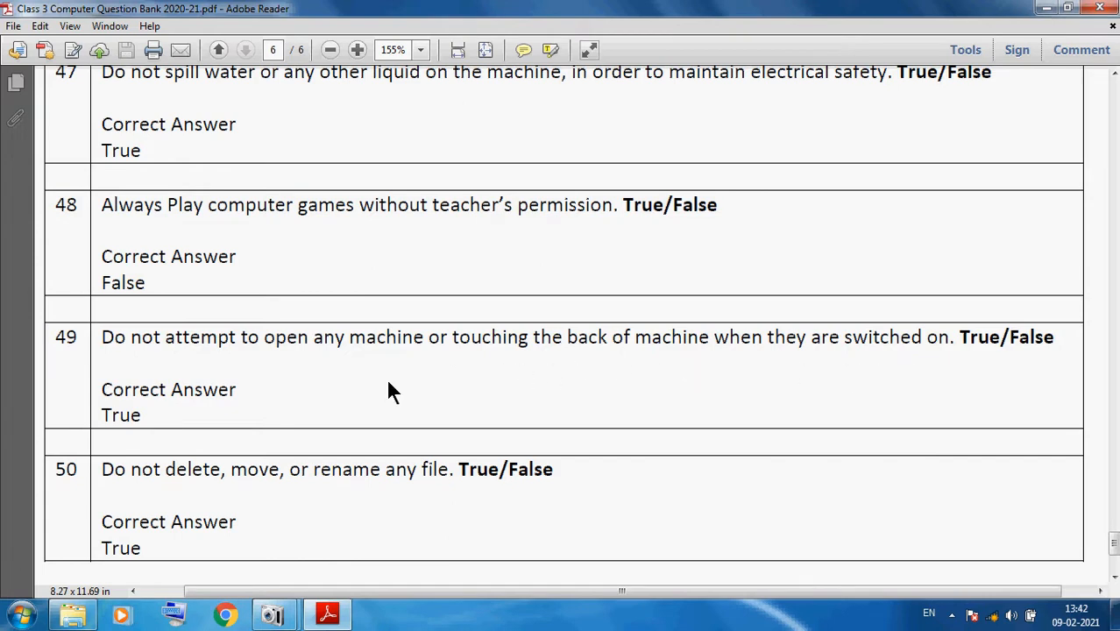
{"action": "mouse_move", "coordinate": [114, 502]}
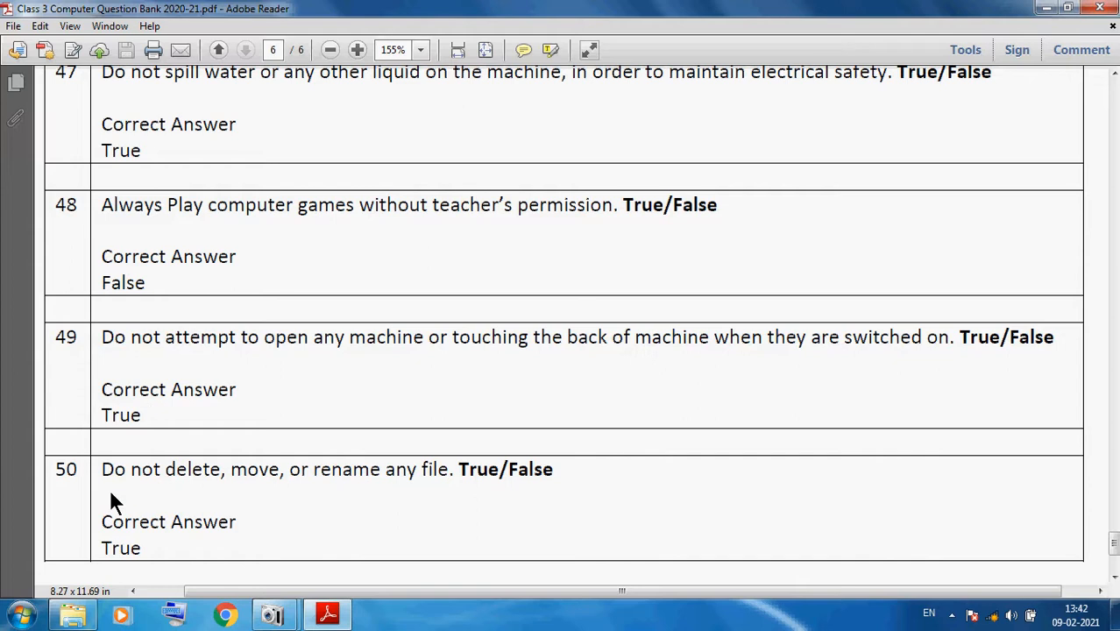
{"action": "mouse_move", "coordinate": [250, 506]}
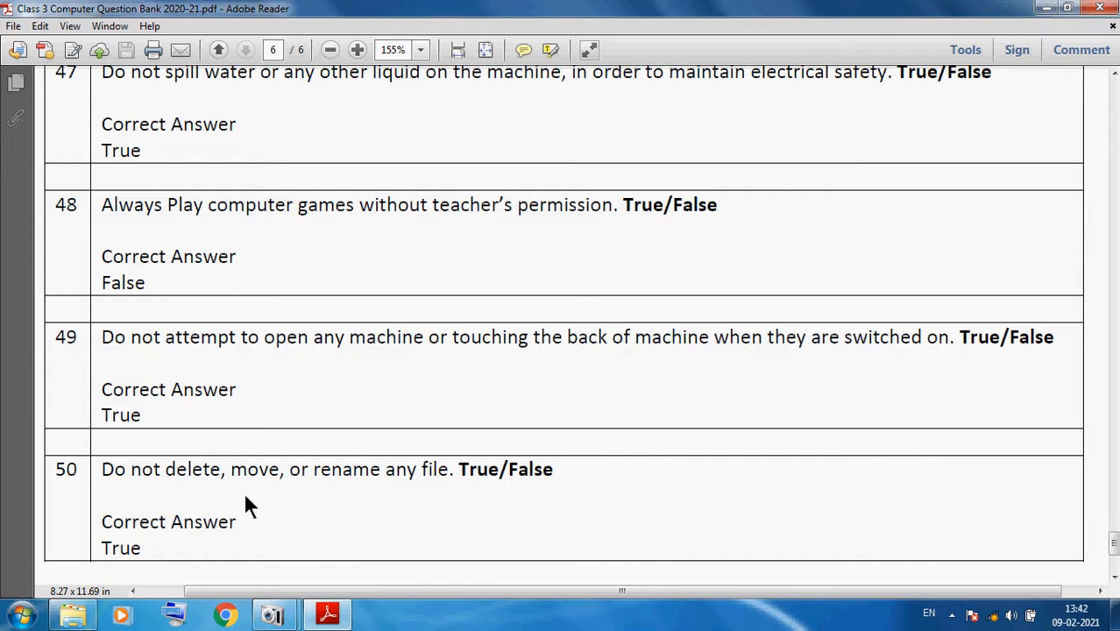
{"action": "mouse_move", "coordinate": [491, 464]}
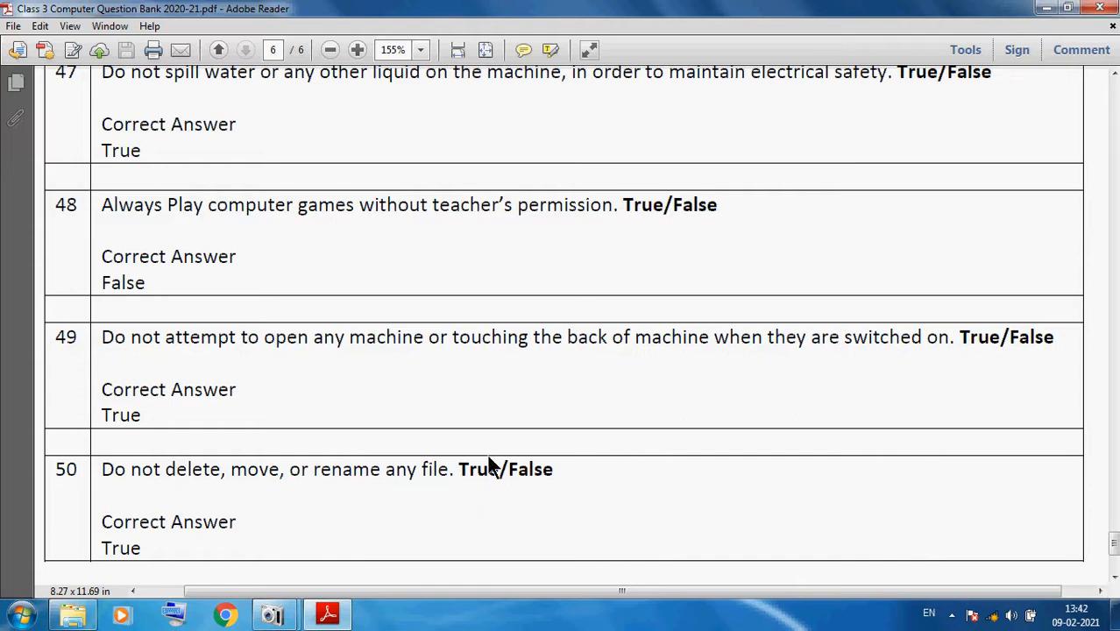
{"action": "mouse_move", "coordinate": [180, 522]}
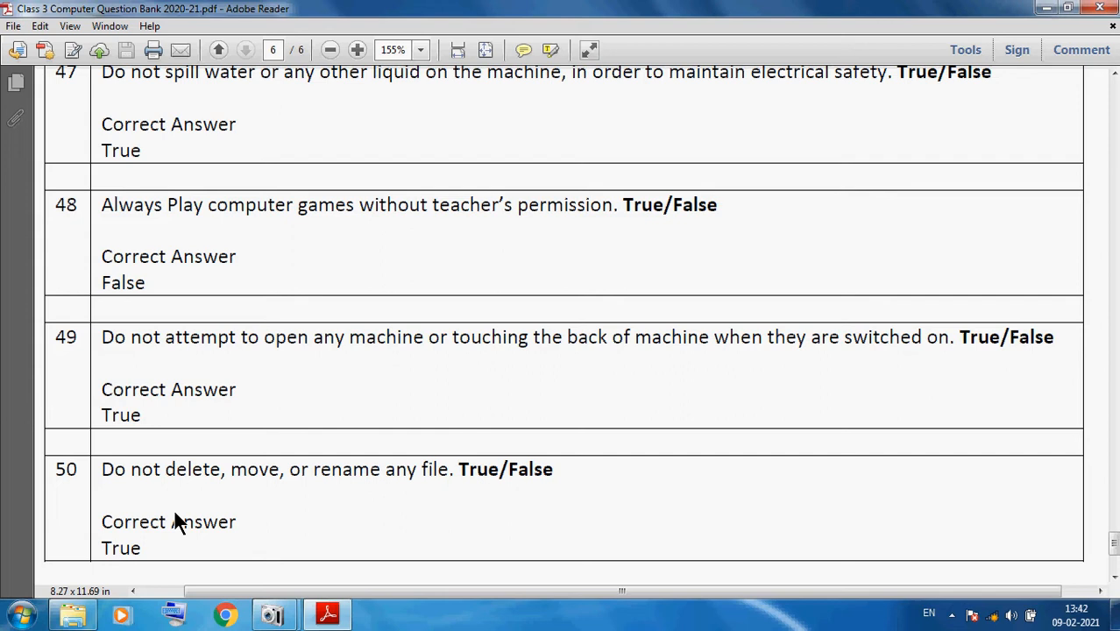
{"action": "mouse_move", "coordinate": [199, 456]}
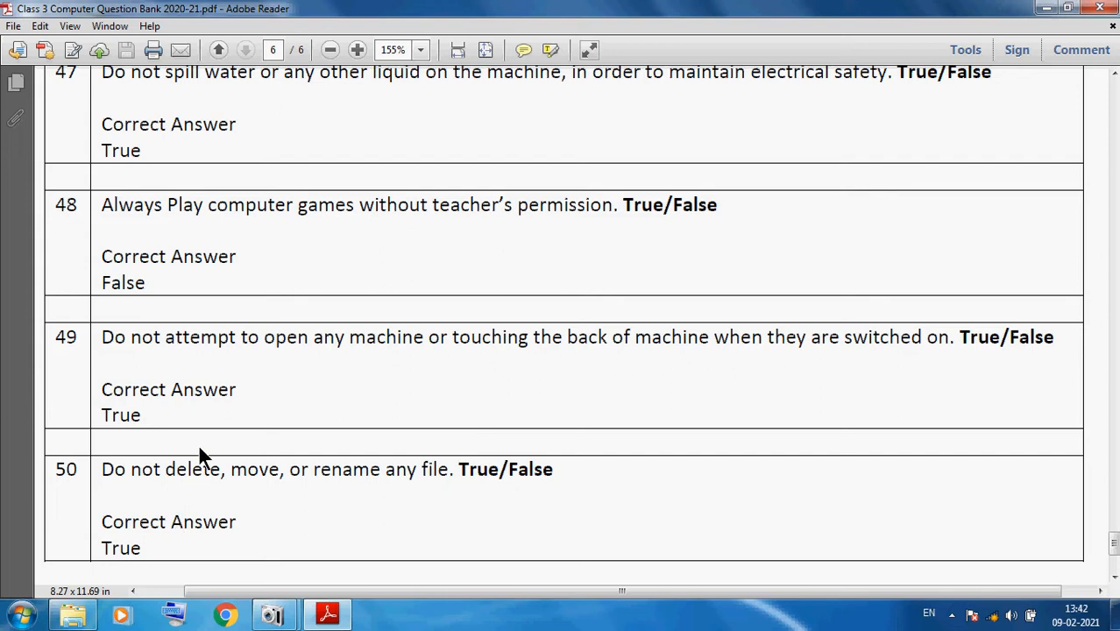